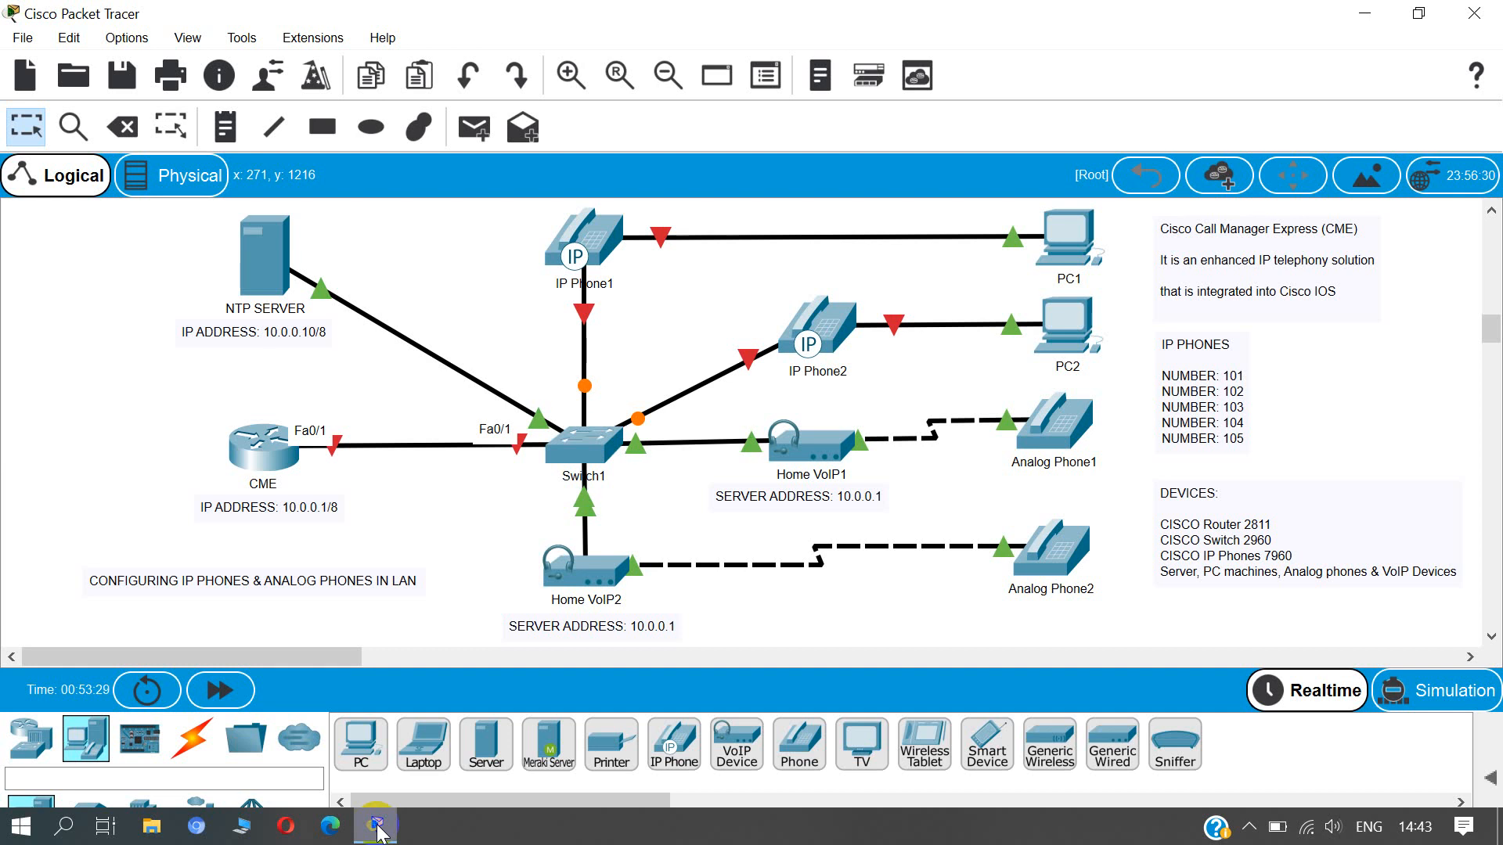
mouse_move(742, 623)
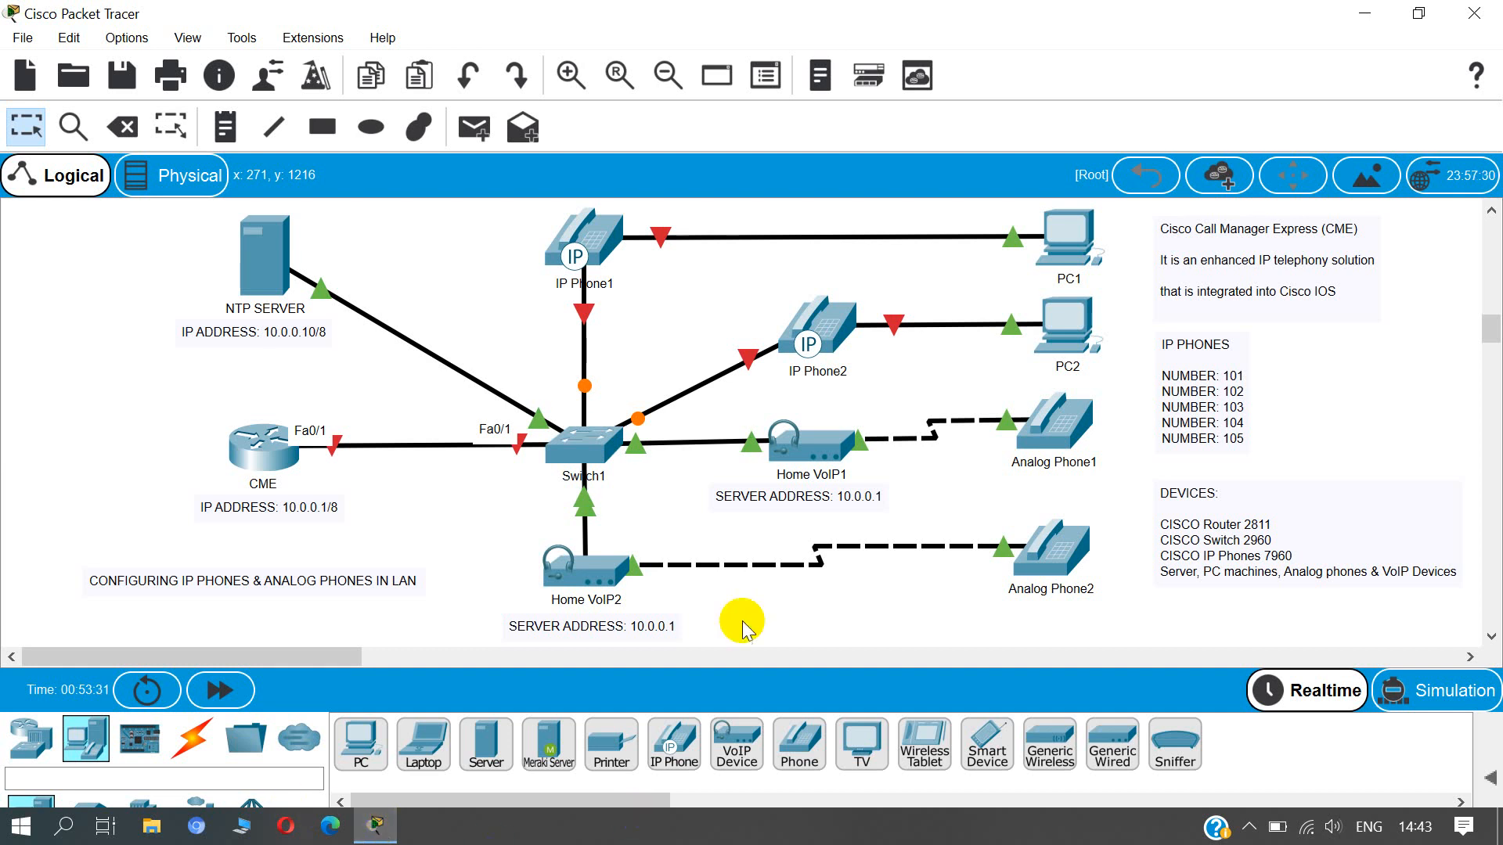
mouse_move(812, 441)
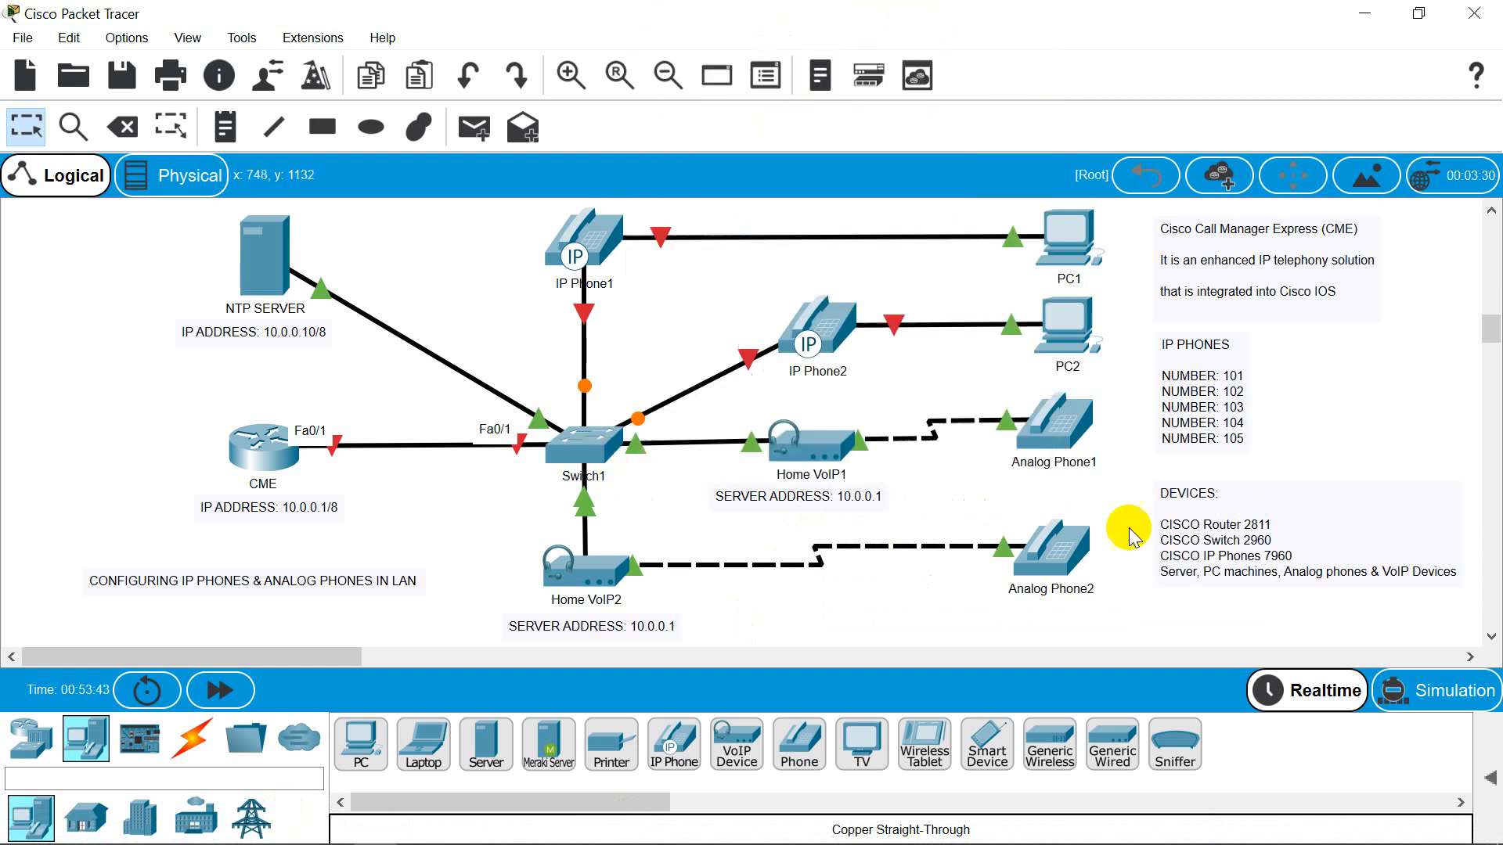
mouse_move(560, 446)
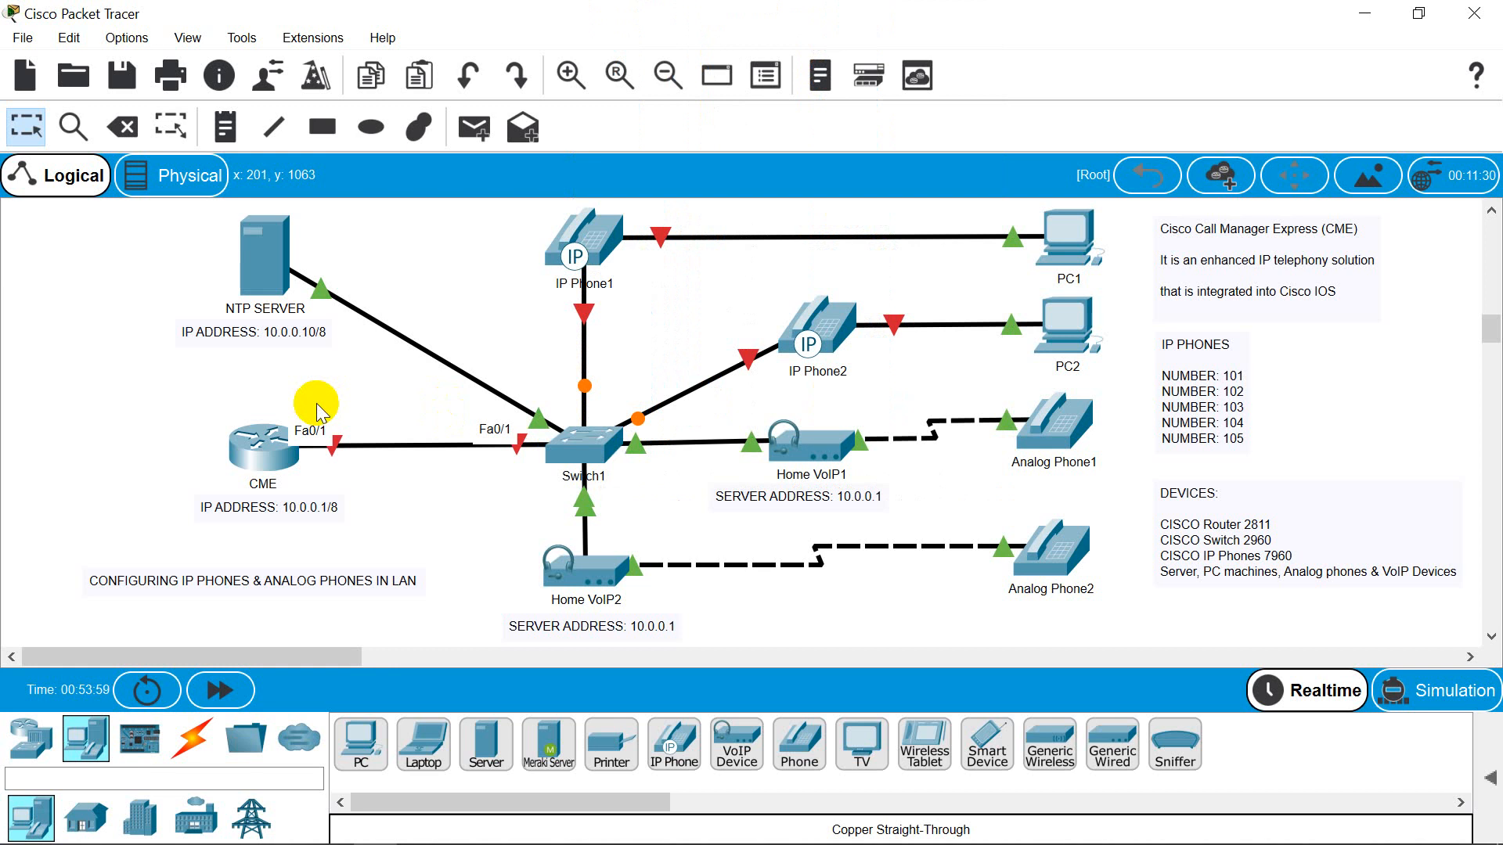
mouse_move(272, 446)
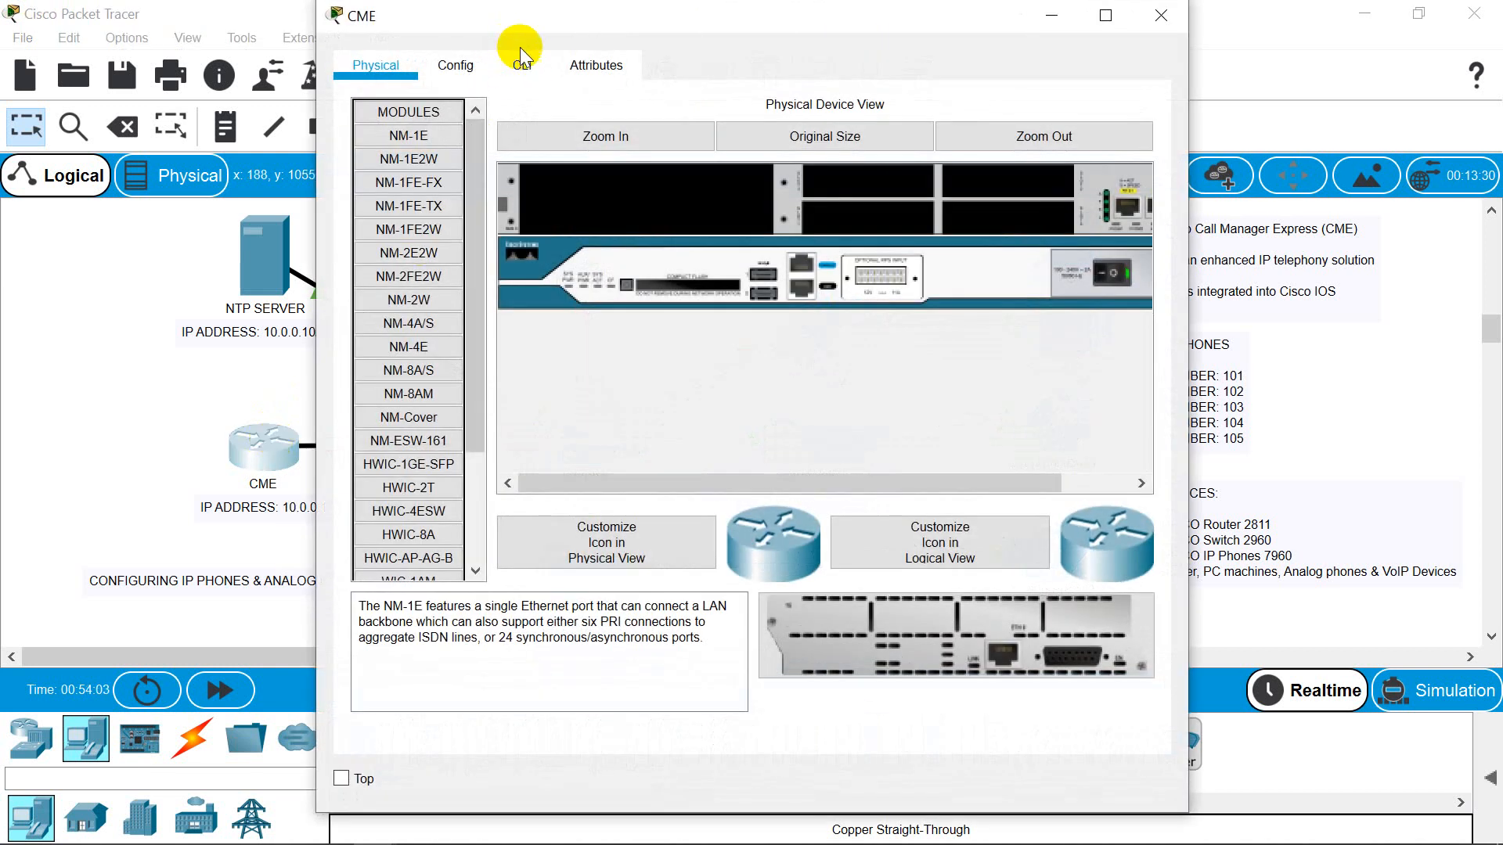
- Bring up the CME router's CLI full-screen and decline the initial configuration dialog
left_click(520, 66)
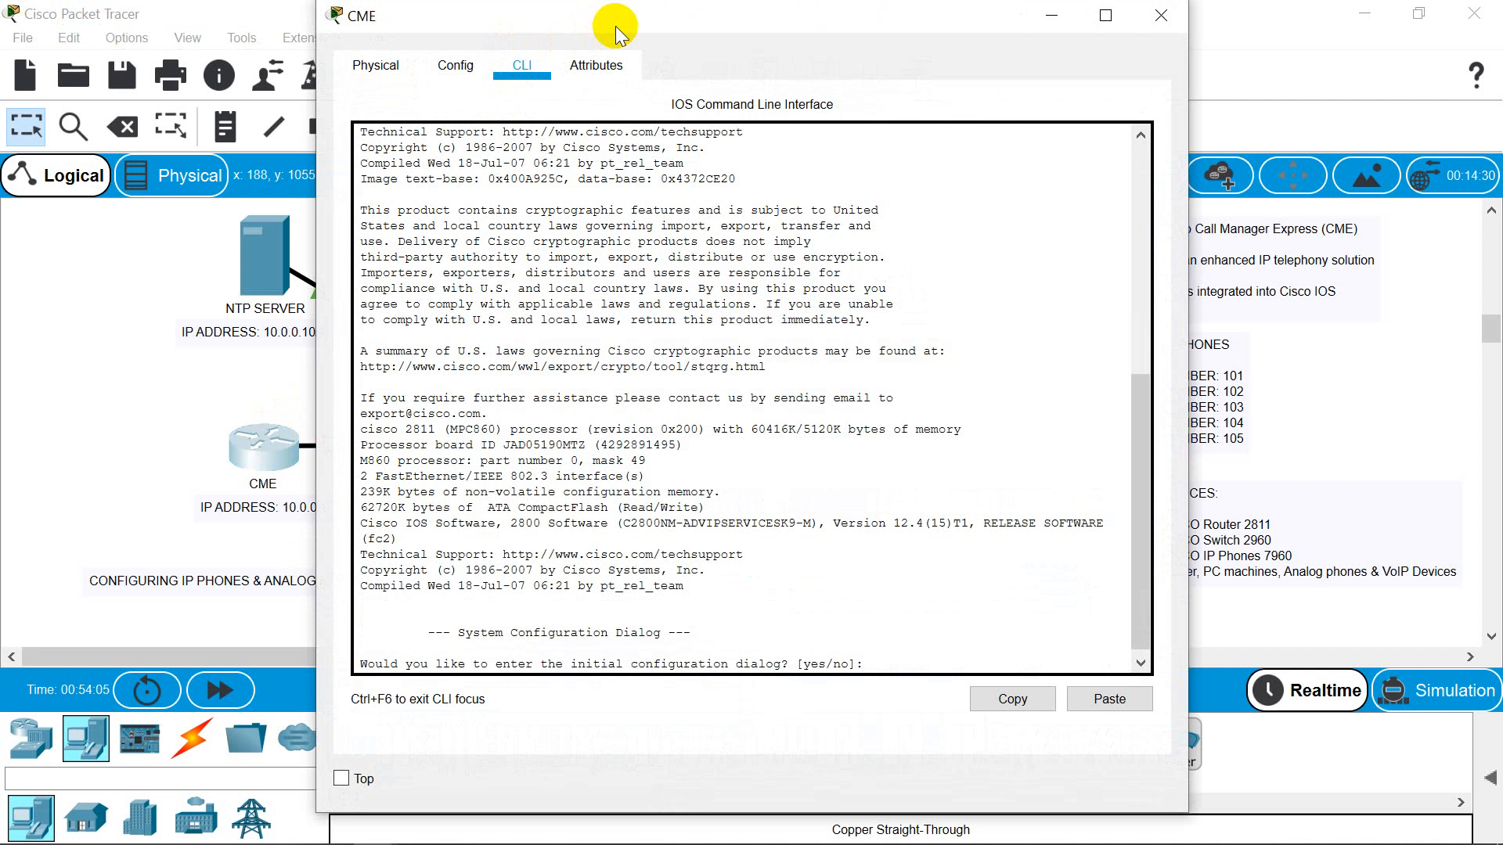
left_click(1104, 16)
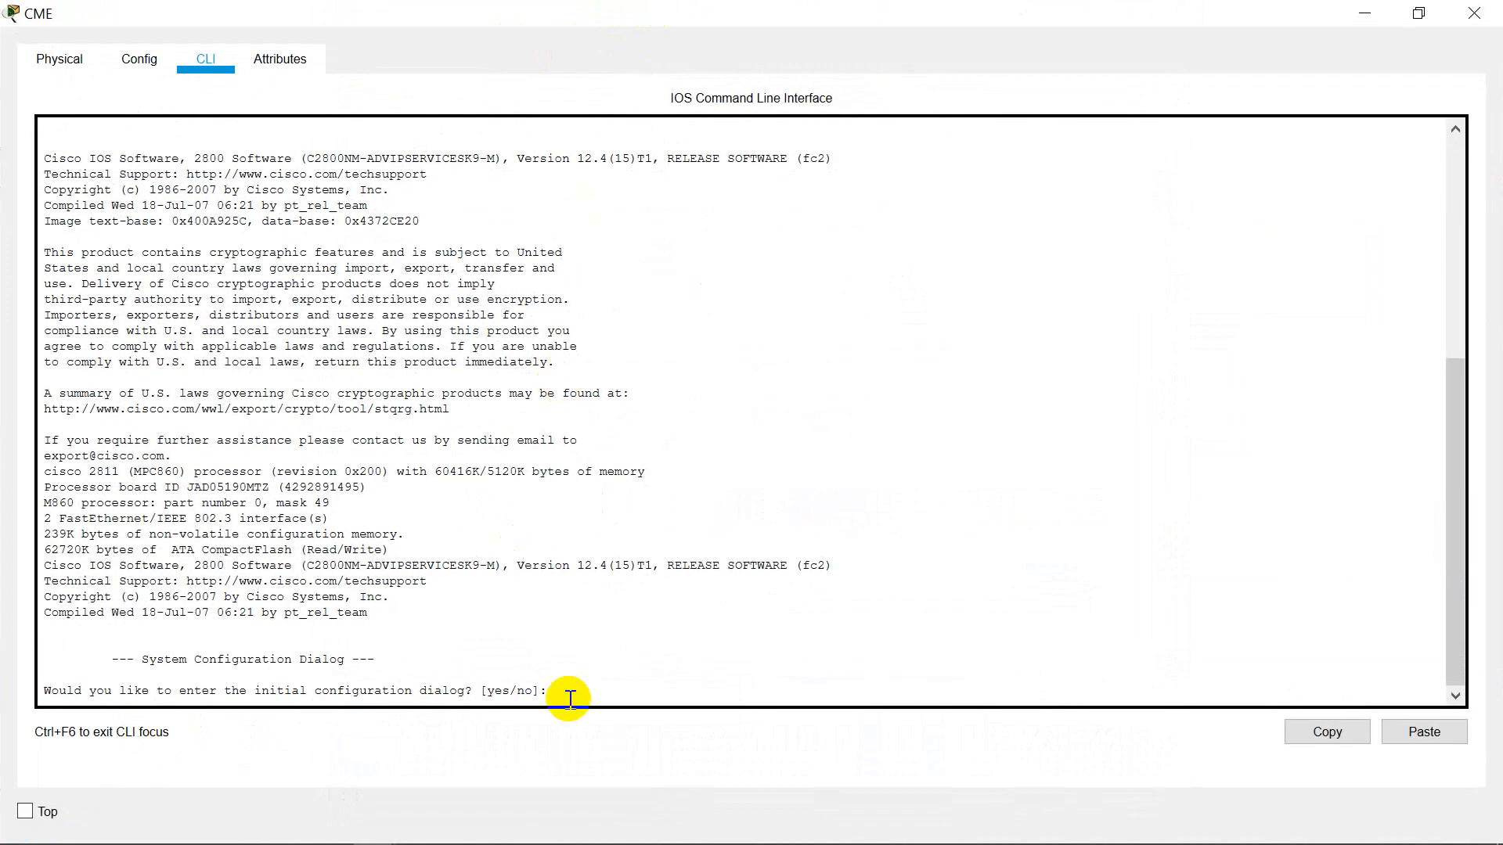
type("no")
type("config t")
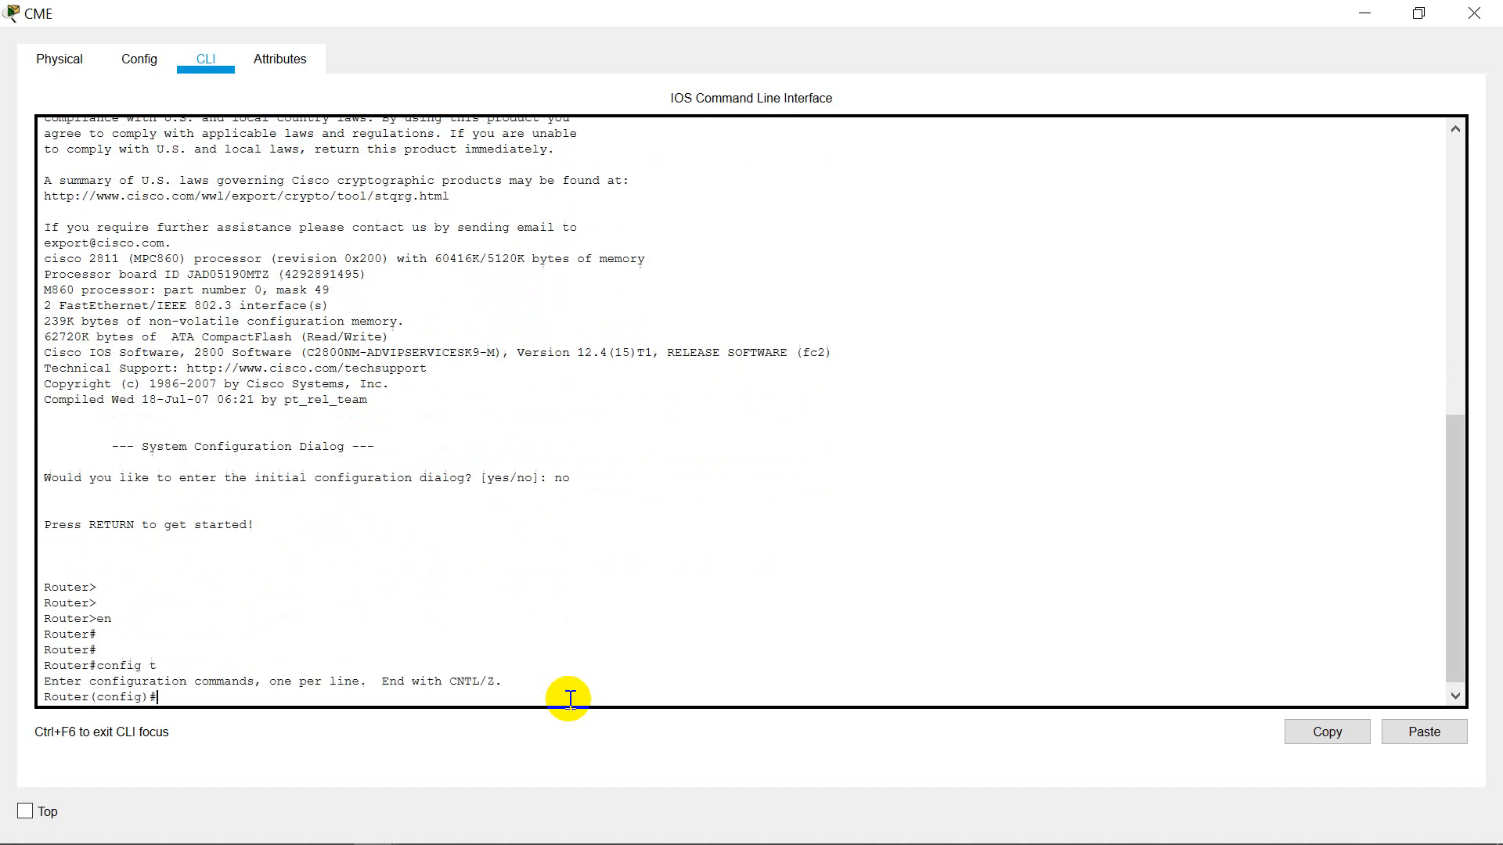
- Address FastEthernet0/1 as 10.0.0.1 255.0.0.0 and enable it with no shutdown
type("int fa 0/1")
type("ip")
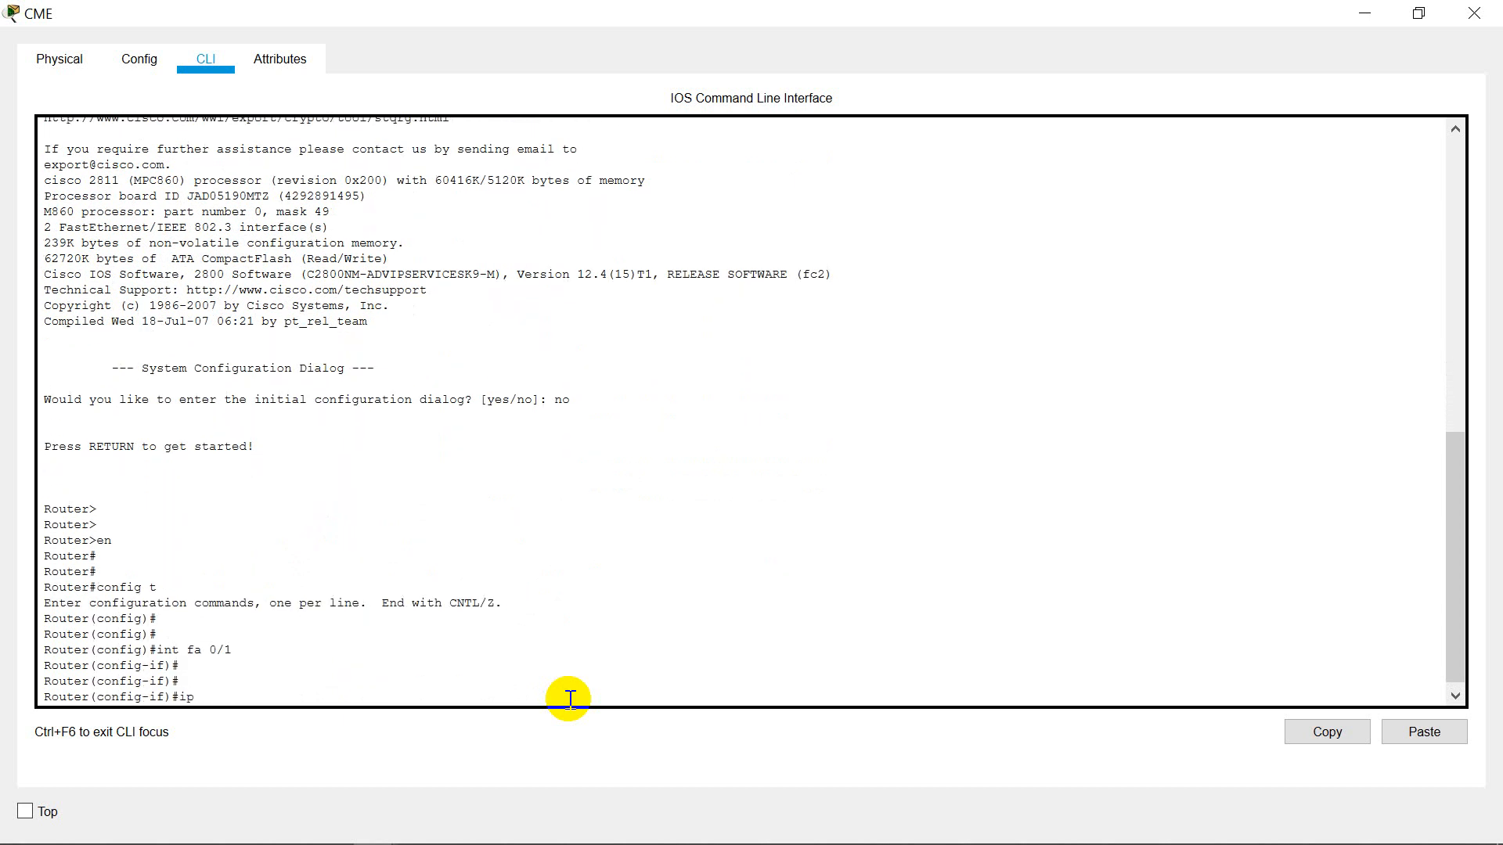
type("add 10.")
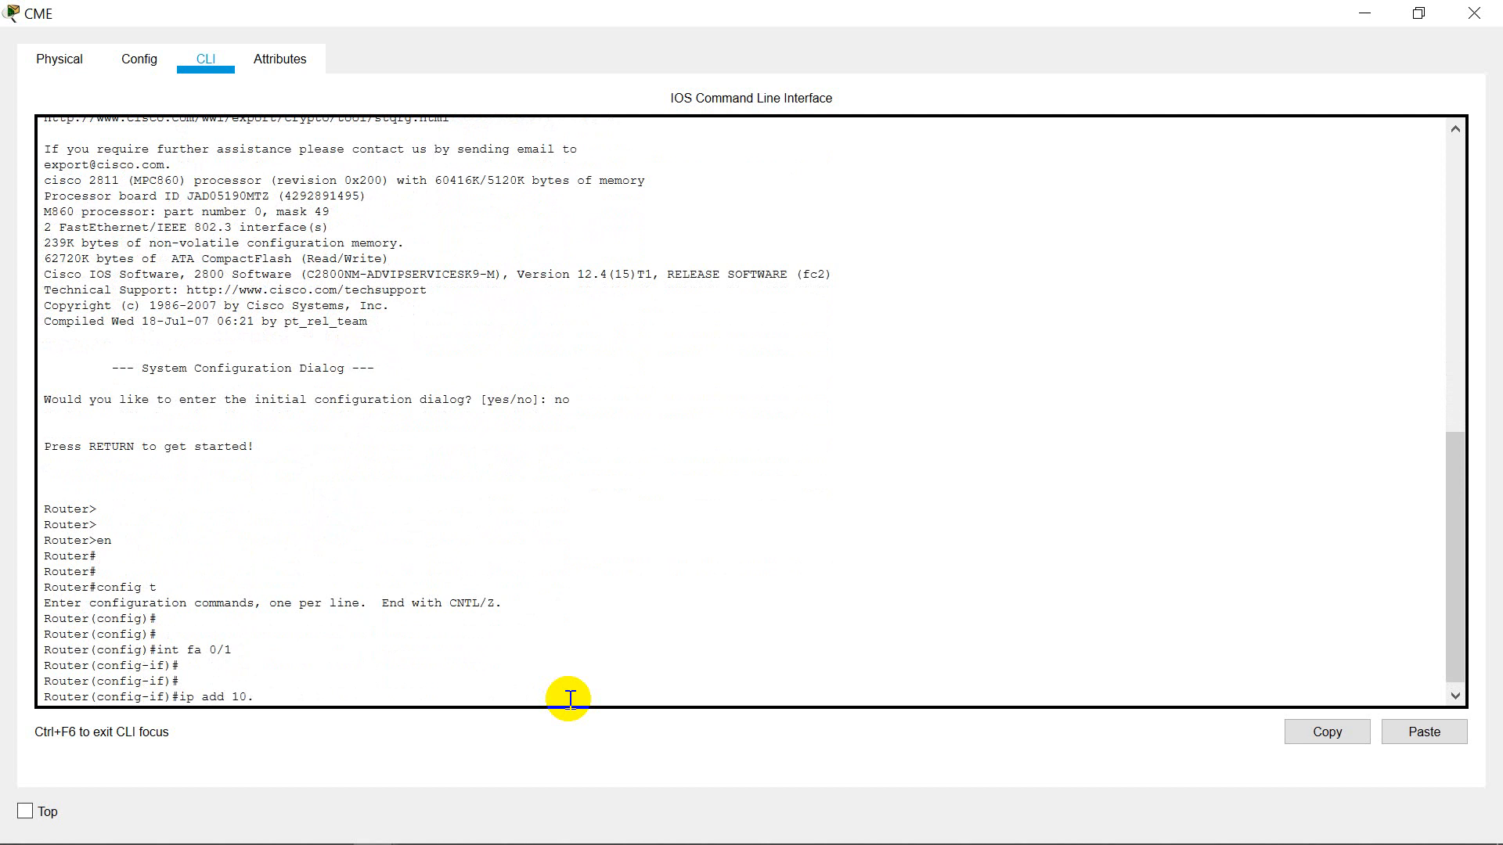
type("0.0.1 25")
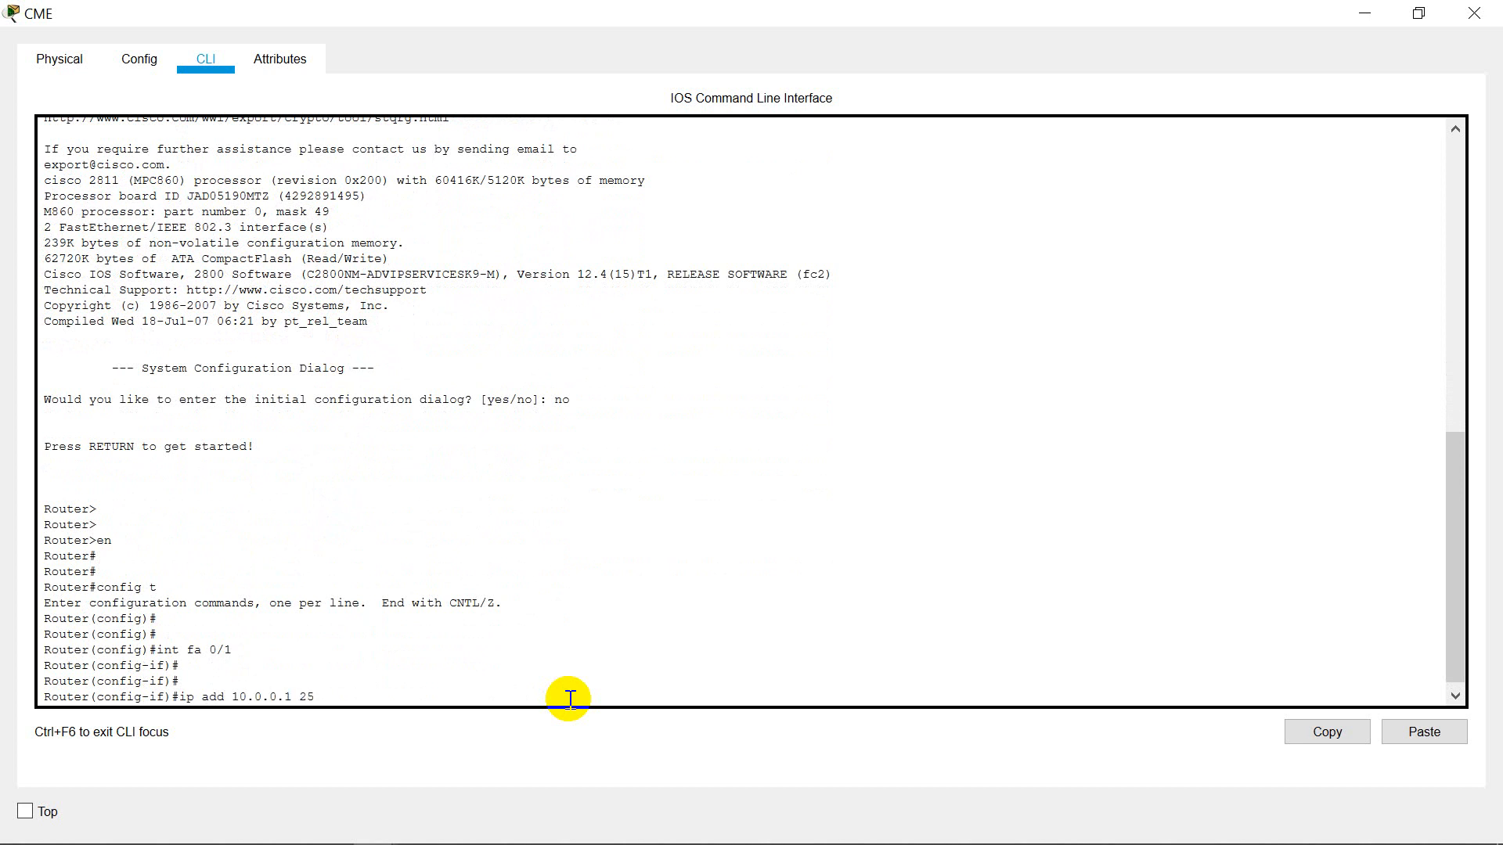
key("Return")
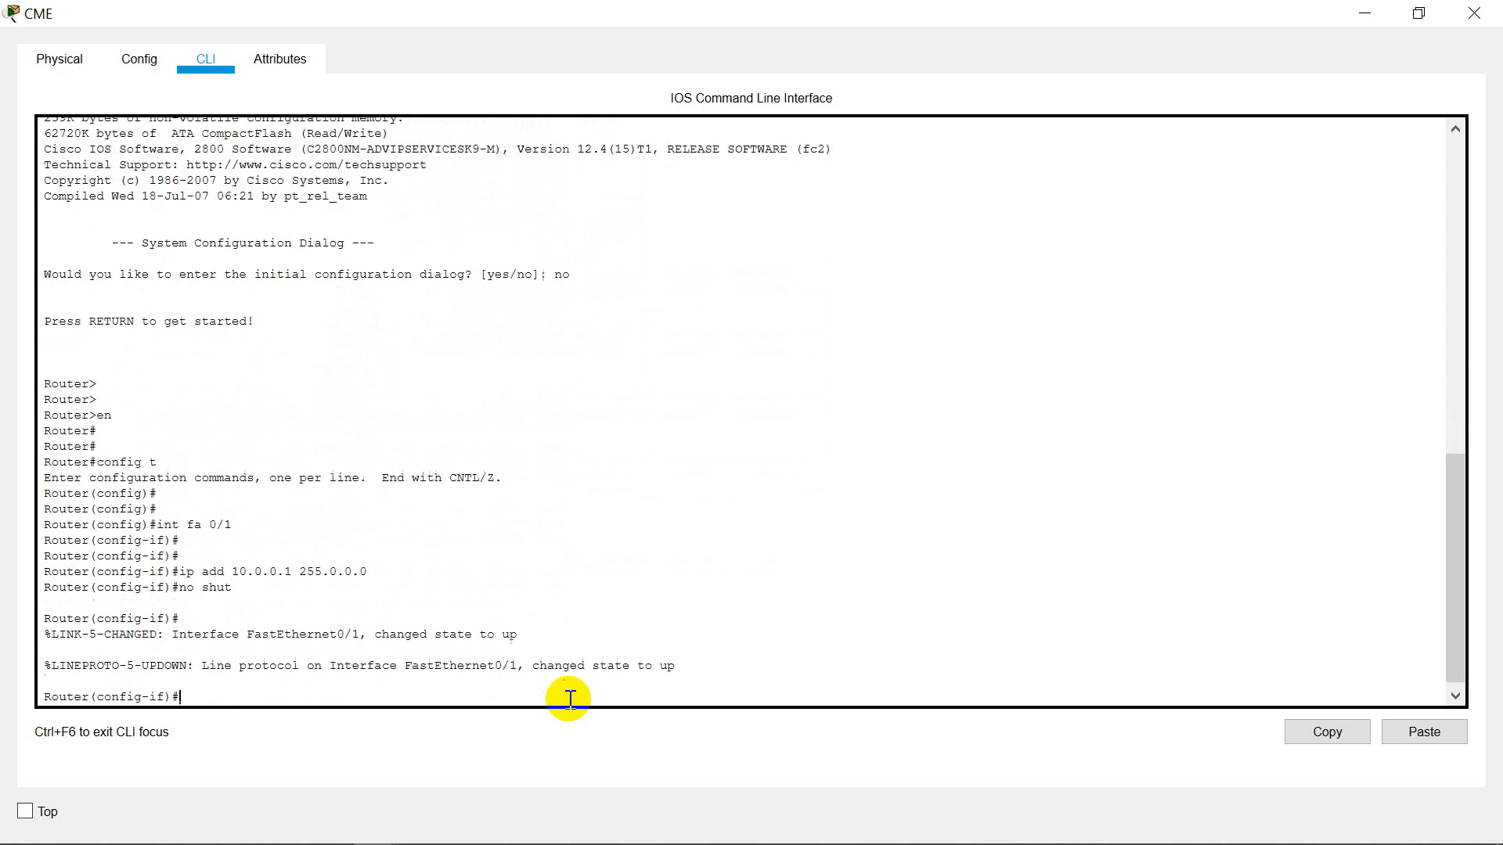
key("enter")
type("exit")
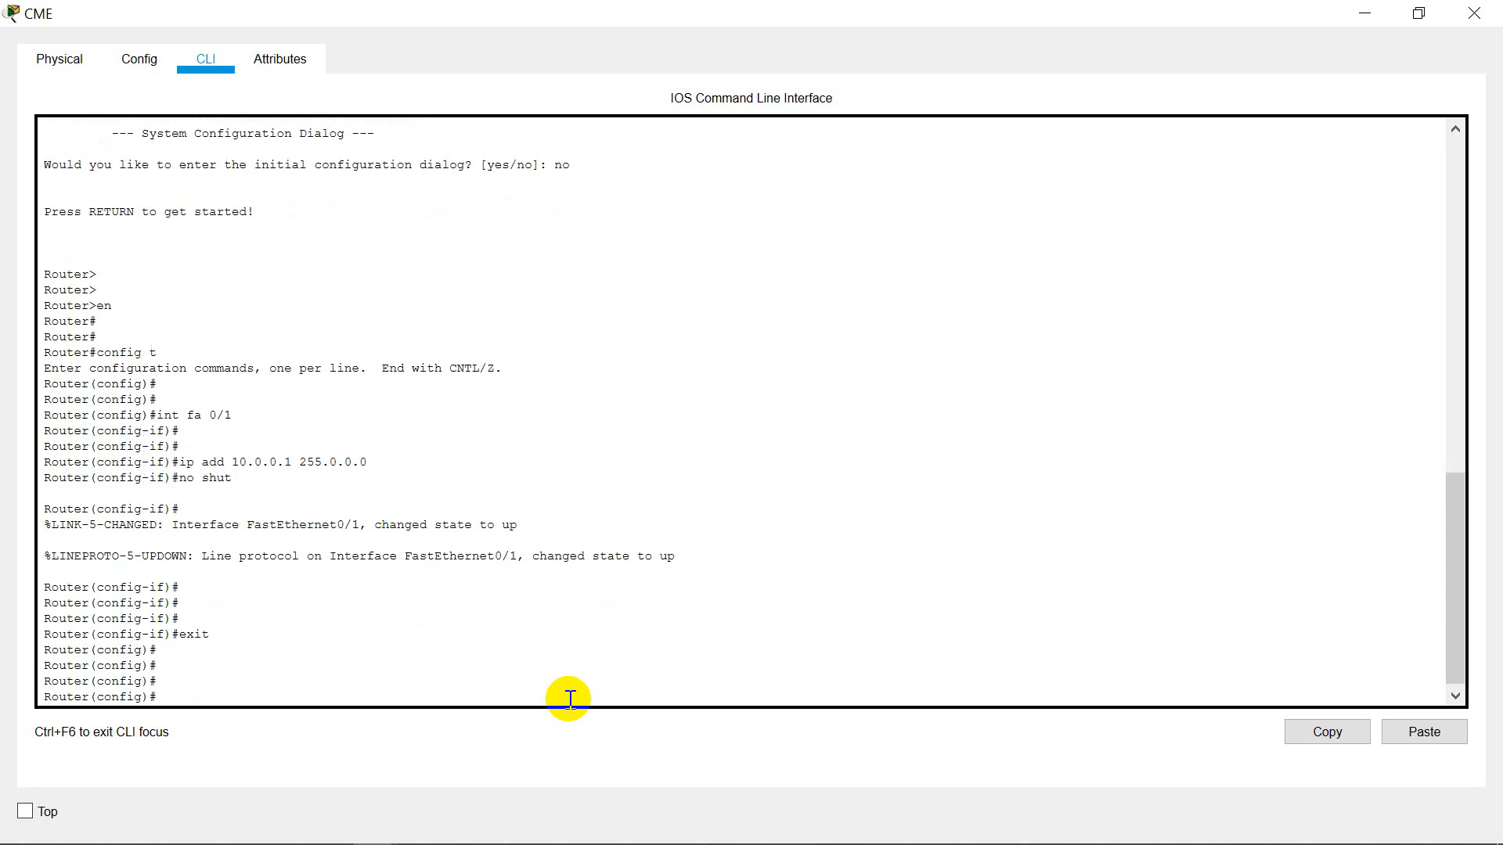
- Create DHCP pool VOICE covering network 10.0.0.0 255.0.0.0
type("ip dhc")
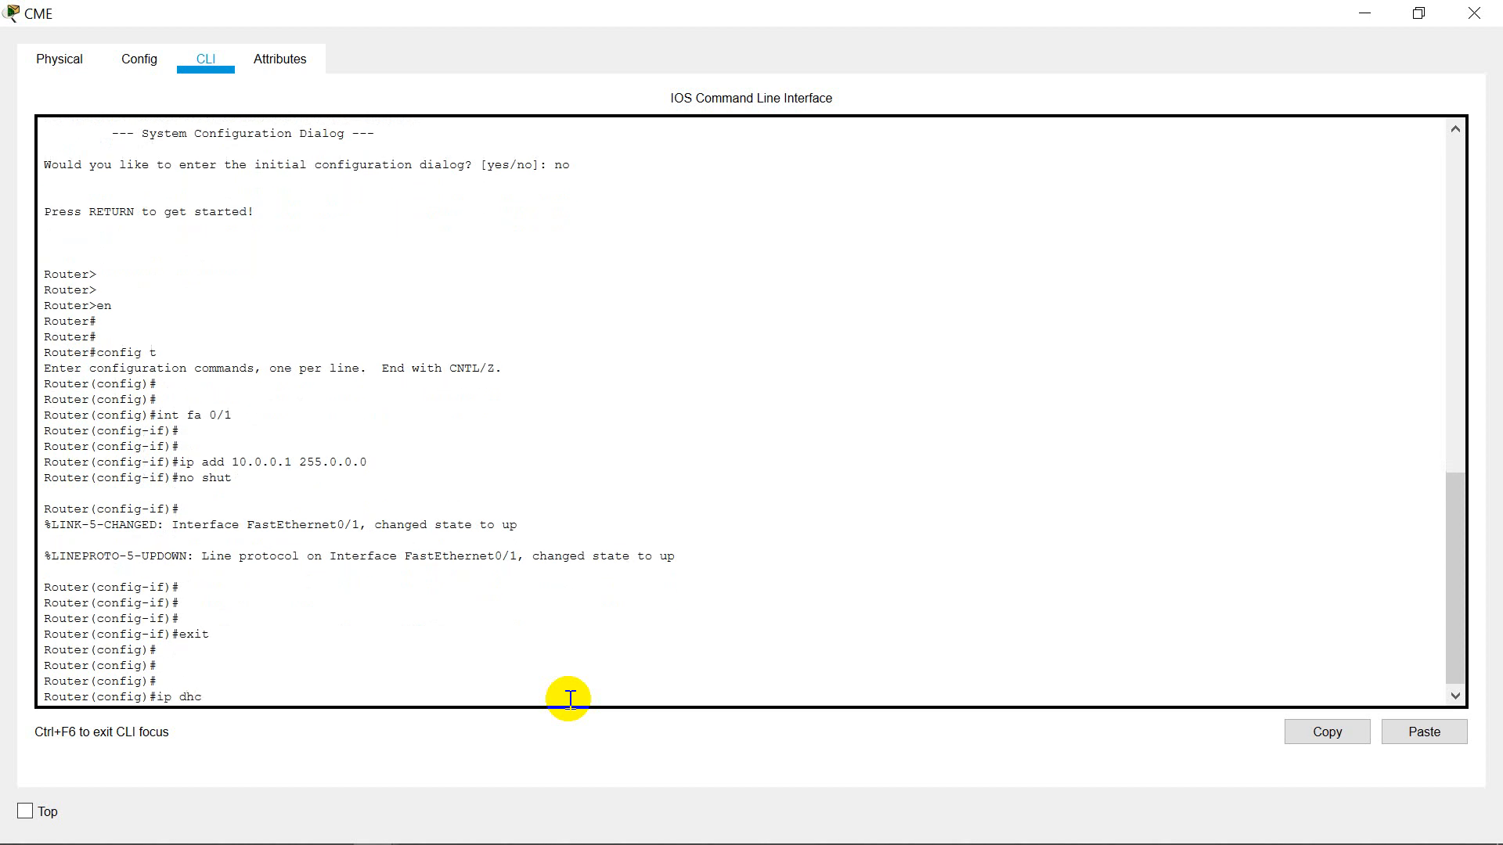
type("p pool")
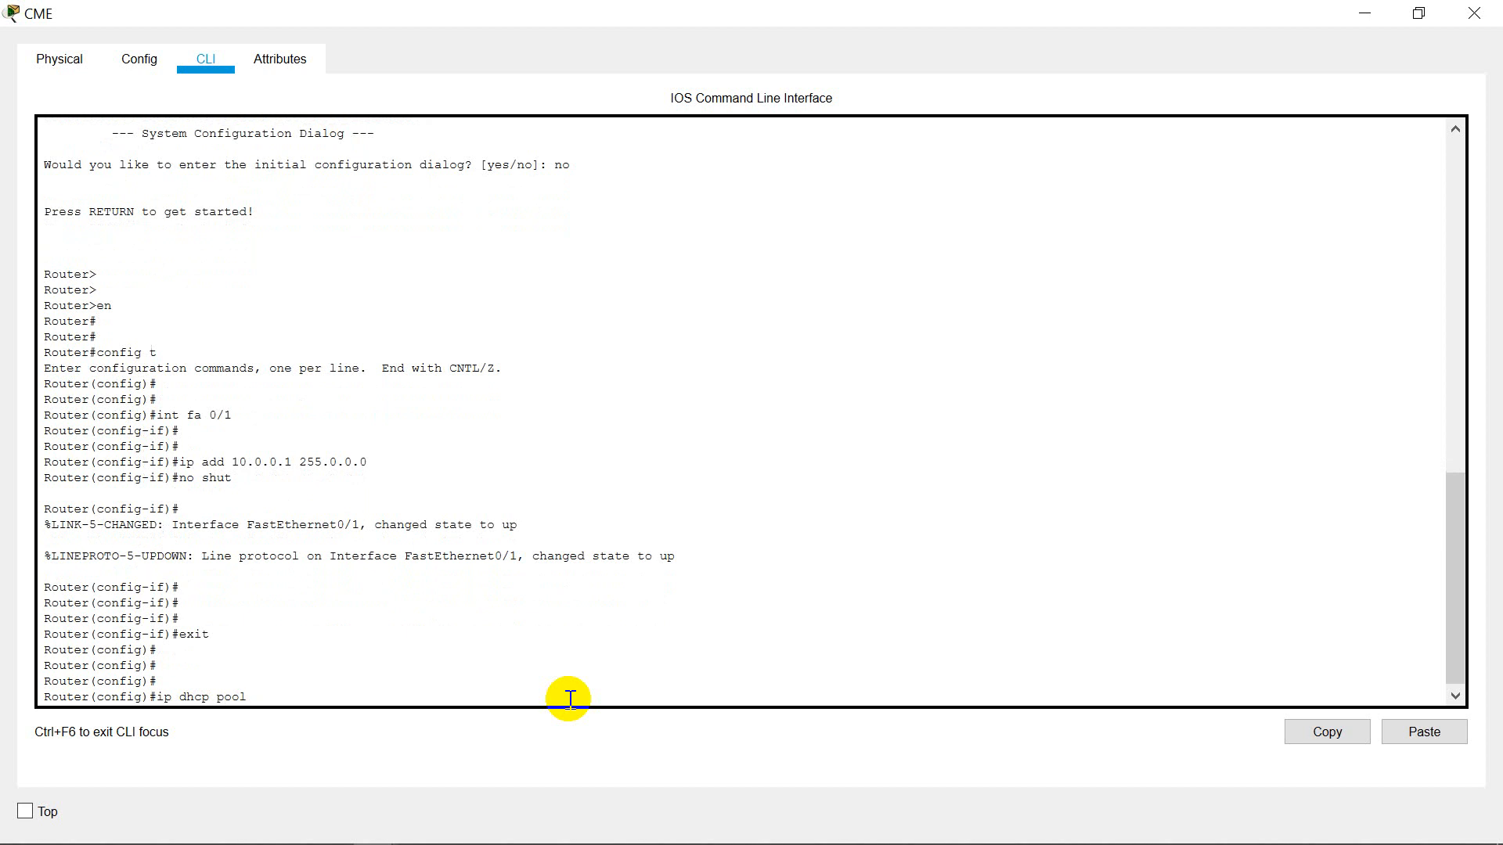
type("VOICE")
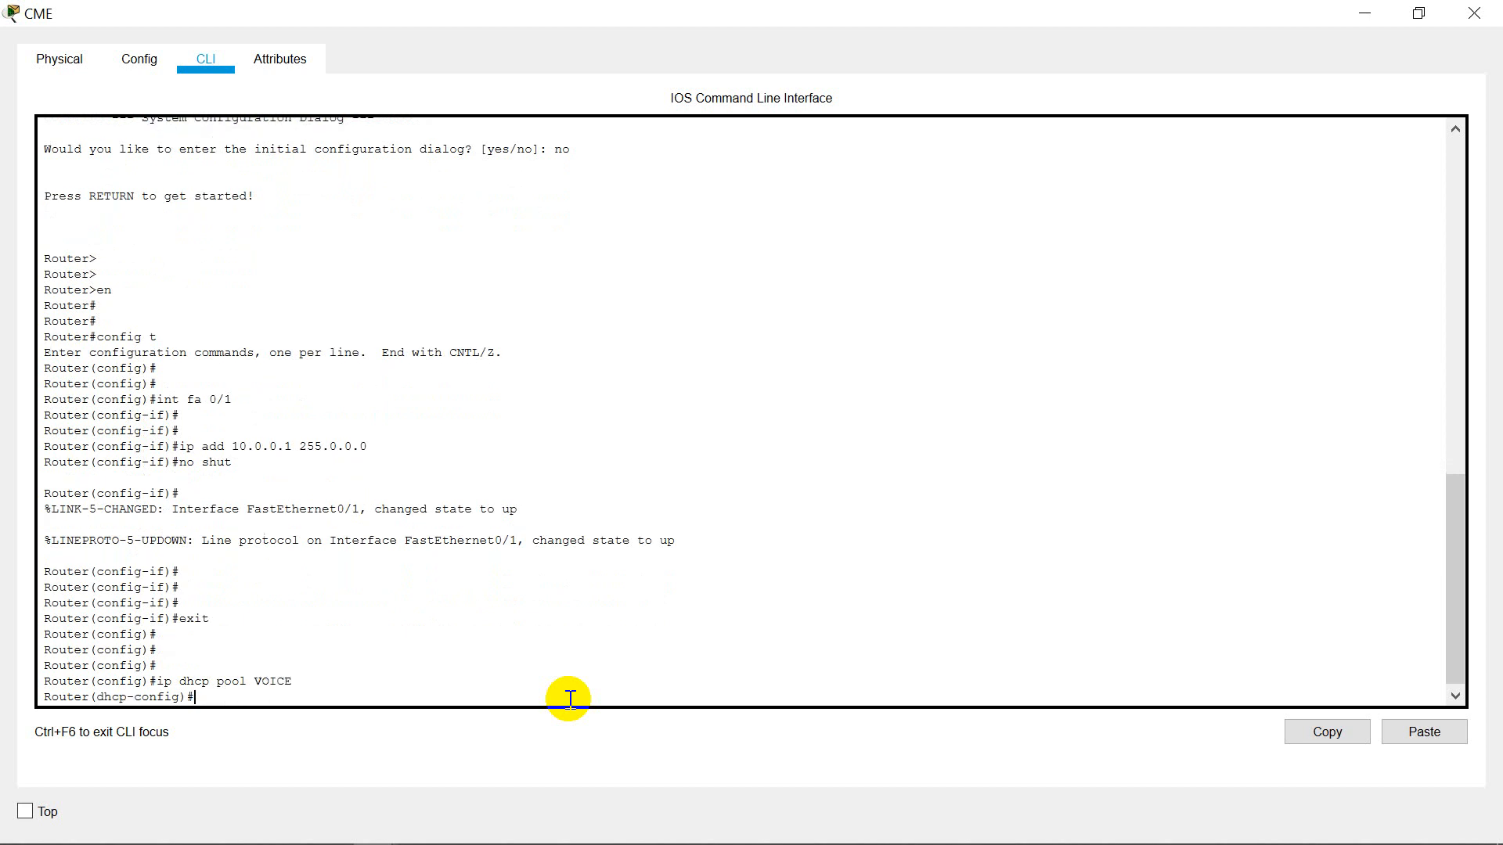
type("network 10.0.0.0")
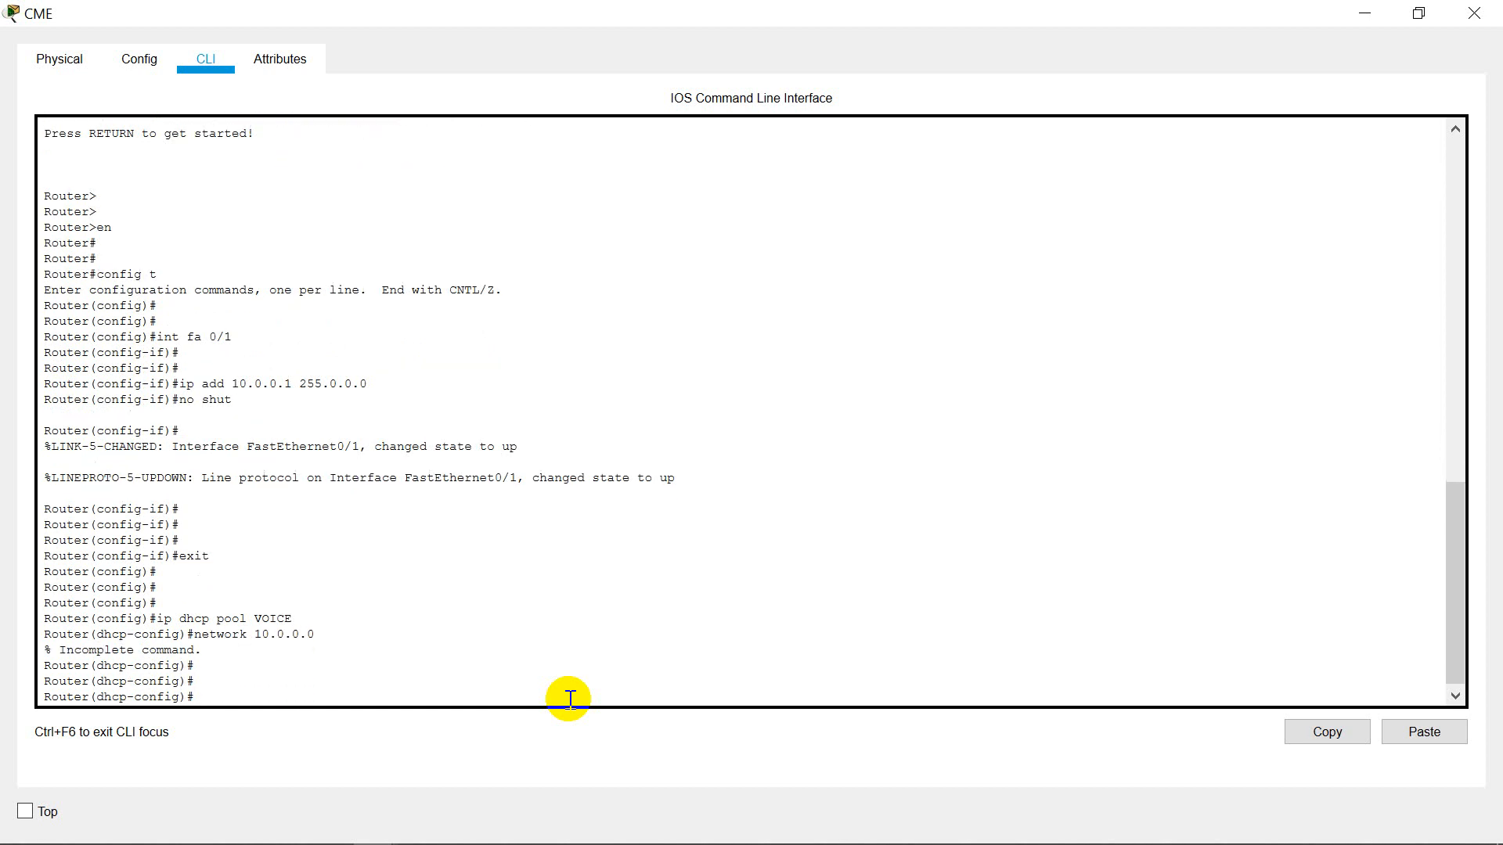
type("network 10.0.0.0")
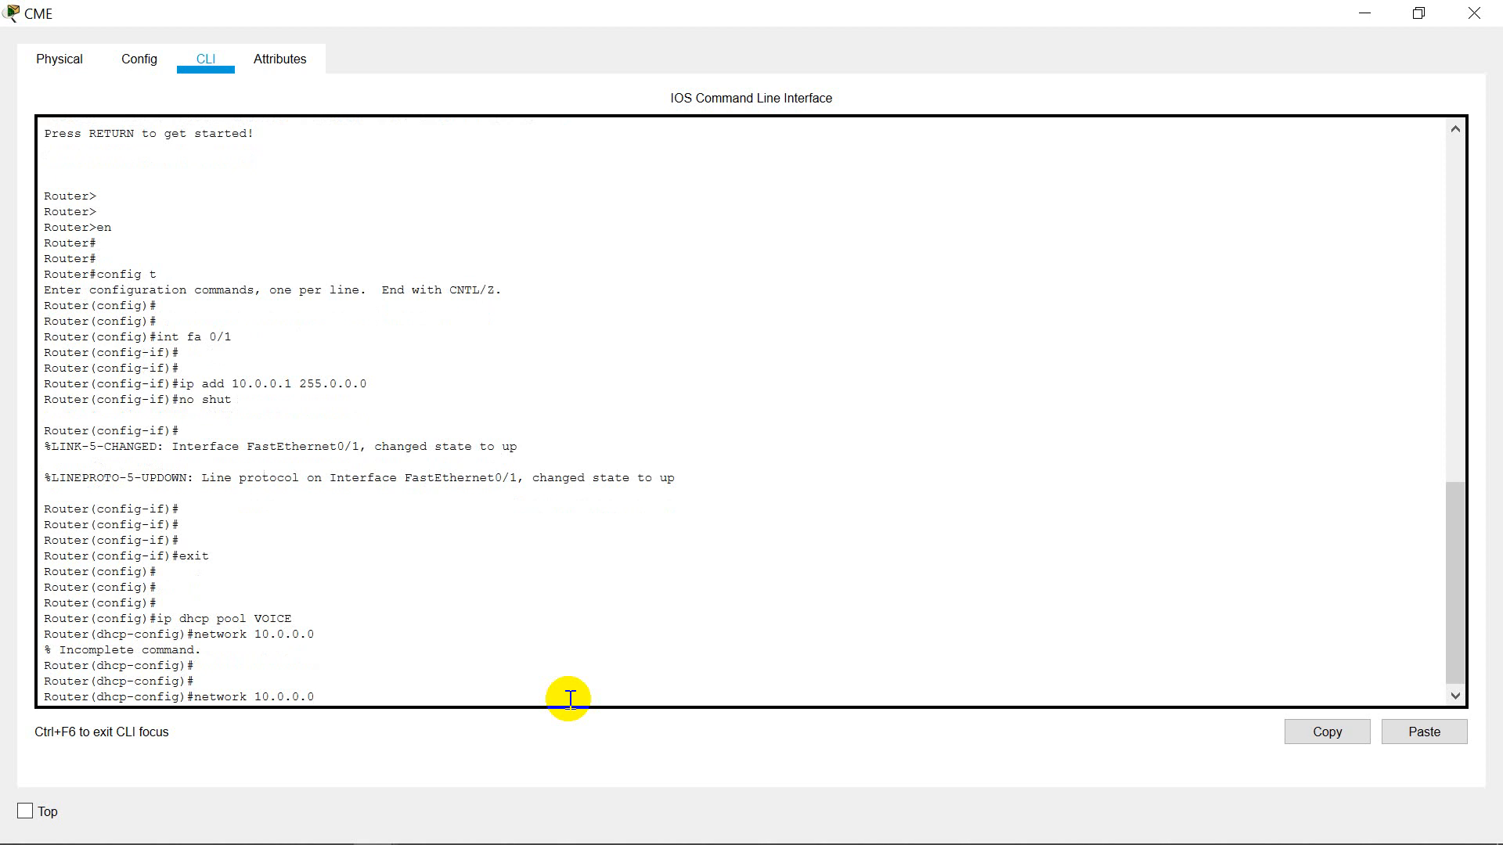
type("255.0.0.0")
type("de")
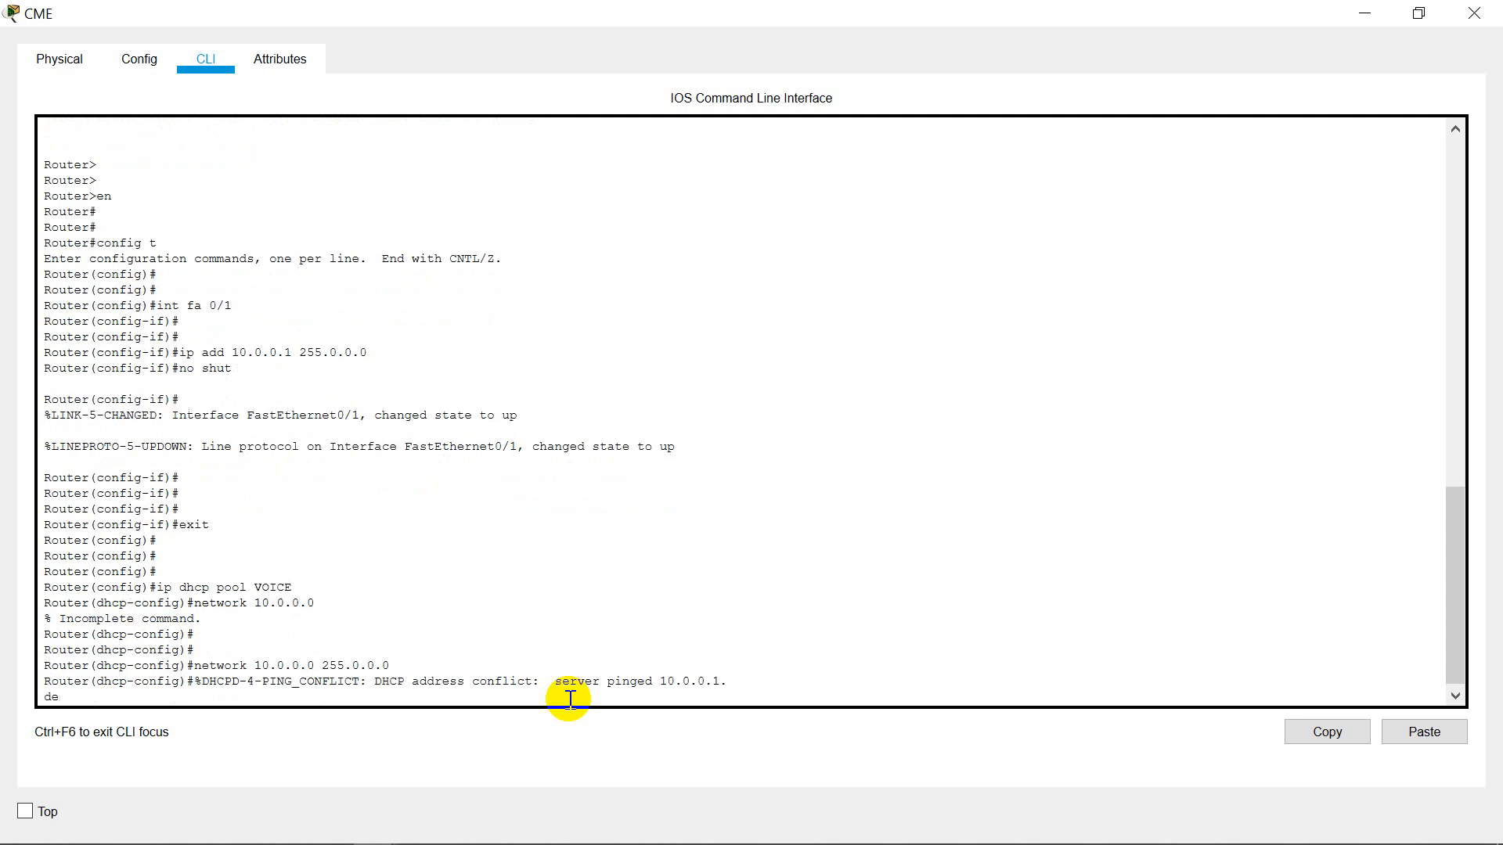
key("Backspace")
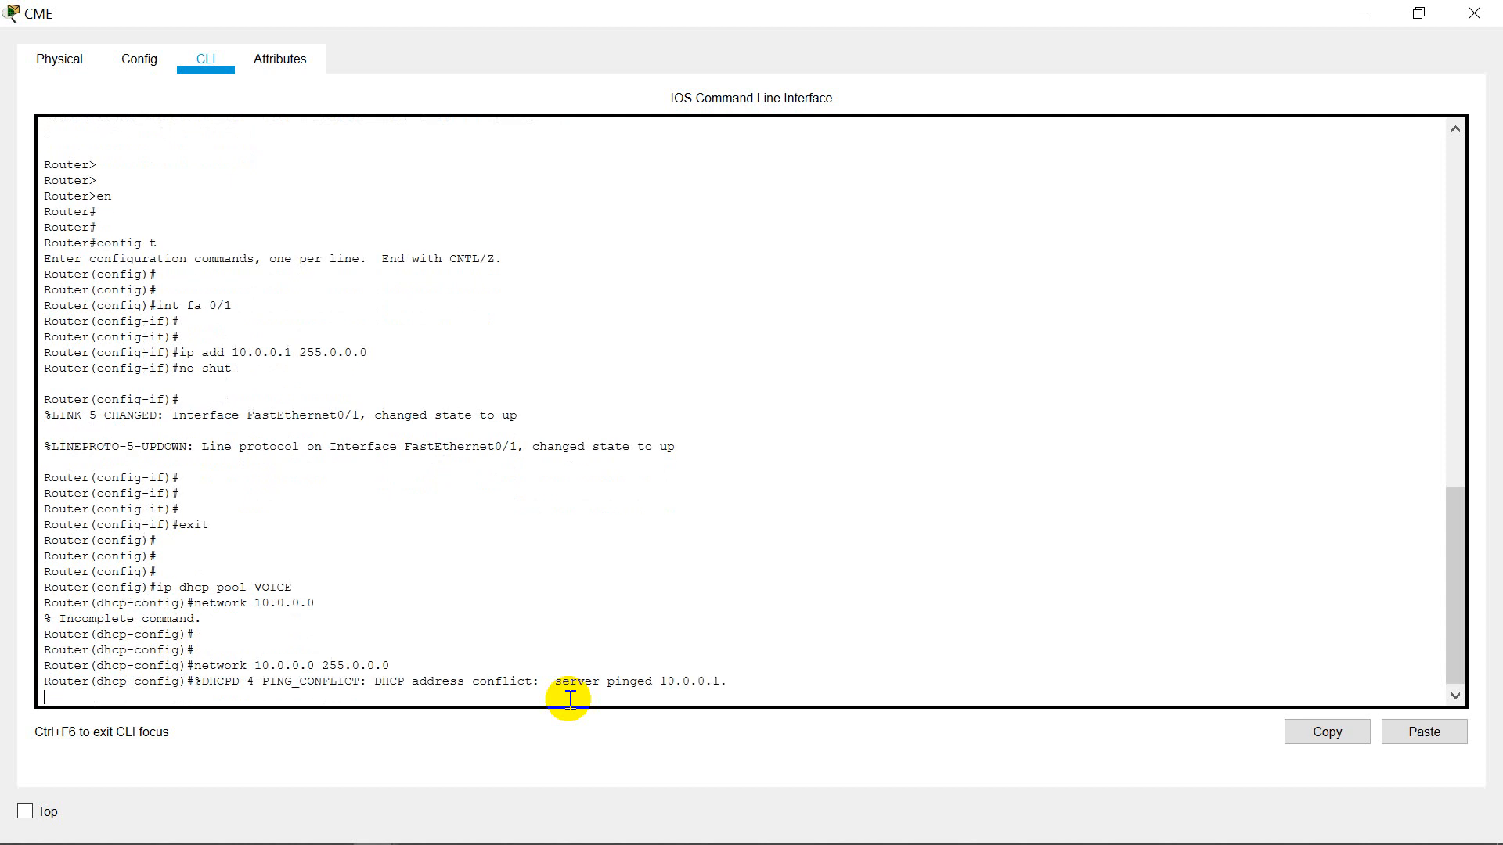
- Set the pool's default-router and option 150 to 10.0.0.1, then leave pool configuration
type("default-router")
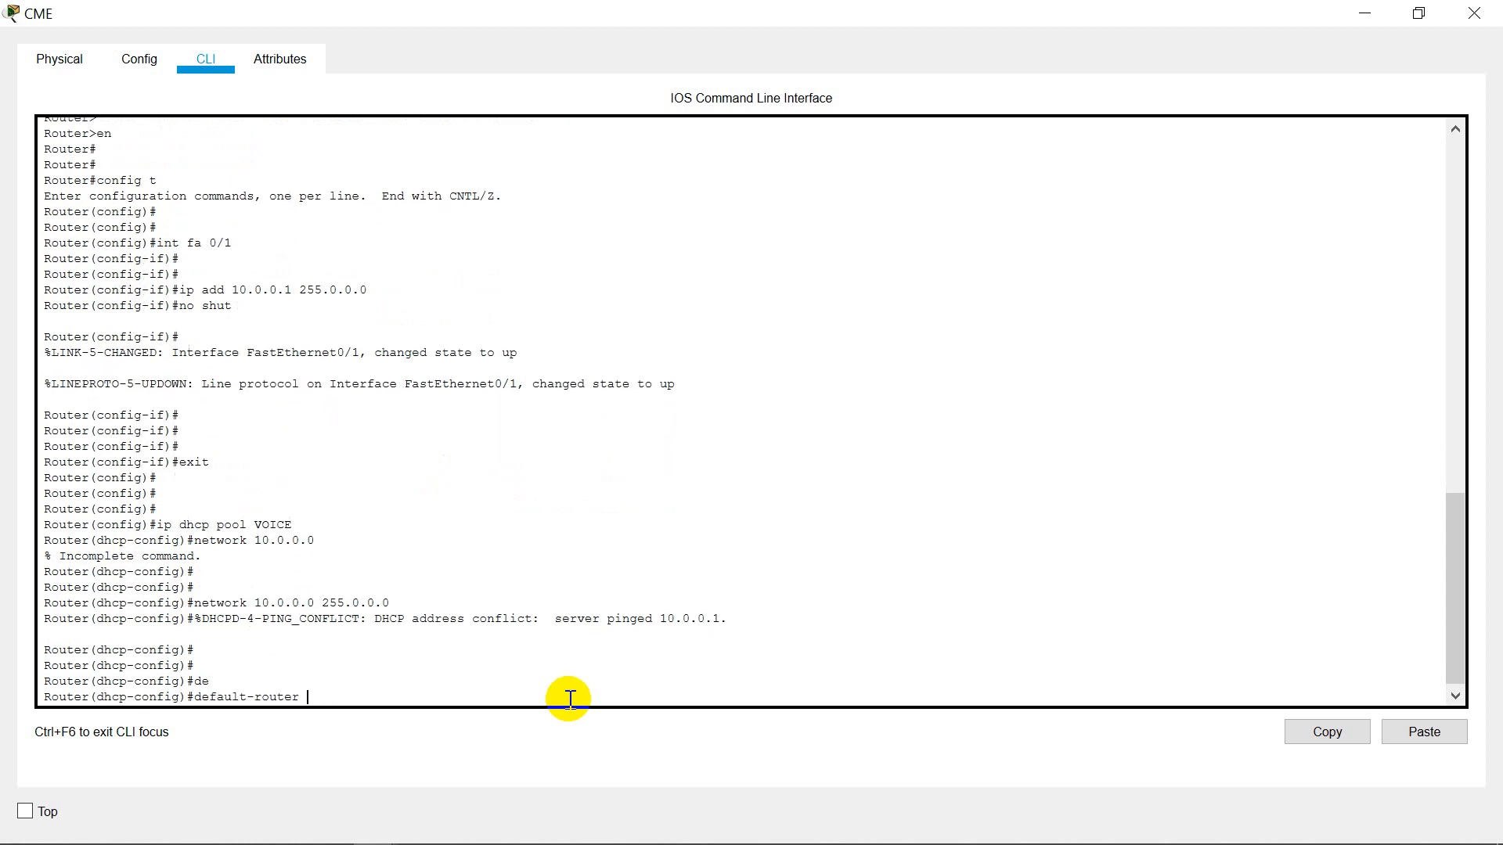
type("10.0.0")
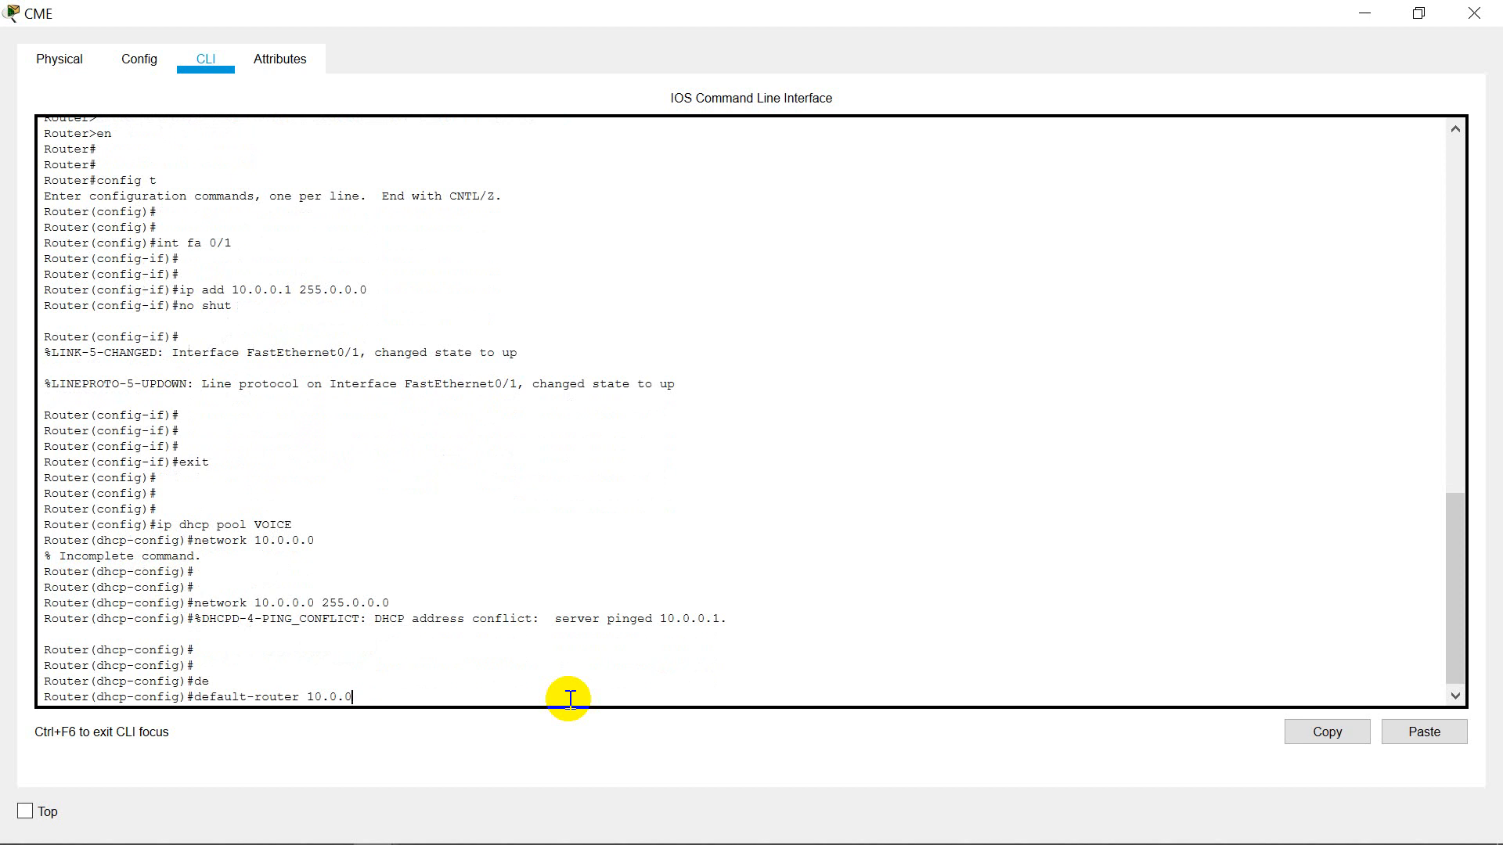
key("Return")
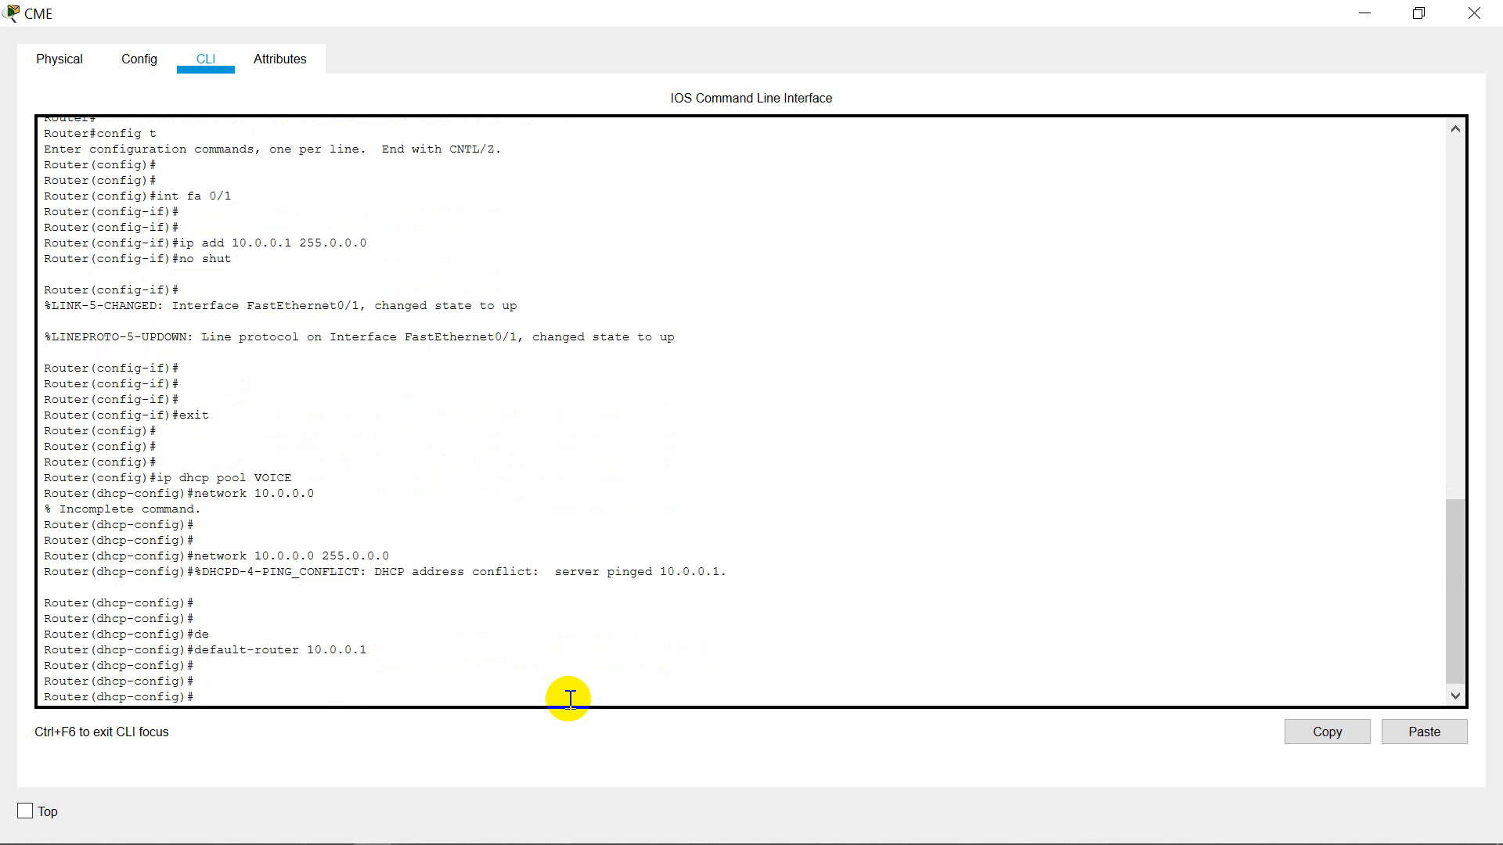
type("option")
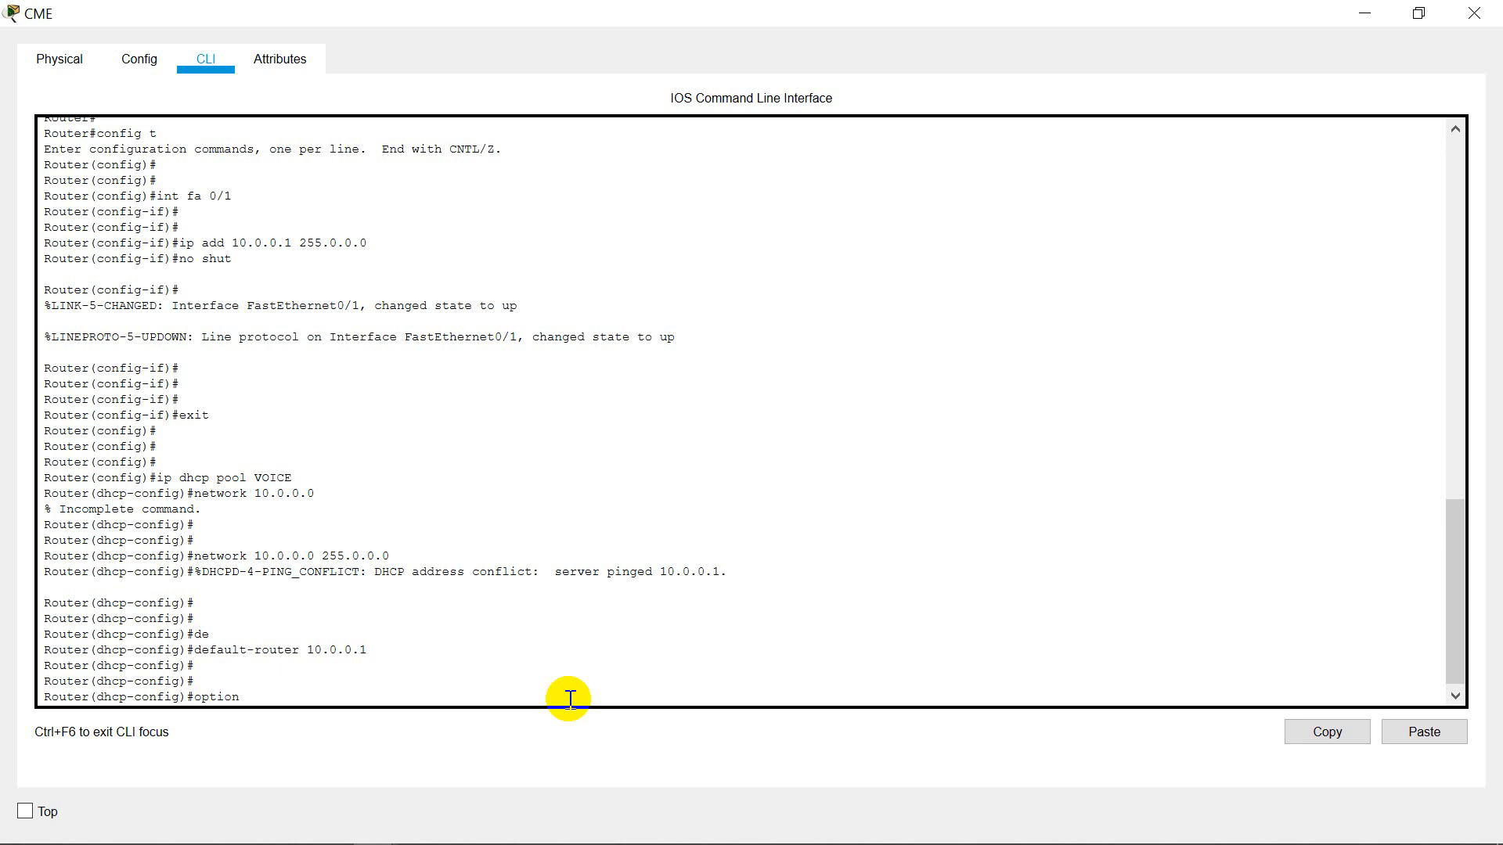
type("150")
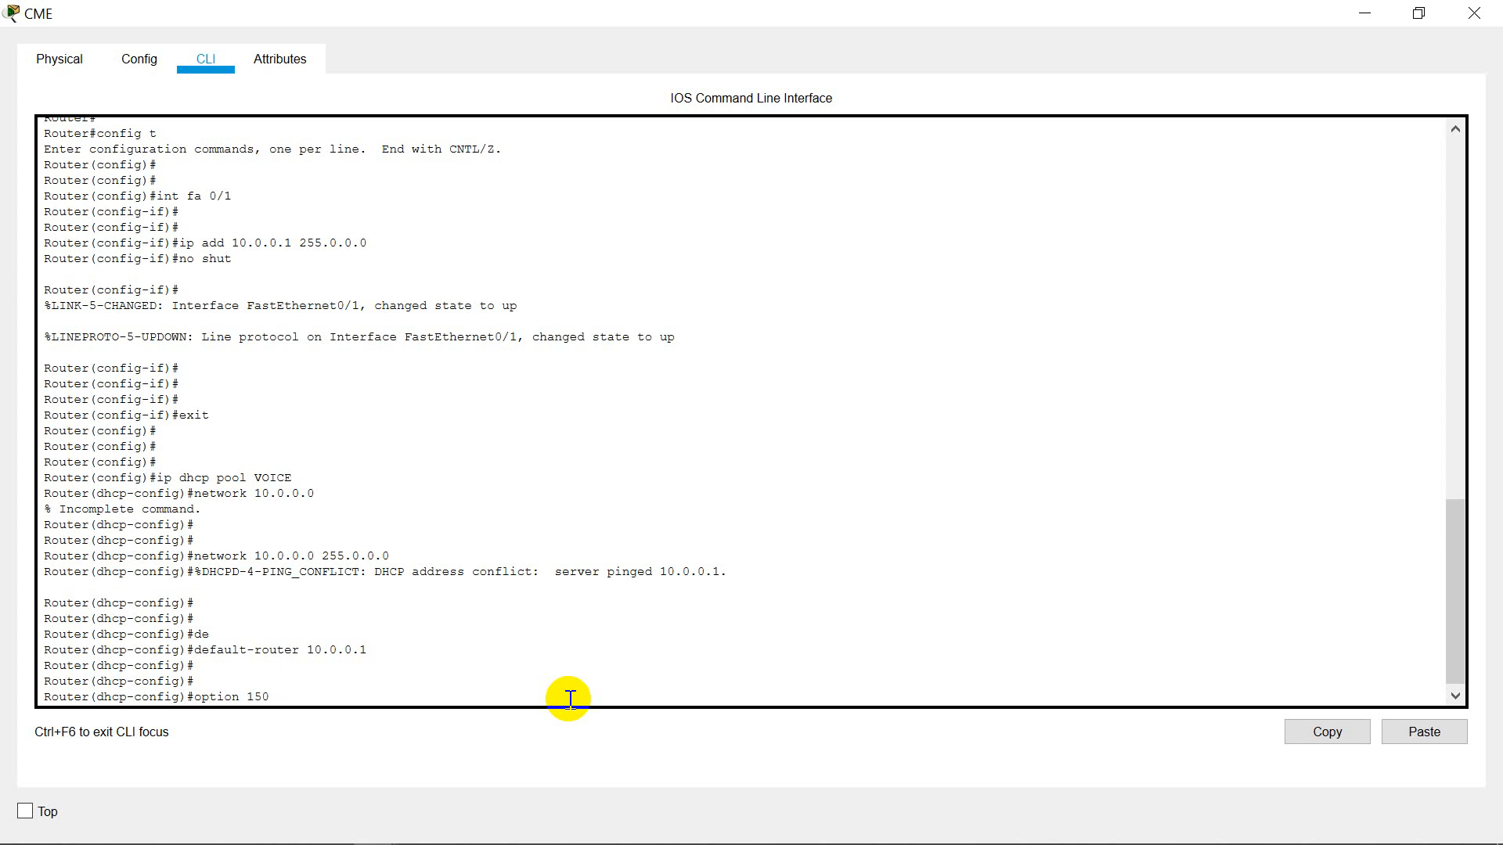
type("ip 10.0.0.1")
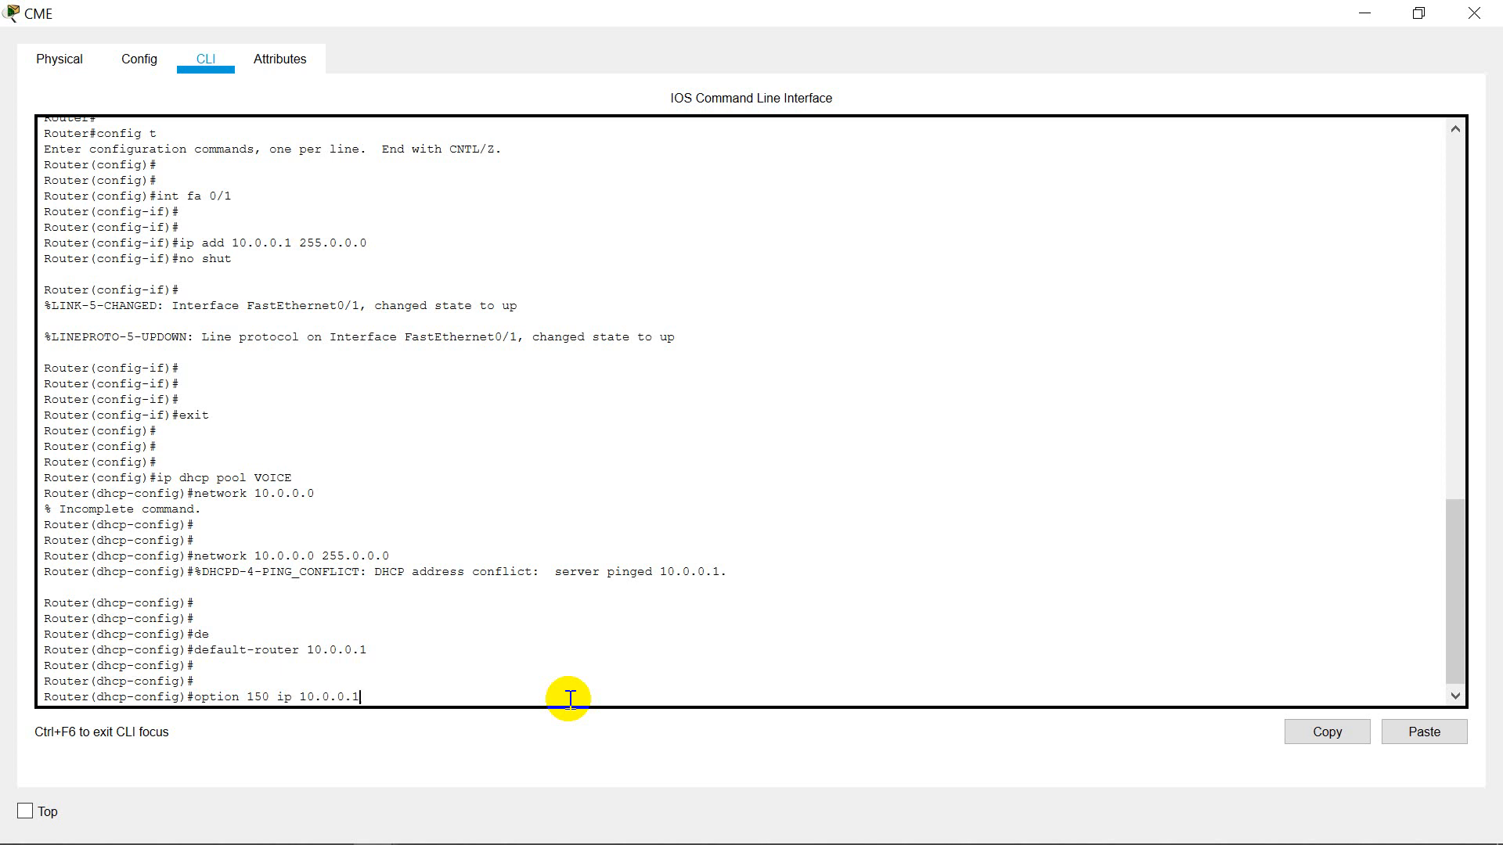
key("Return")
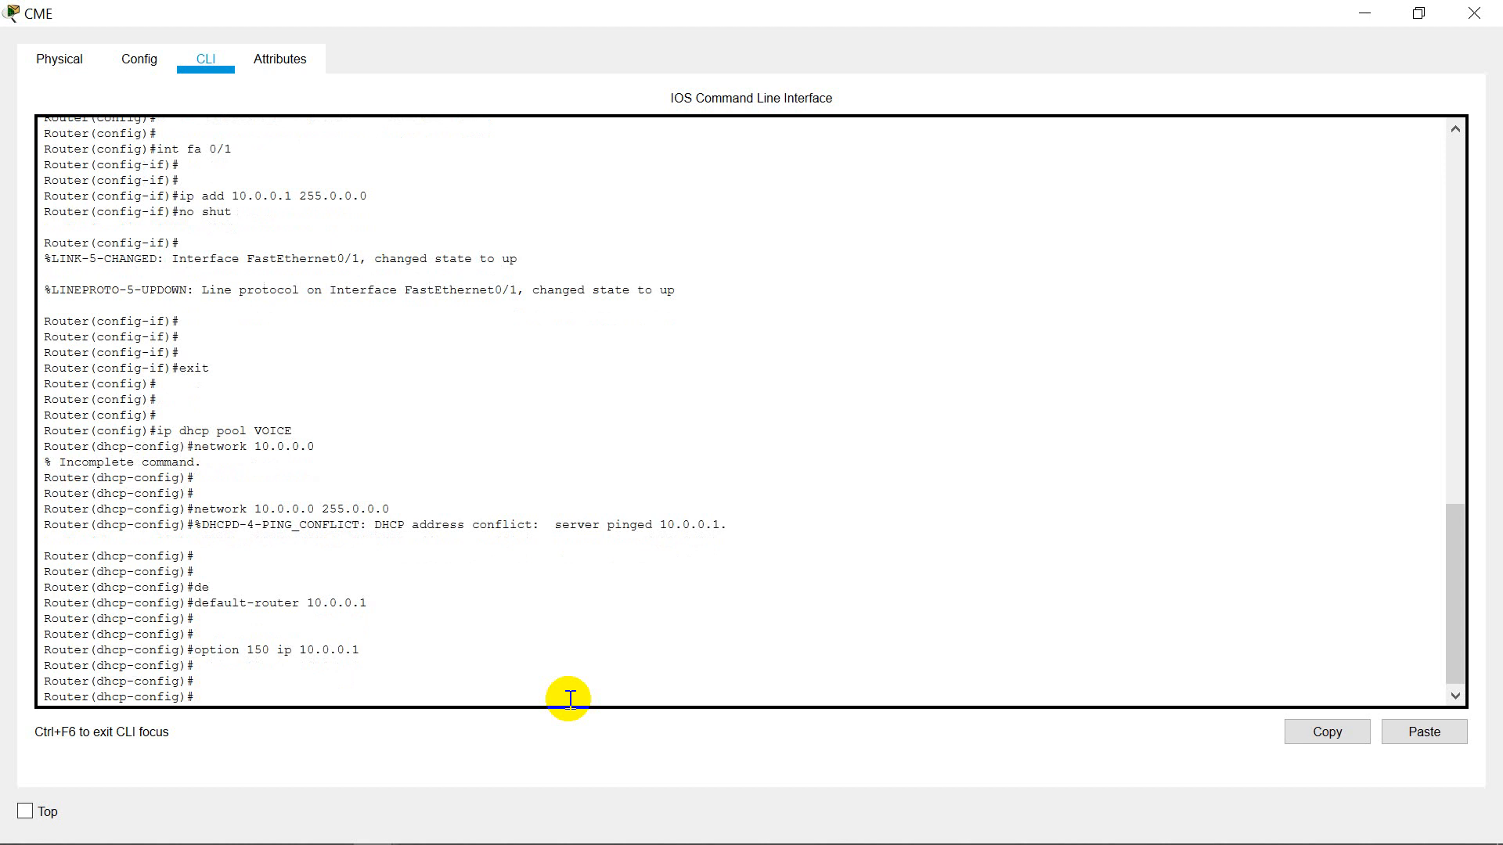
type("exi")
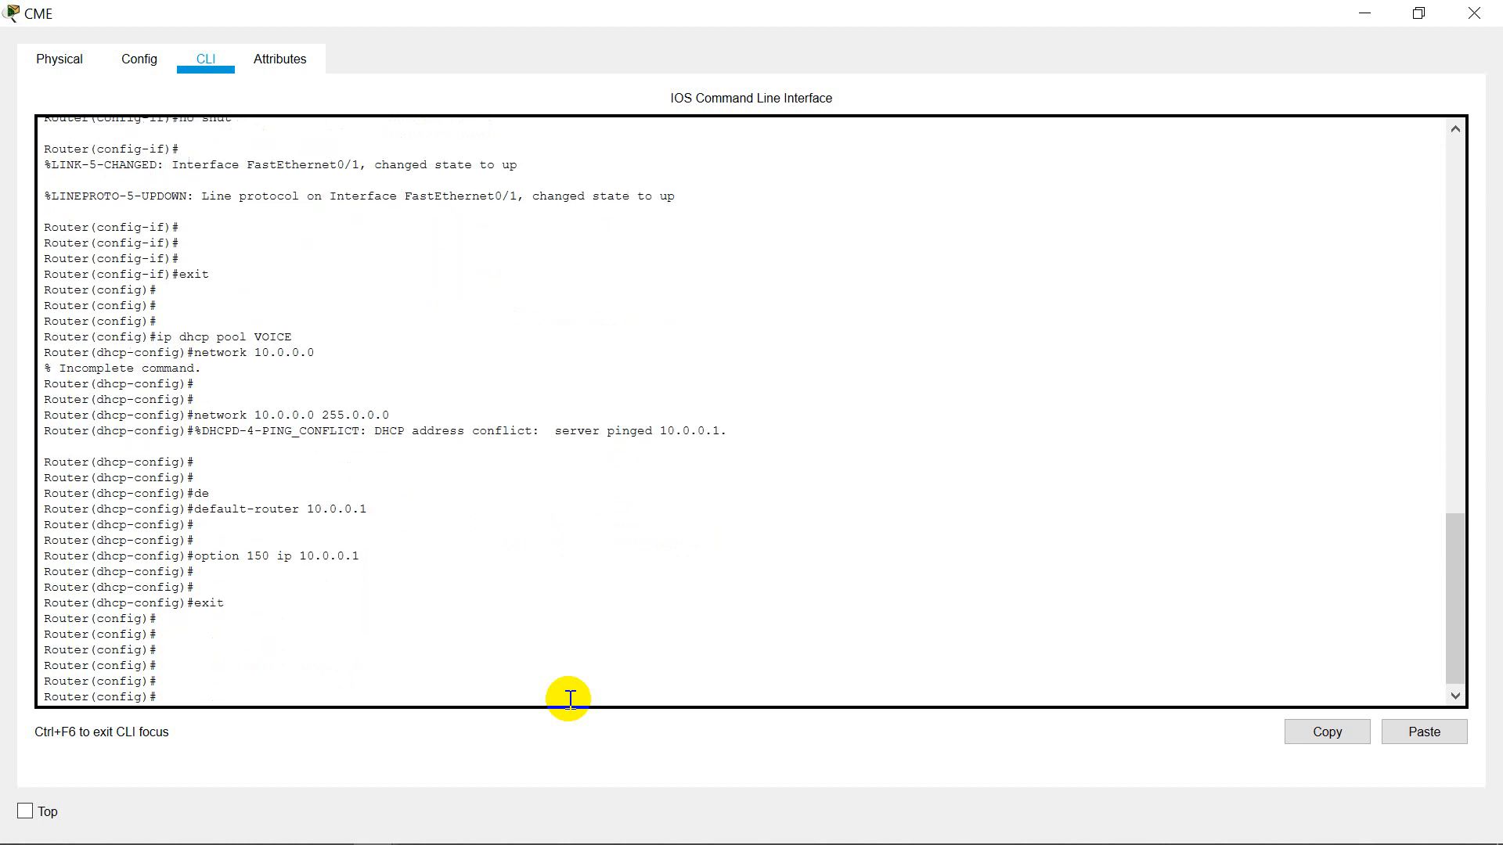
- Under telephony-service, set max-ephones 10 and max-dn 10
type("telephony")
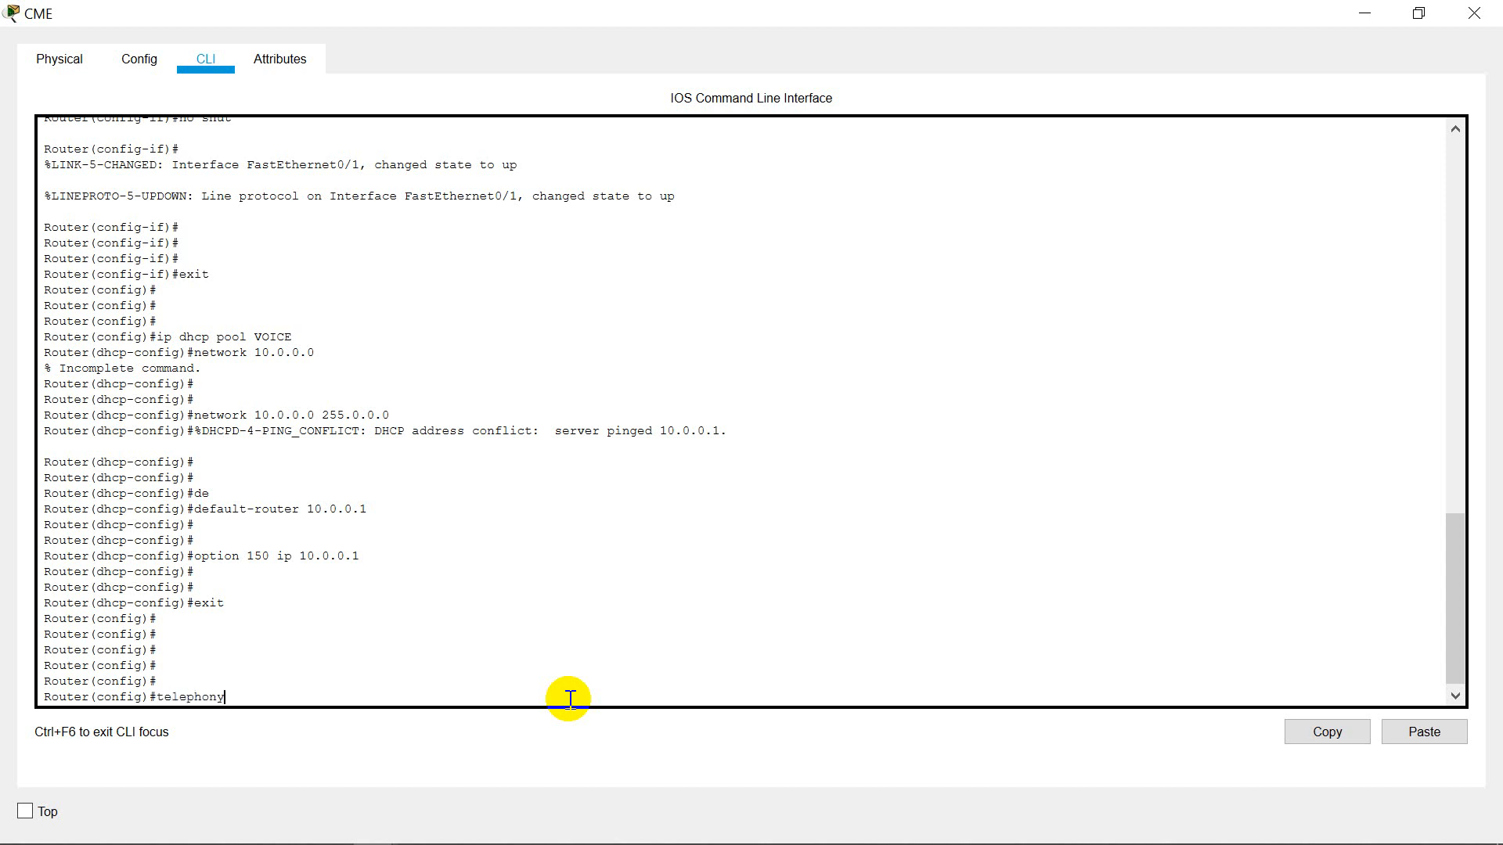
type("-service")
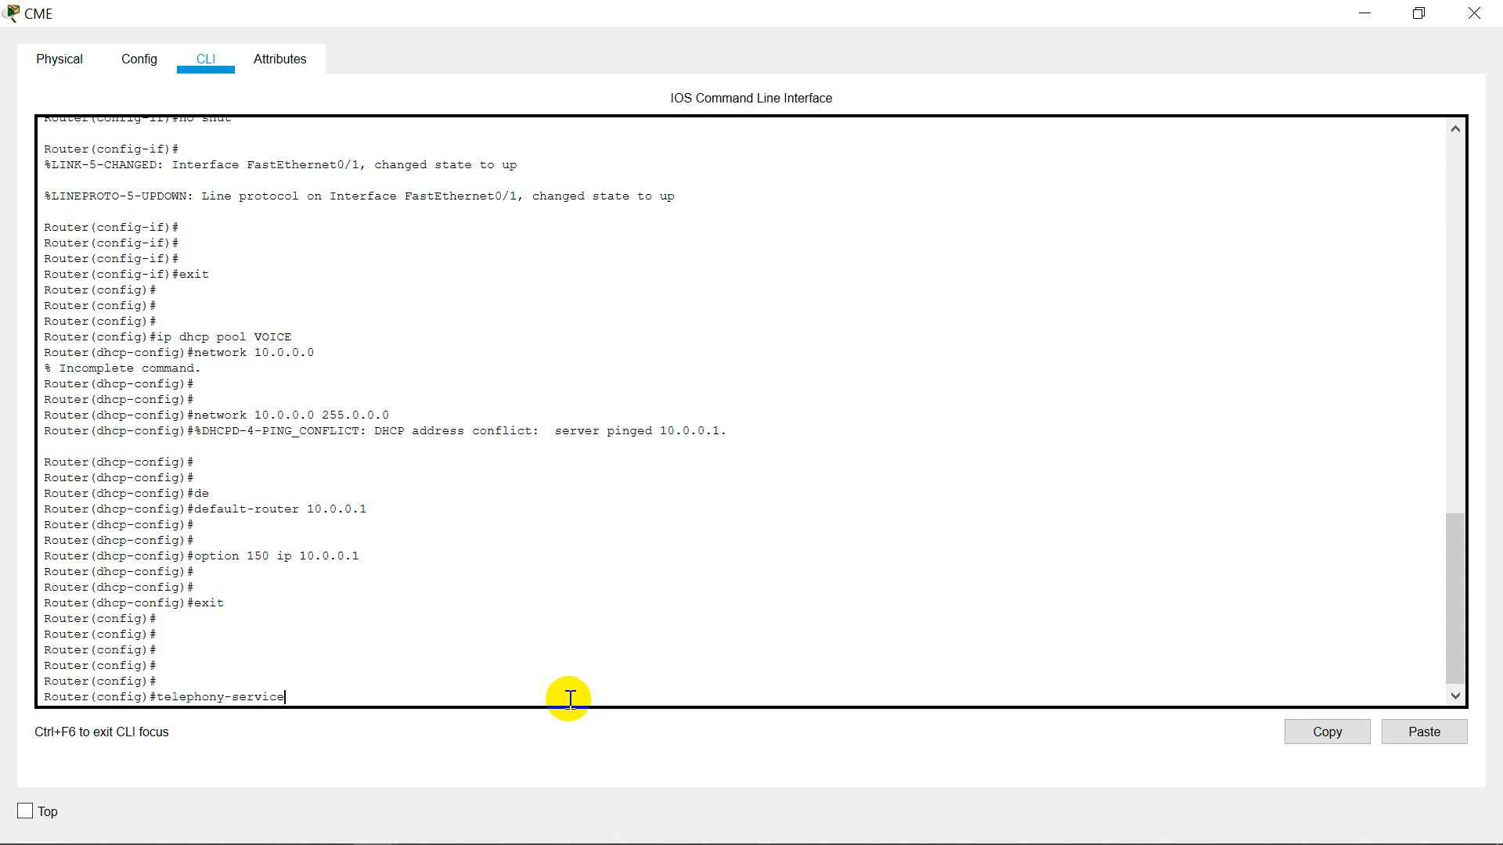
key("Return")
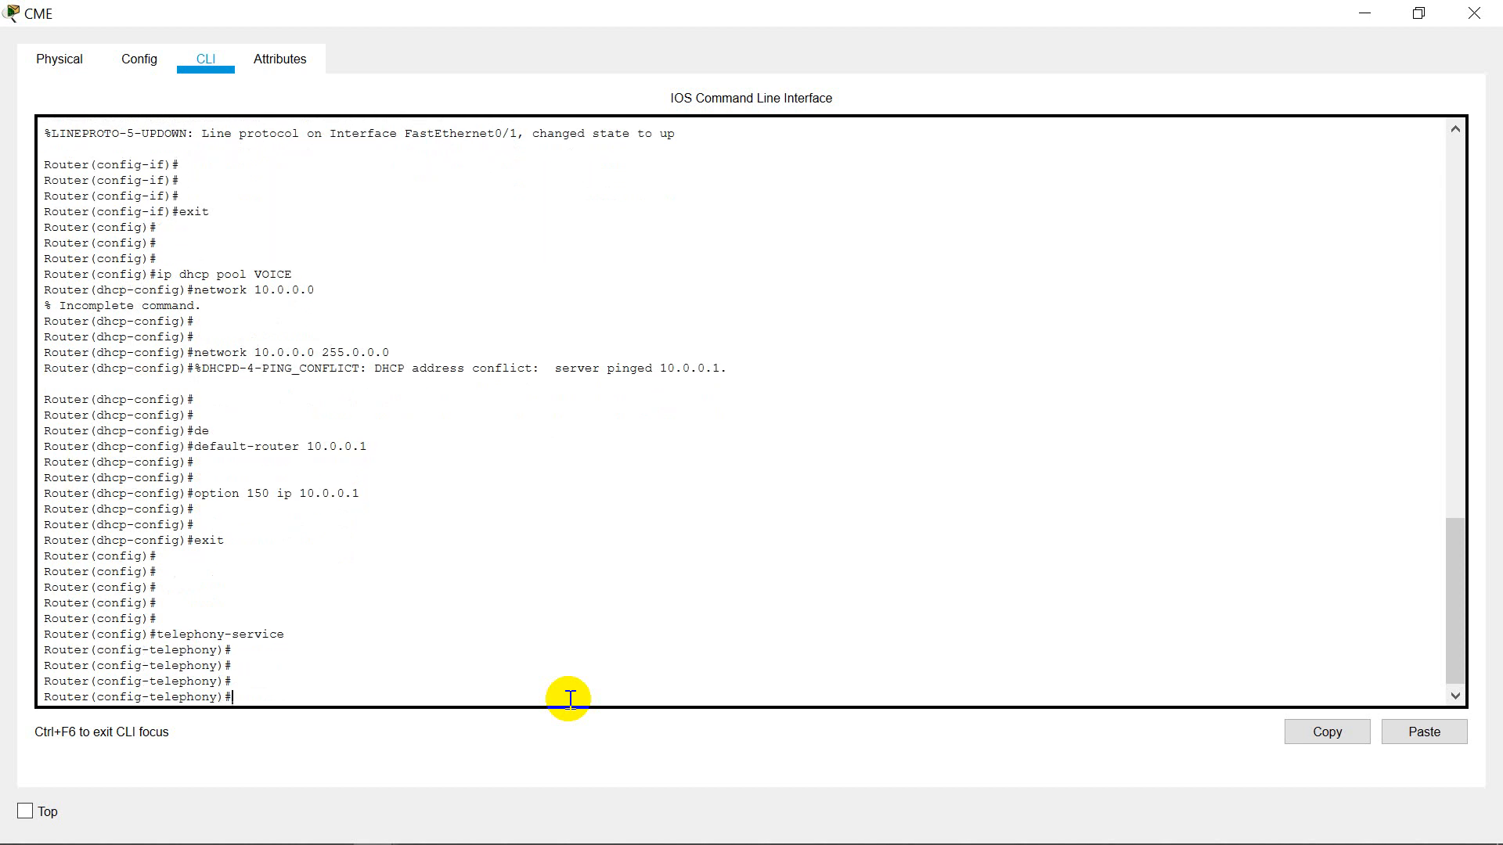
type("max")
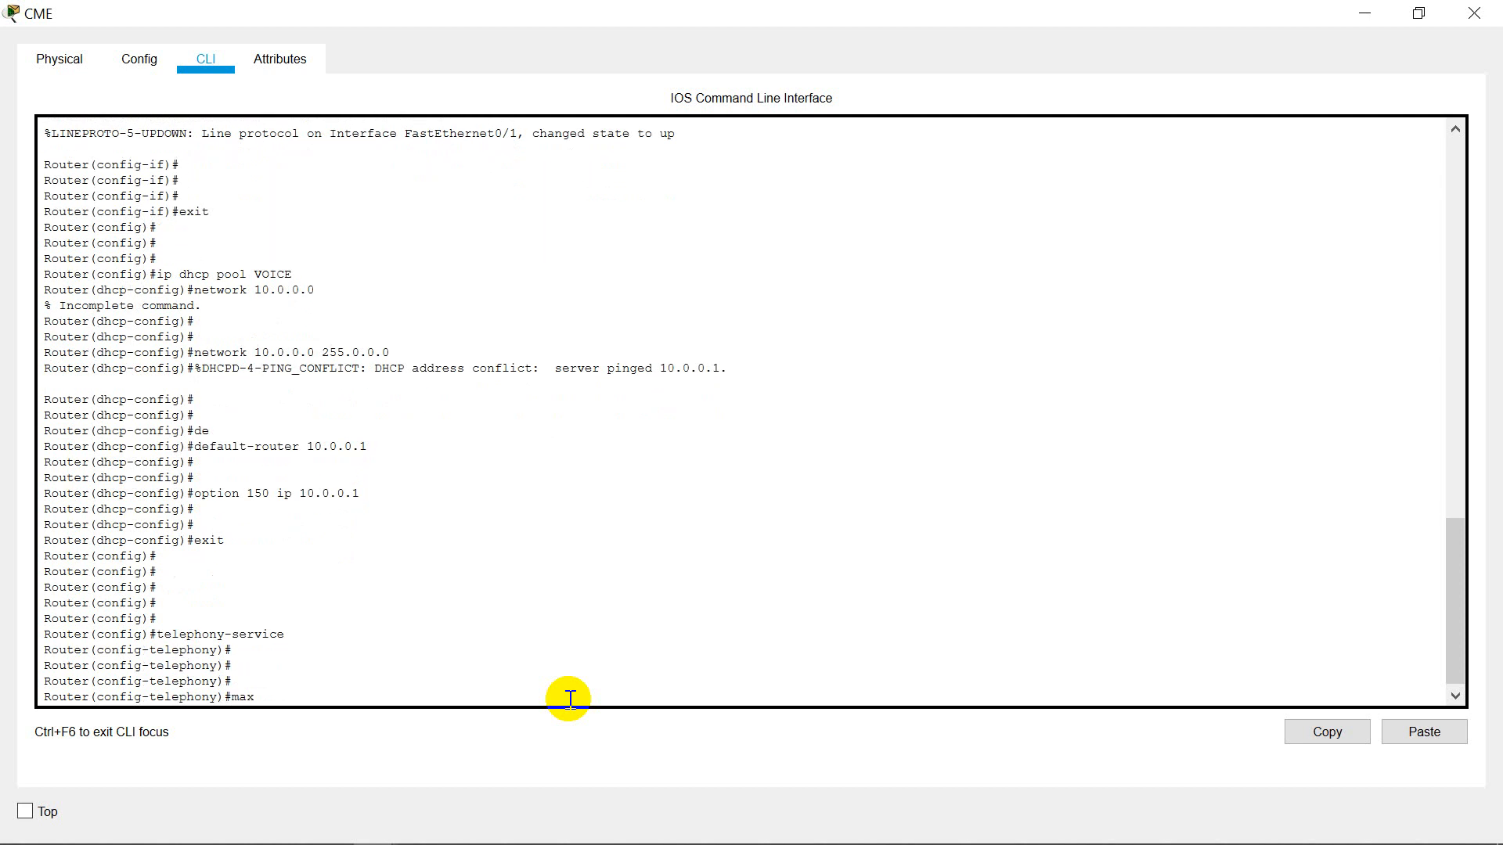
type("-ephone")
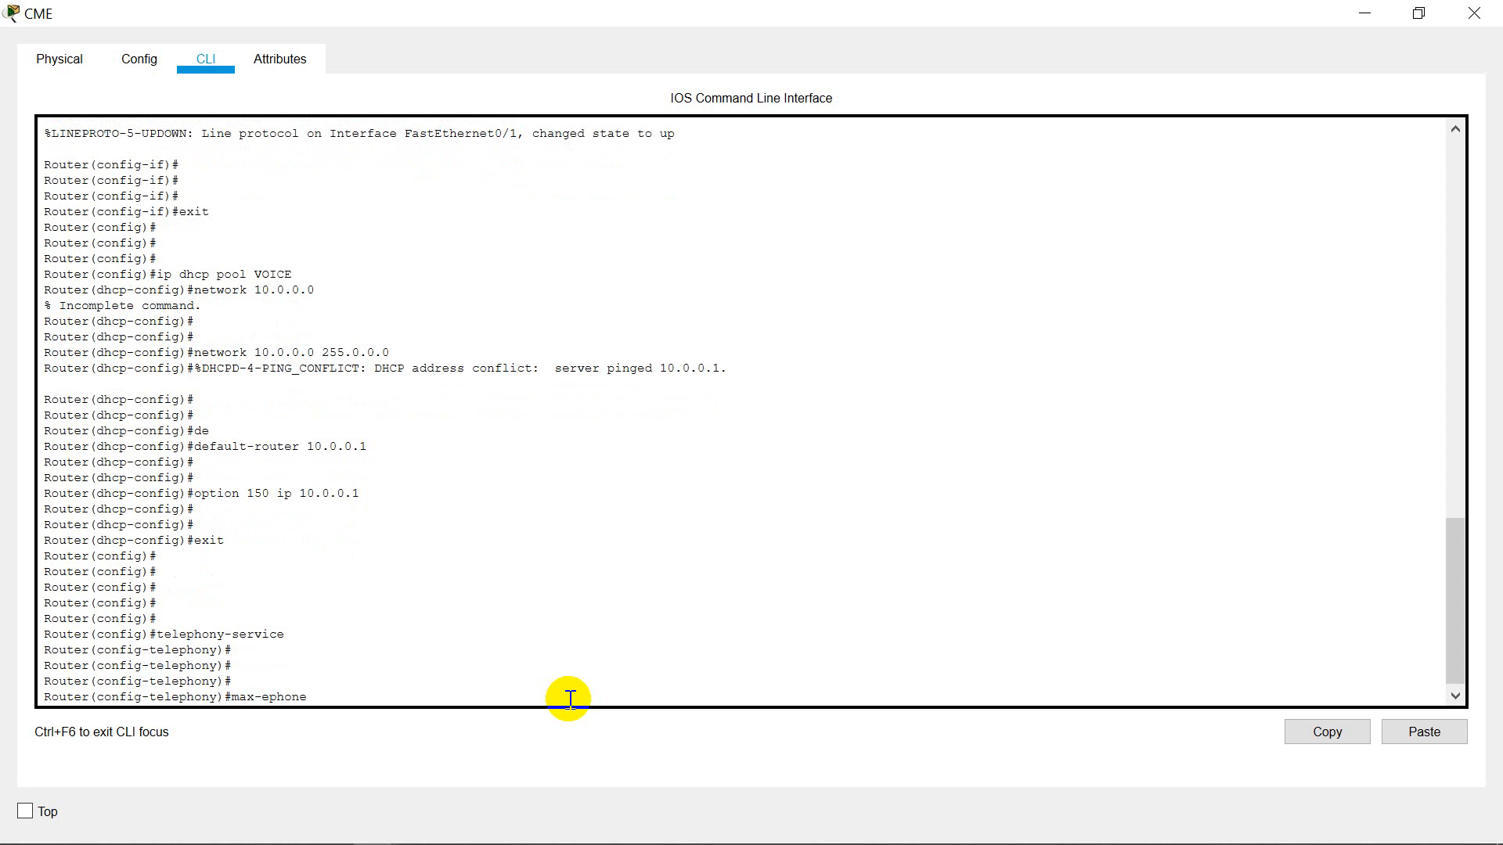
type("10")
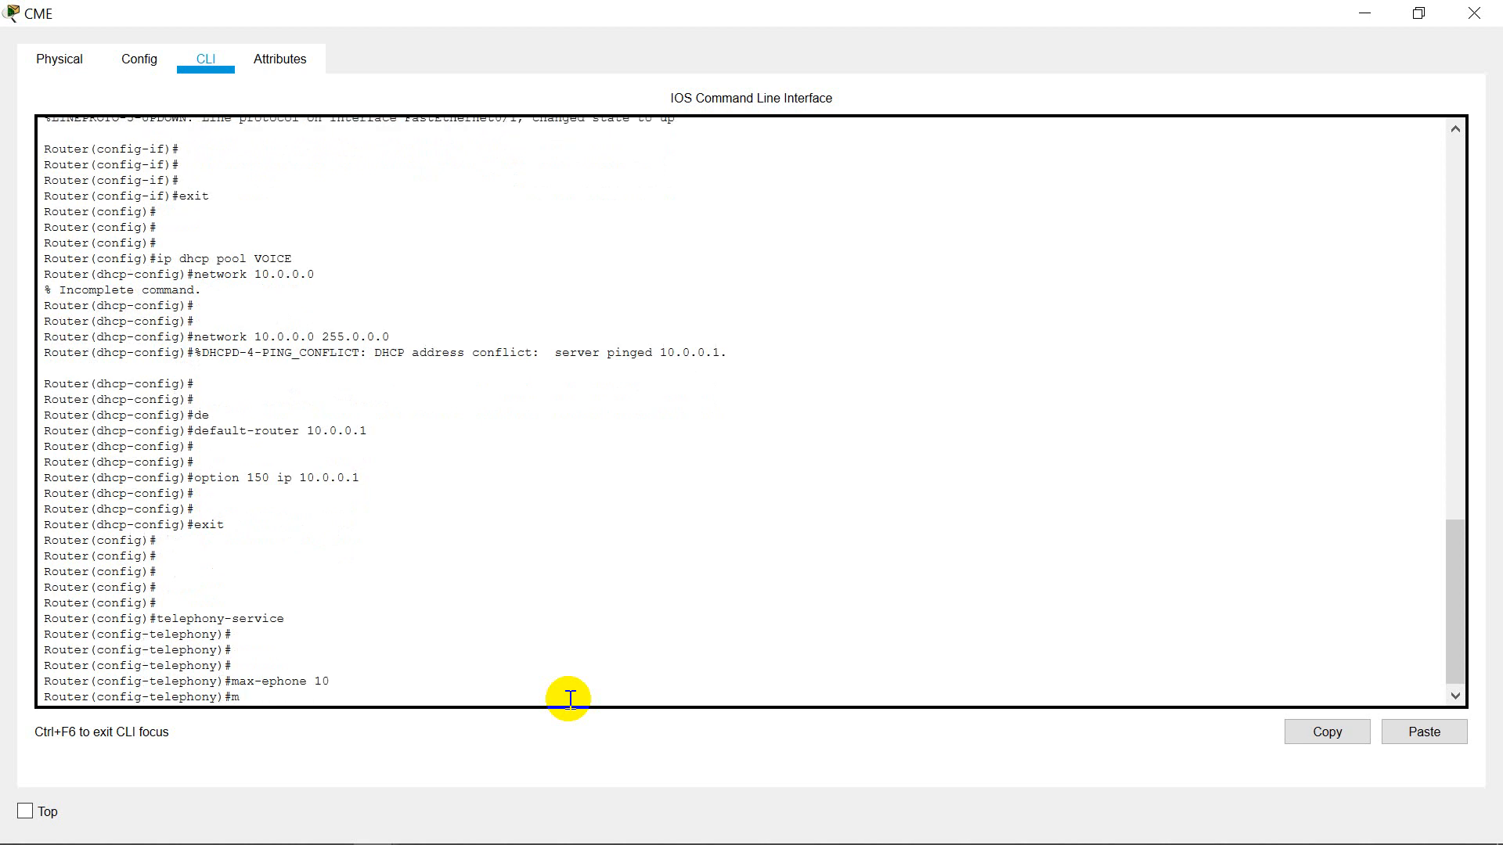
type("max-dn 10")
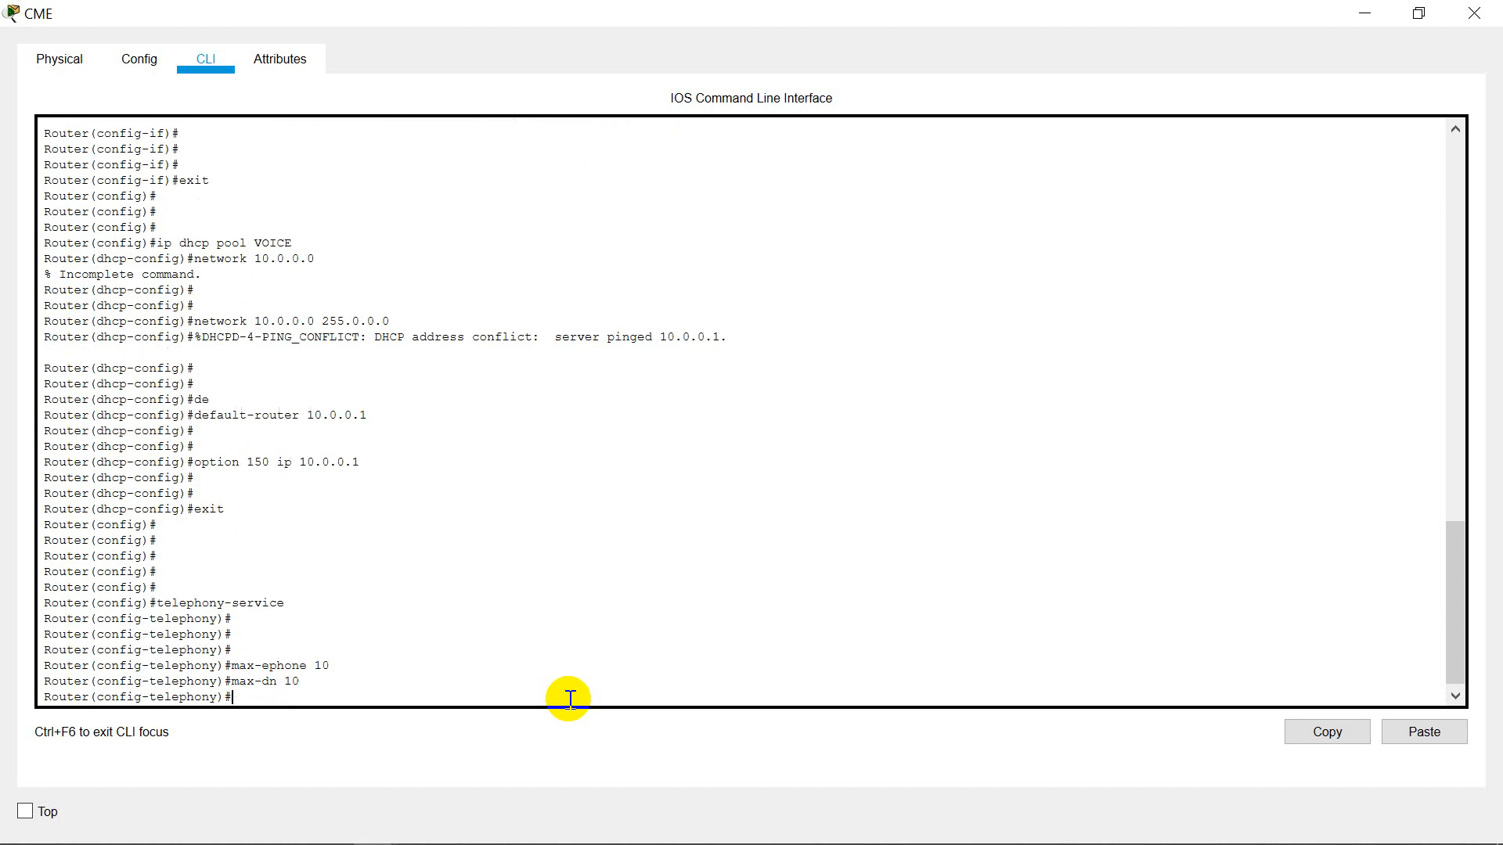
scroll("down", 3)
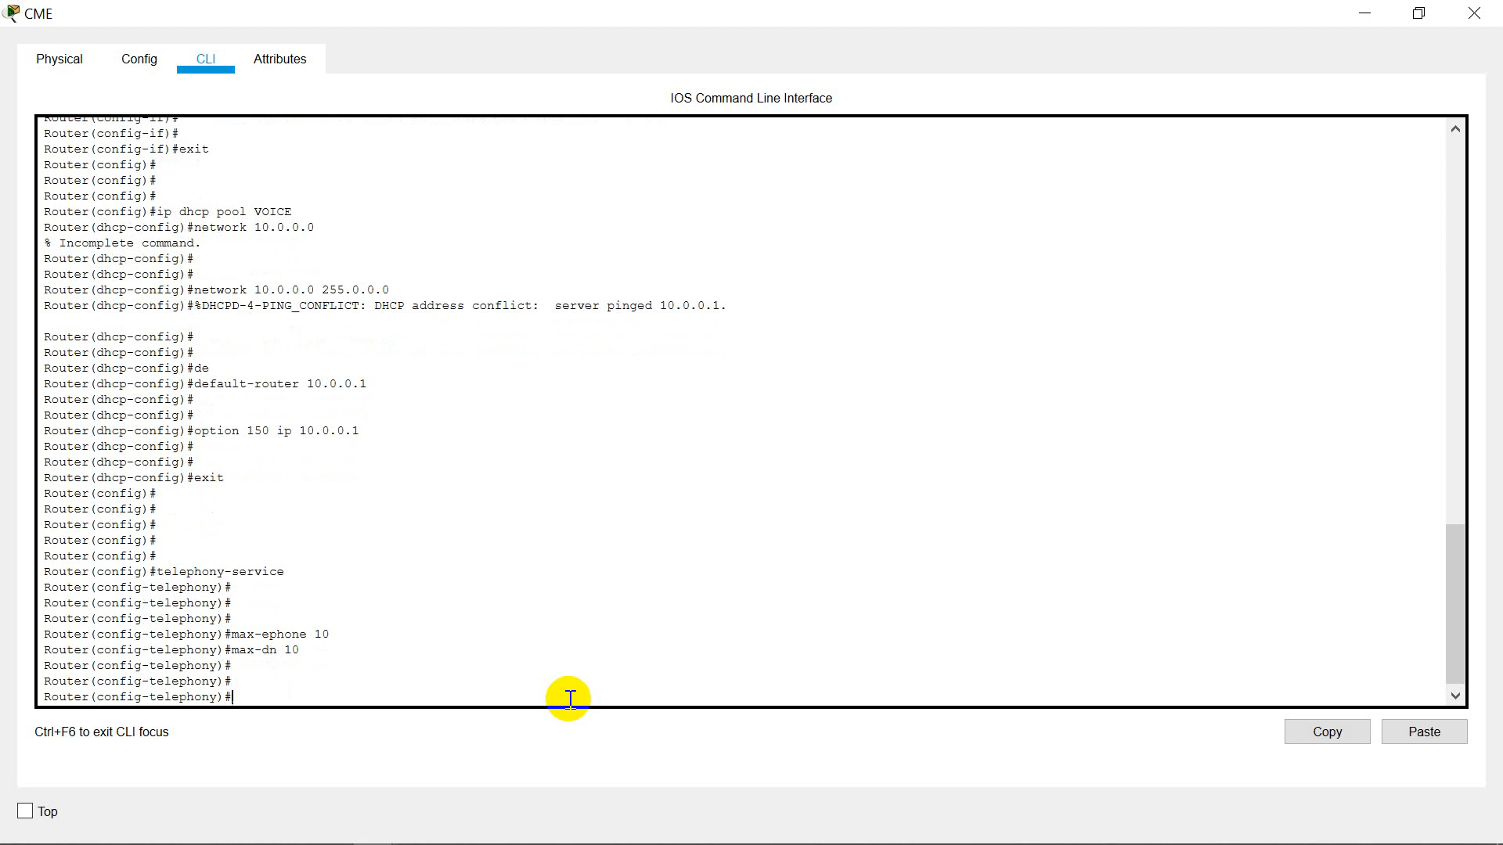
- Set the telephony ip source-address to 10.0.0.1 port 2000
type("ip s")
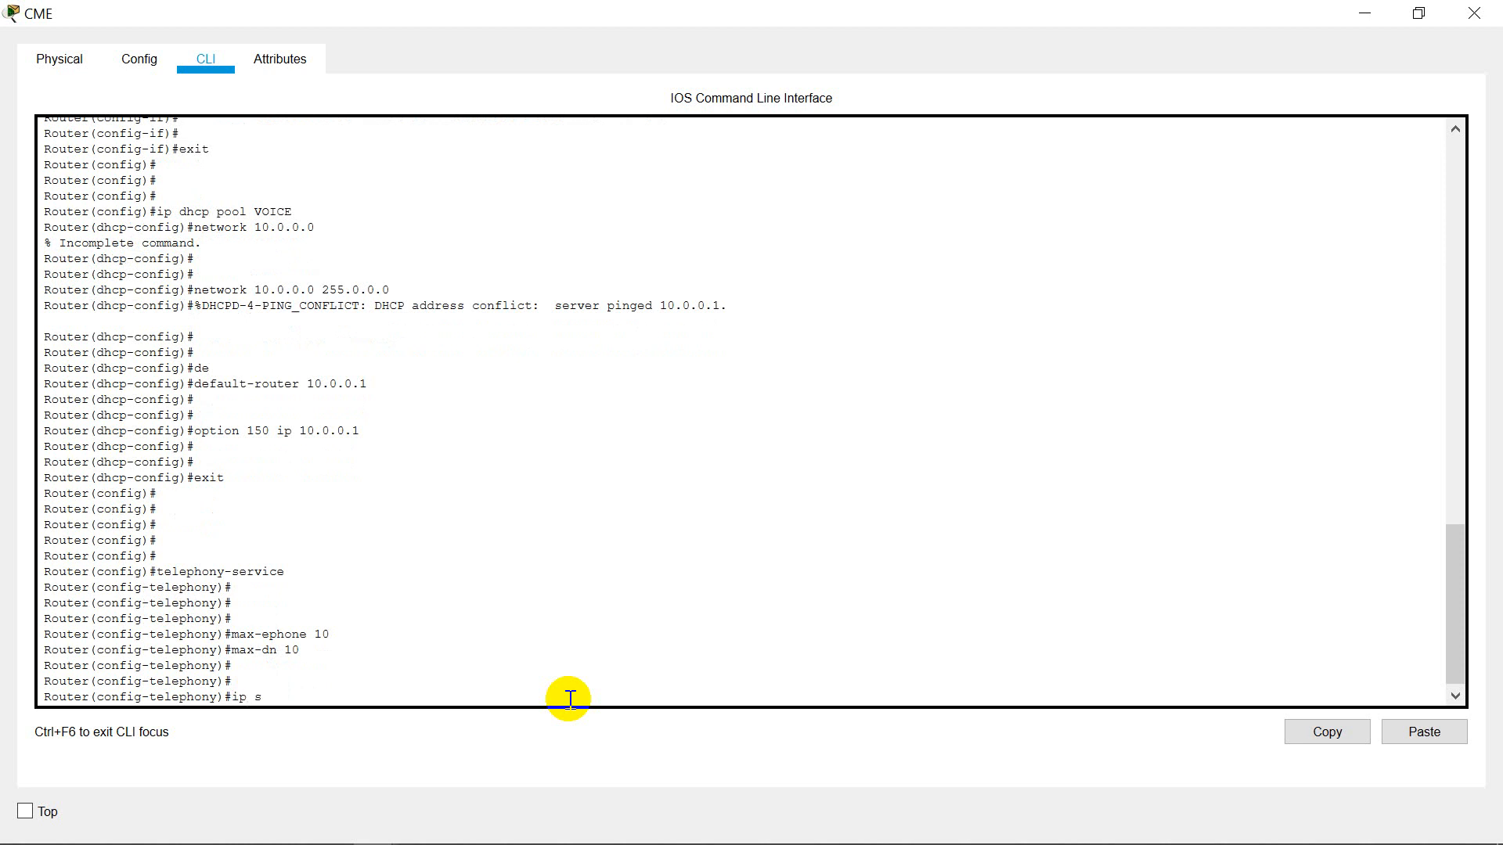
type("ource-address 10.0.0")
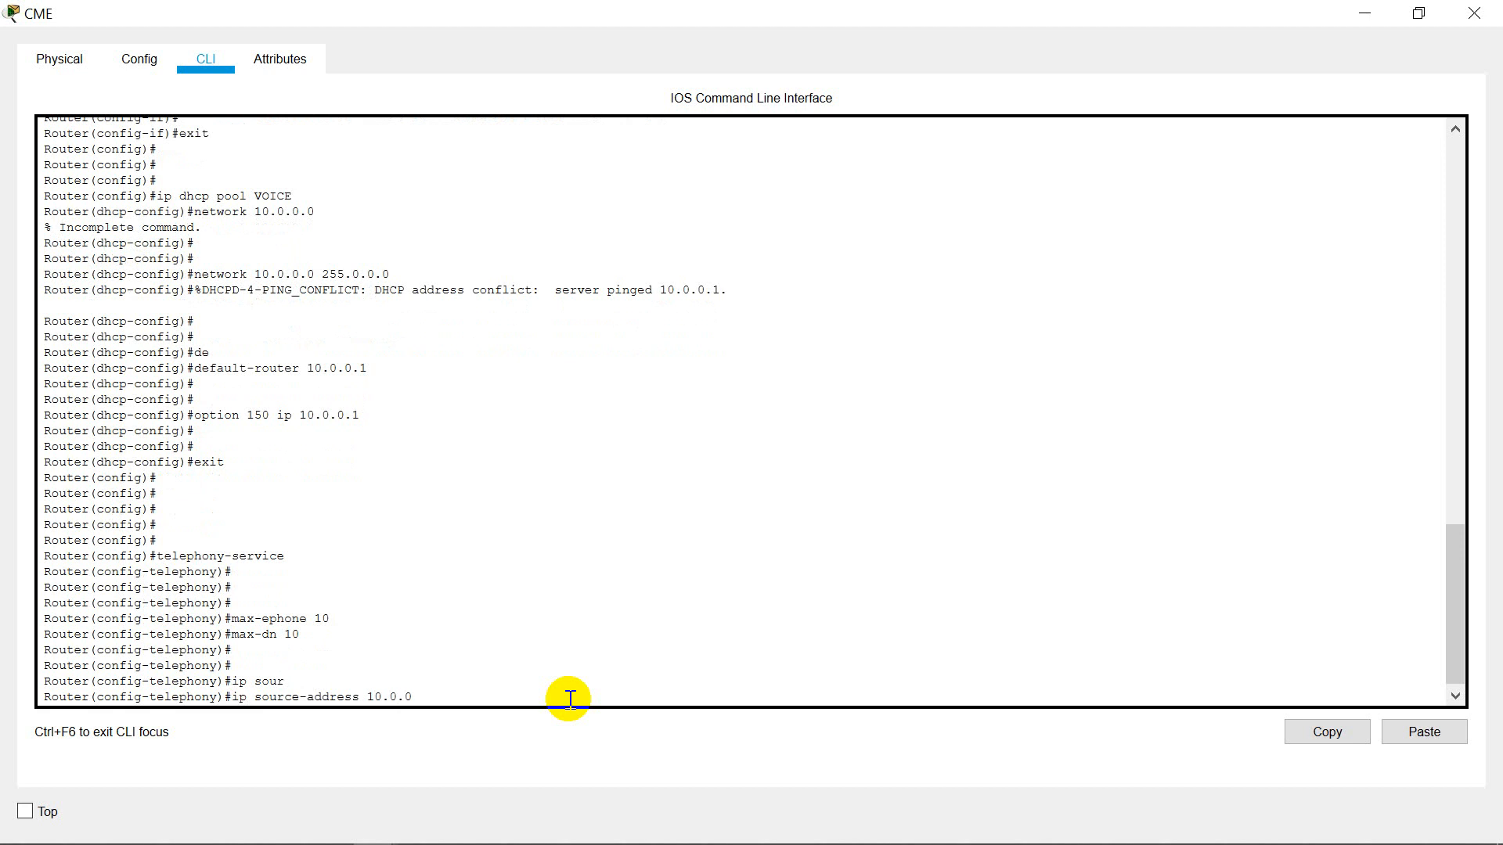
type("1")
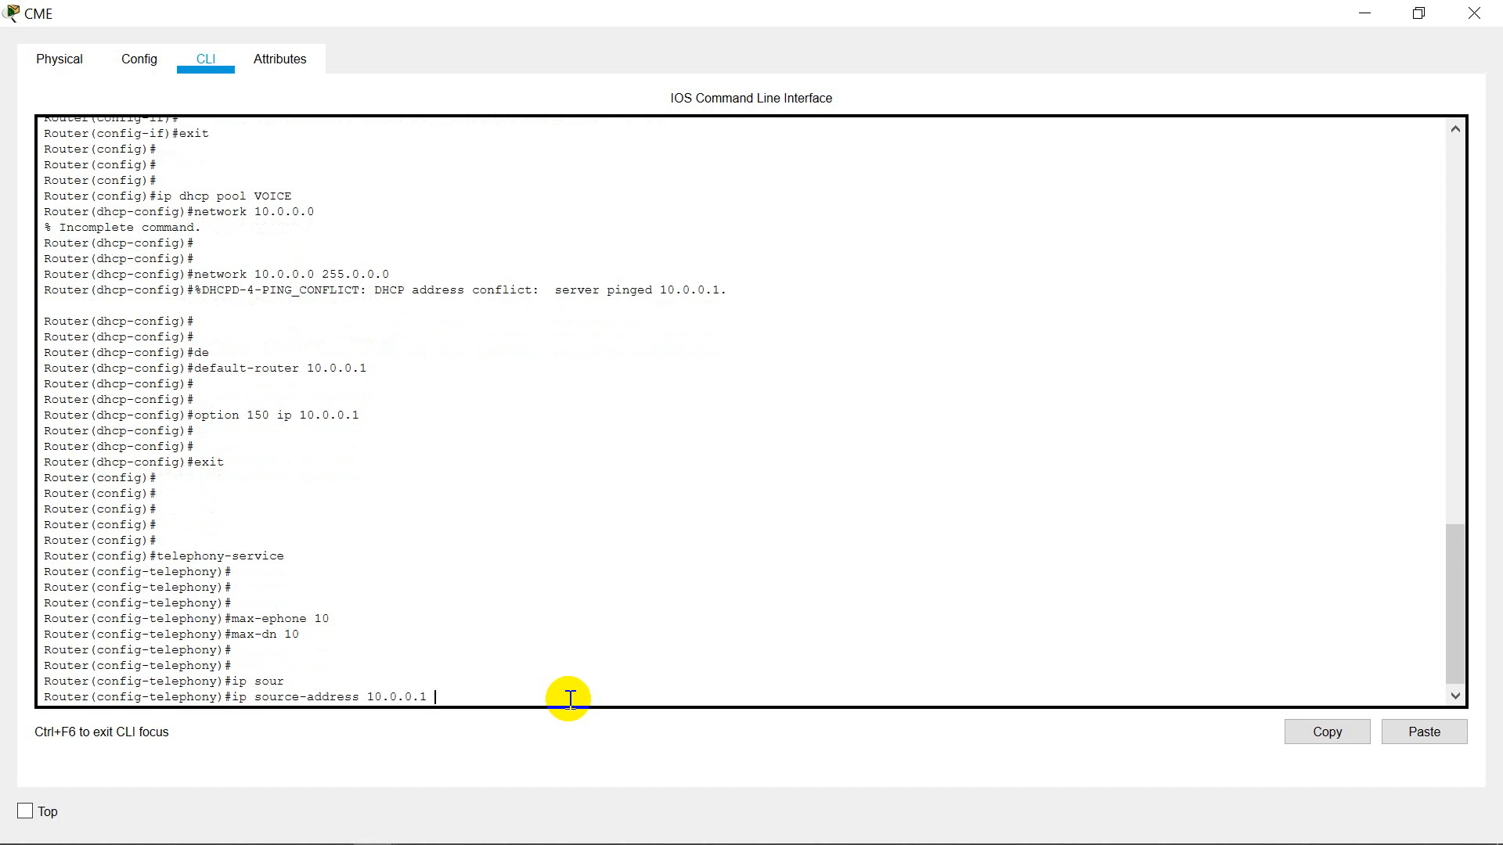
type("port 200")
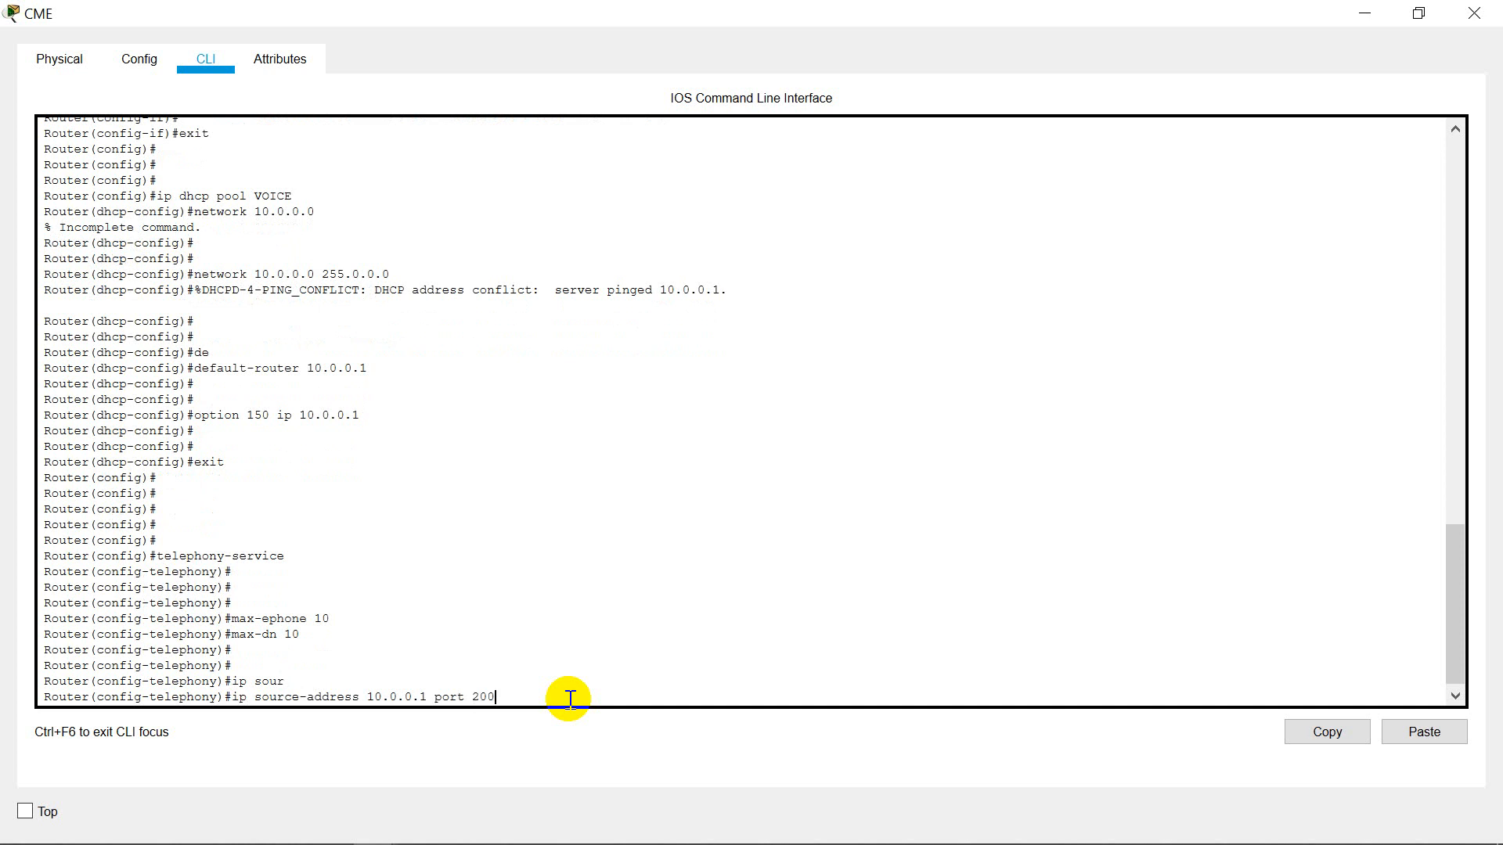
type("0")
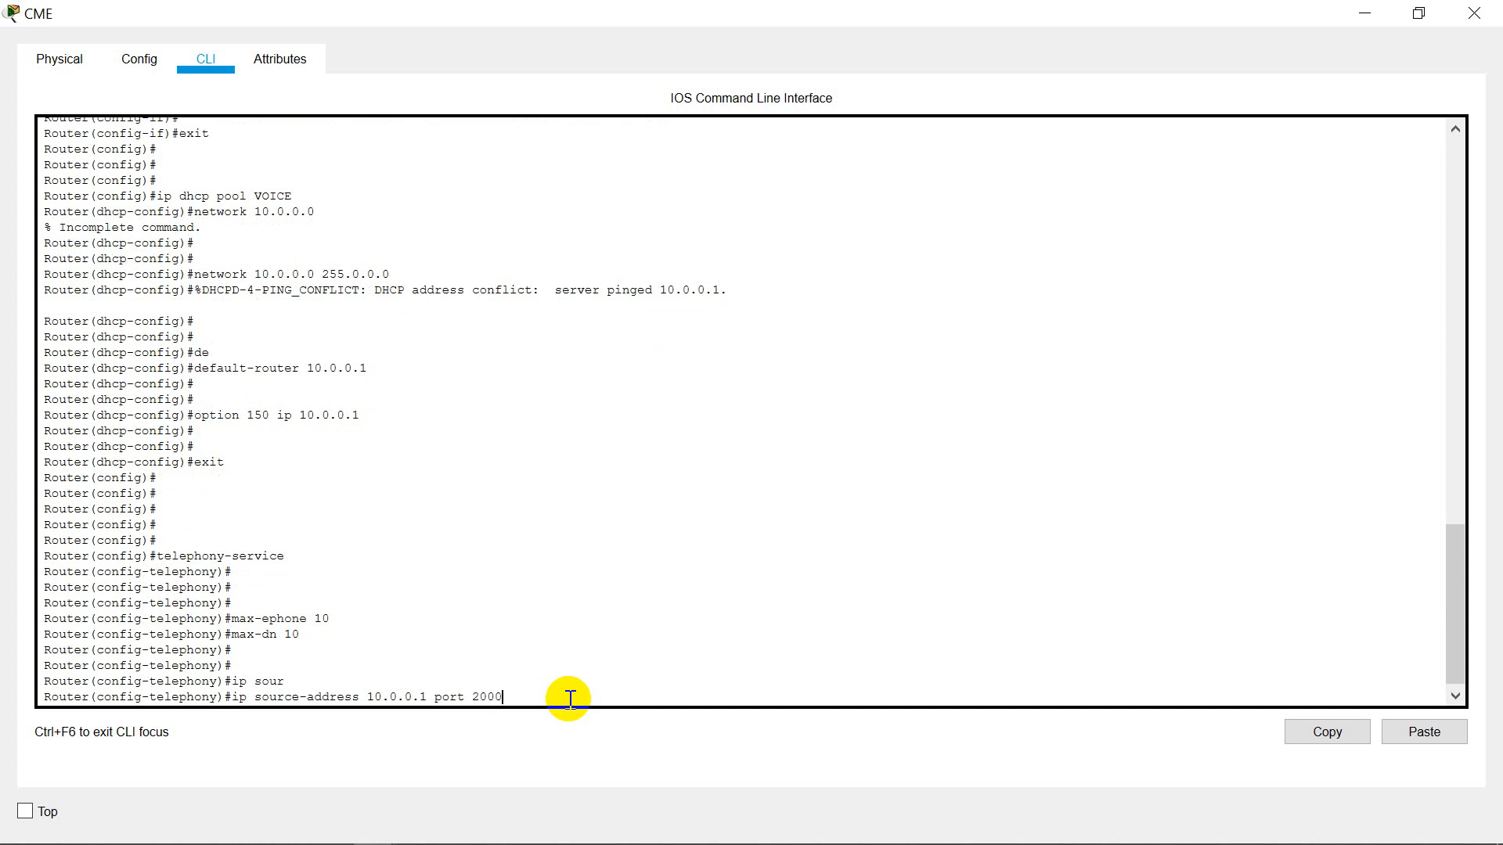
key("Return")
type("exit")
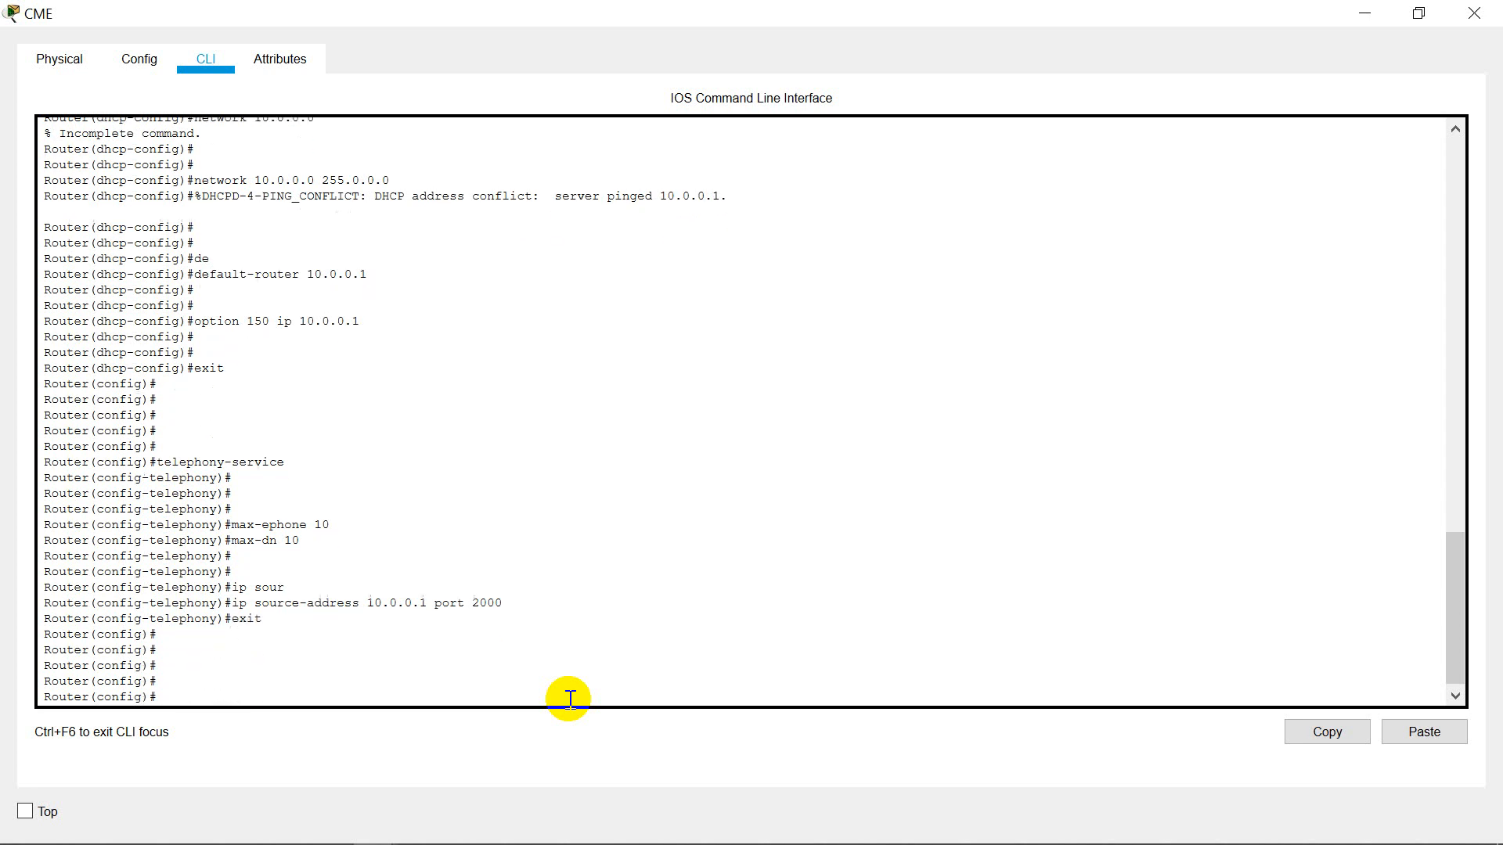
mouse_move(993, 370)
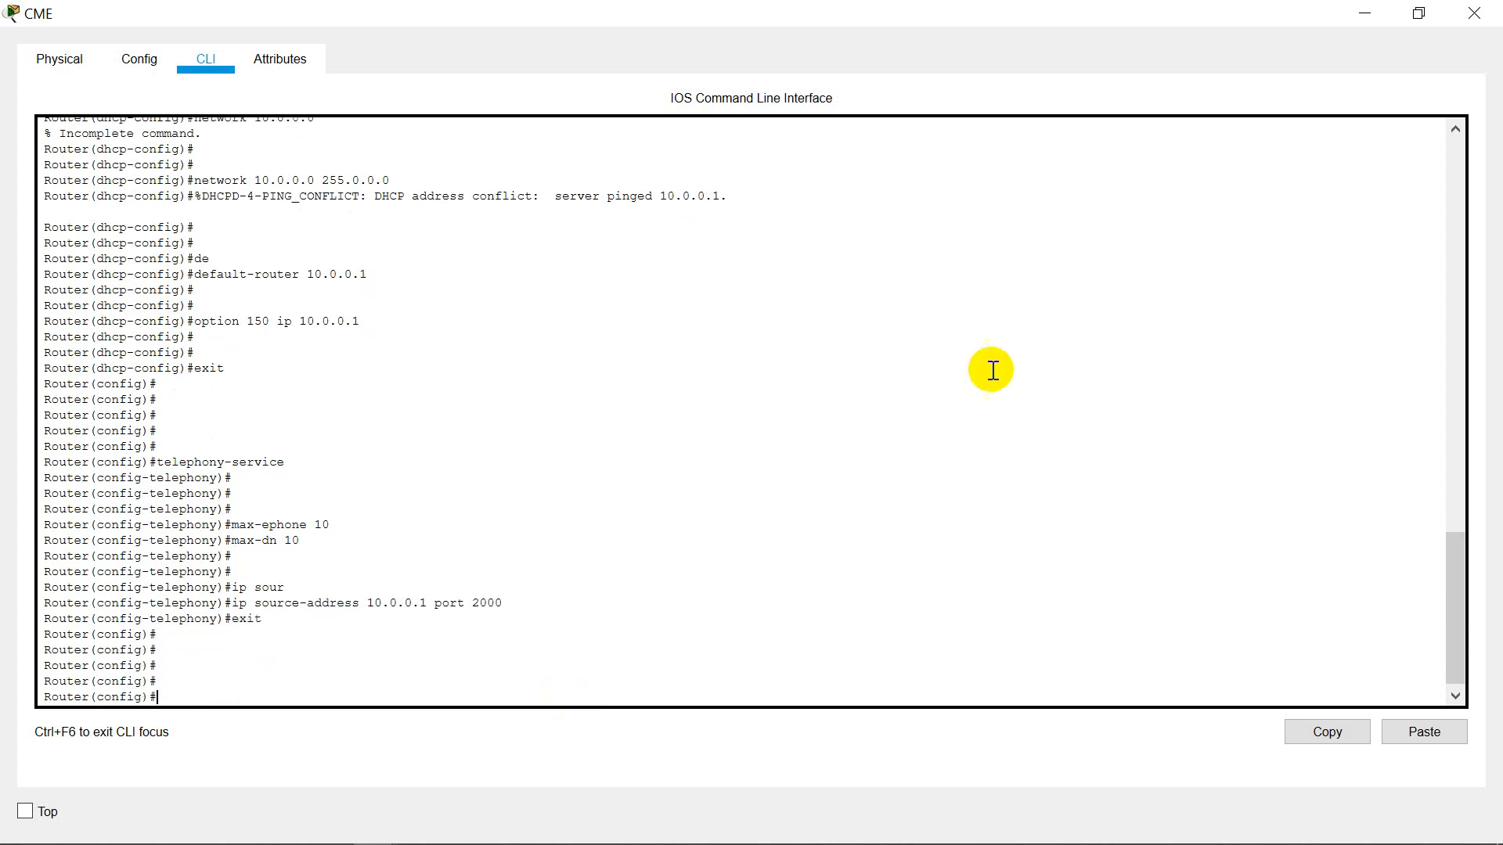
left_click(1475, 13)
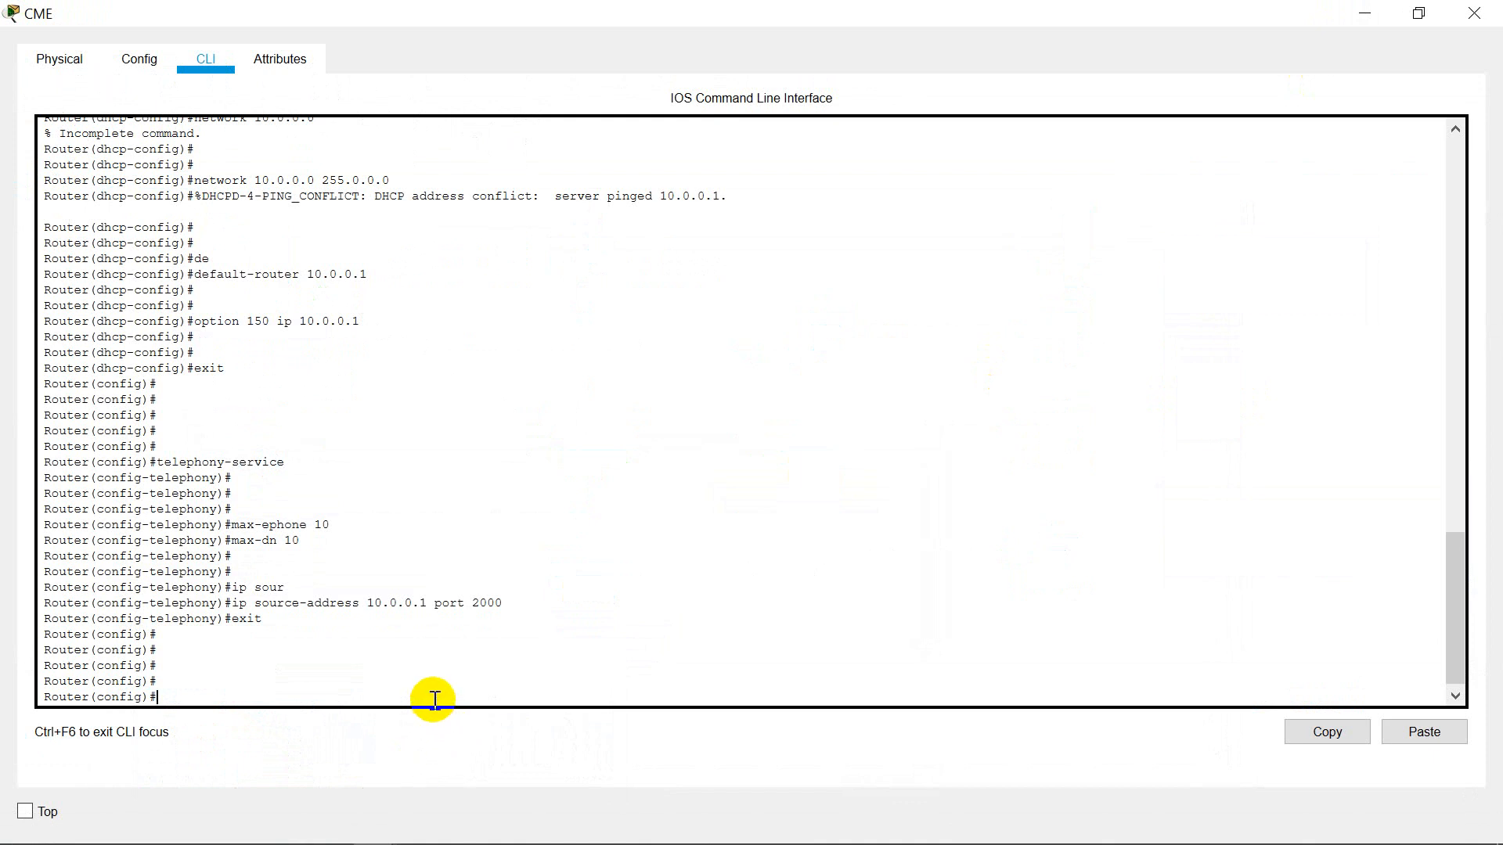
- Define ephone-dn 1 and 2 with extensions 101 and 102
type("ep")
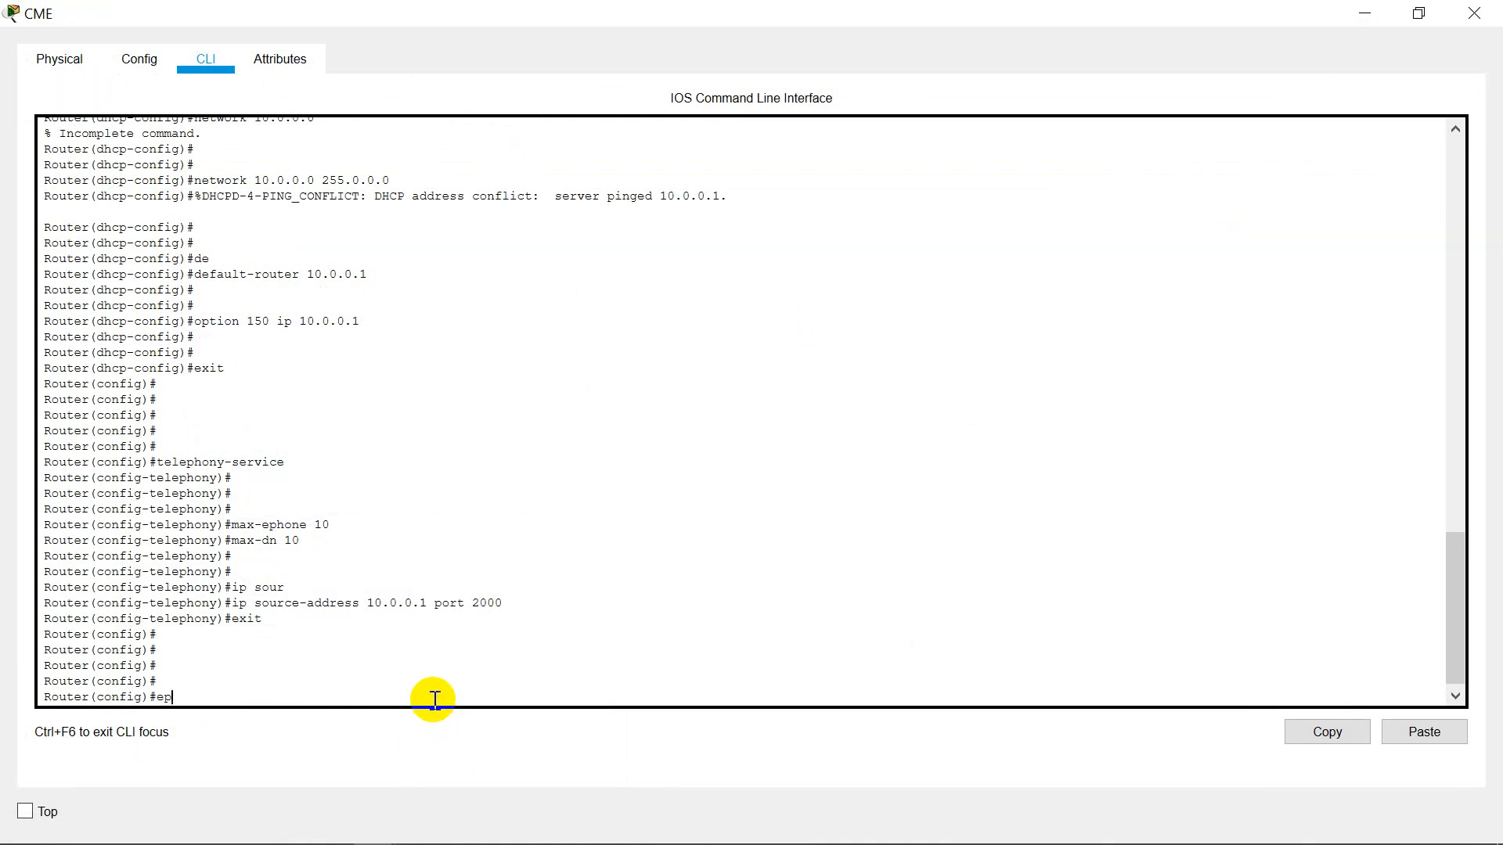
type("hone")
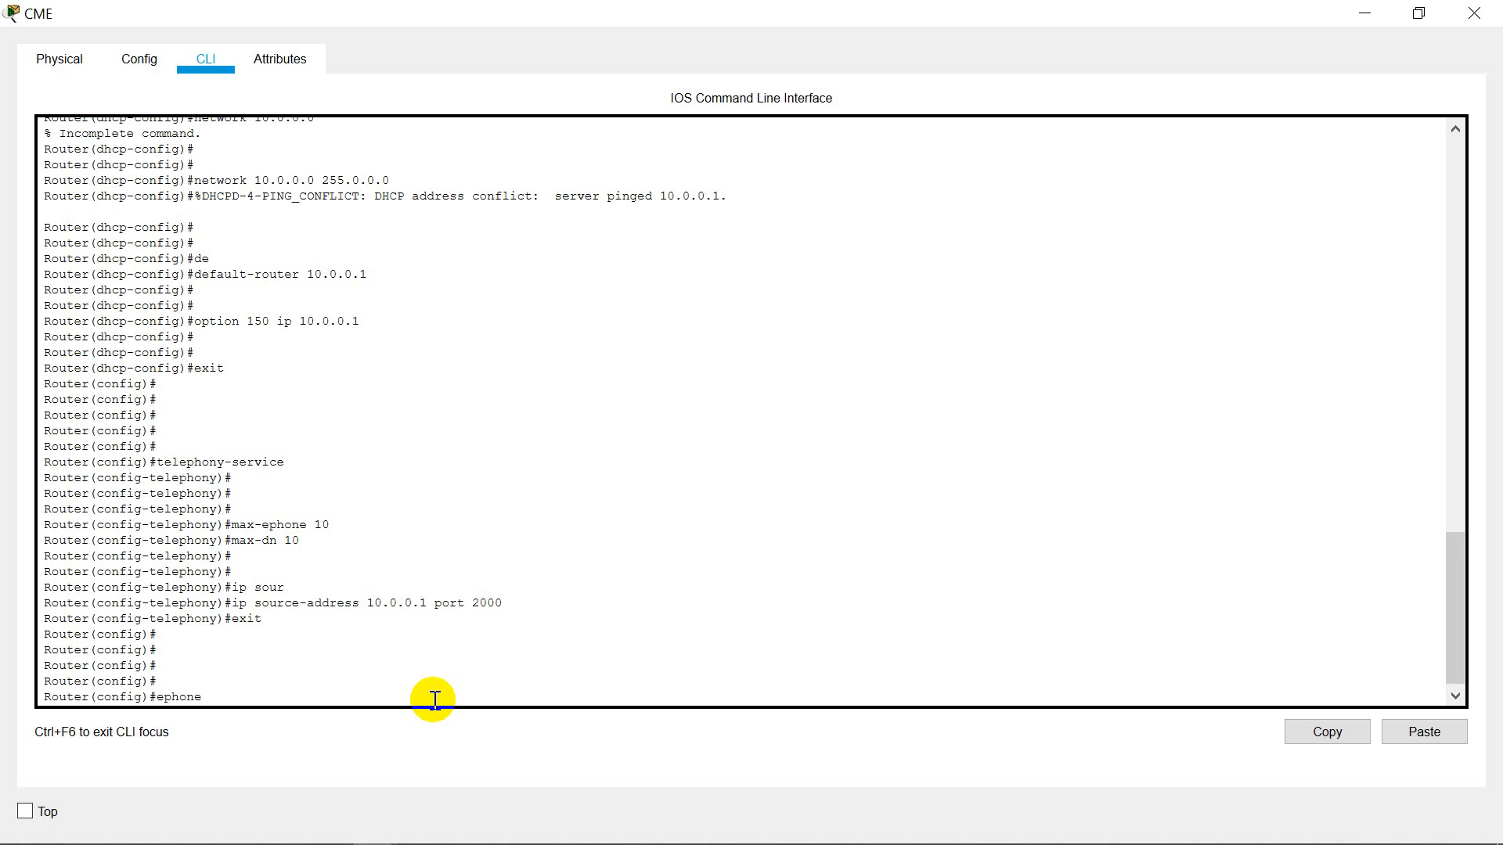
type("-dn 1")
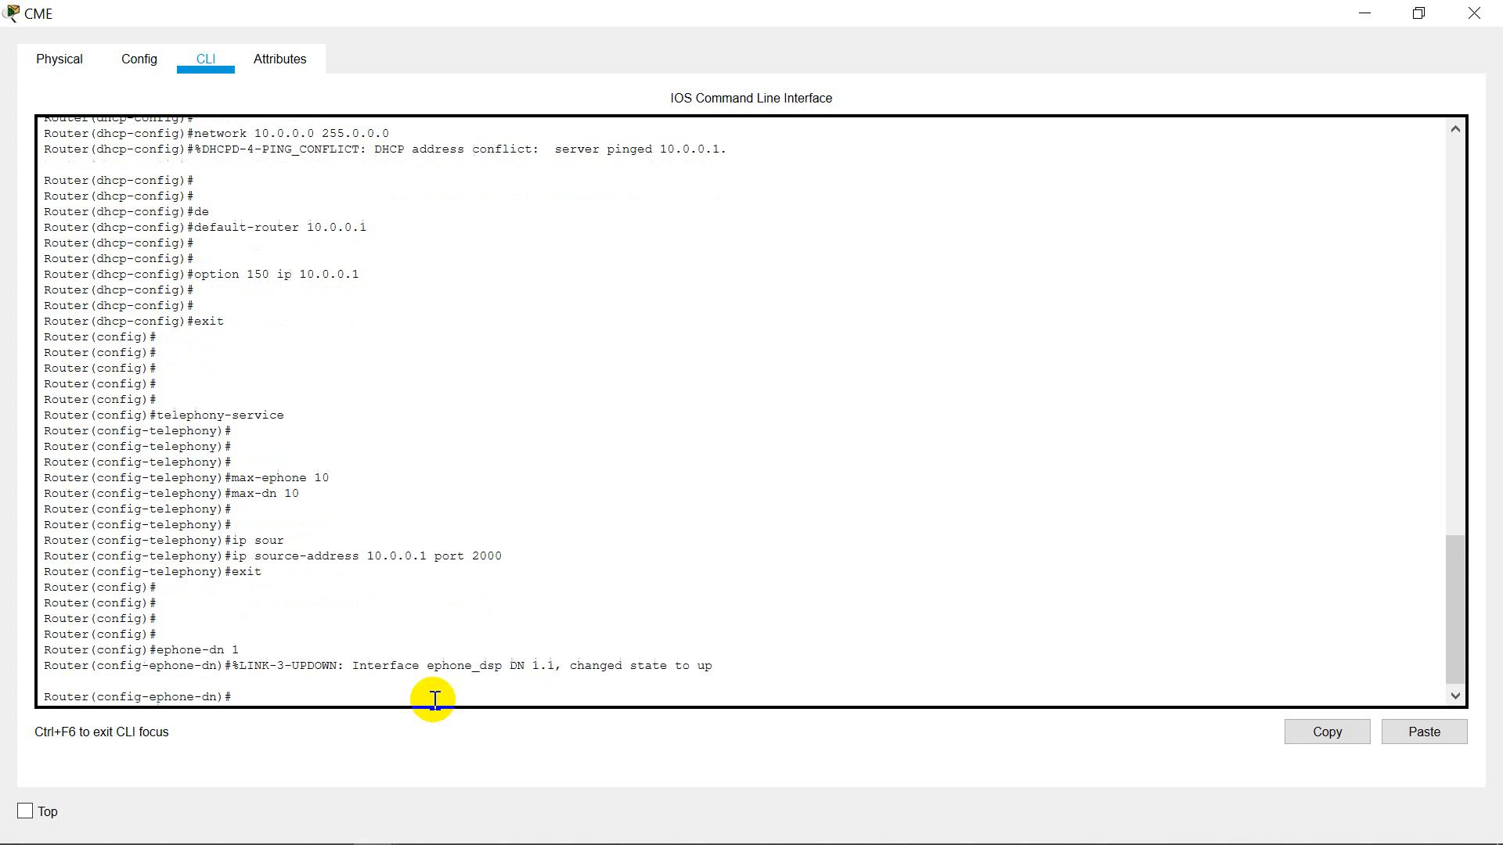
type("number 101")
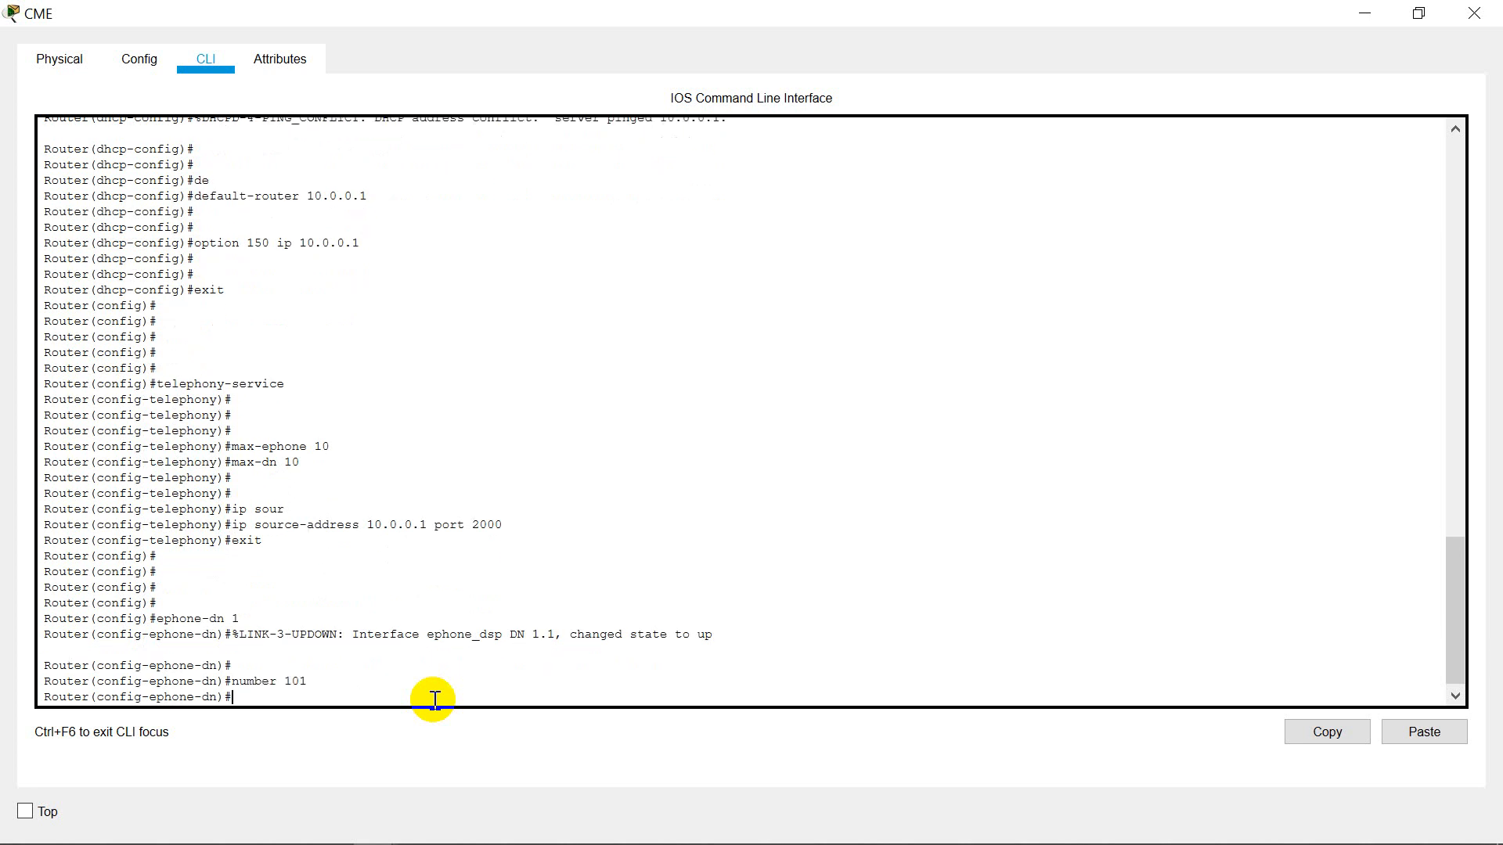
type("ephone-dn 1")
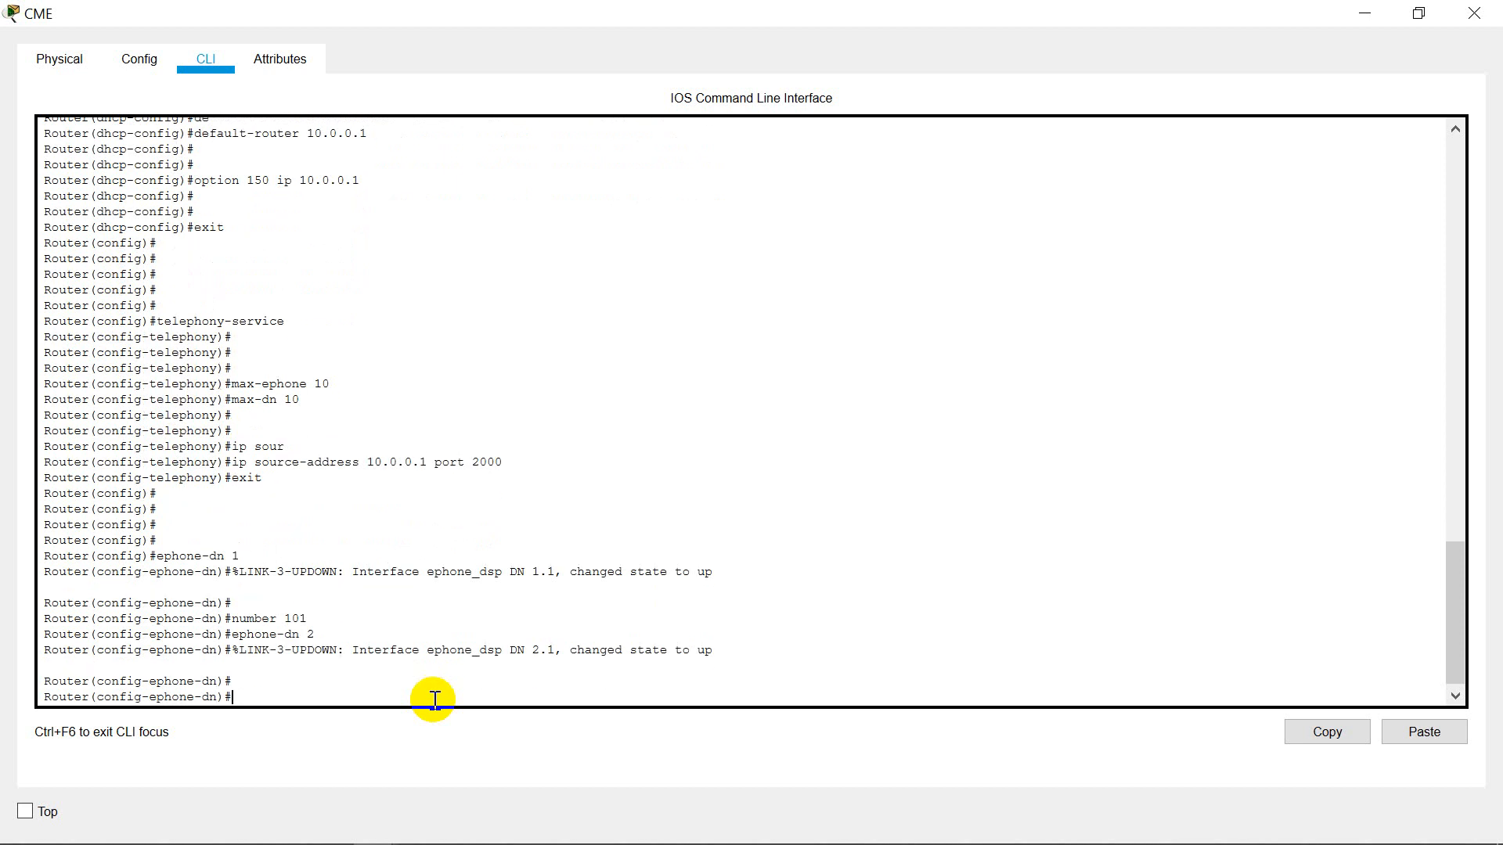
type("number 102")
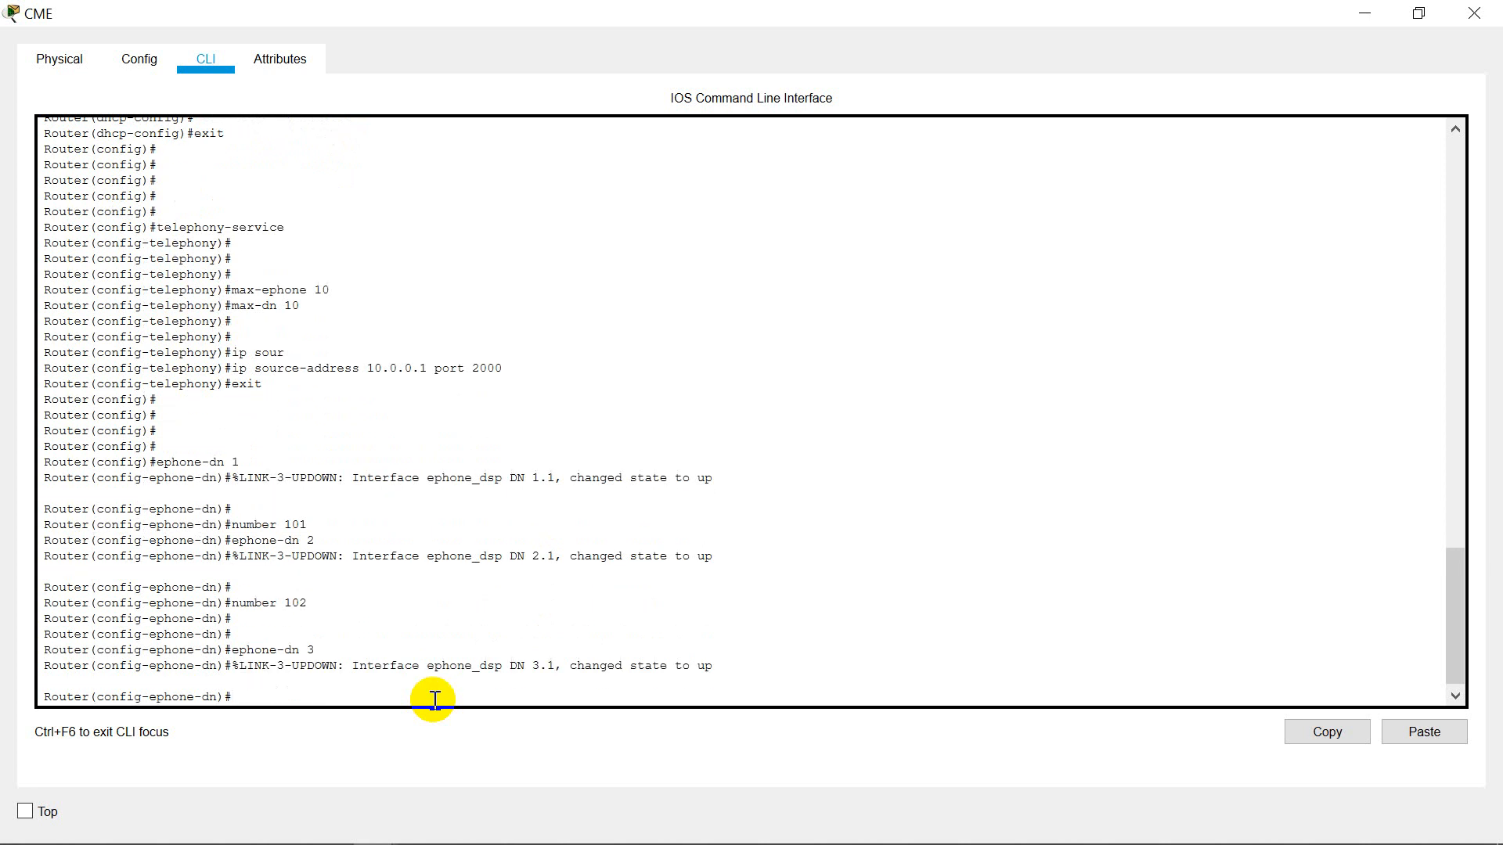
type("ephone-dn")
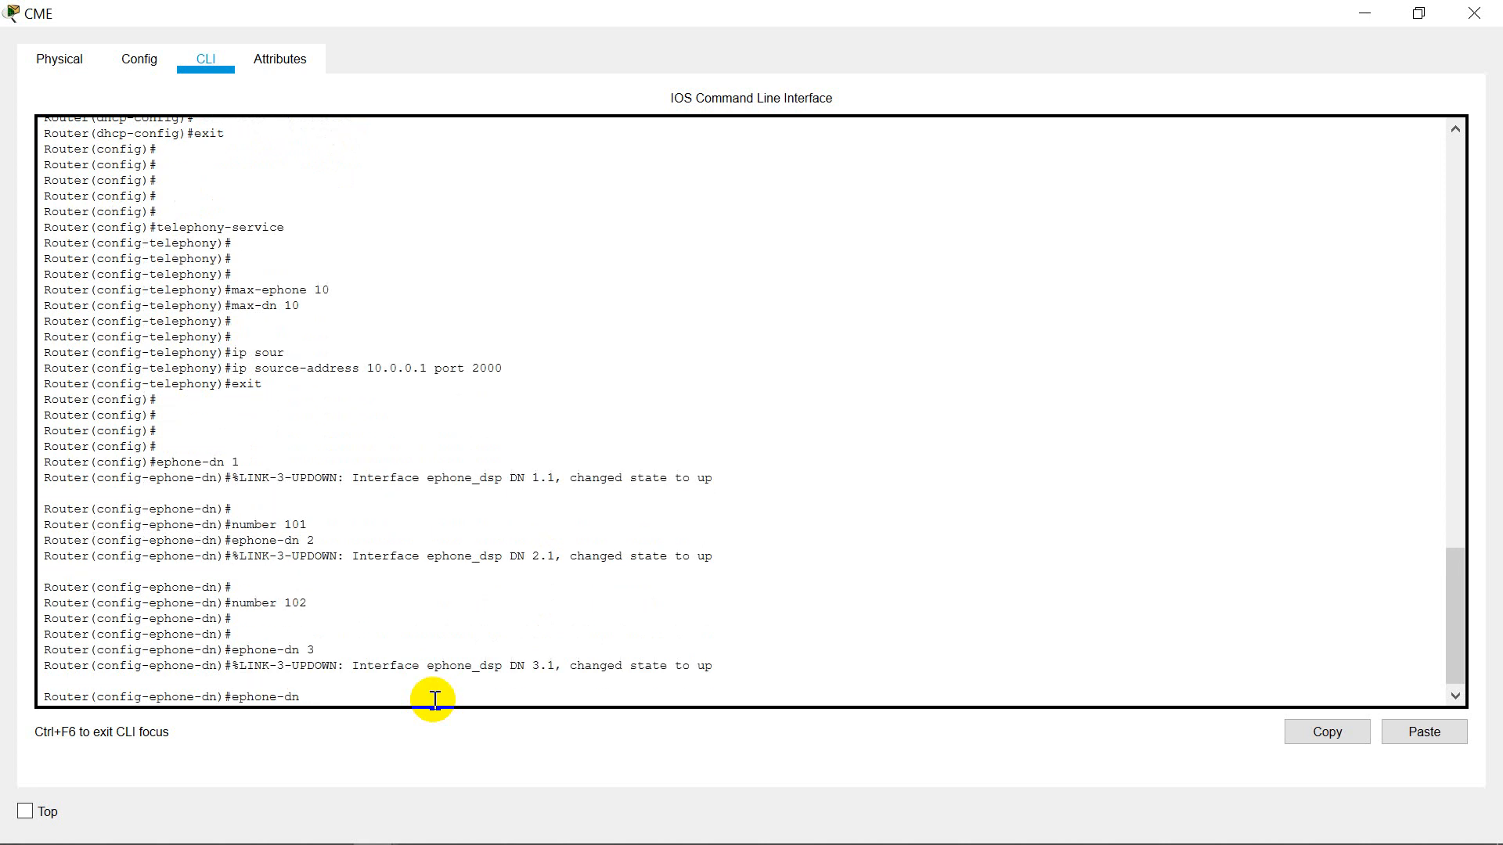
type("4")
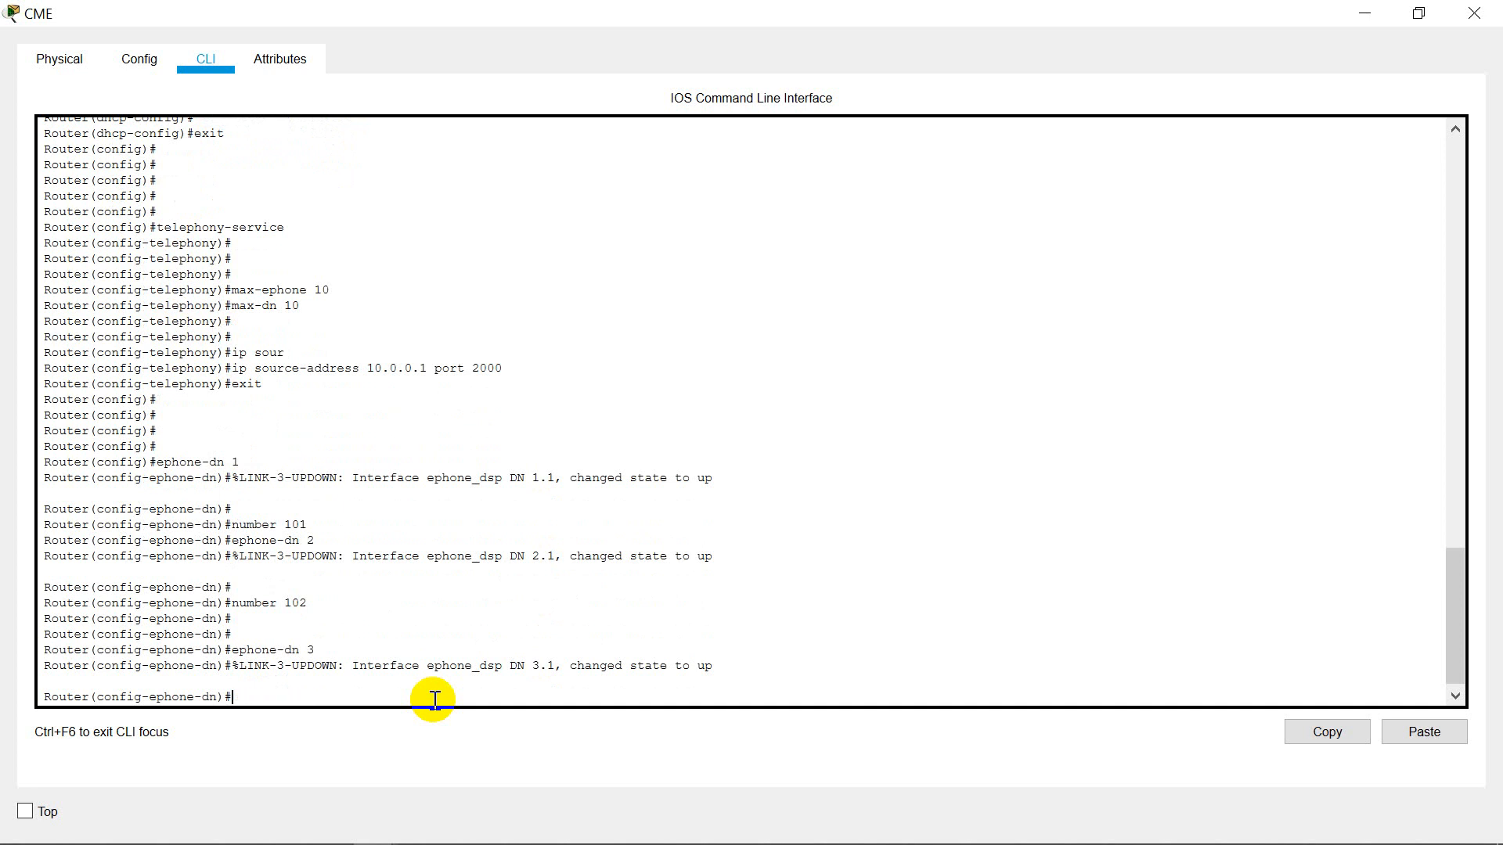
- Define ephone-dn 3, 4 and 5 with extensions 103, 104 and 105
type("number 103")
type("ephone-dn 3")
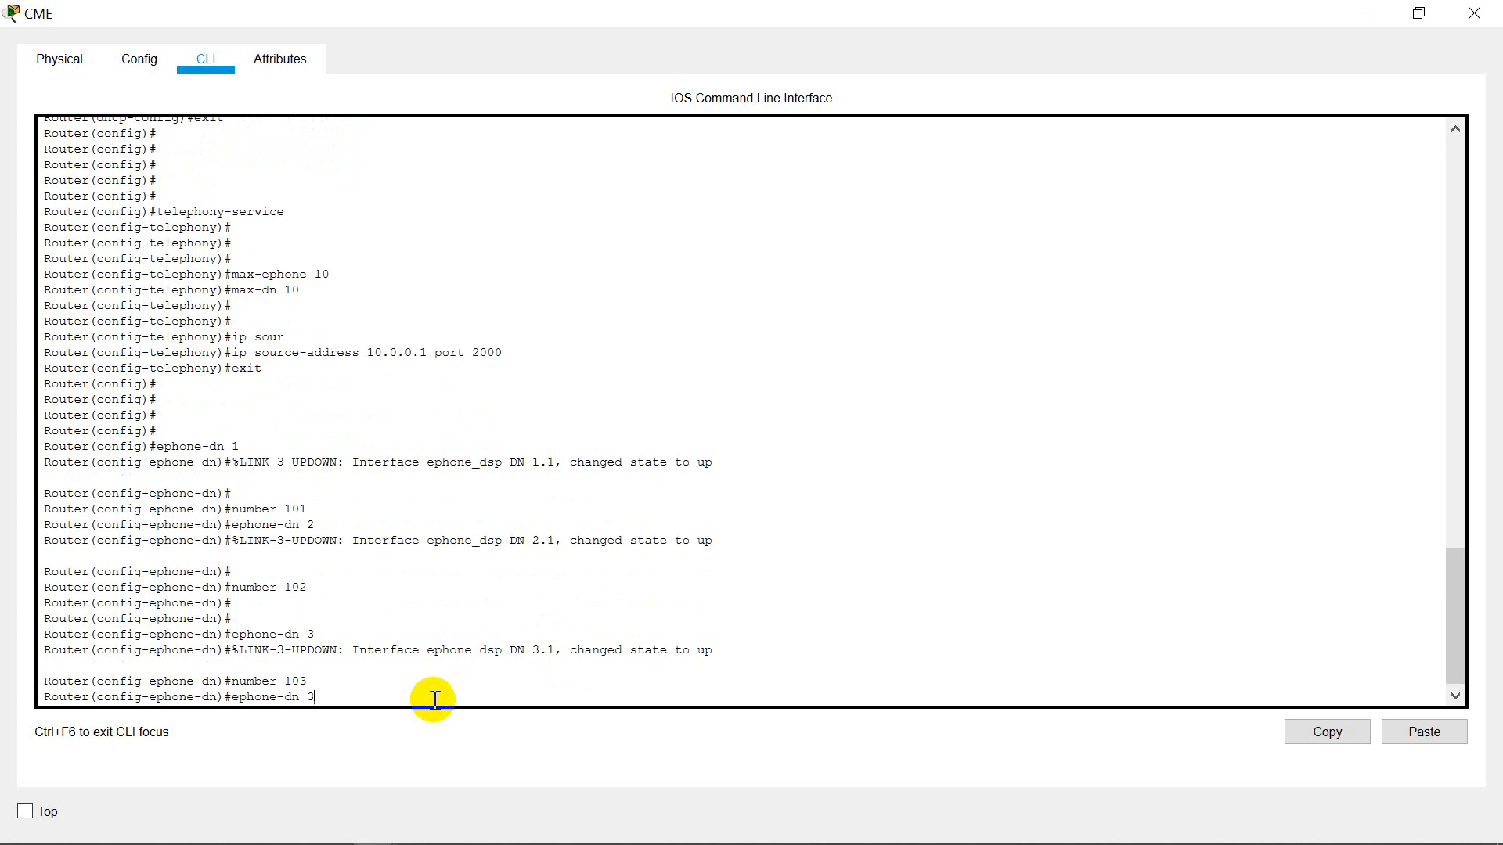
type("4")
key("Return")
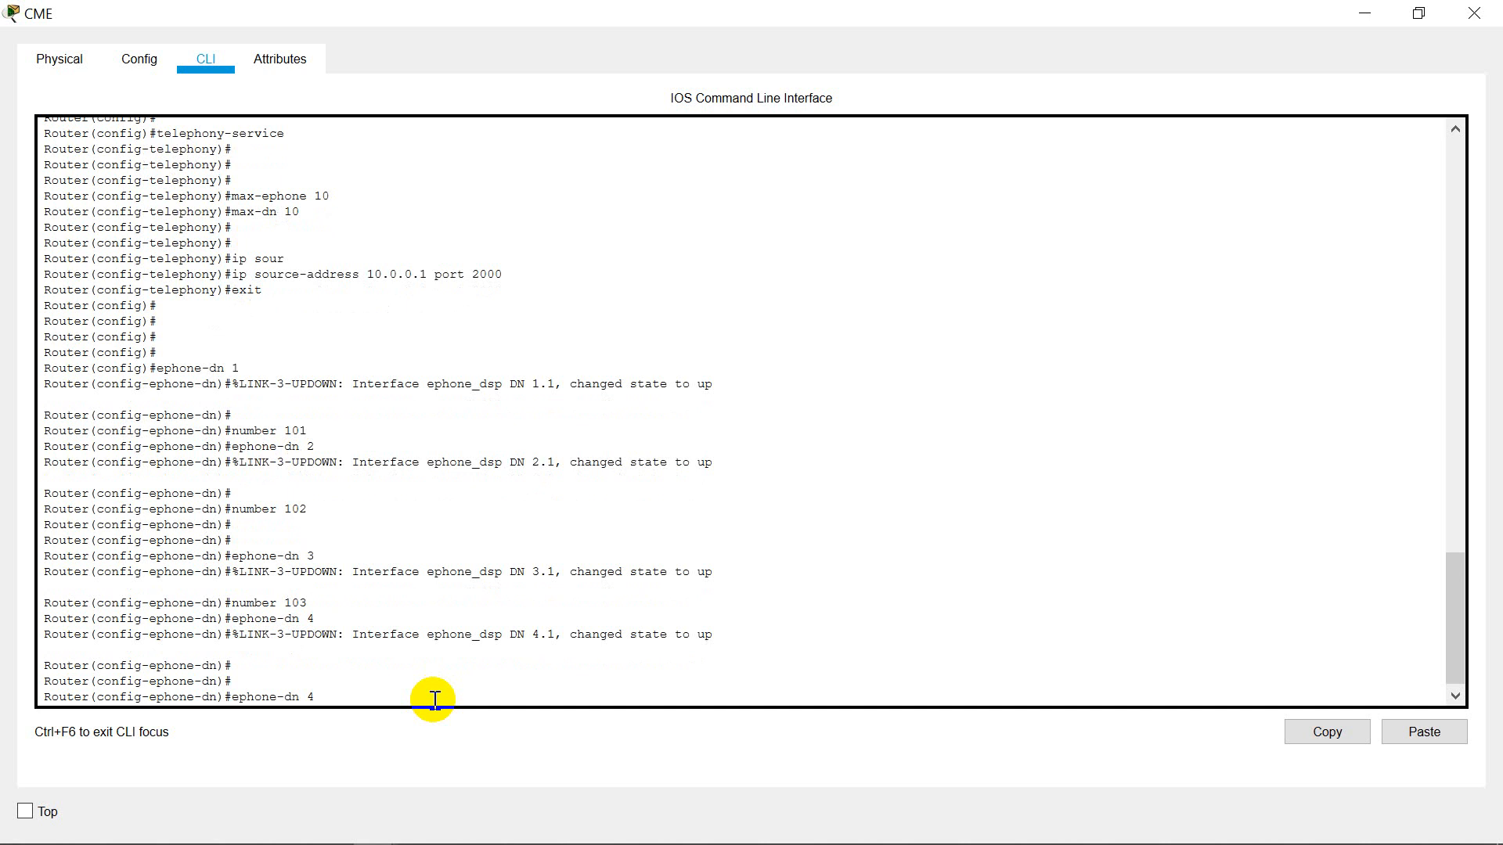
type("number 104")
type("ephone-dn 5")
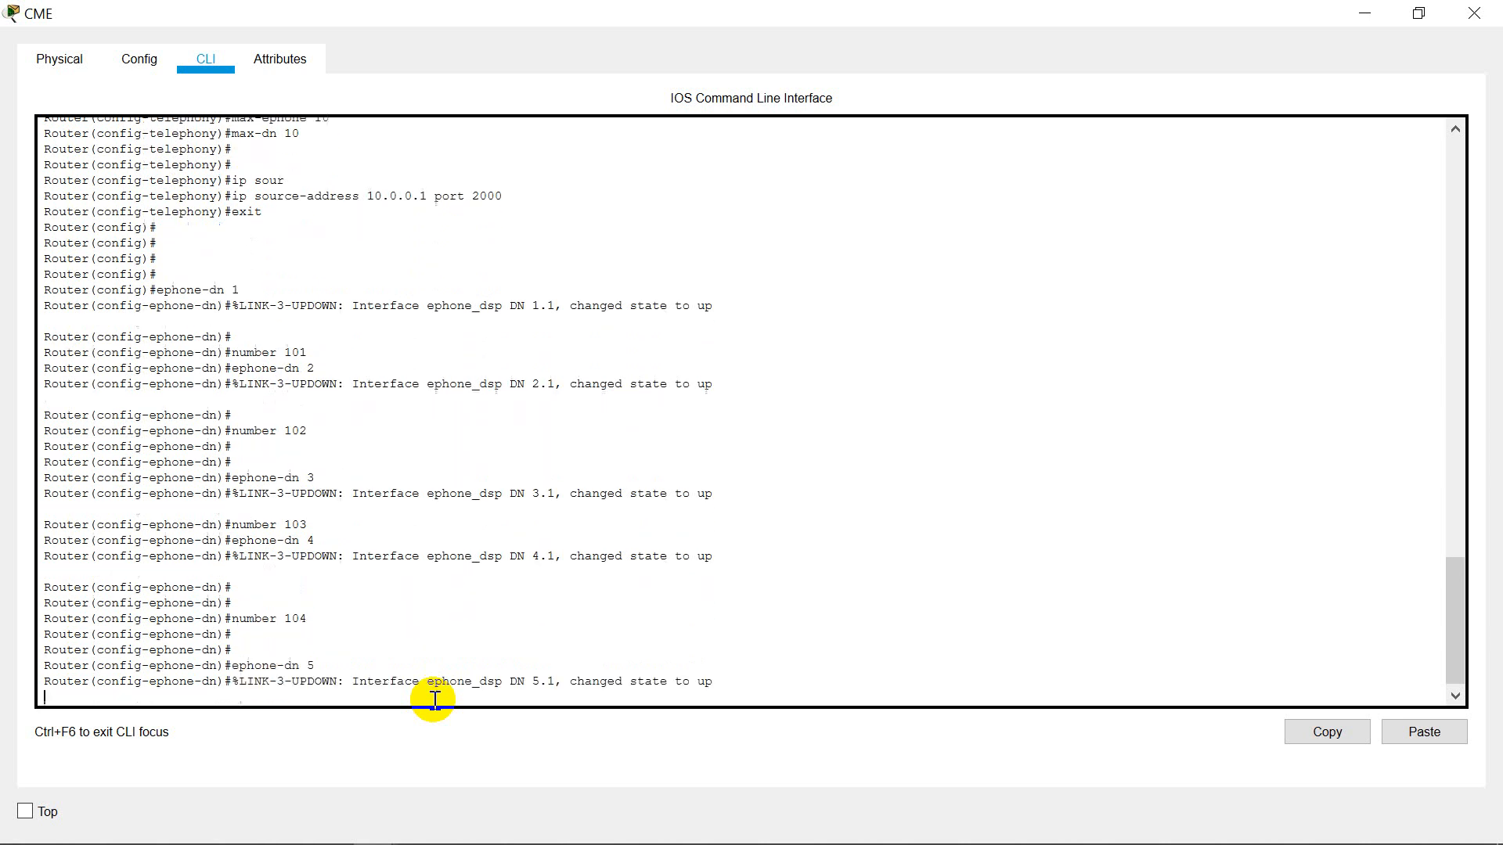
type("number 104")
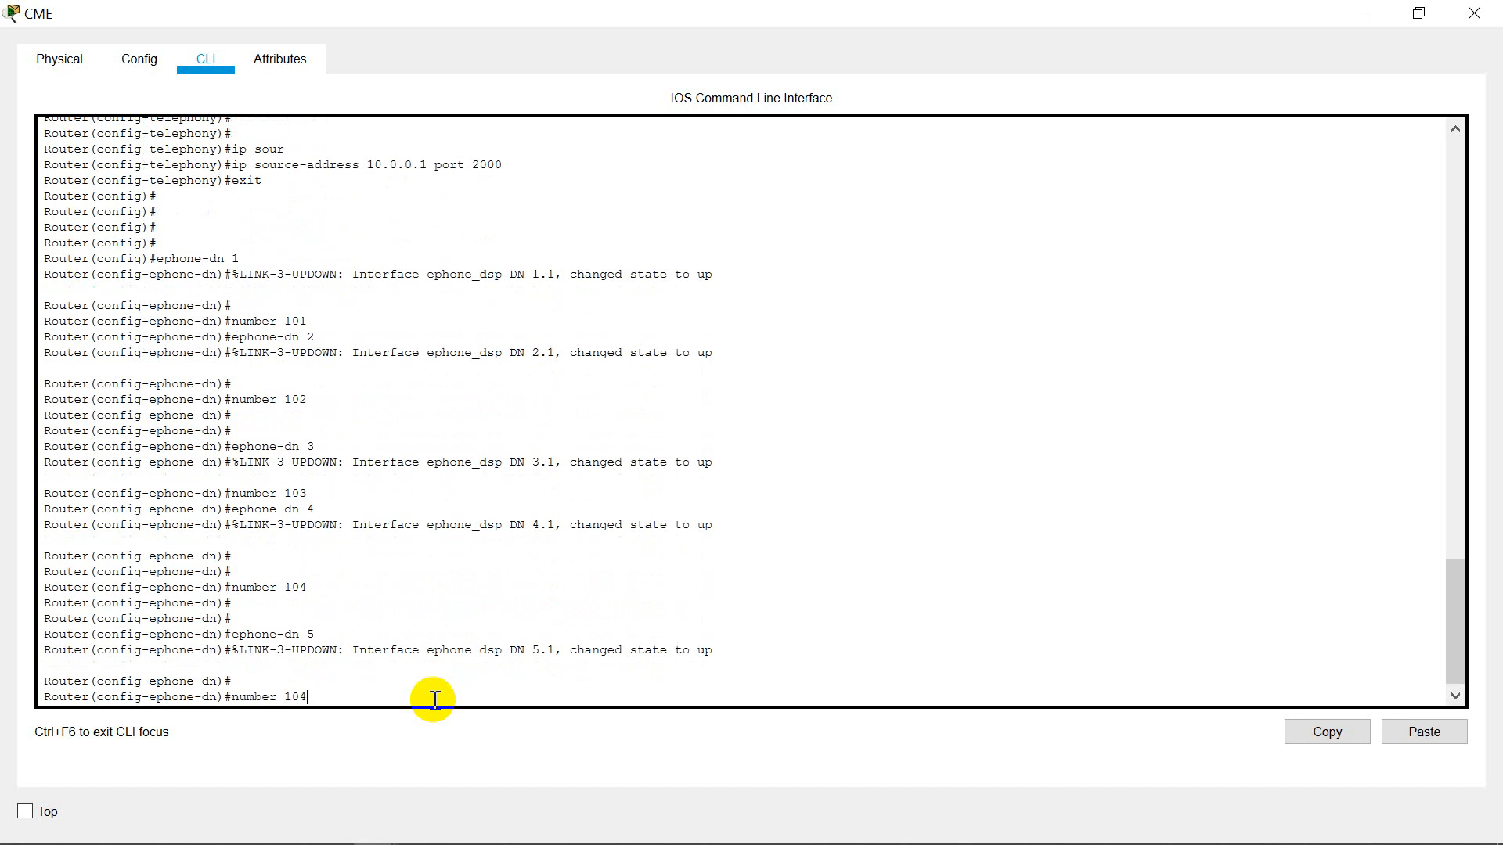
type("ephone-dn 5")
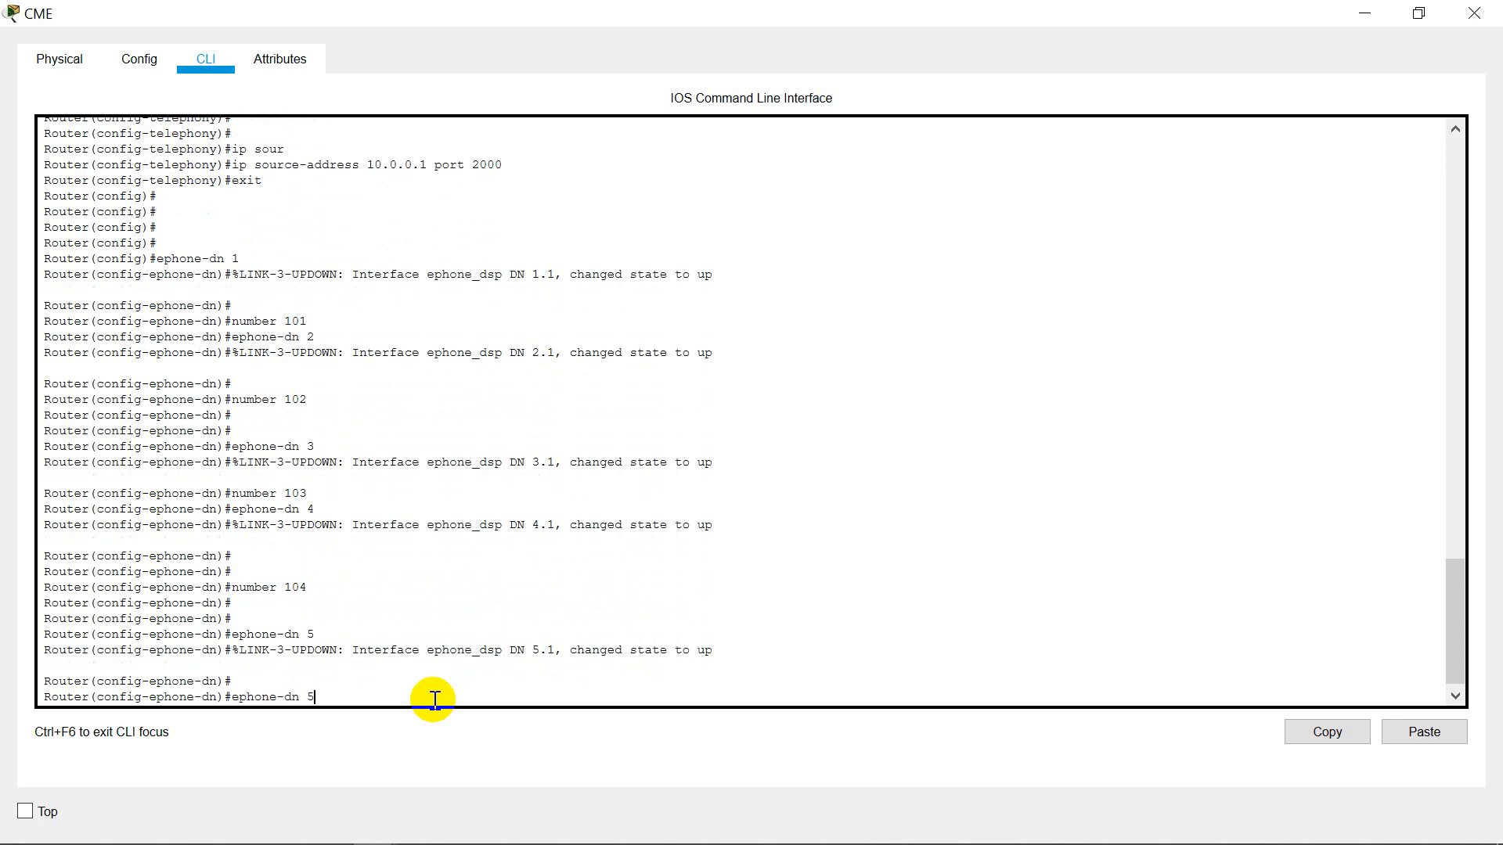
type("number 105")
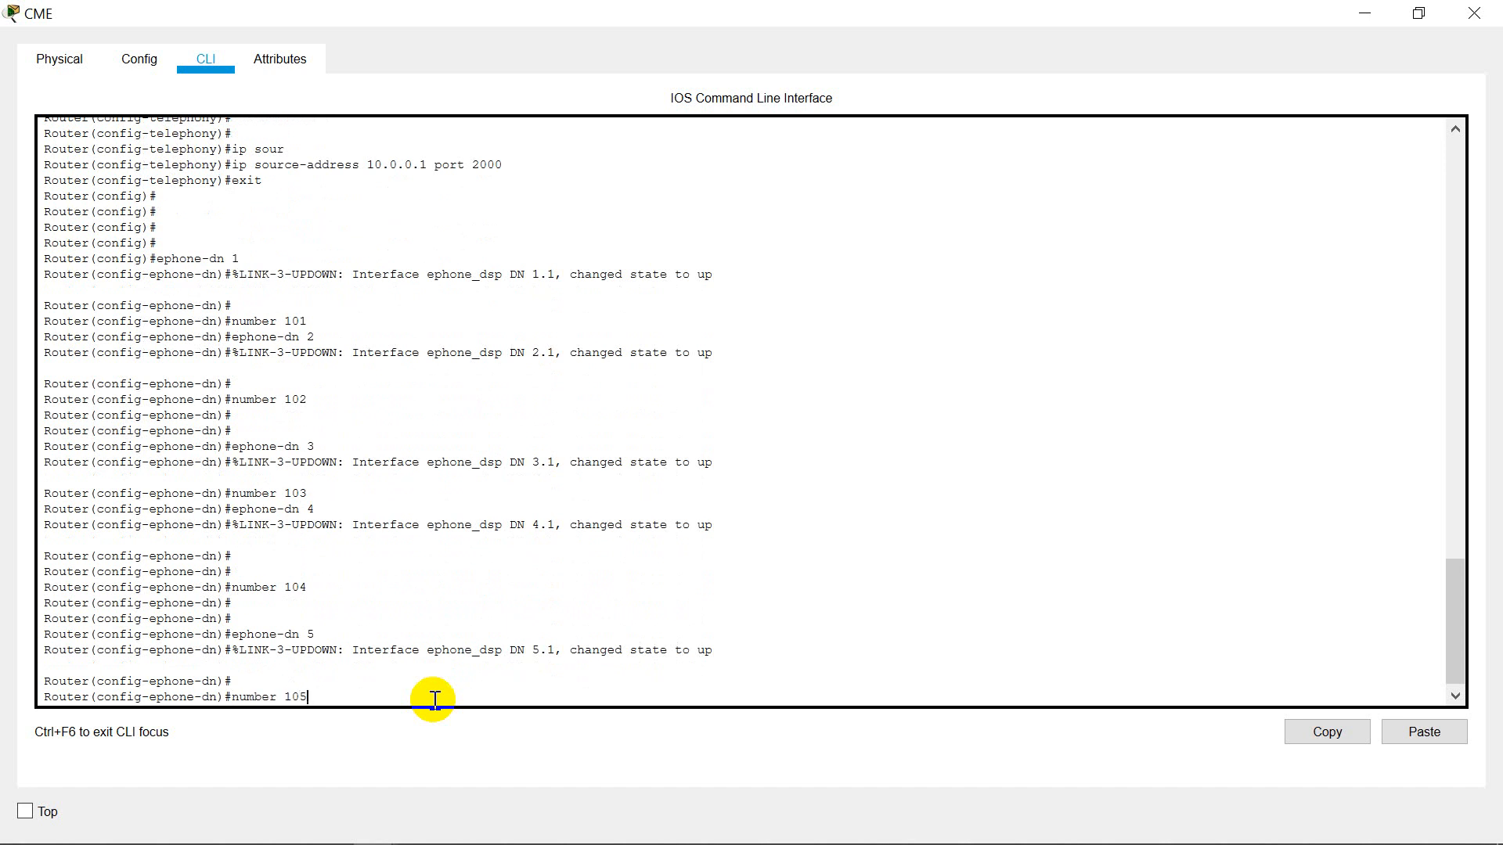
key("Return")
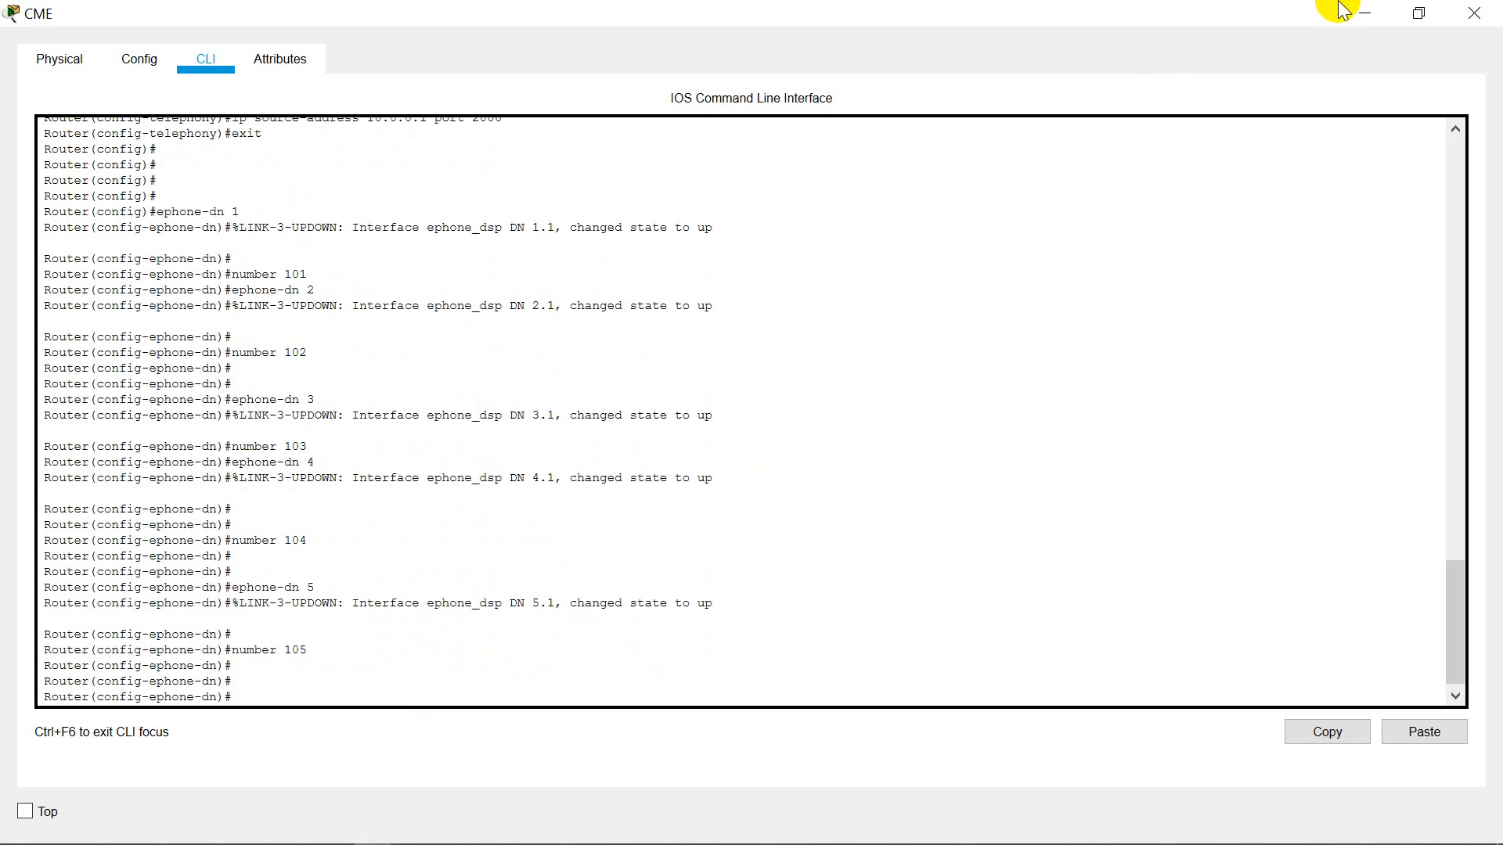
left_click(1475, 13)
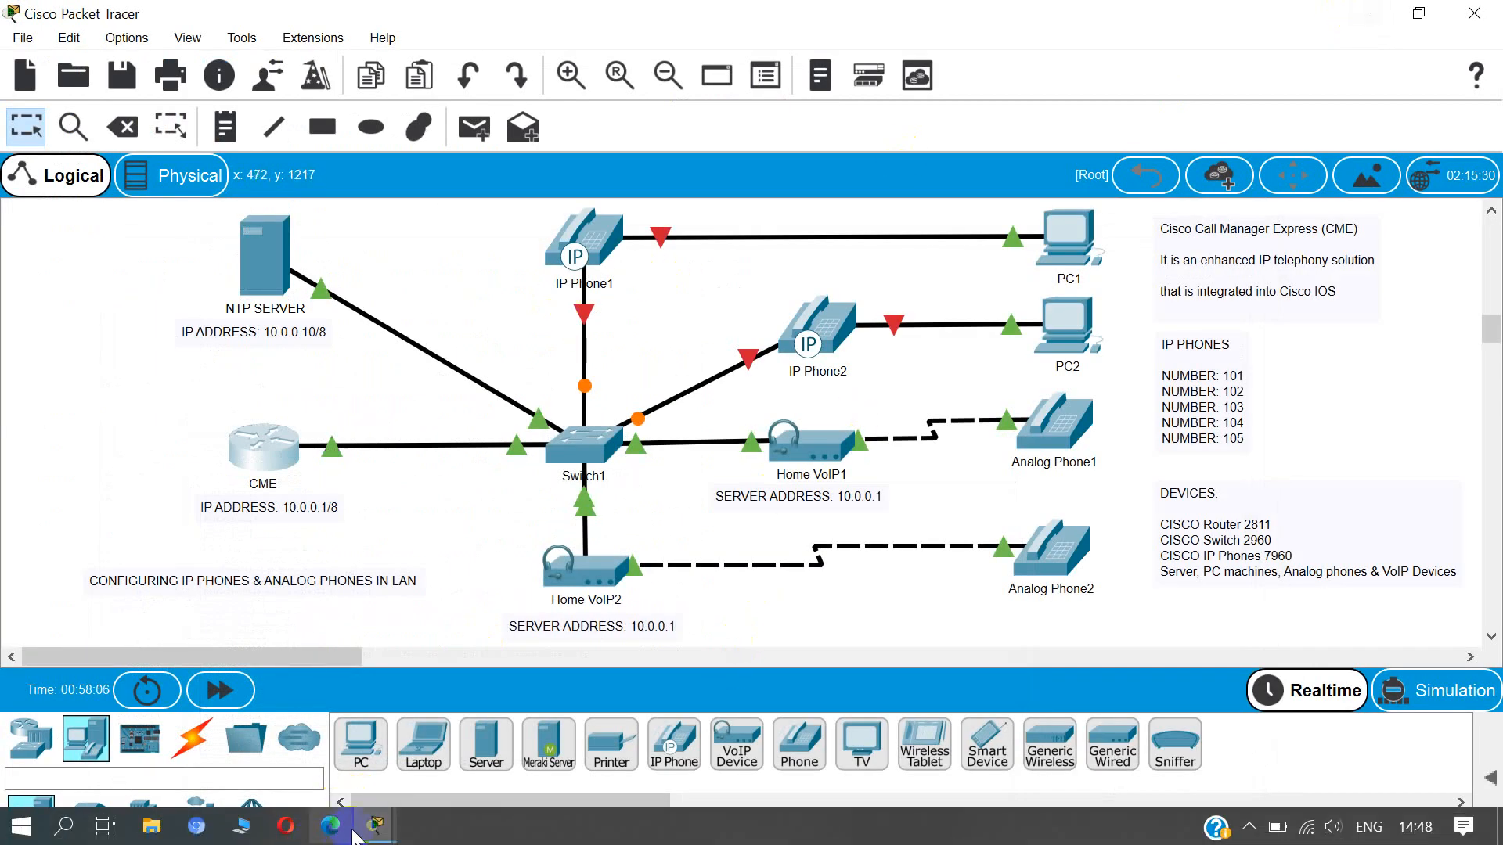
double_click(262, 441)
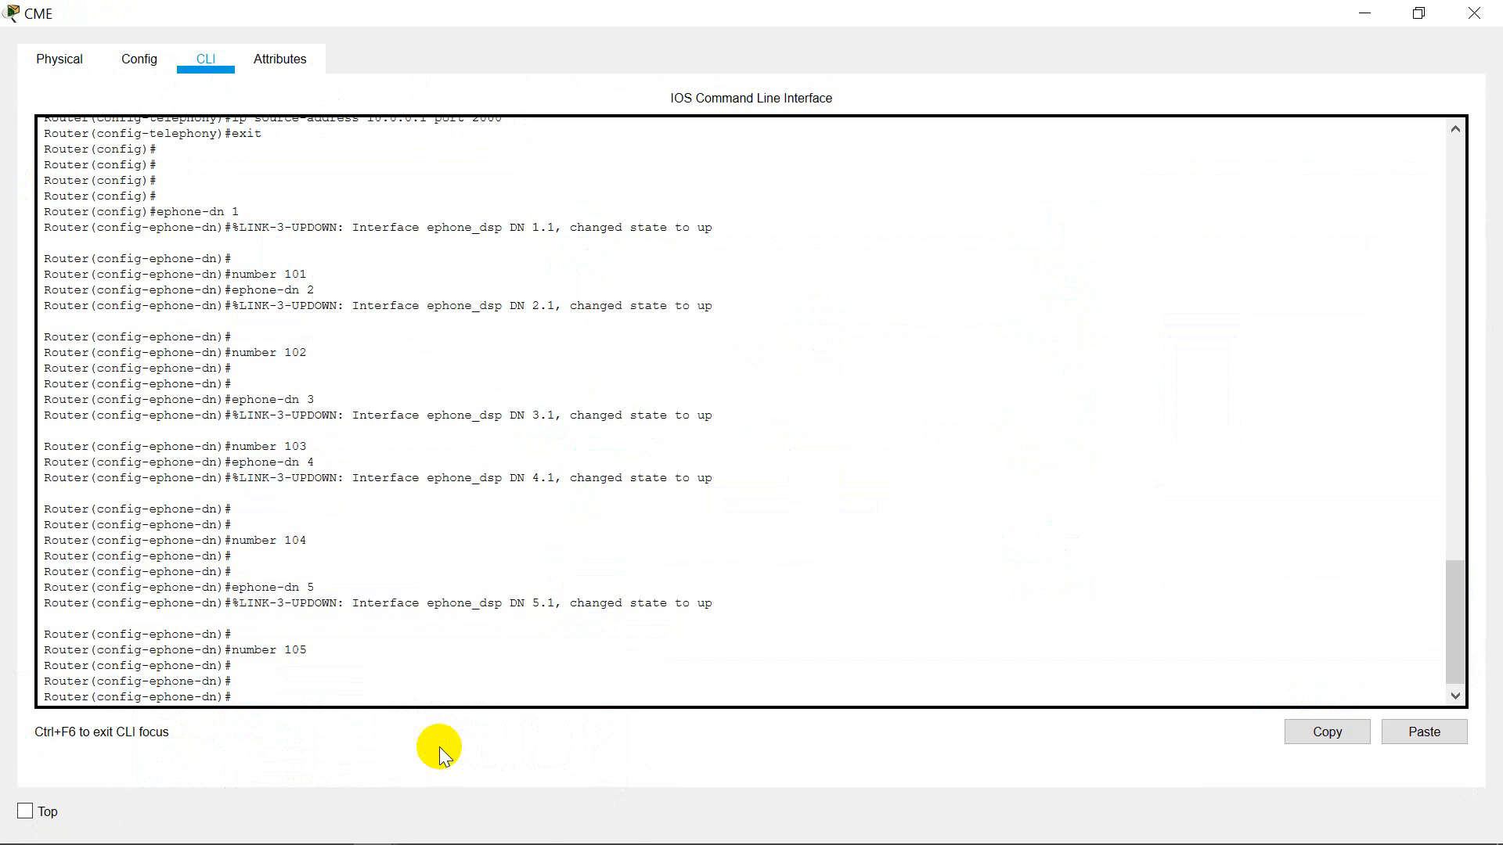
- Enable auto assign 1 to 5 under telephony-service, end configuration and minimize the router window
type("exit")
type("auto")
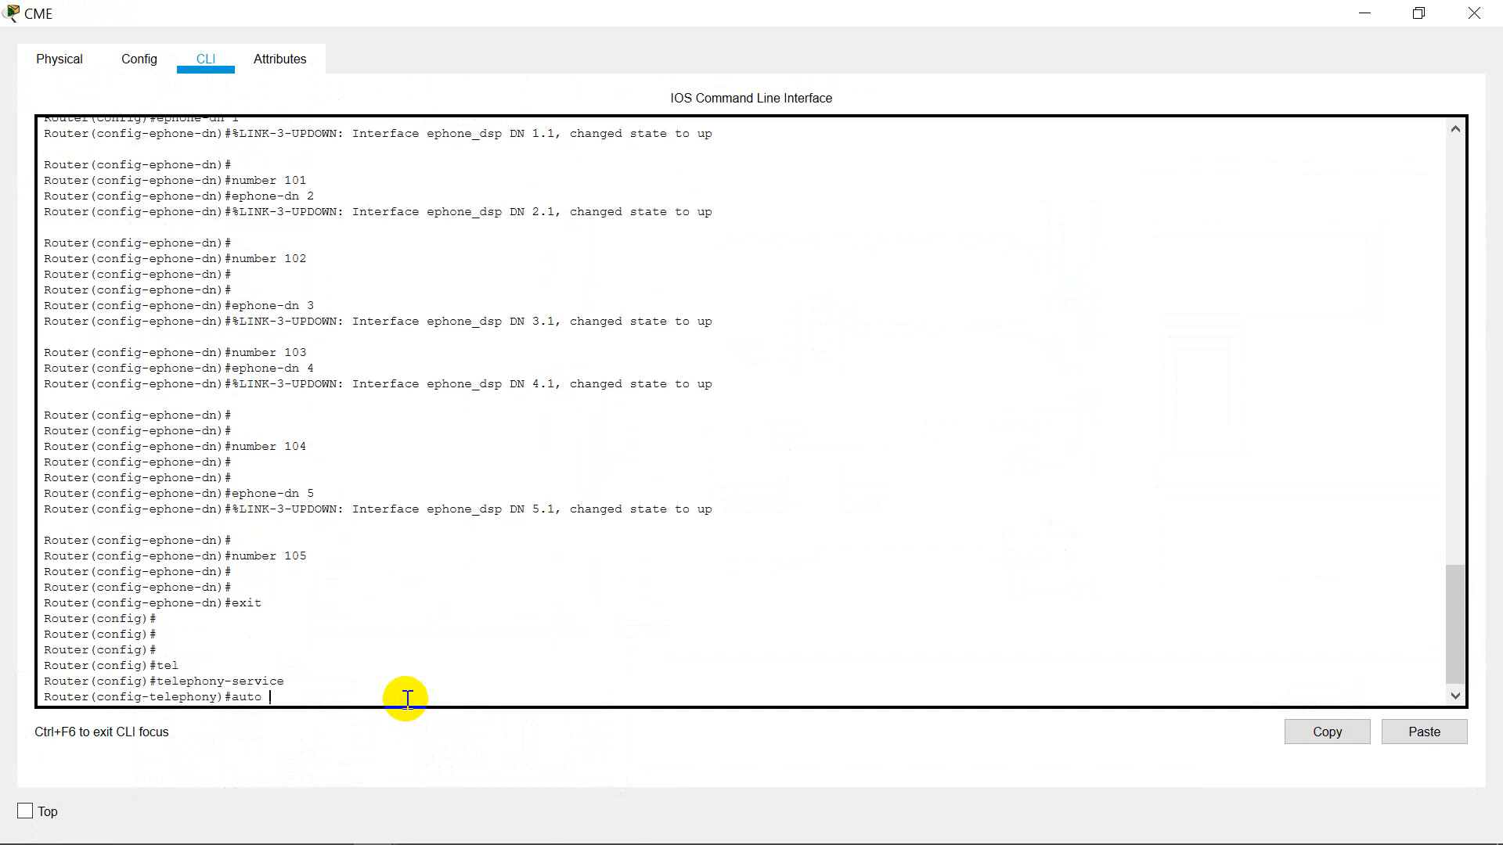
type("assign")
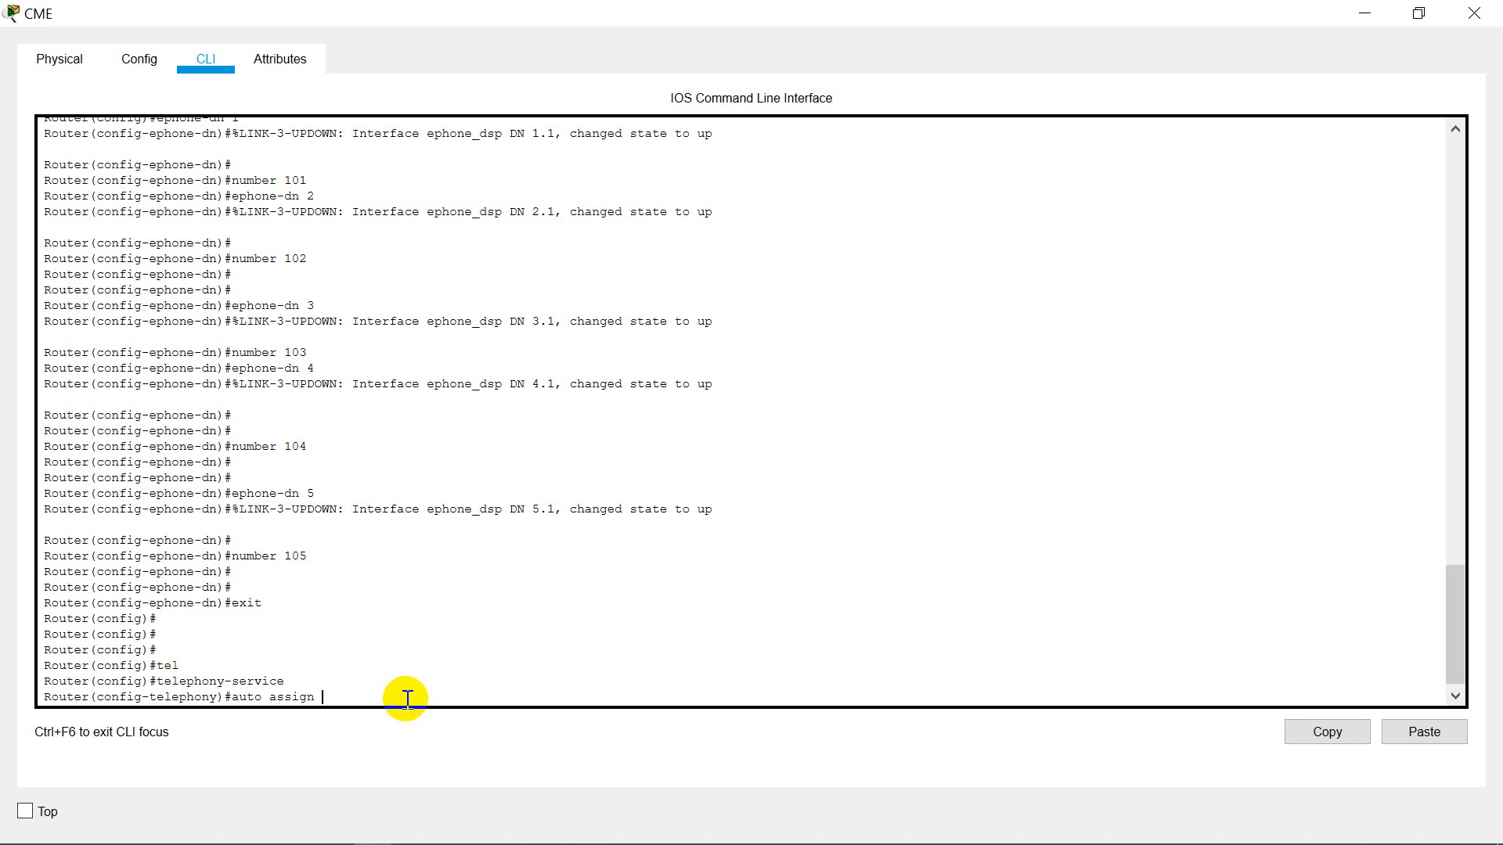
type("1")
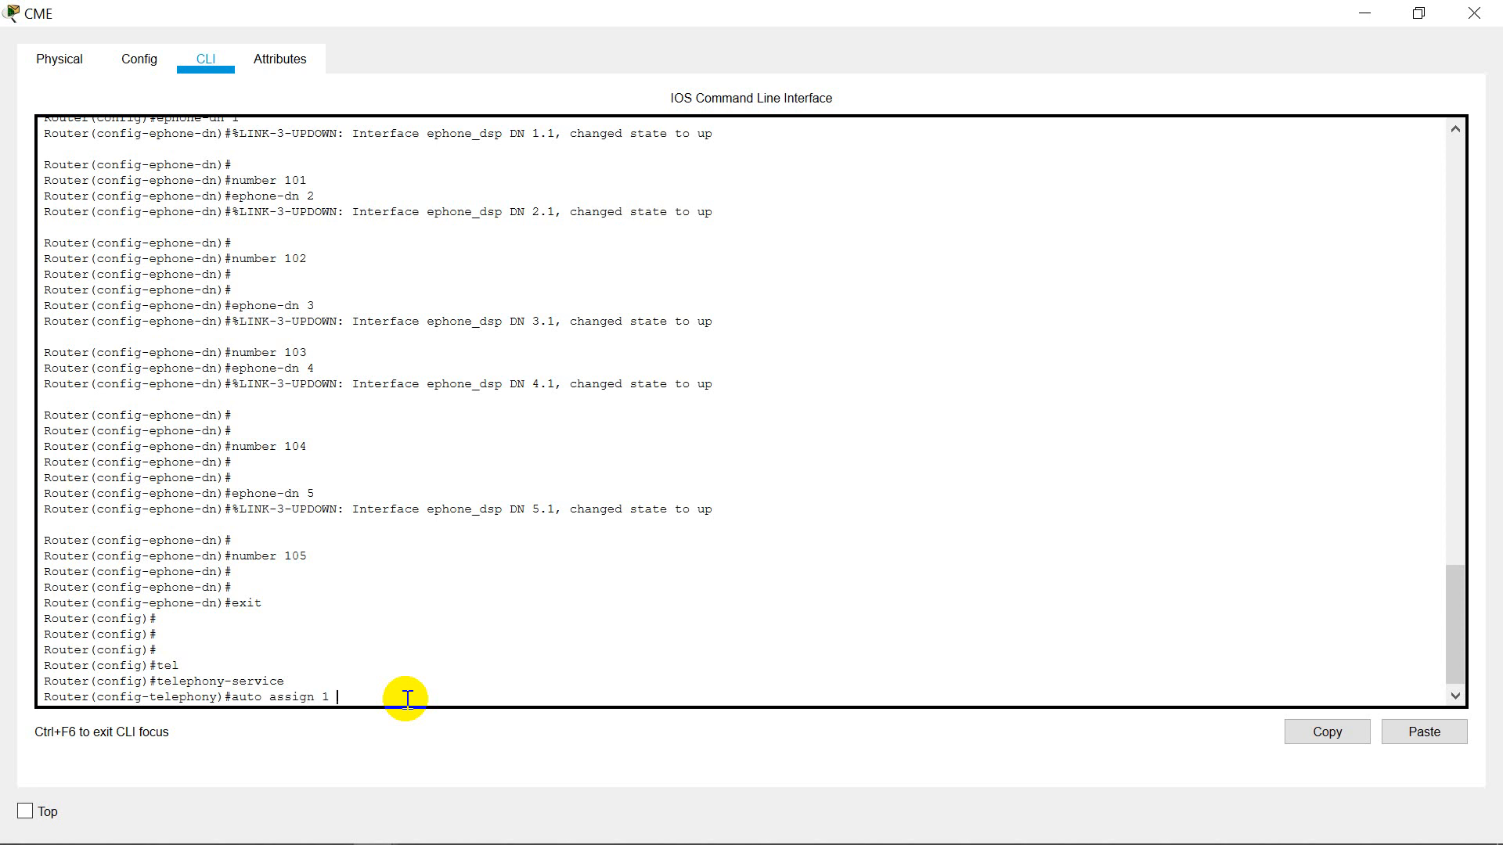
type("to 5")
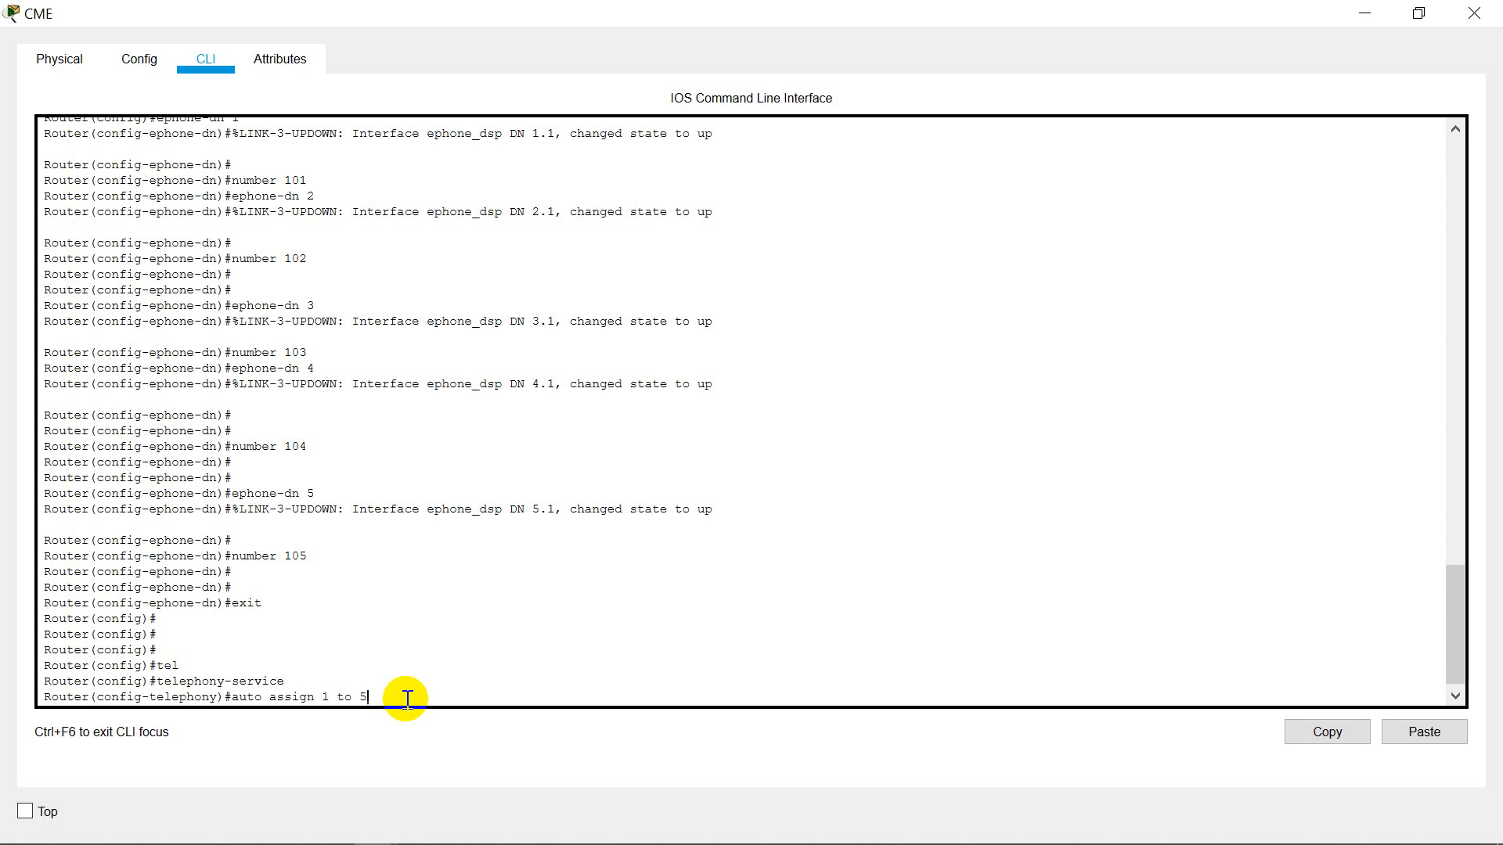
key("Return")
type("end")
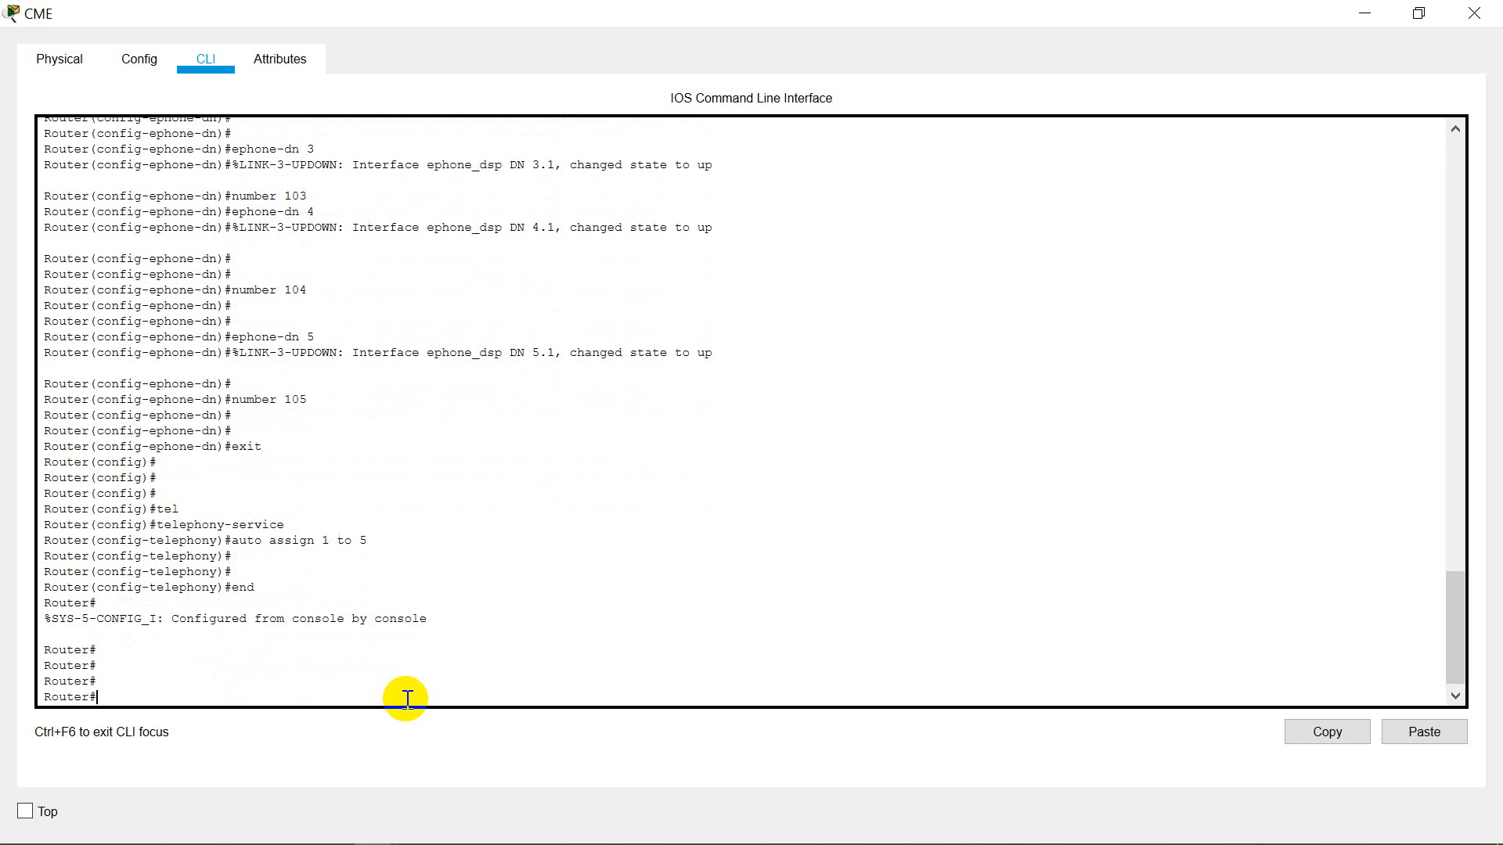
left_click(1365, 14)
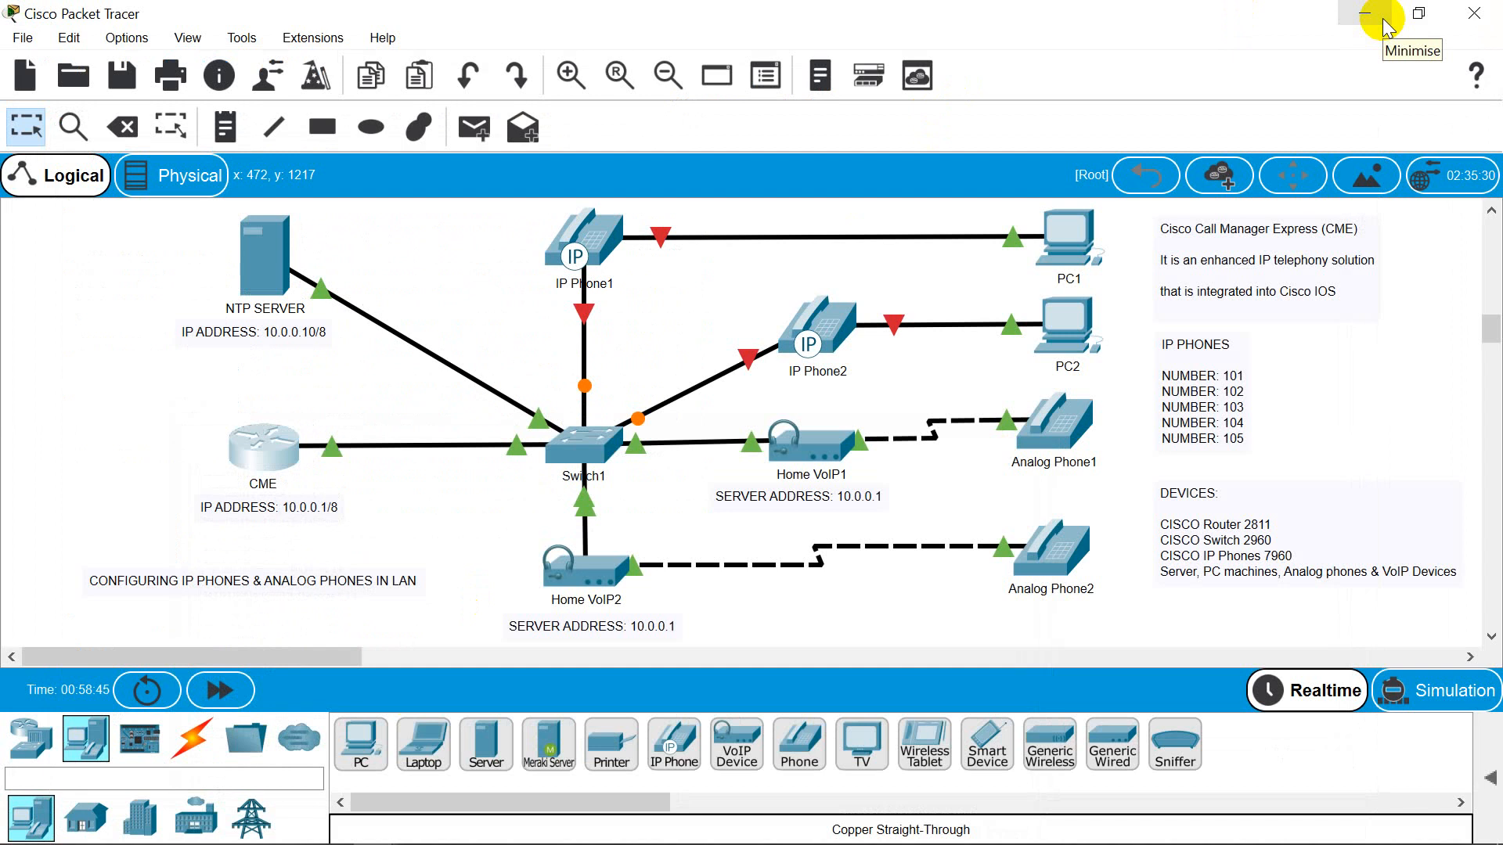
mouse_move(374, 825)
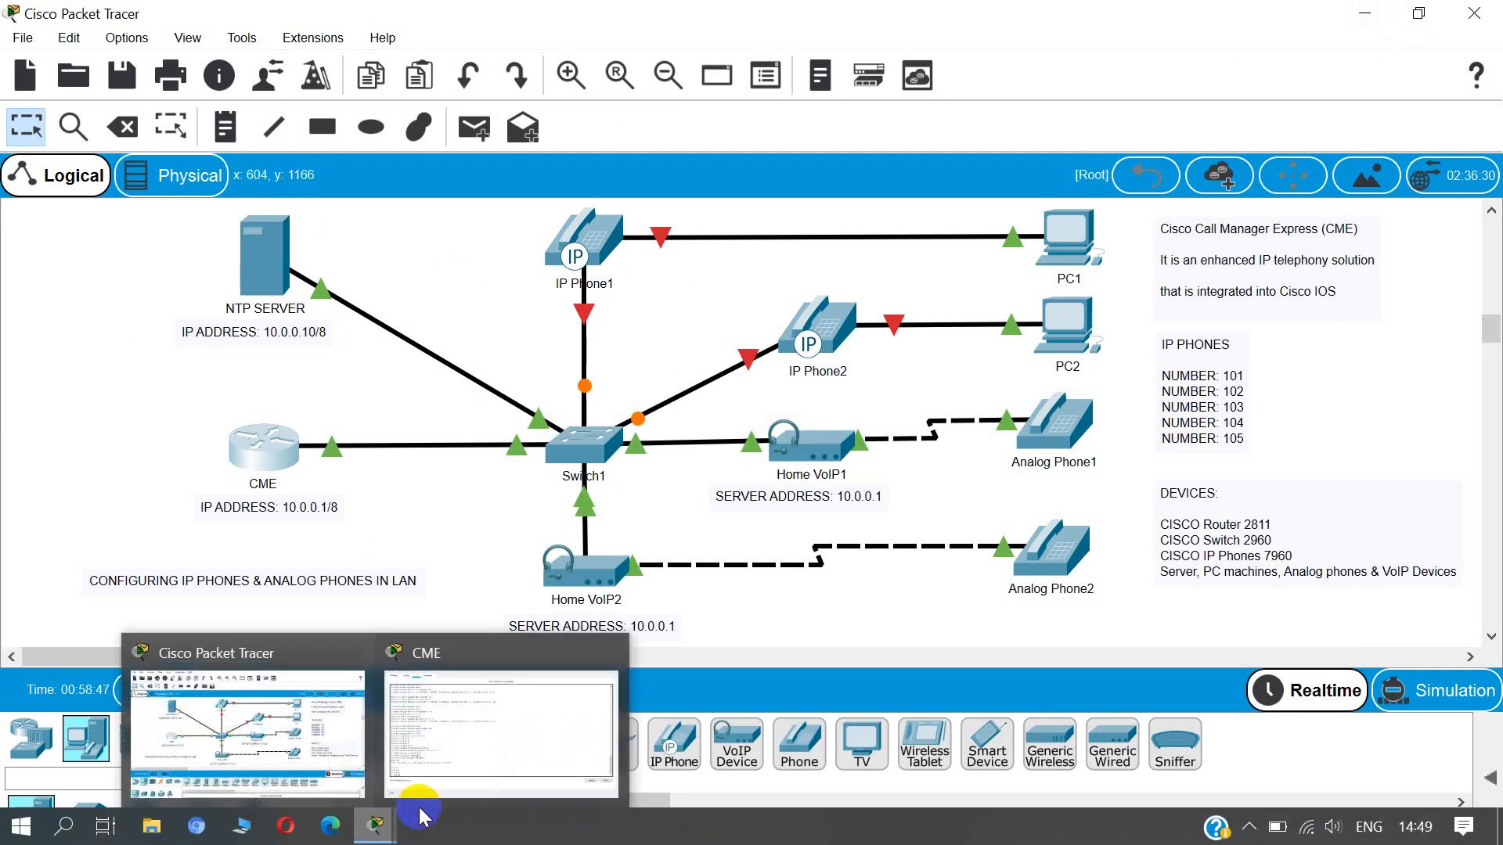
- Reopen the CME CLI and configure ntp server 10.0.0.10 key 0
left_click(501, 727)
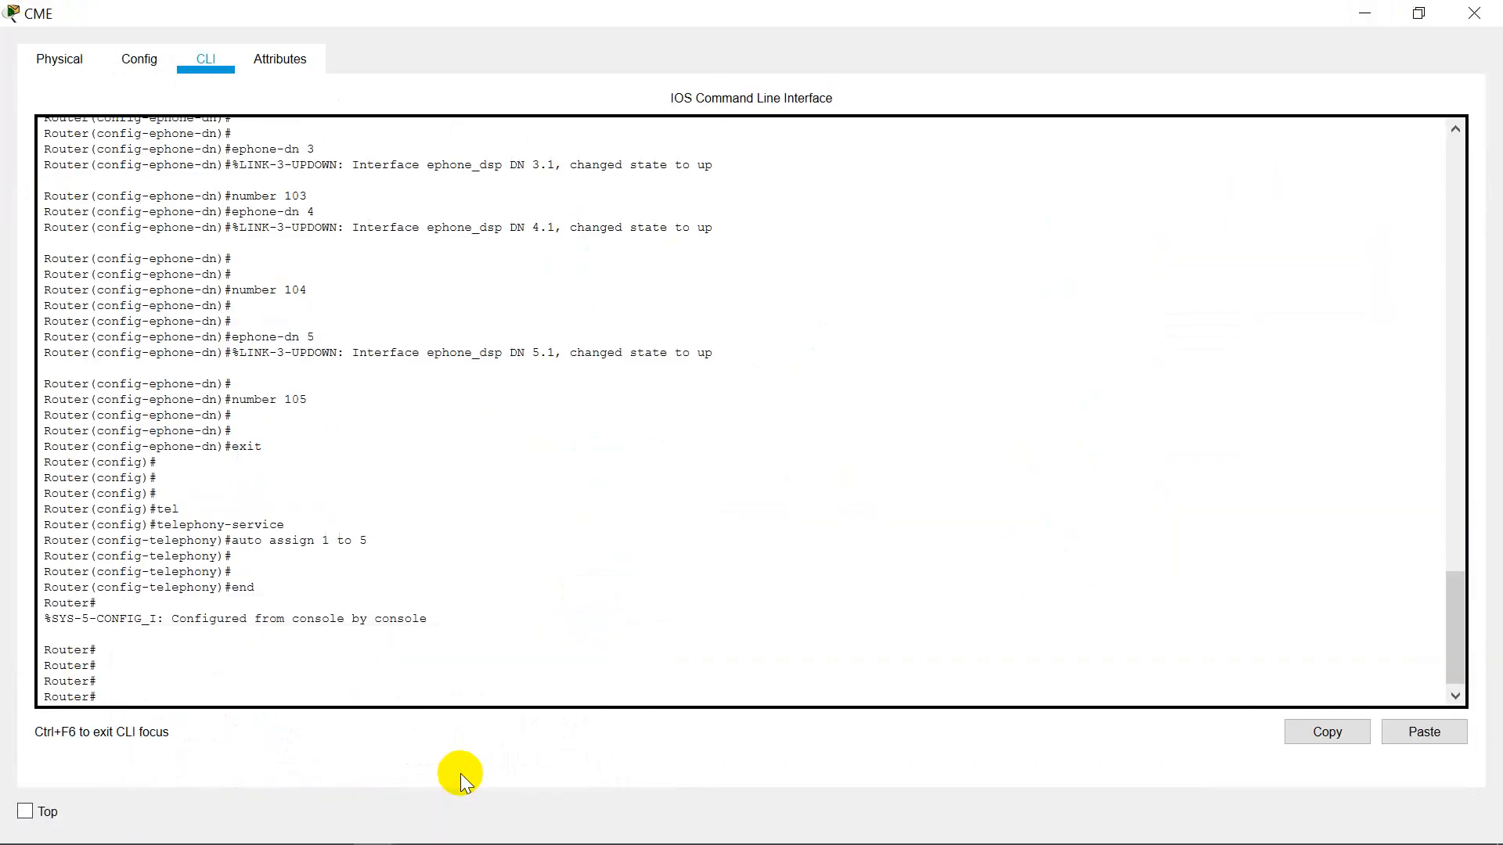
mouse_move(432, 687)
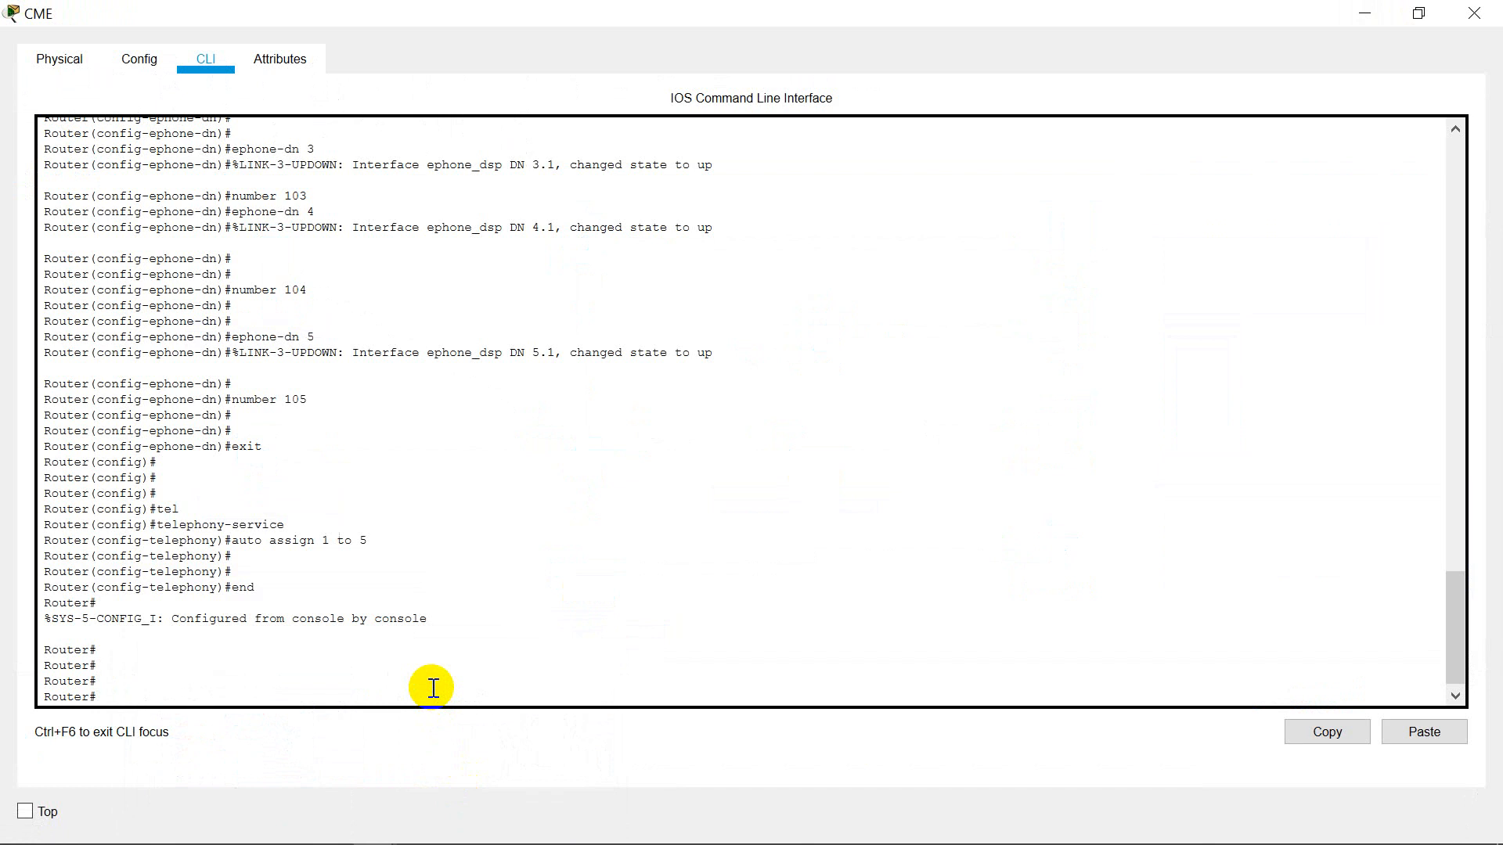
type("config t")
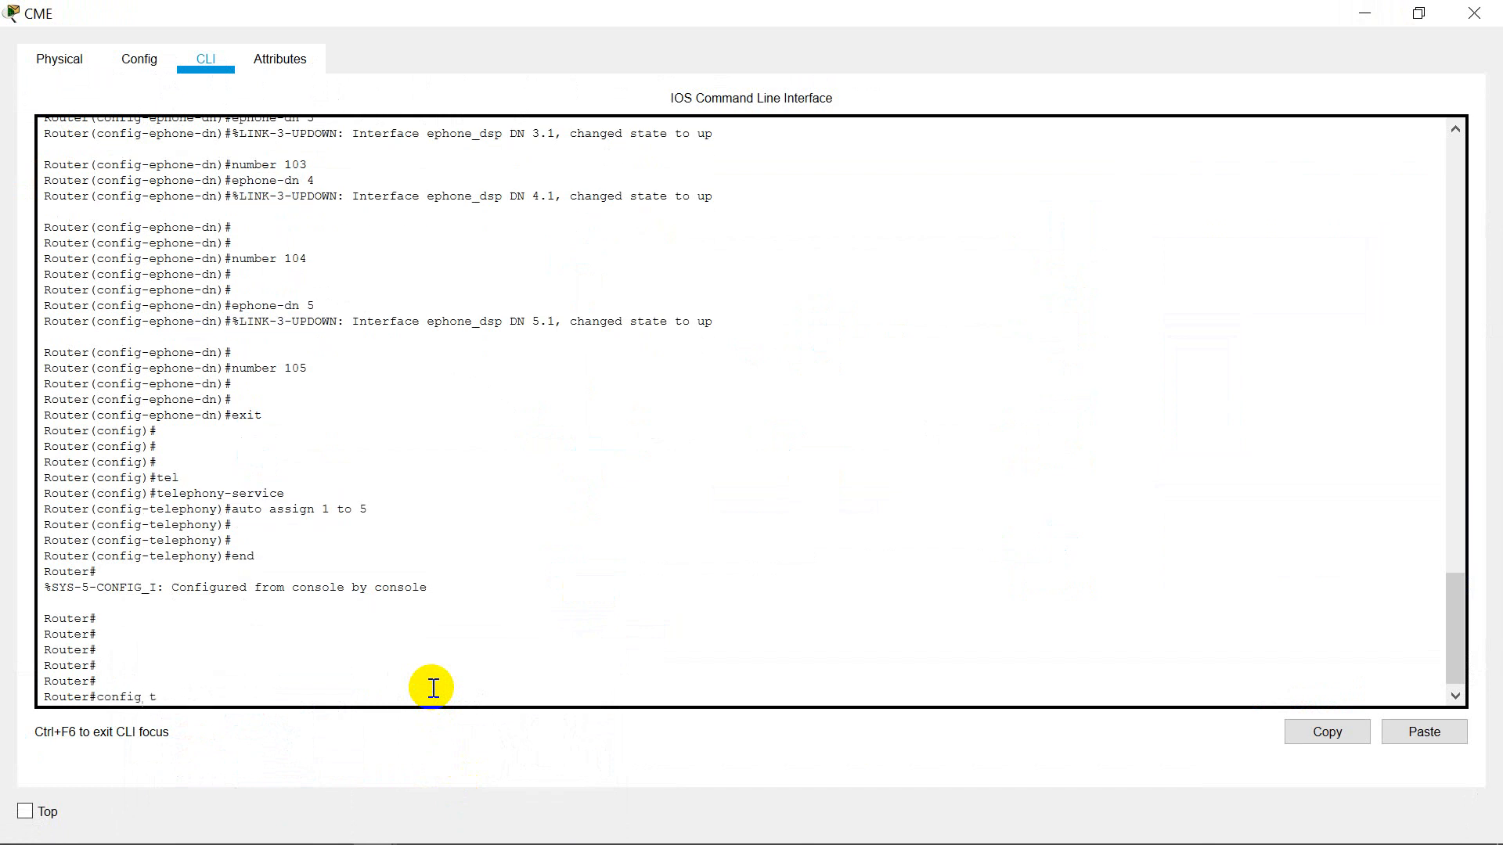
key("Return")
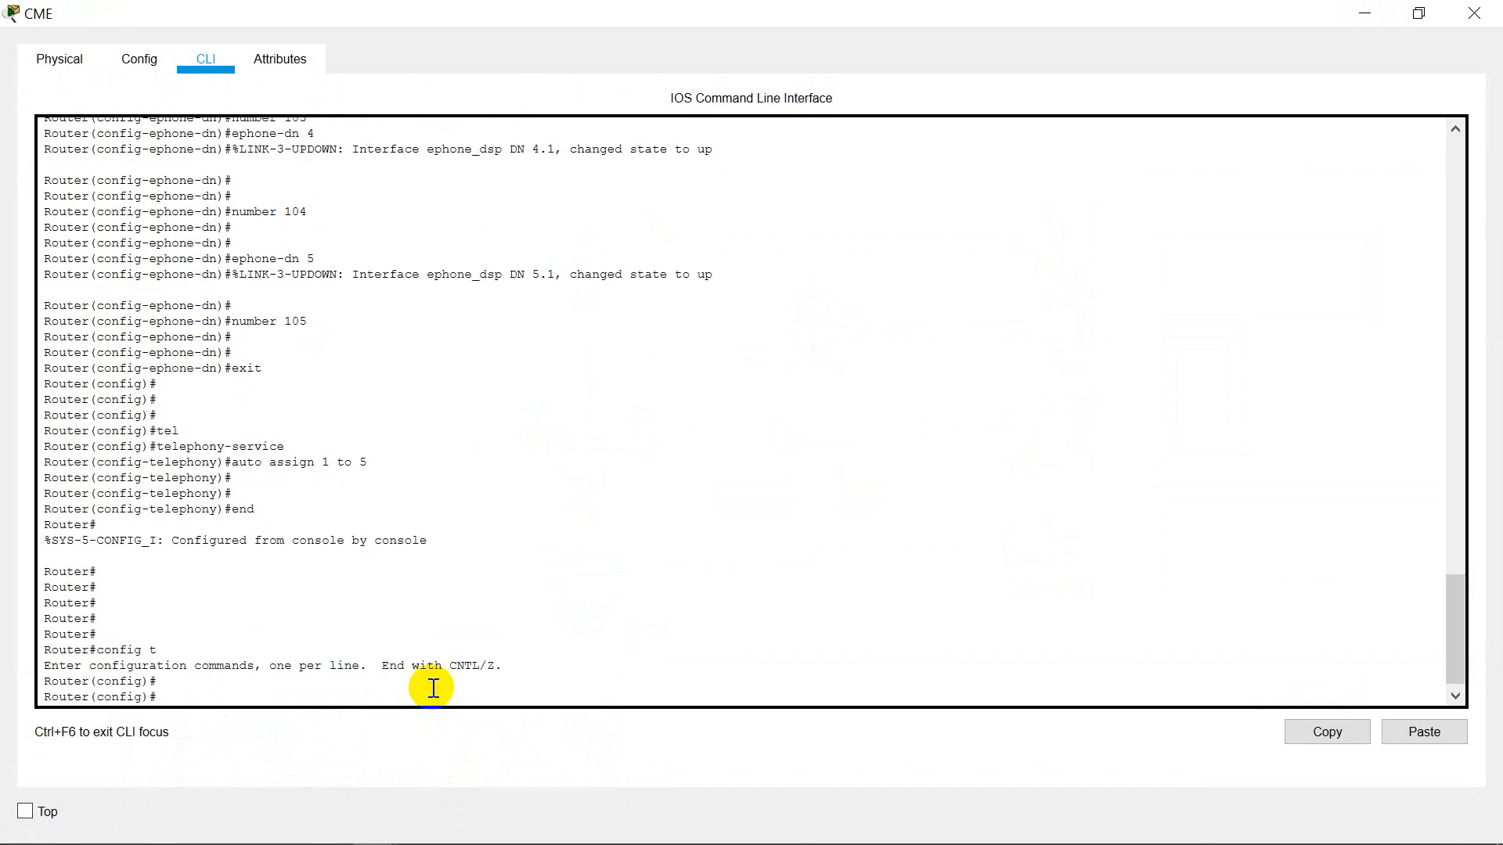
type("ntp")
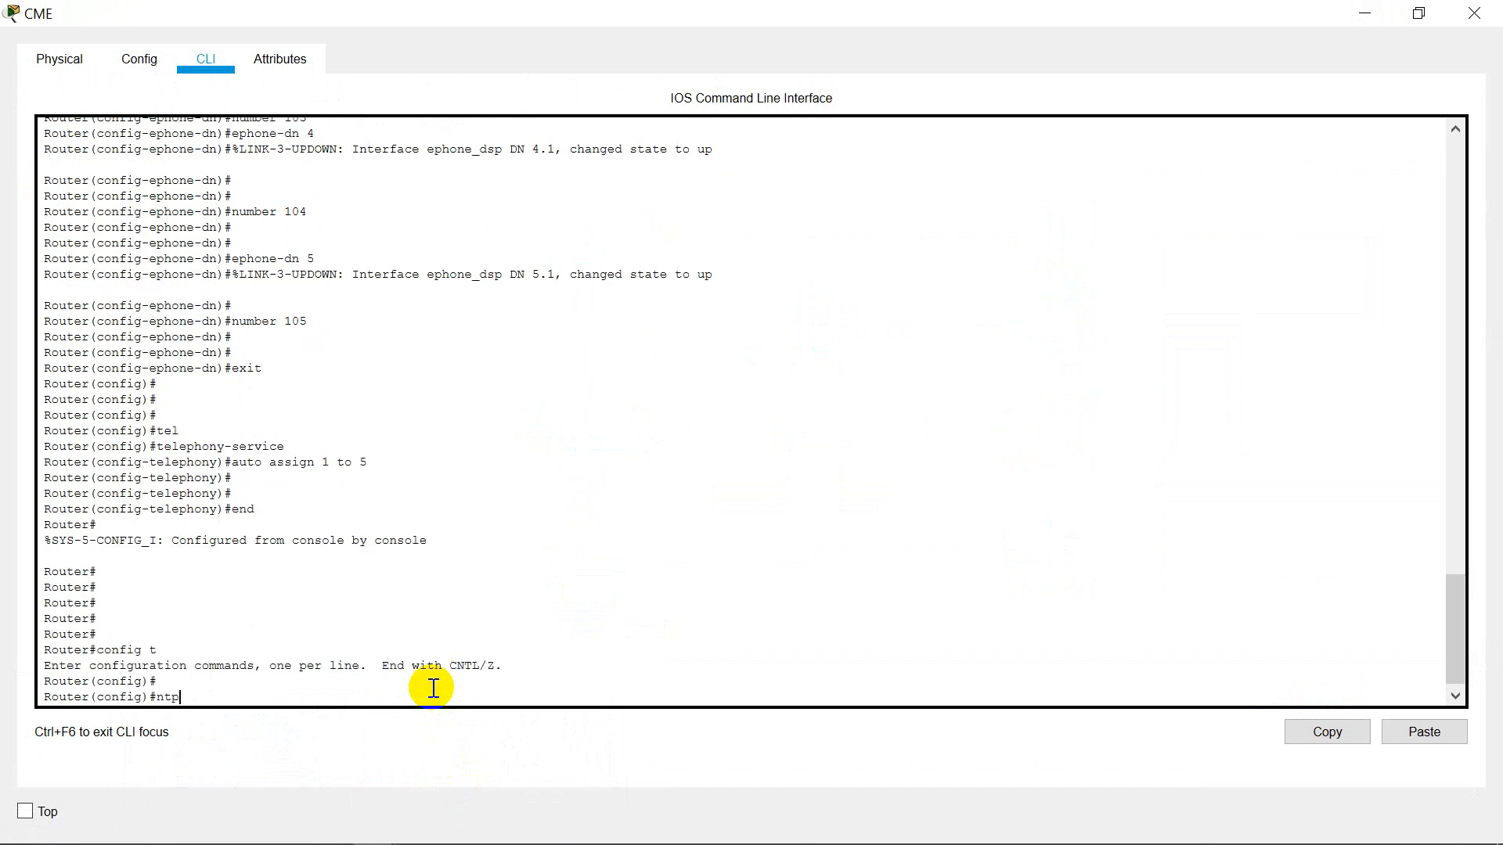
type("server")
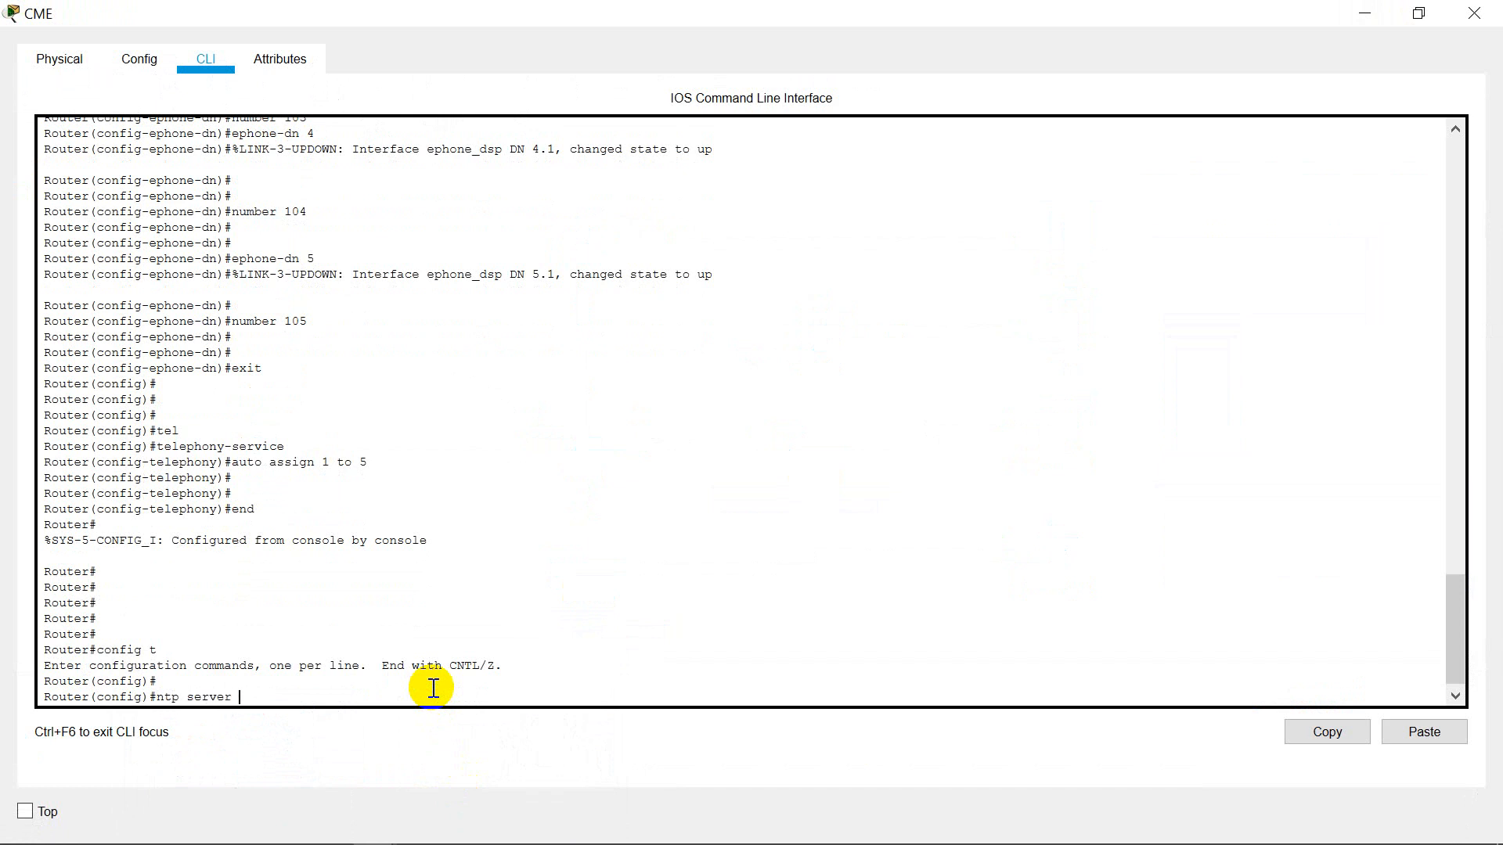
type("10.0.0")
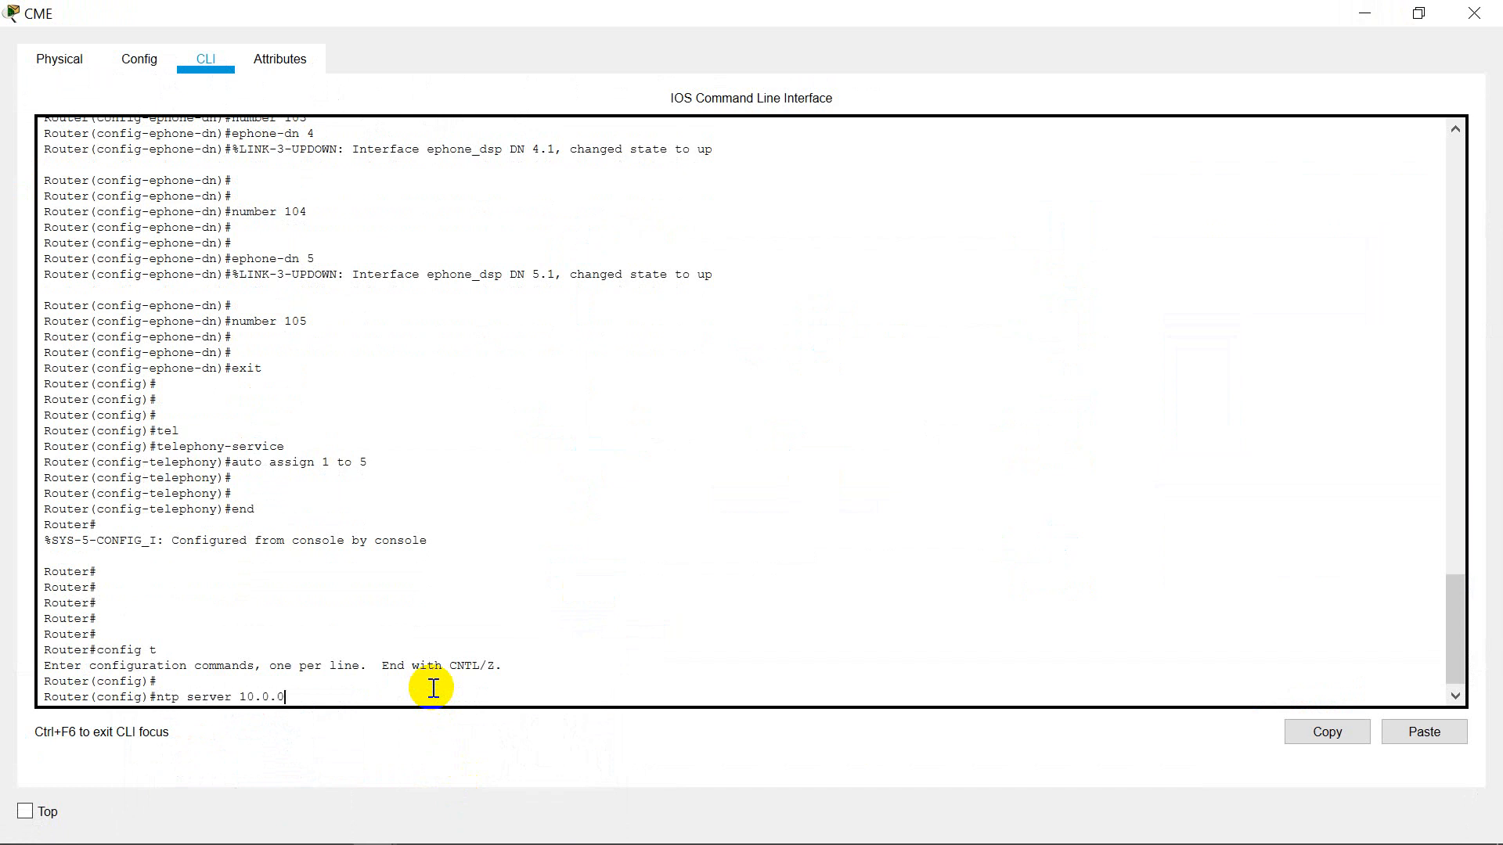
type(".10")
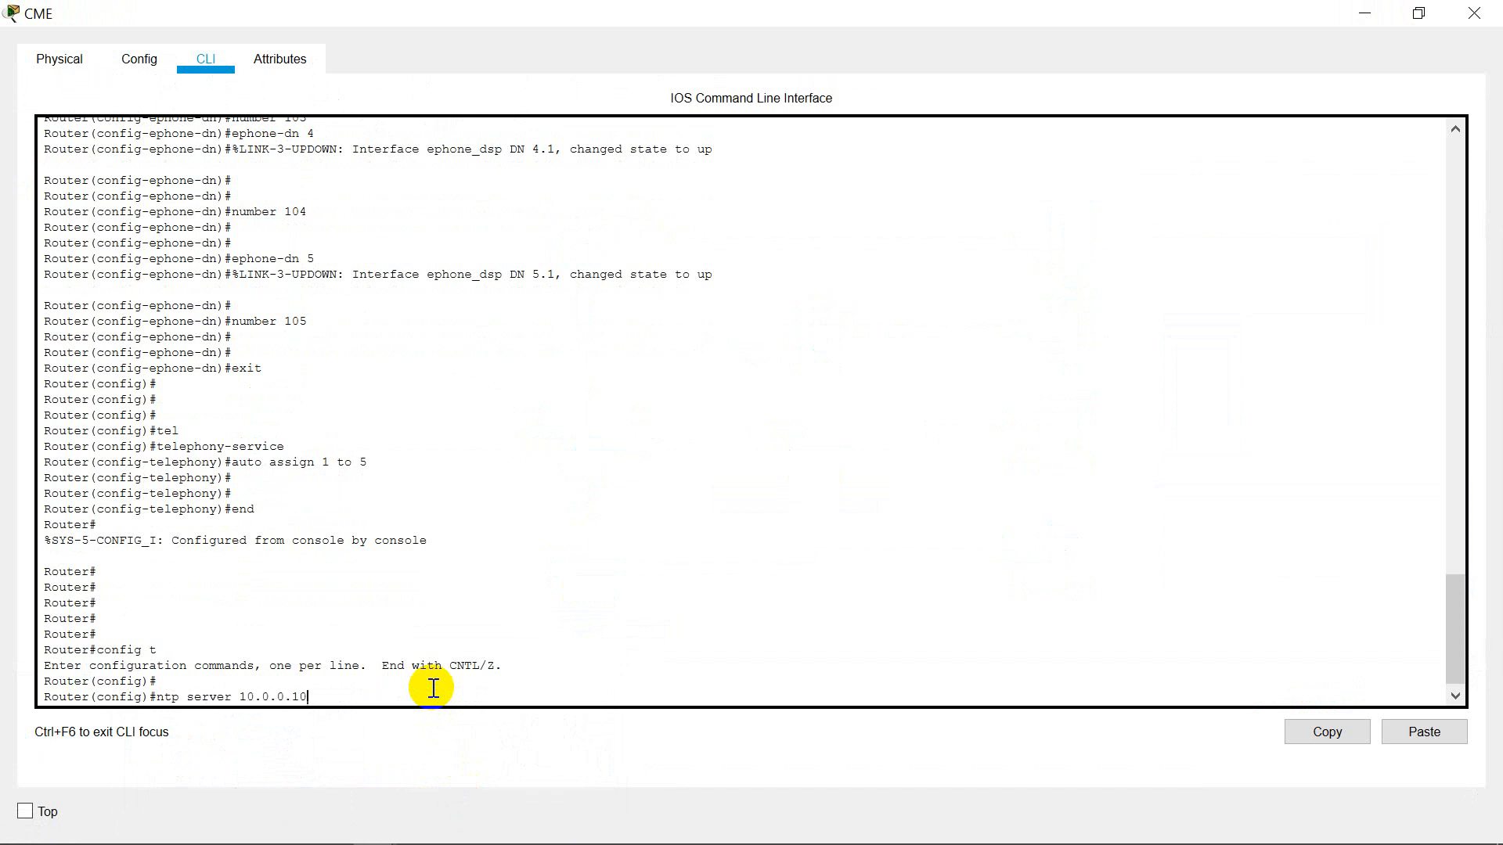
type("key 0")
type("end")
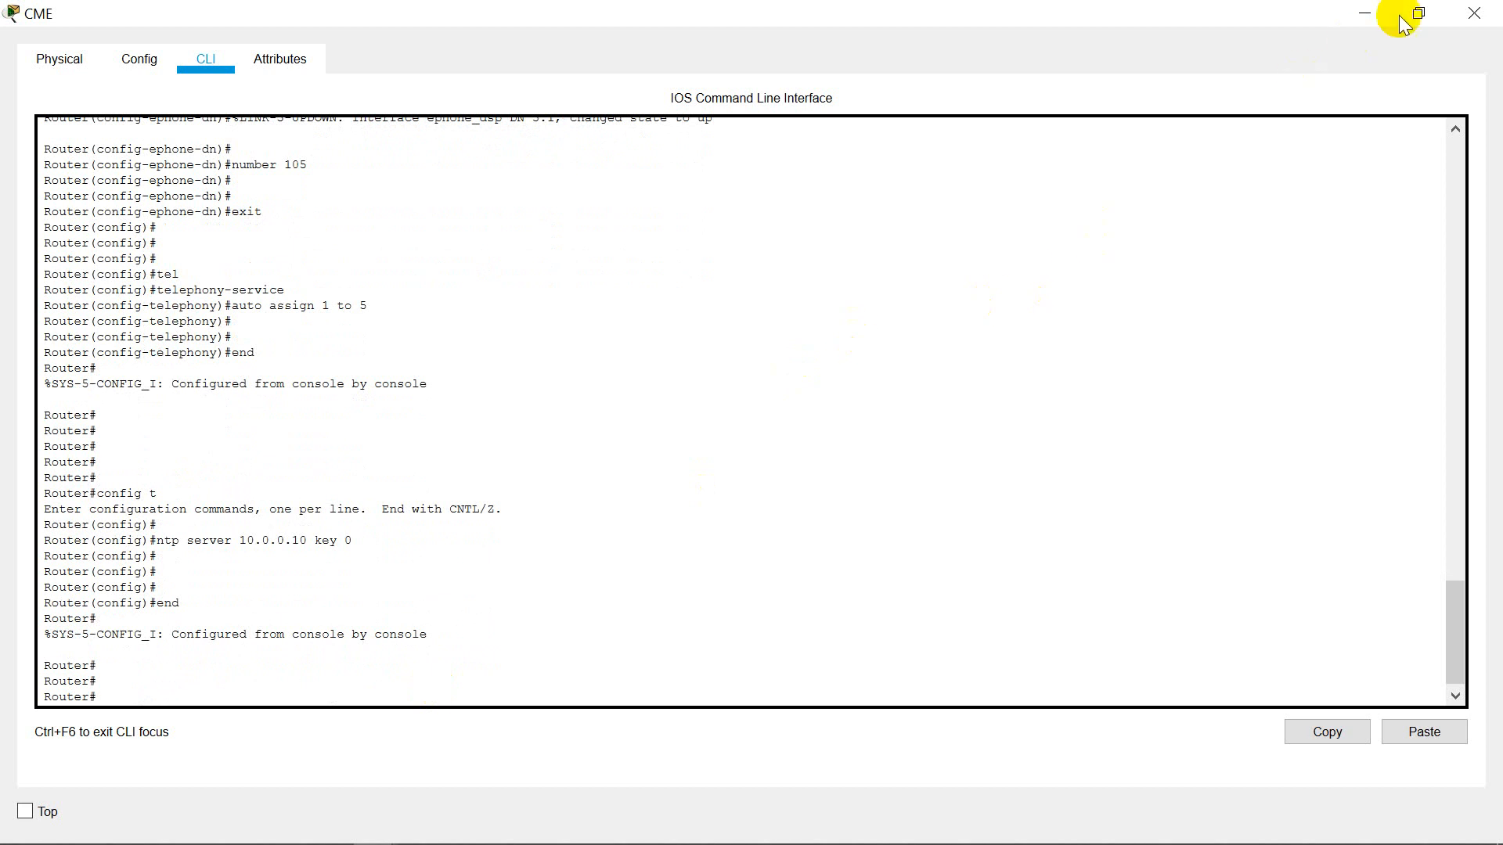
- Minimize the router console and open the NTP SERVER device window
left_click(1473, 12)
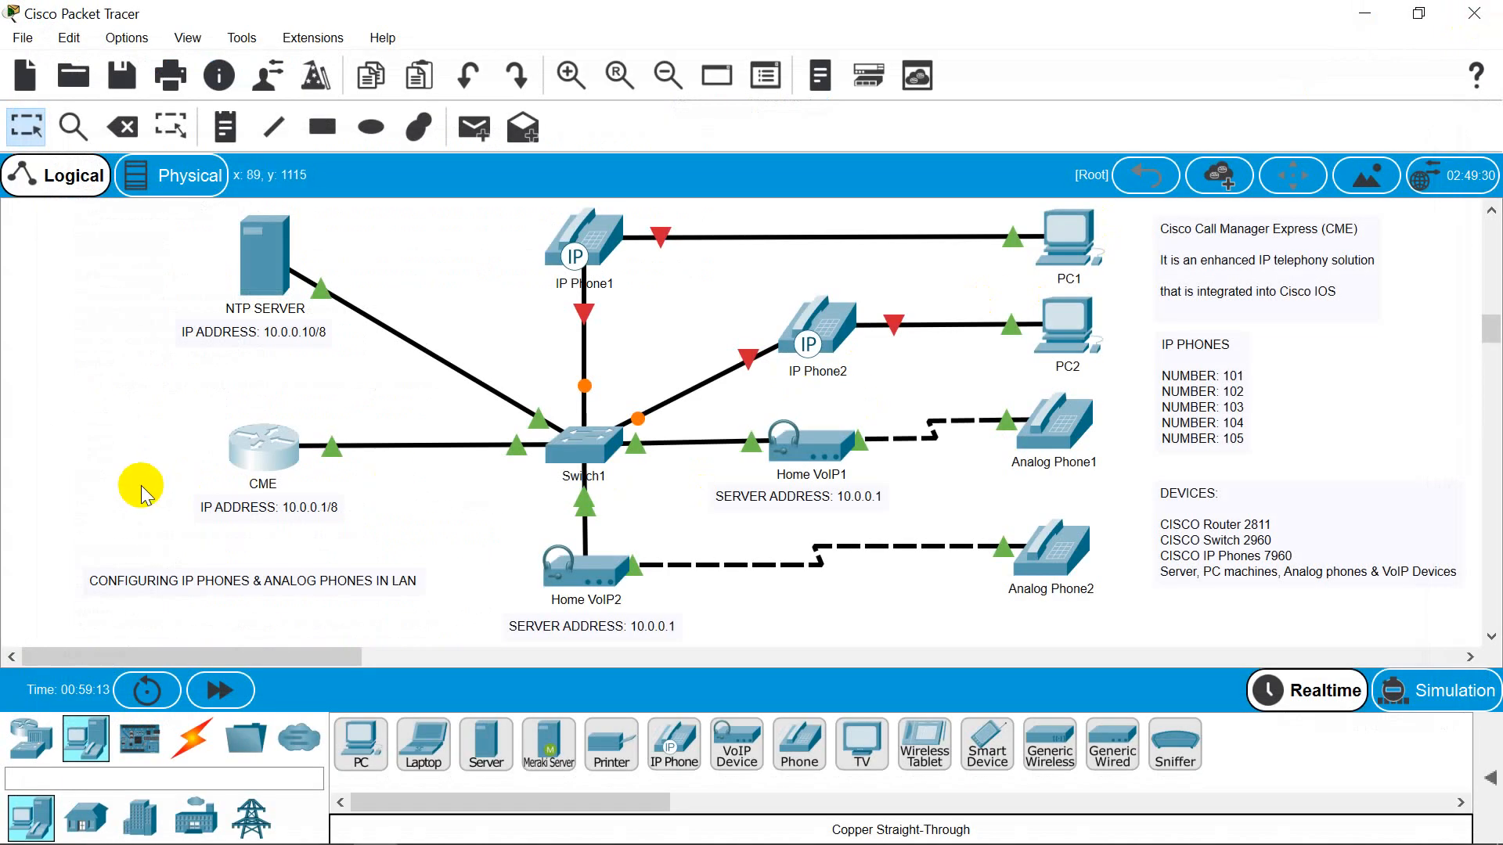
mouse_move(261, 451)
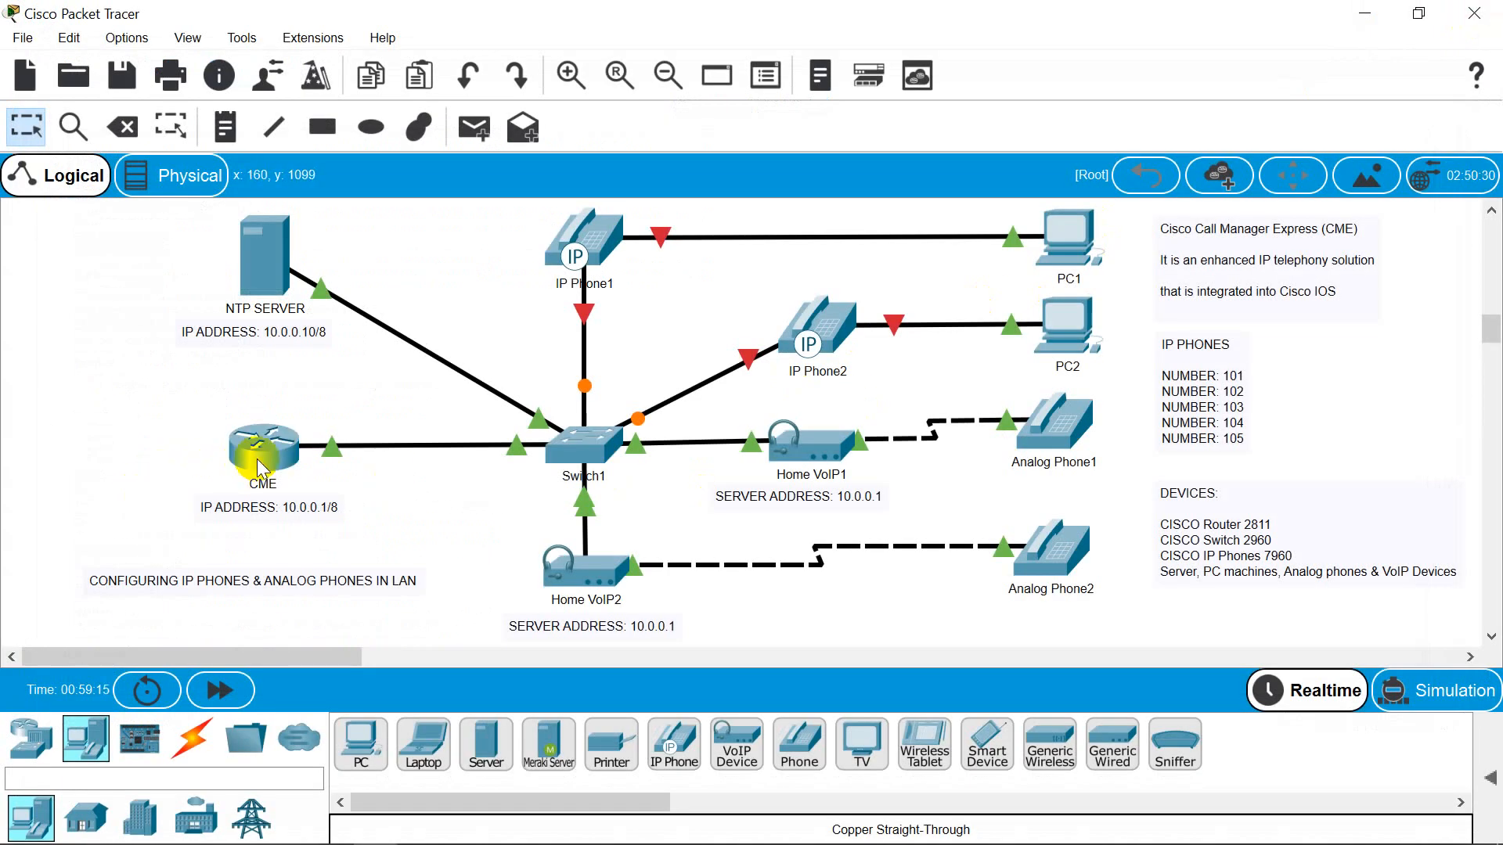
mouse_move(263, 457)
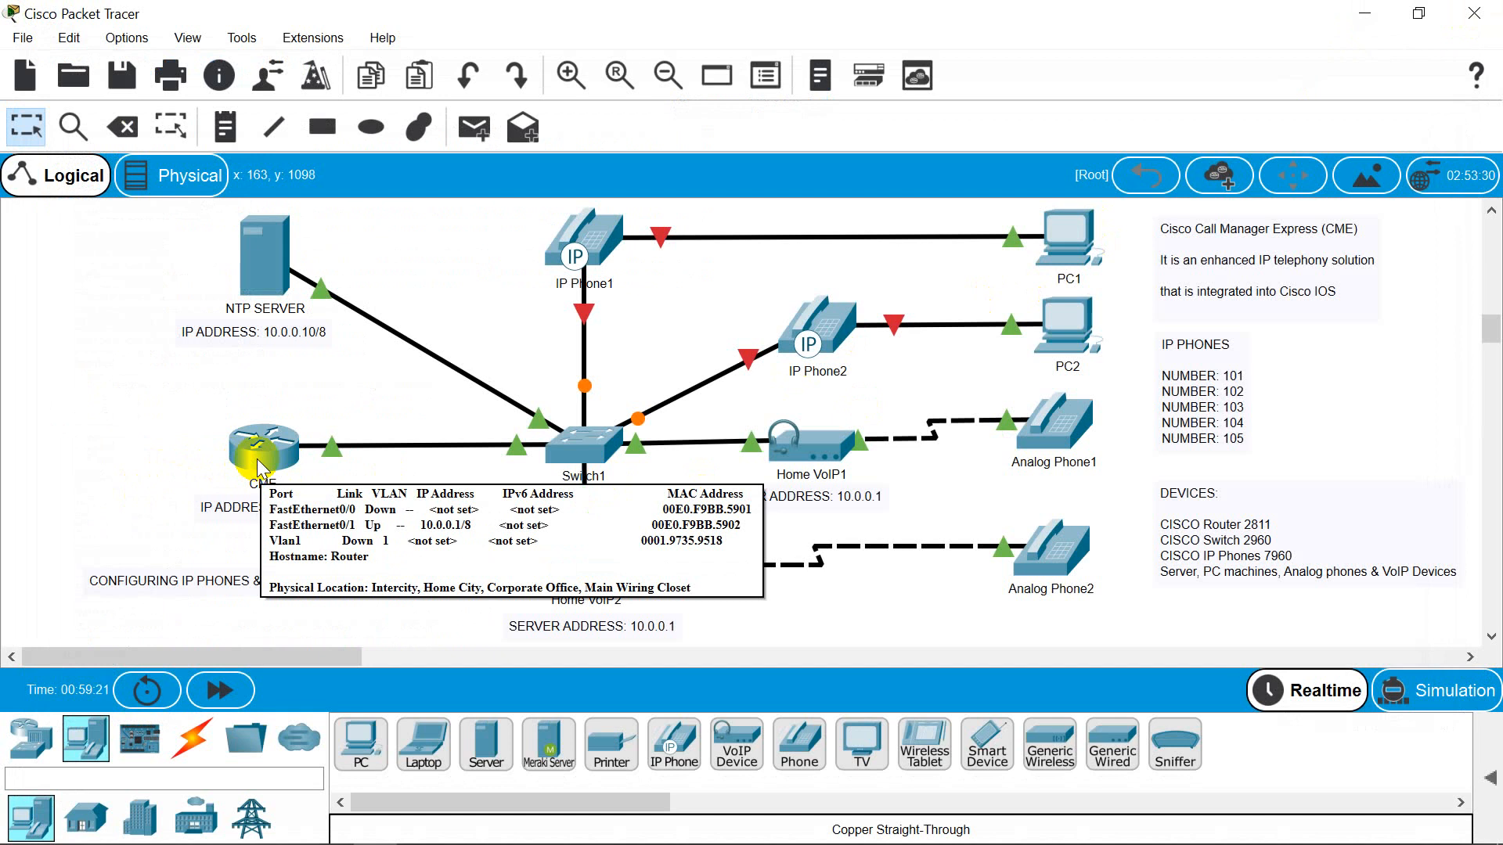
double_click(259, 255)
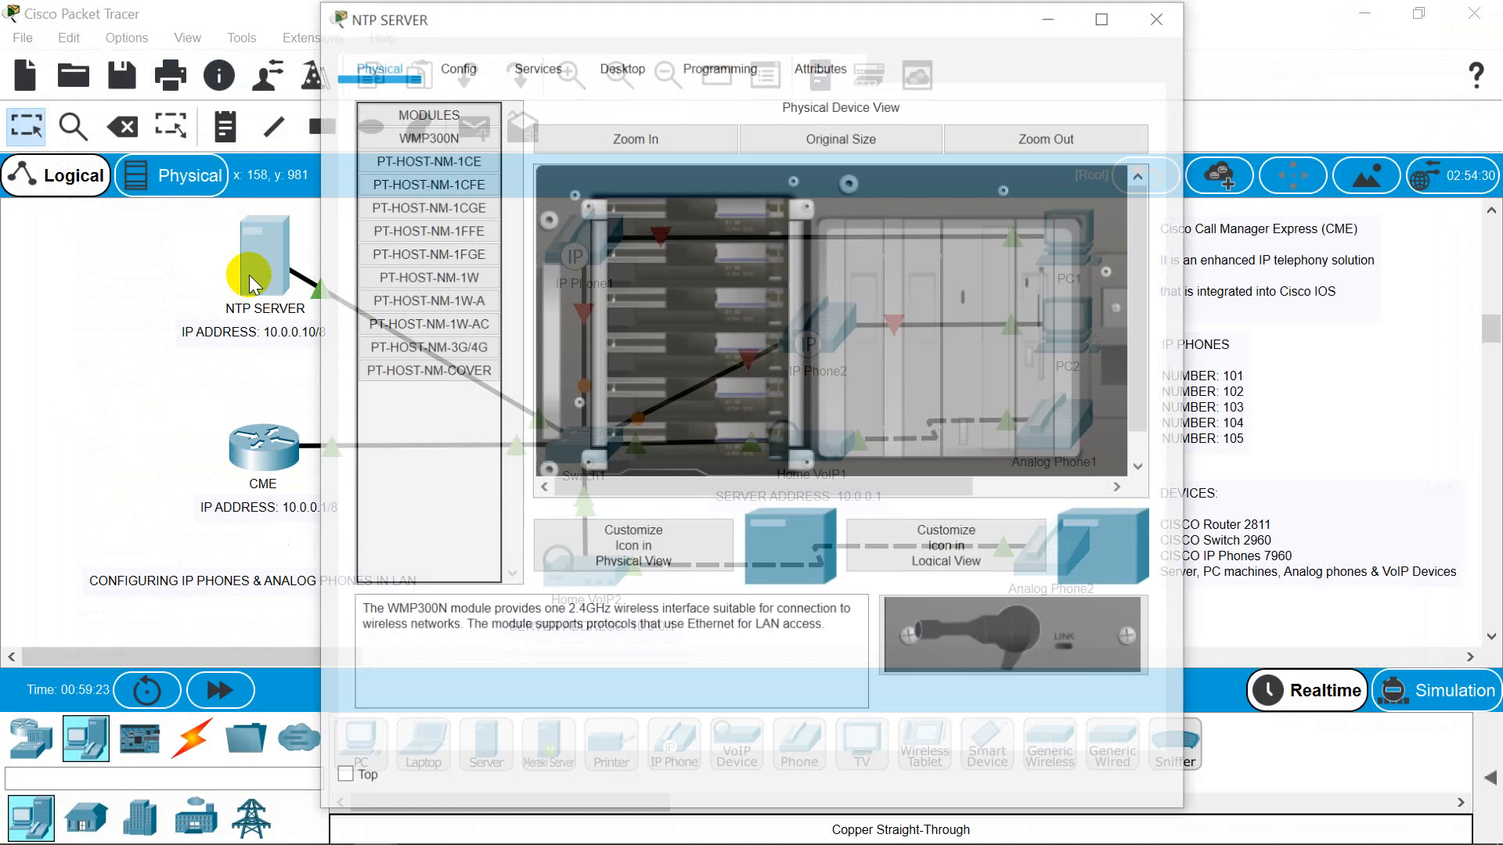
- Give the NTP server static IP 10.0.0.10, mask 255.0.0.0, gateway 10.0.0.1 and close its window
left_click(620, 68)
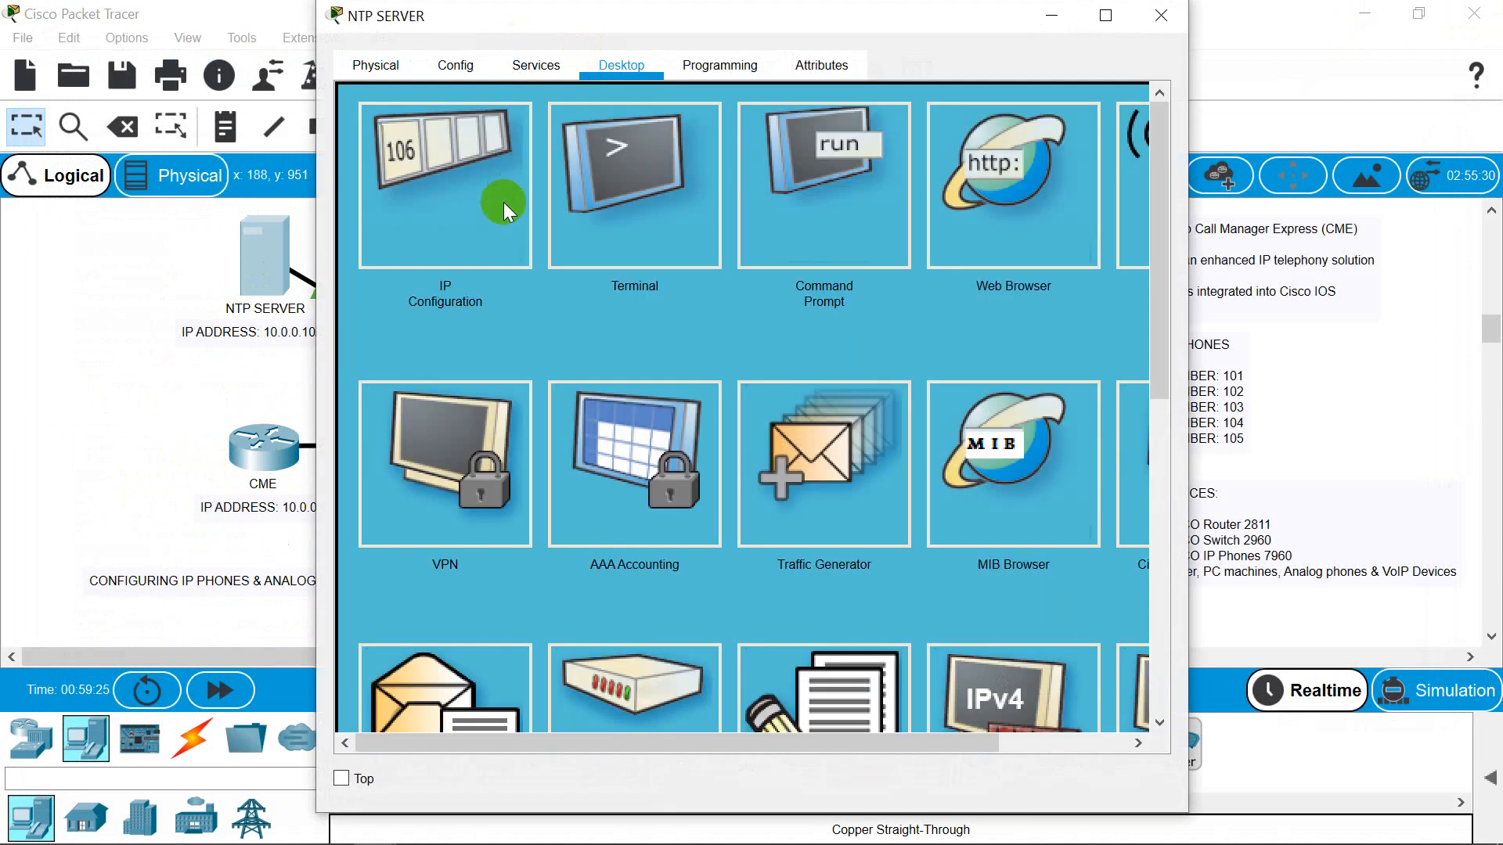
left_click(443, 185)
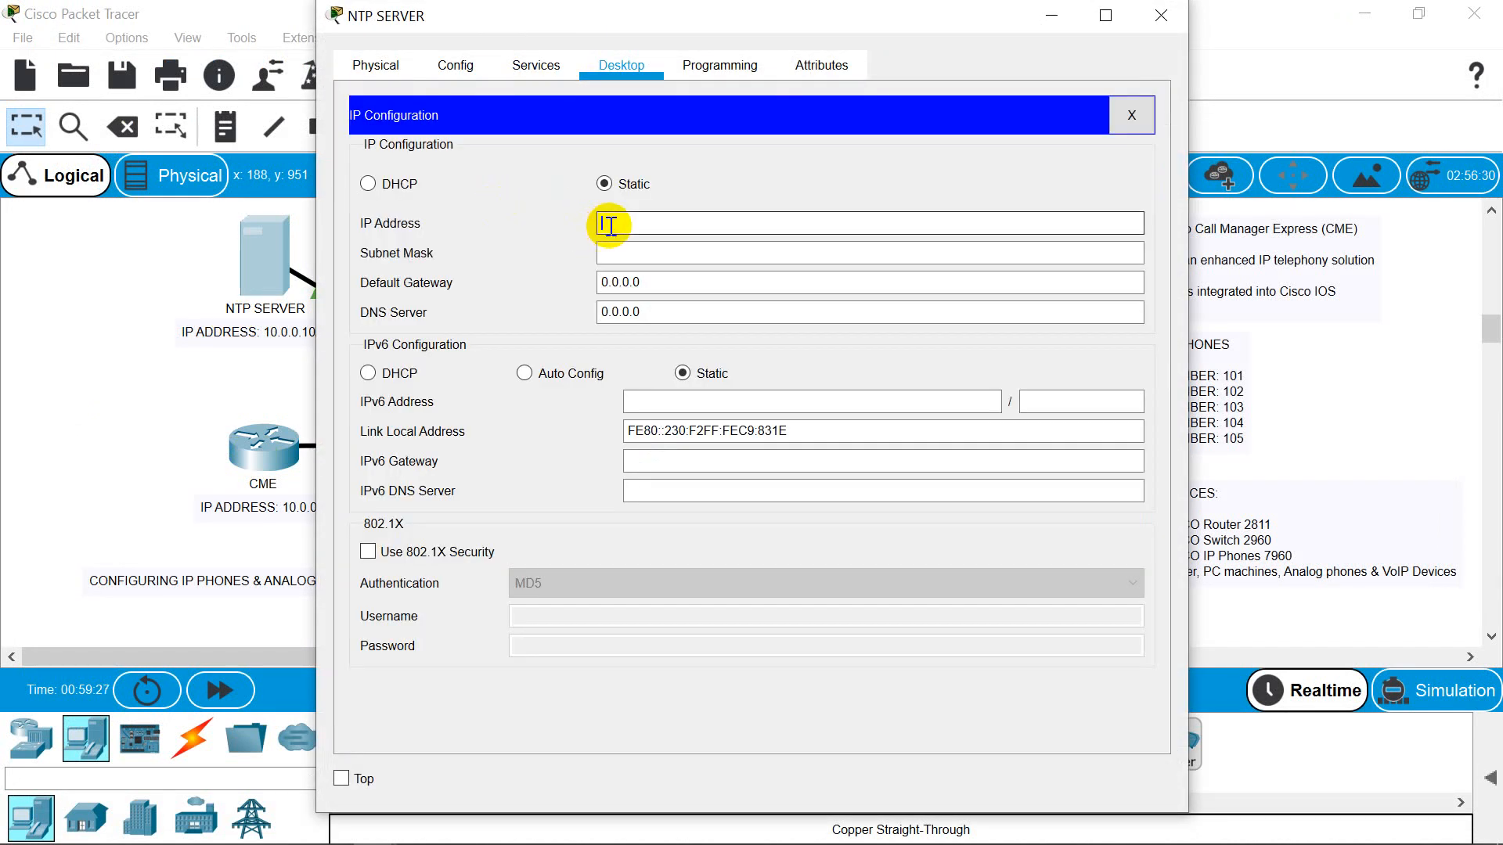
type("10.0.0.10")
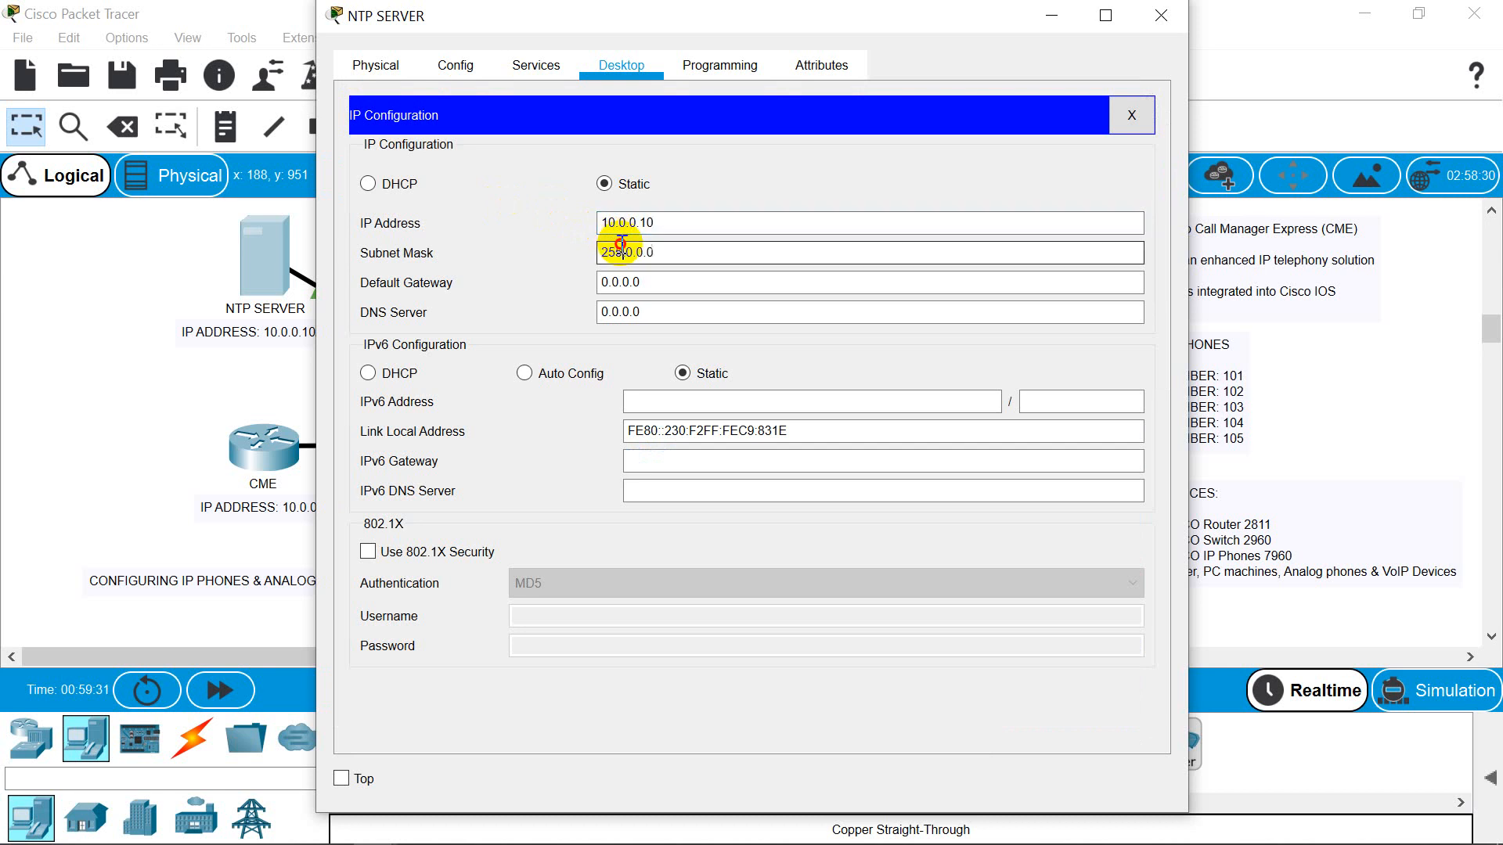
left_click(629, 282)
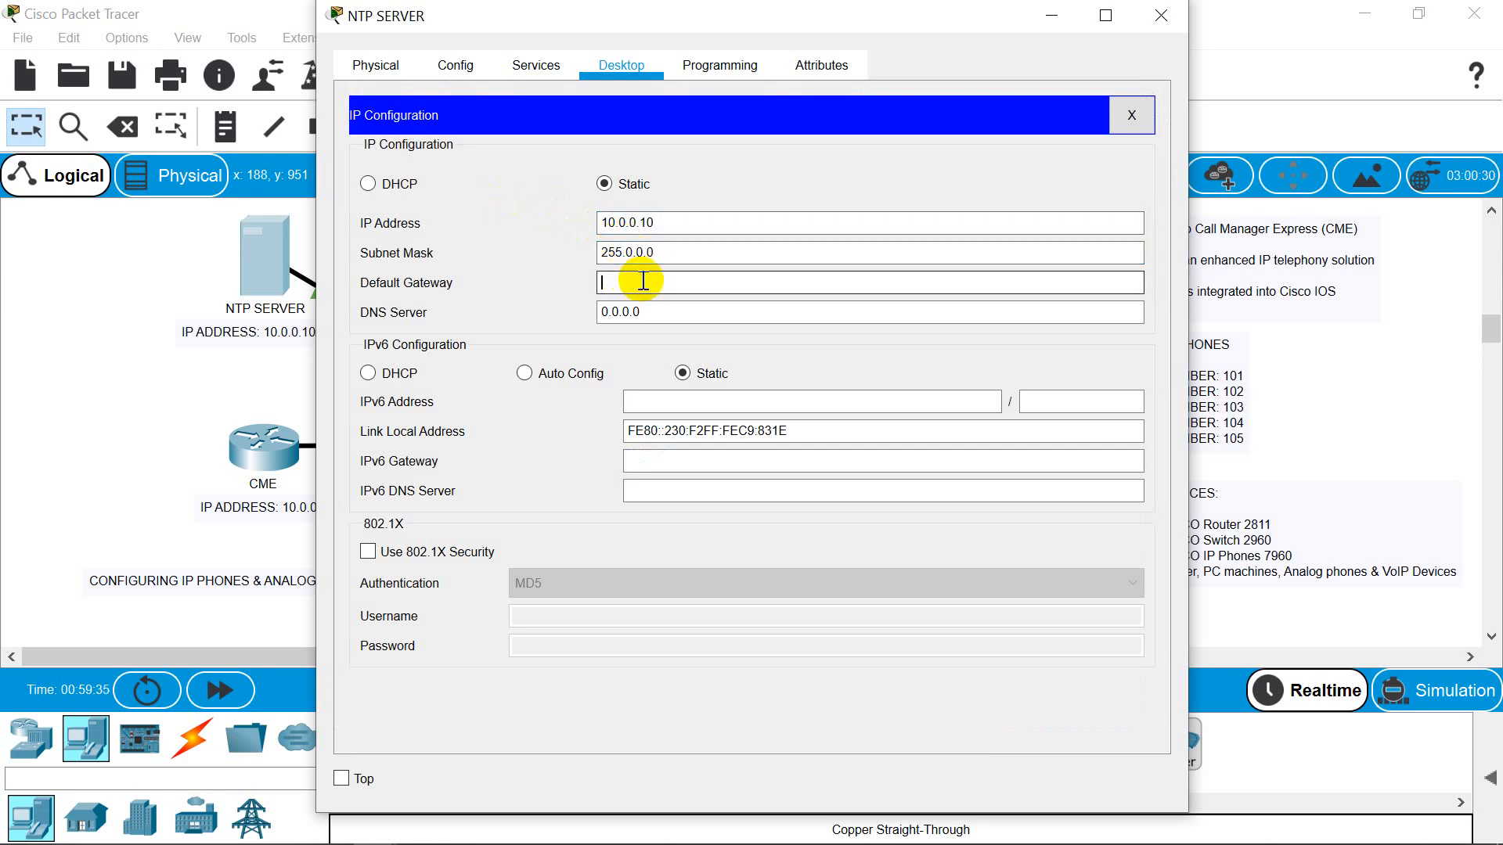
type("10.0.0.1")
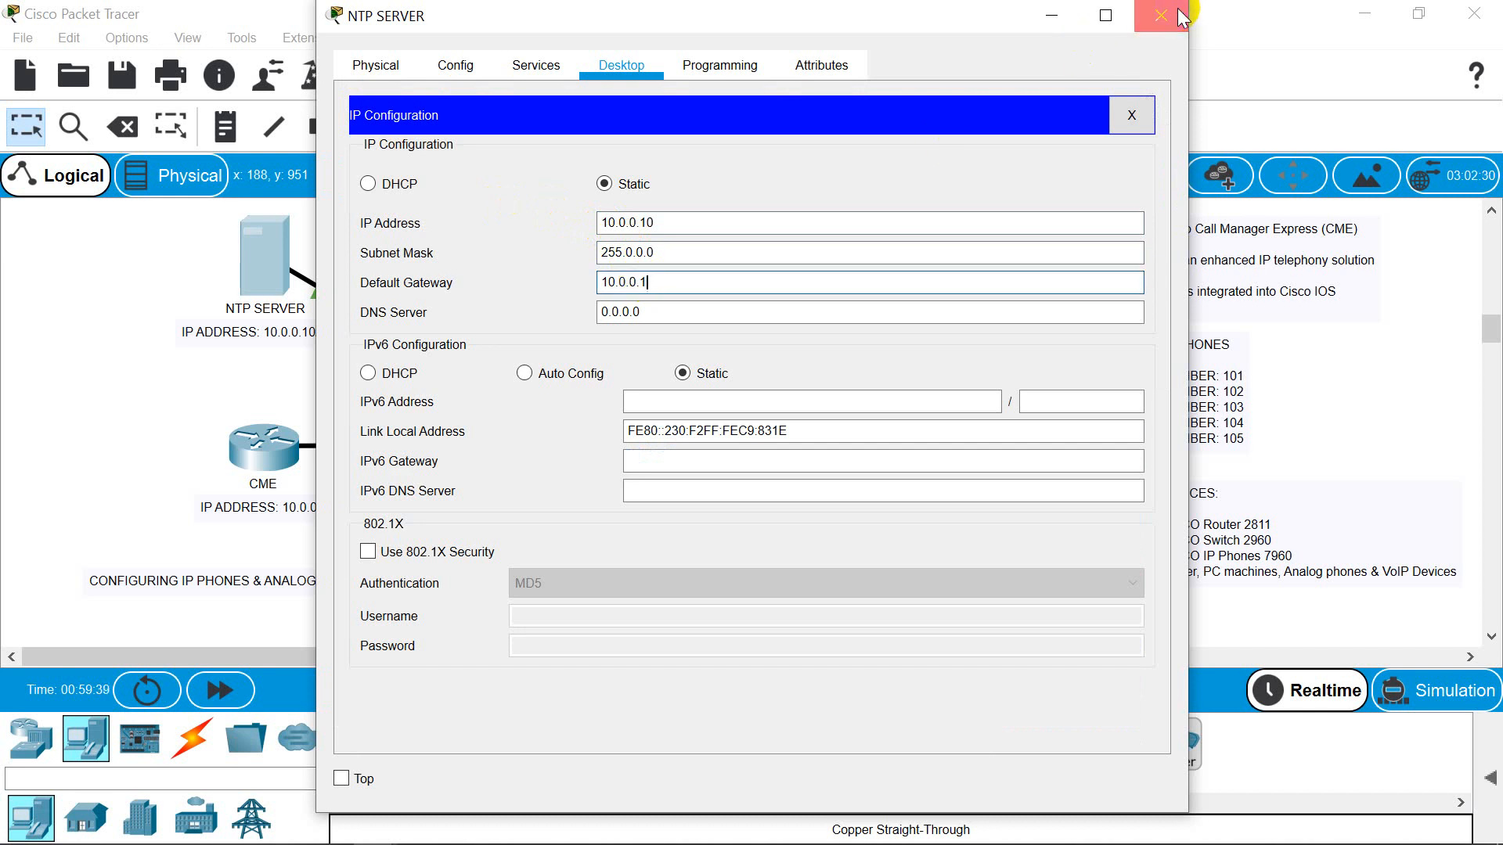
left_click(1160, 15)
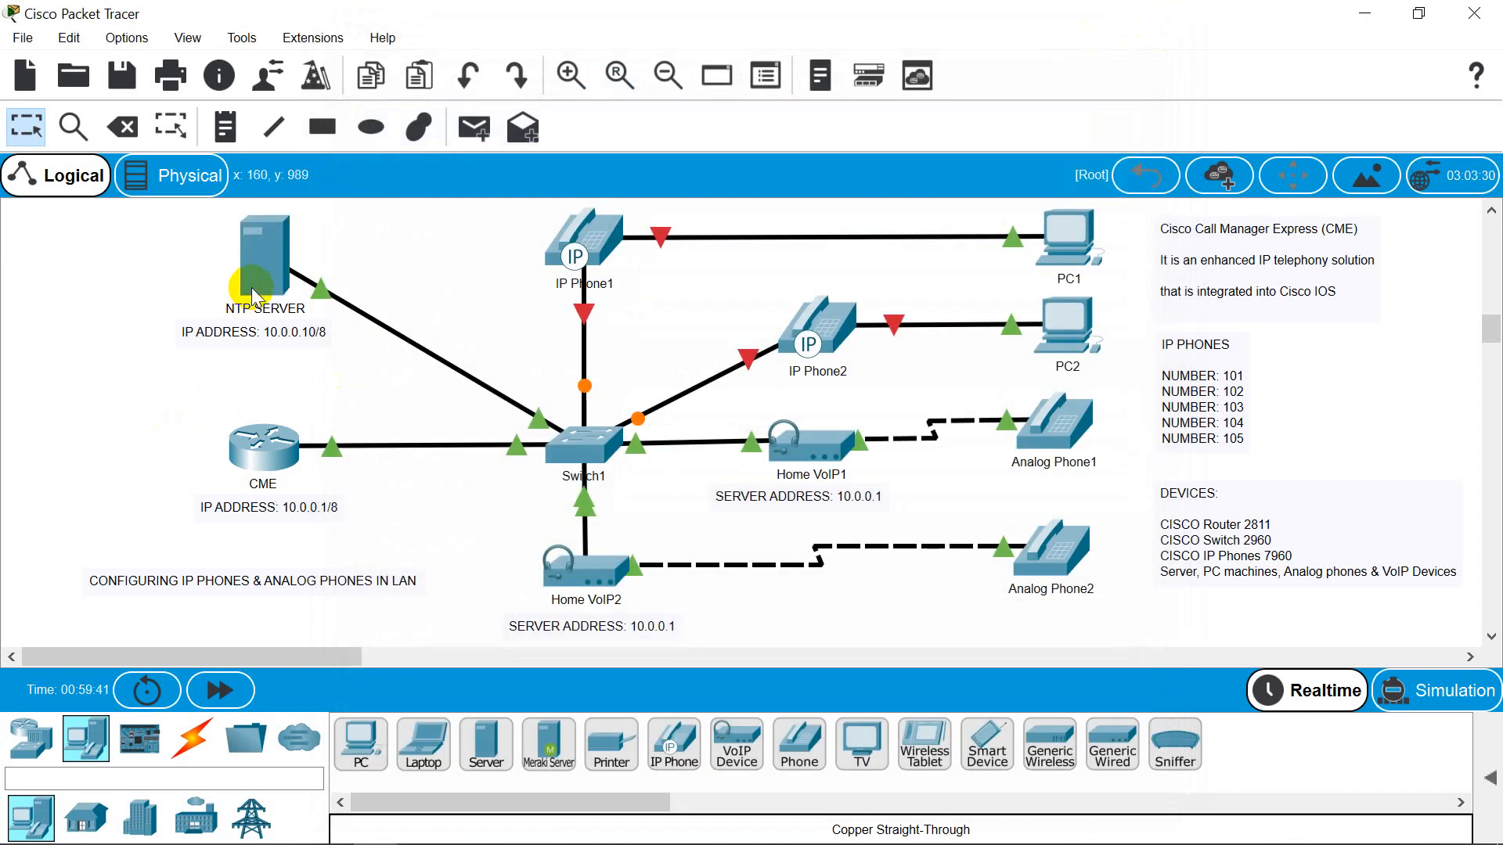
double_click(259, 254)
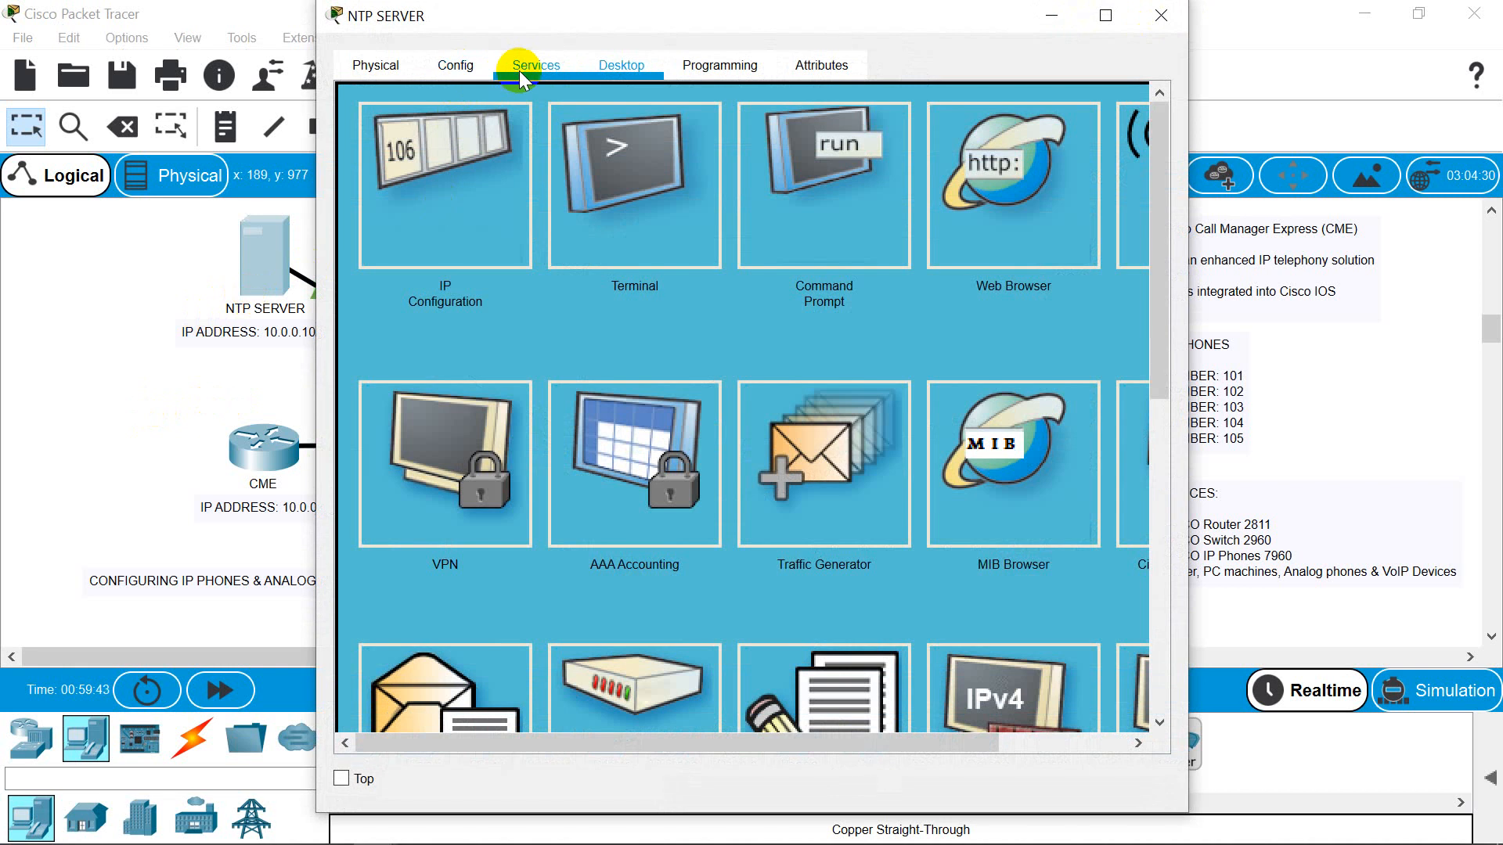
left_click(535, 65)
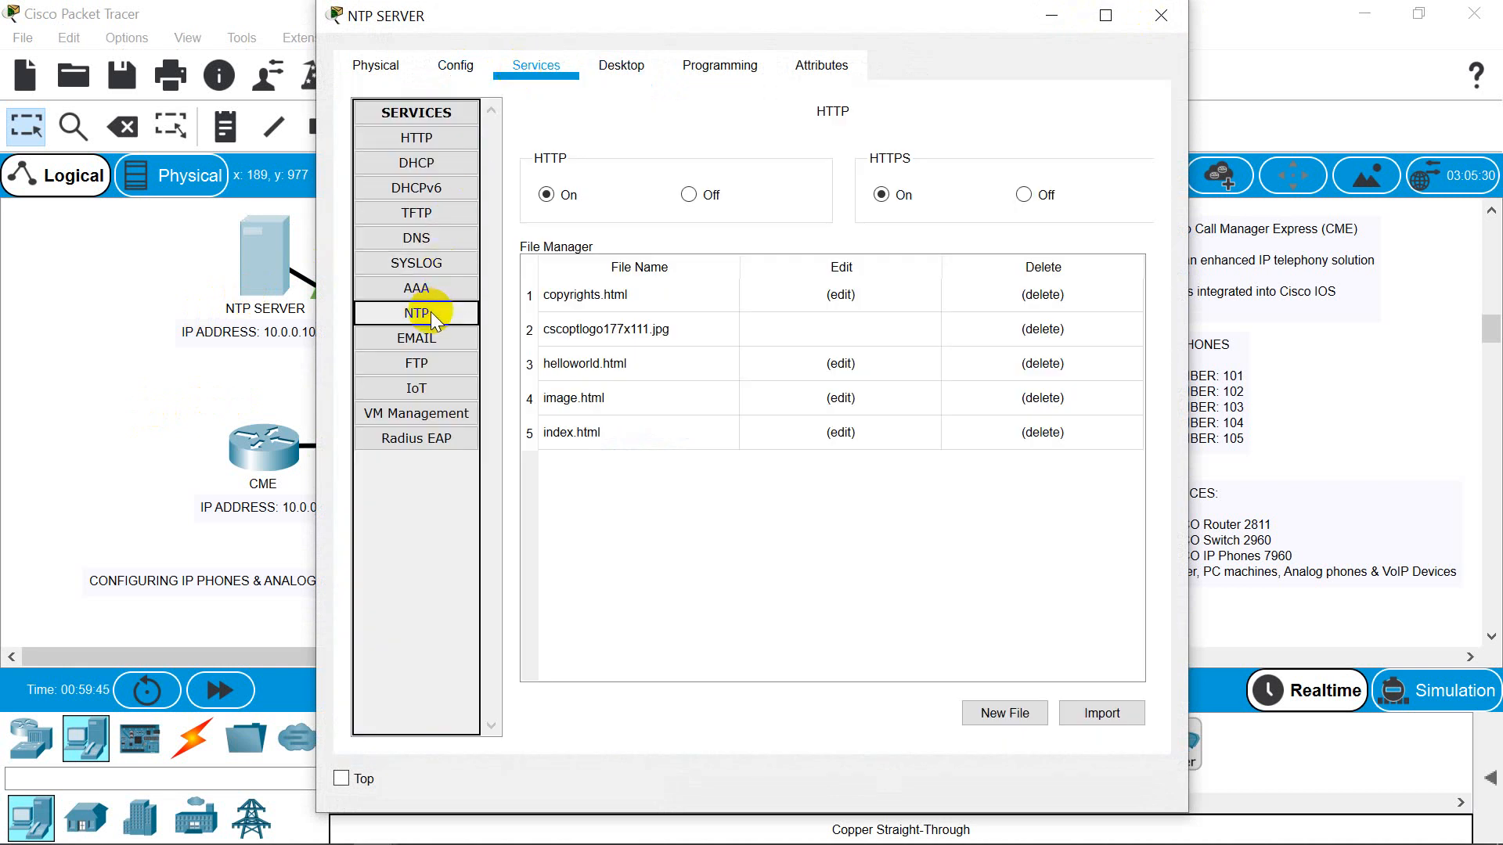
left_click(416, 313)
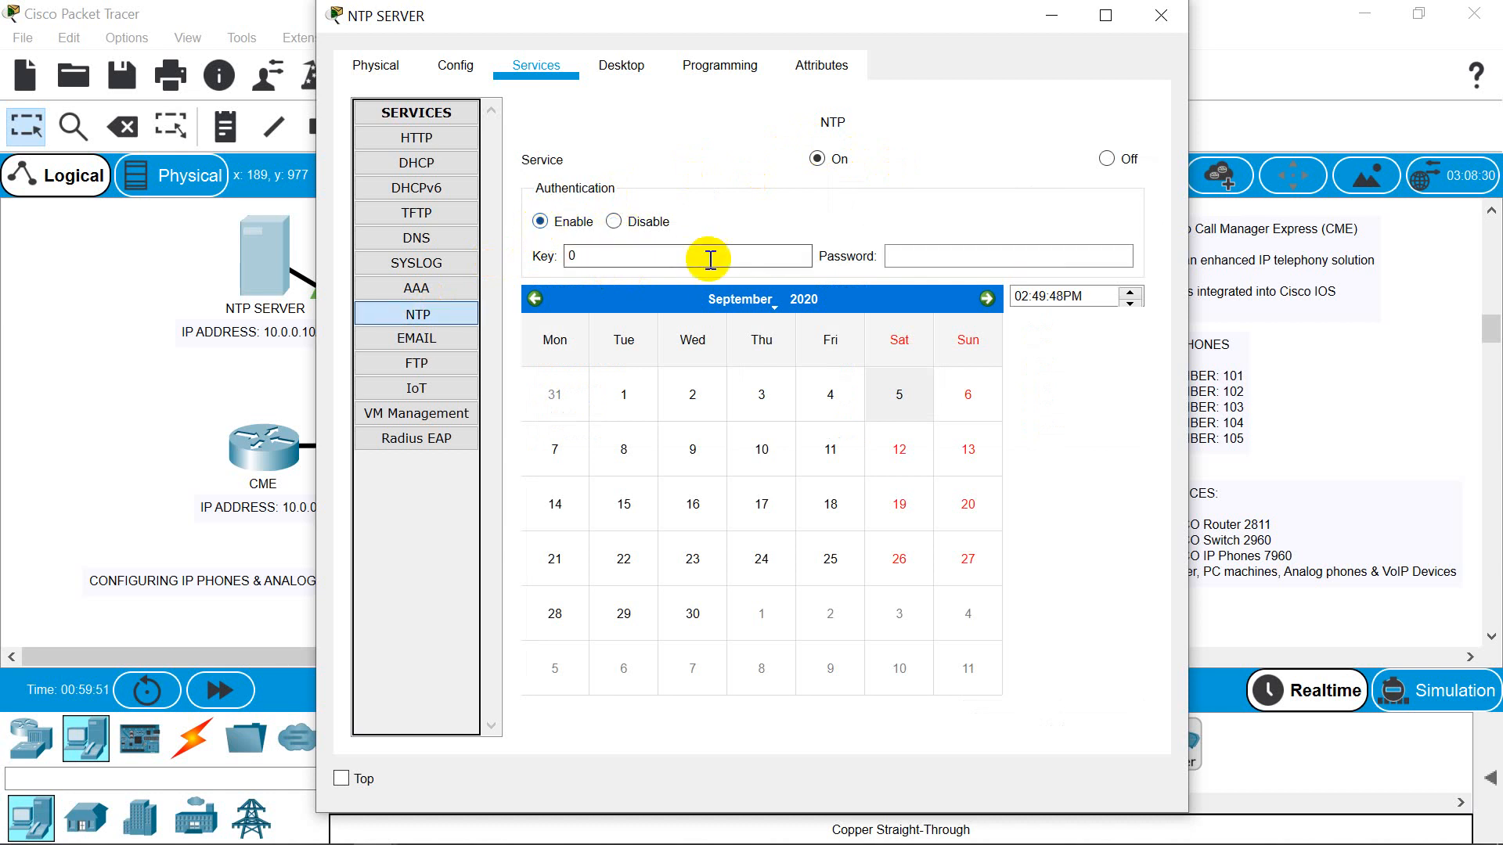
mouse_move(939, 672)
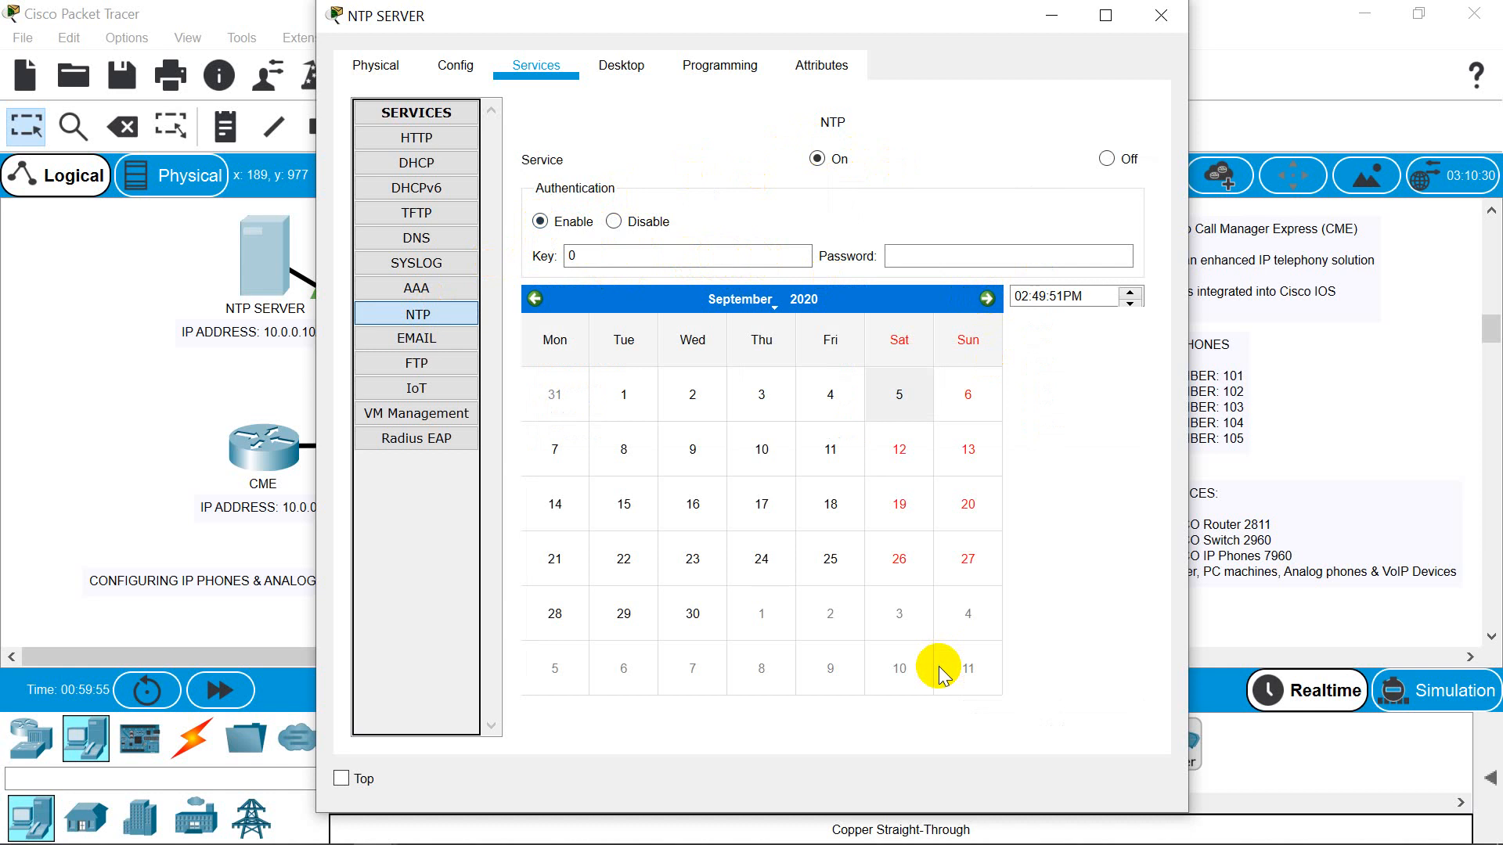
mouse_move(651, 681)
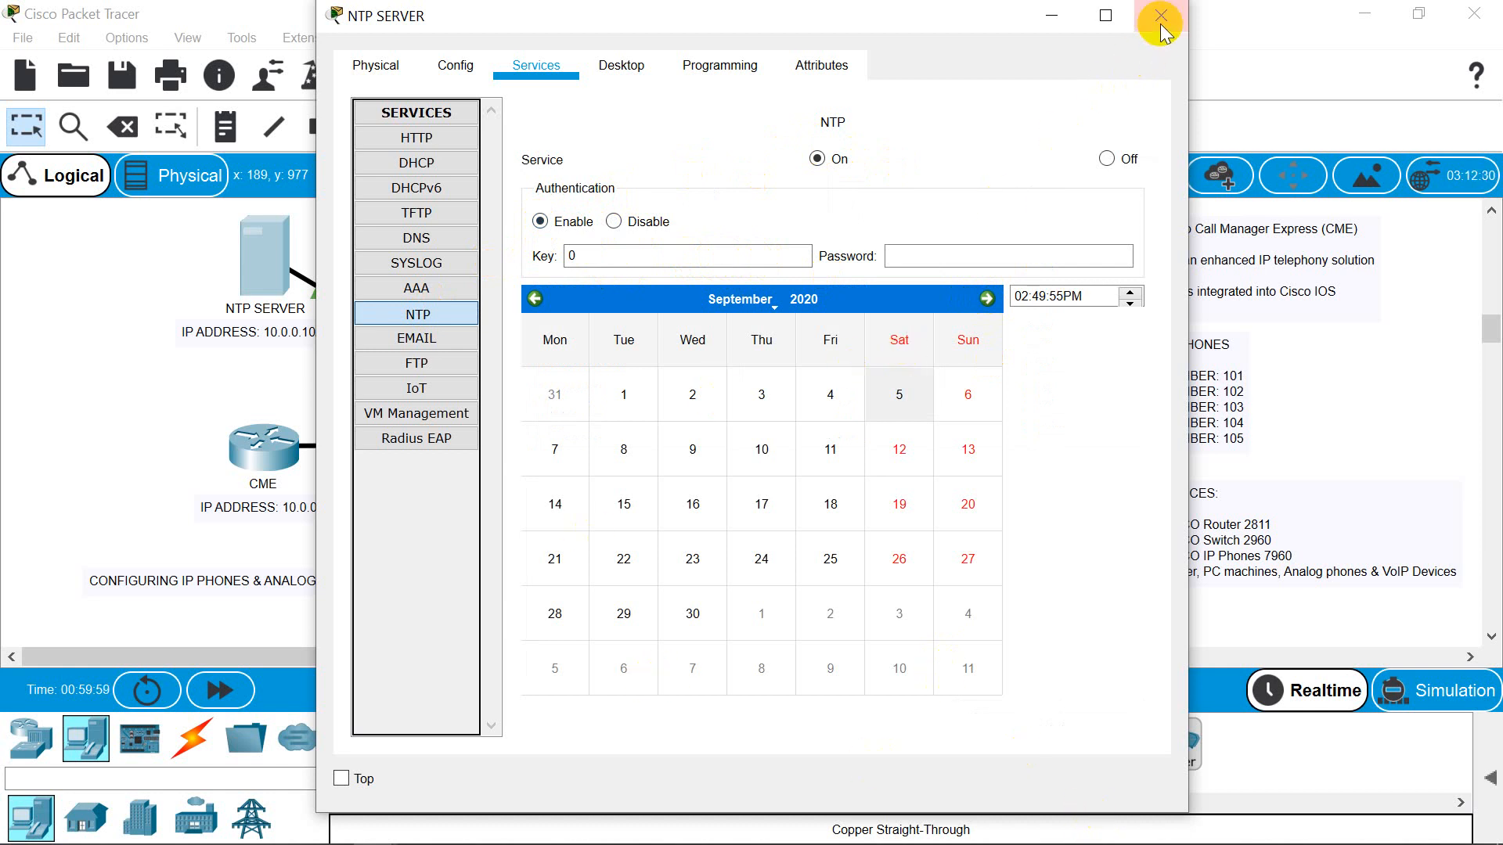
left_click(1158, 16)
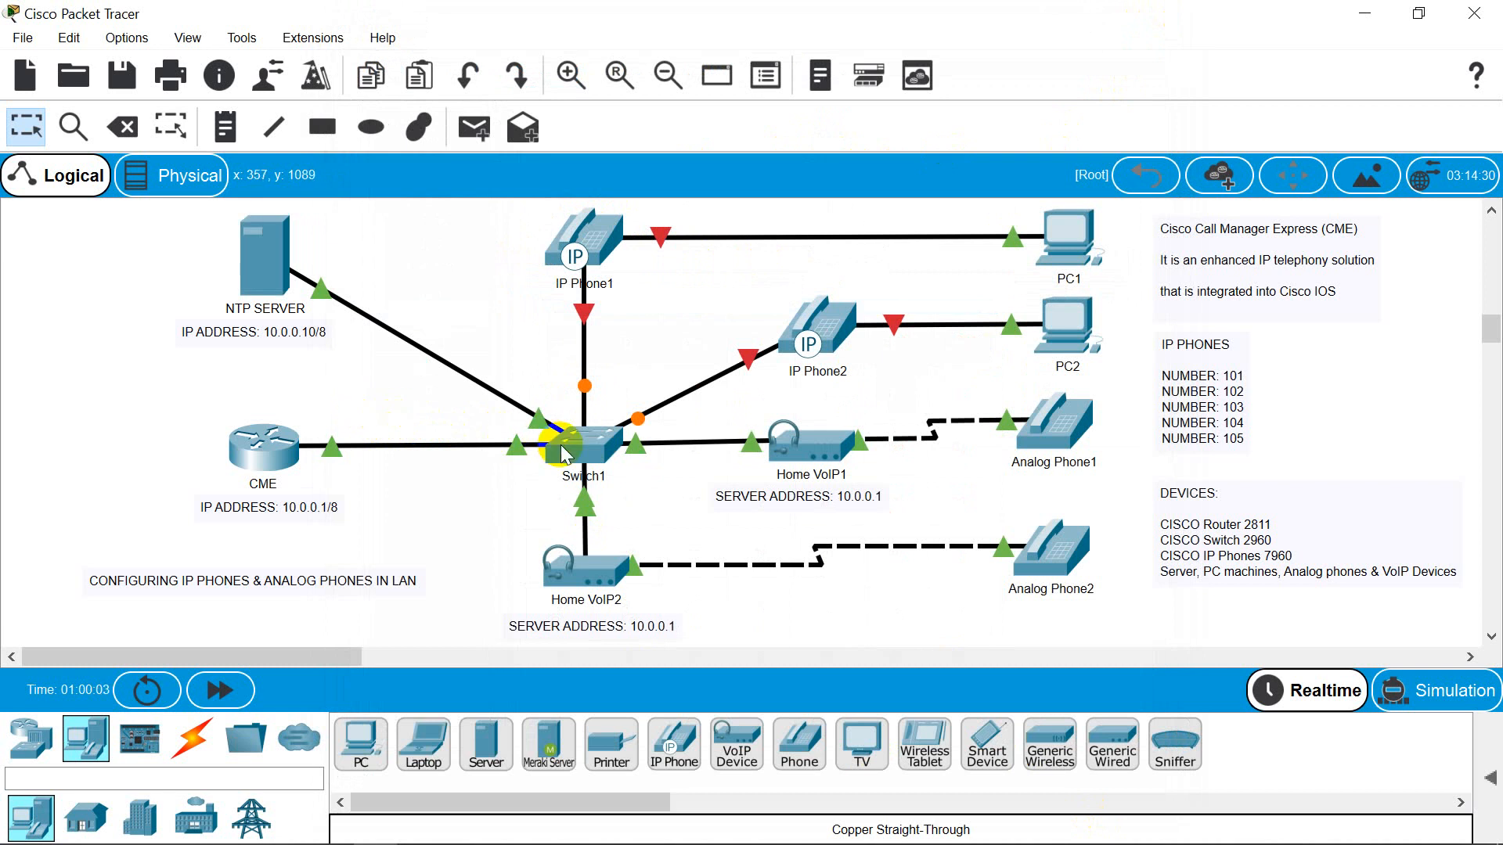
mouse_move(583, 443)
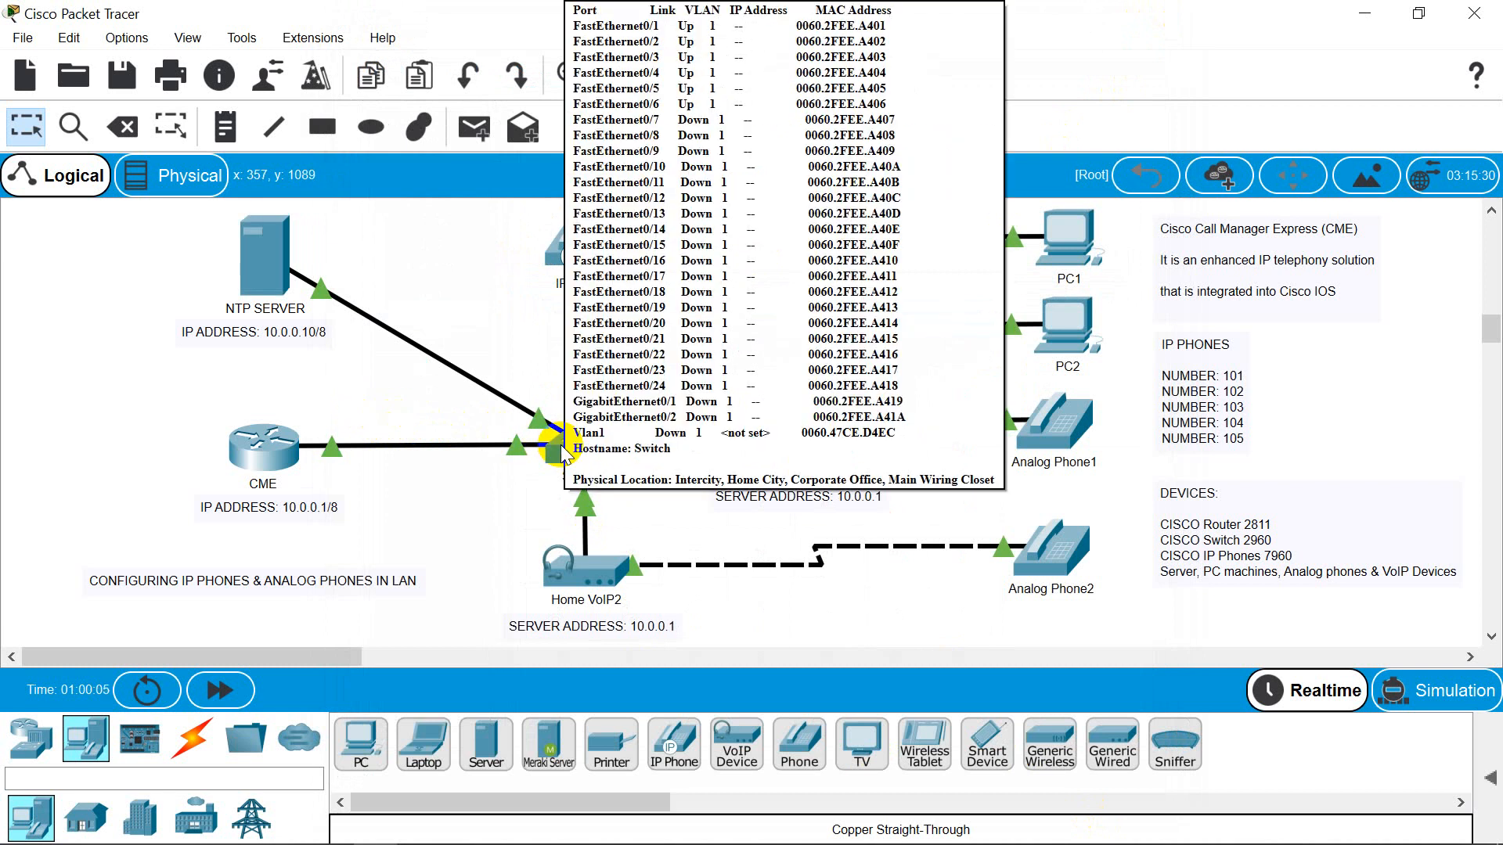
- Open Switch1's CLI and enter global configuration mode with en and config t
double_click(560, 443)
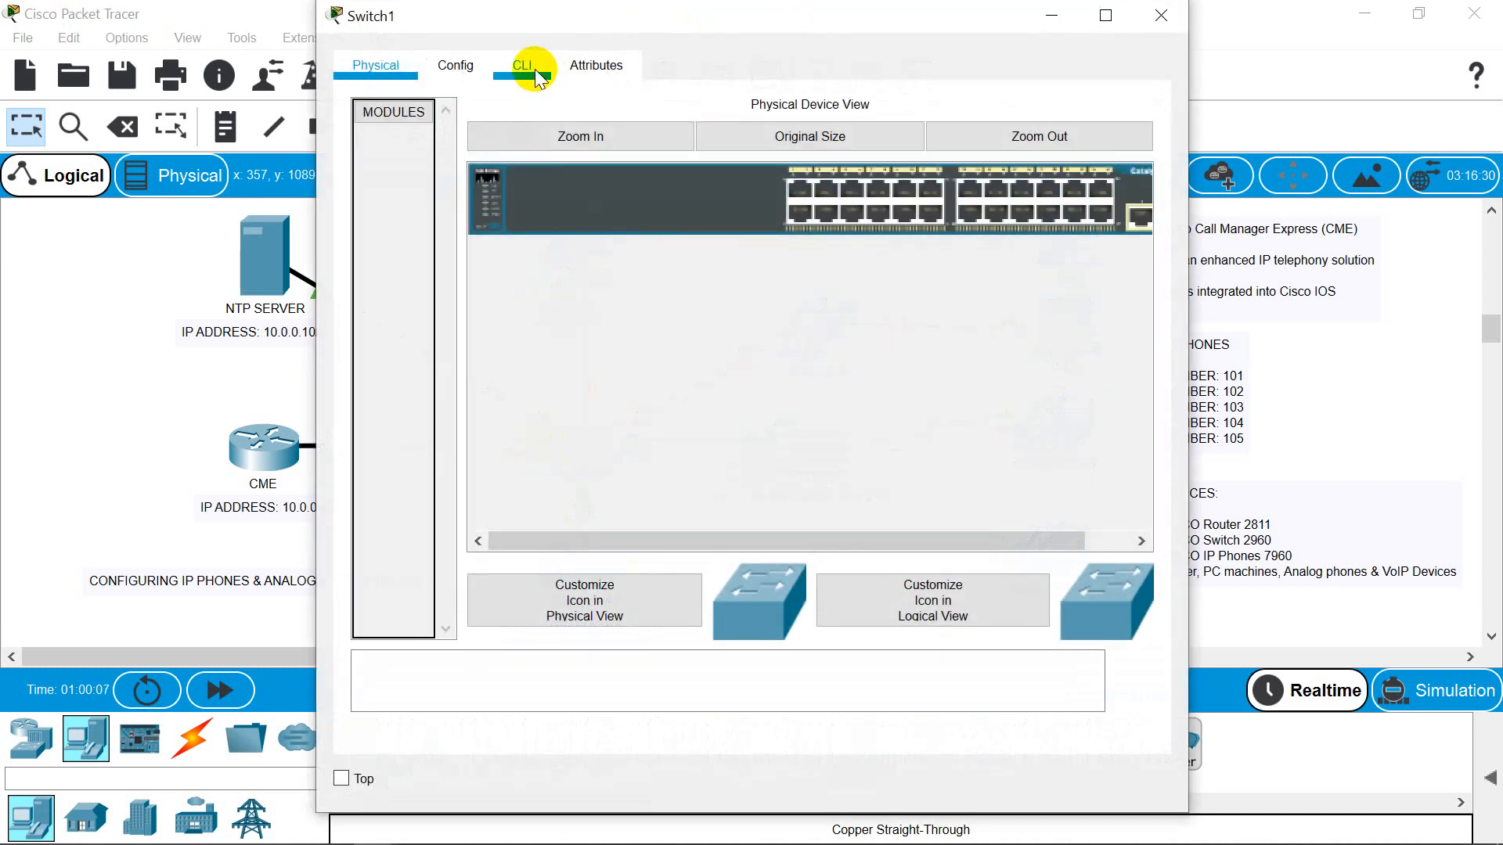
left_click(522, 66)
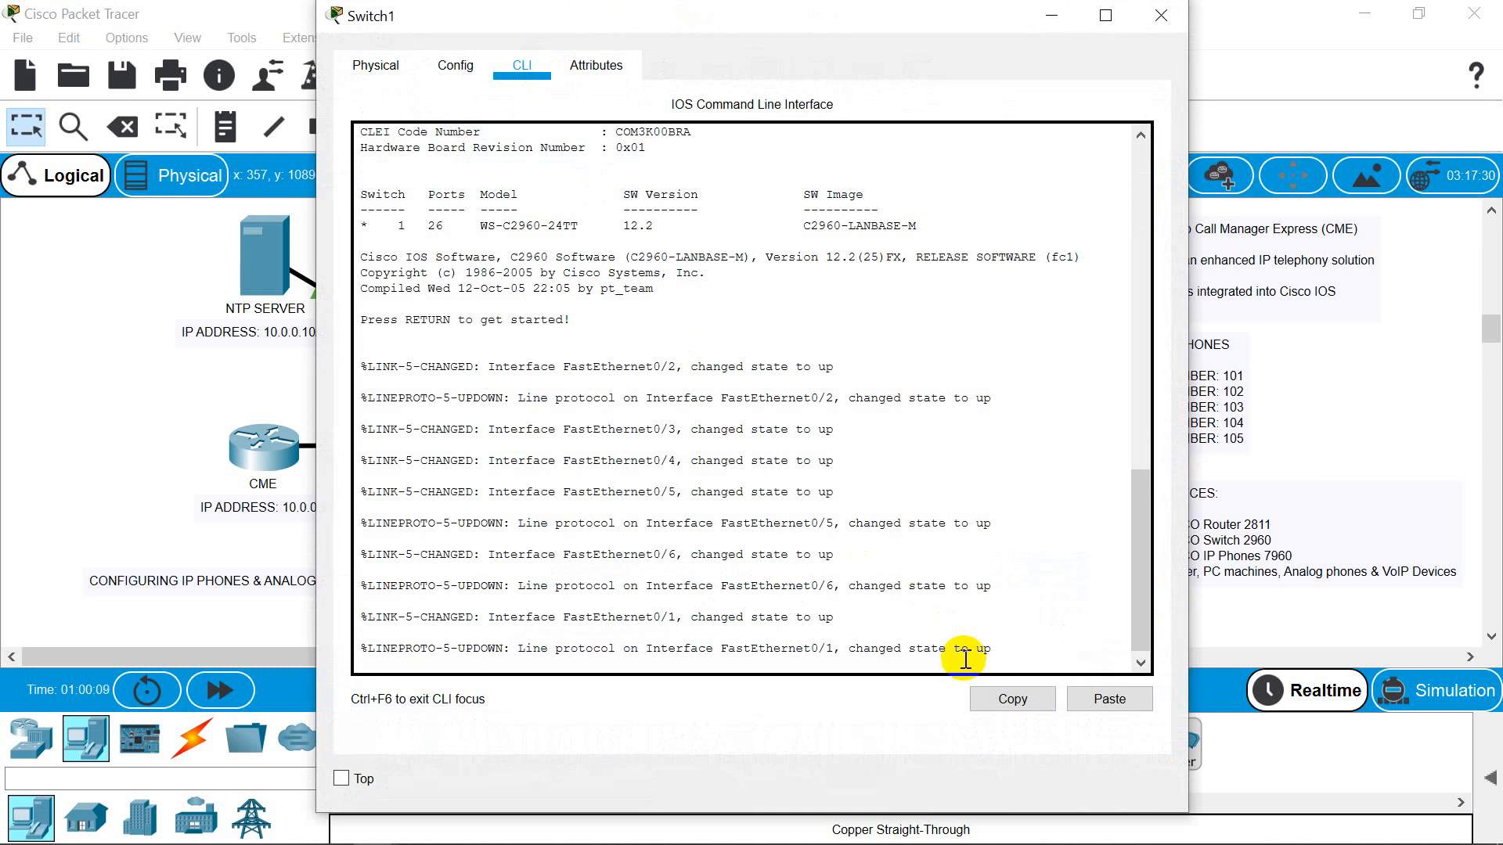
type("en")
type("config t")
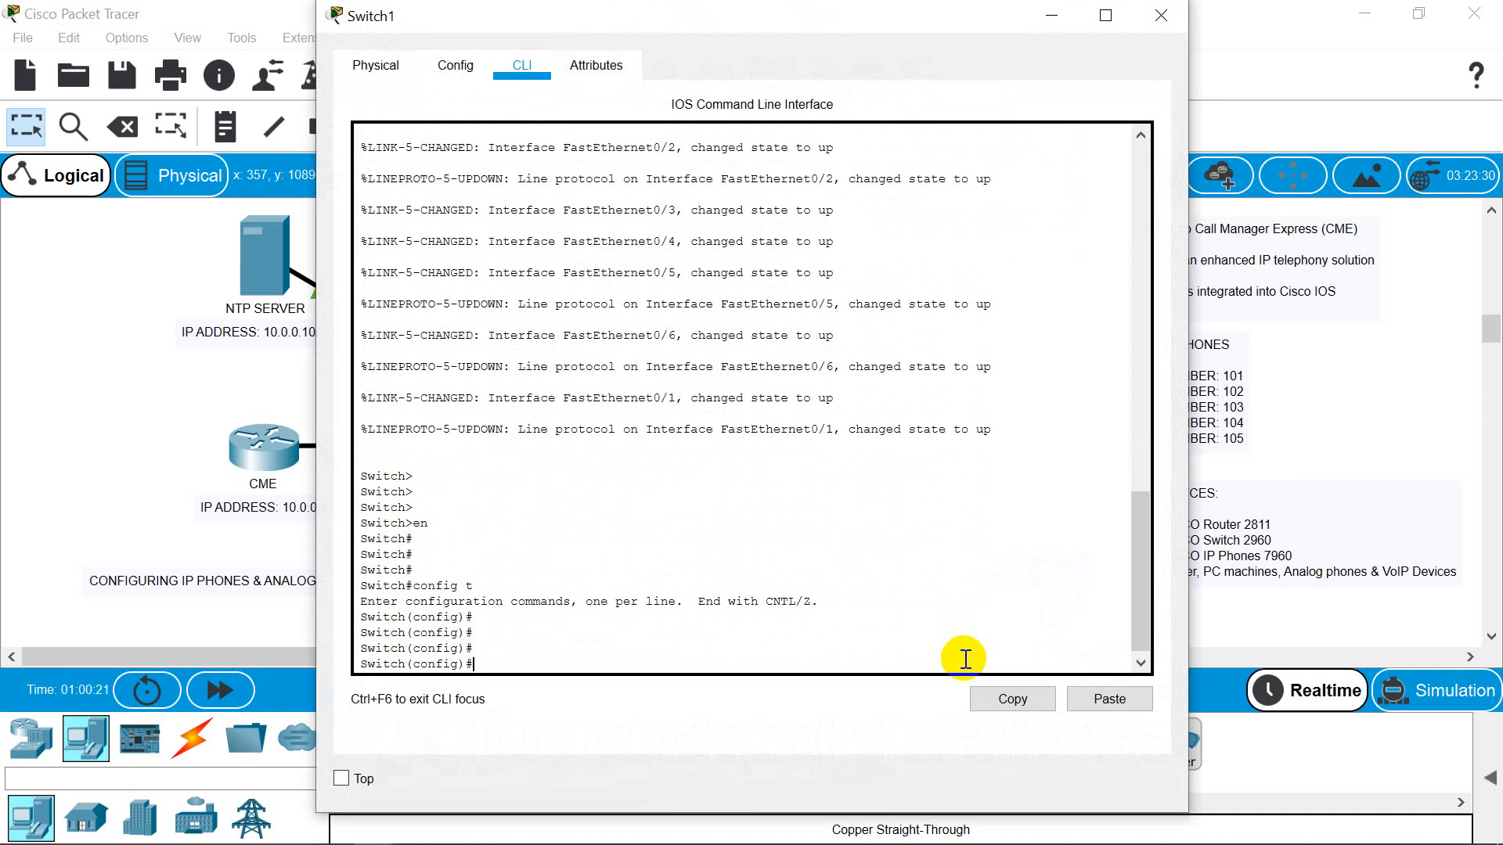
type("i")
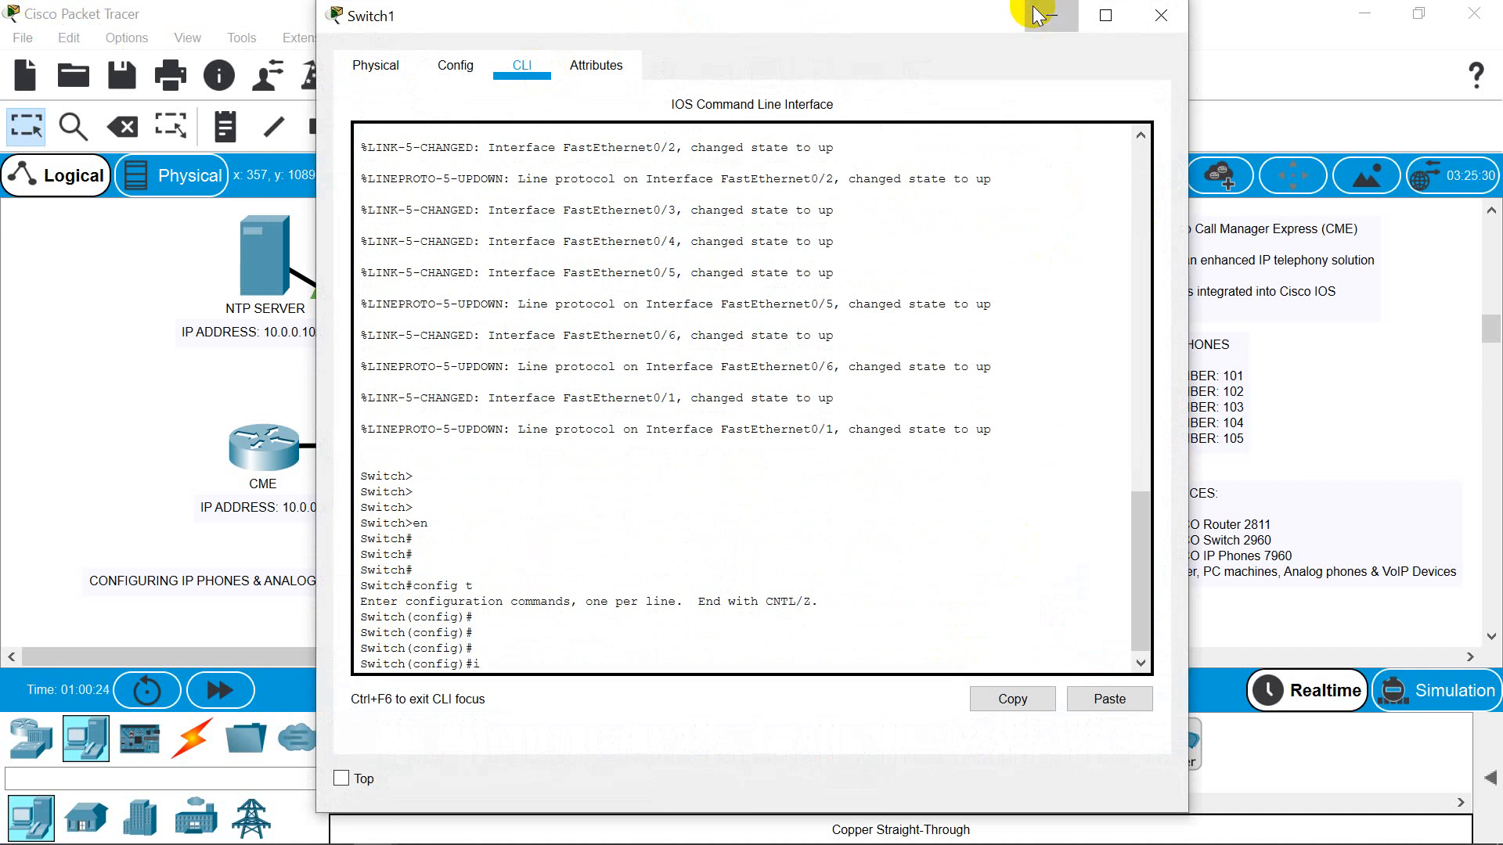
left_click(1159, 16)
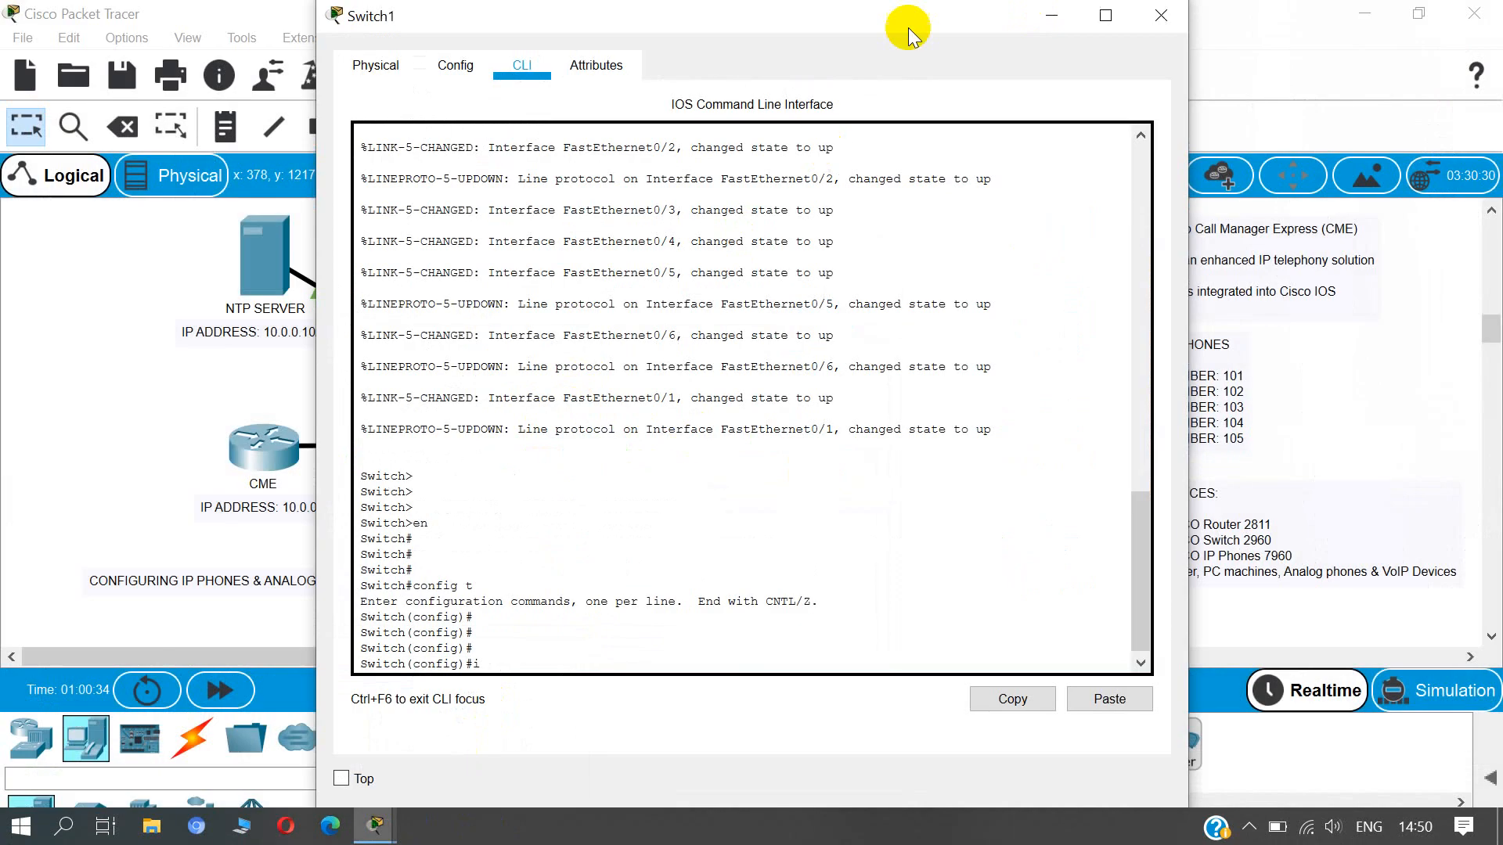
- Maximize the window and select interface range fa 0/1-10
left_click(1103, 16)
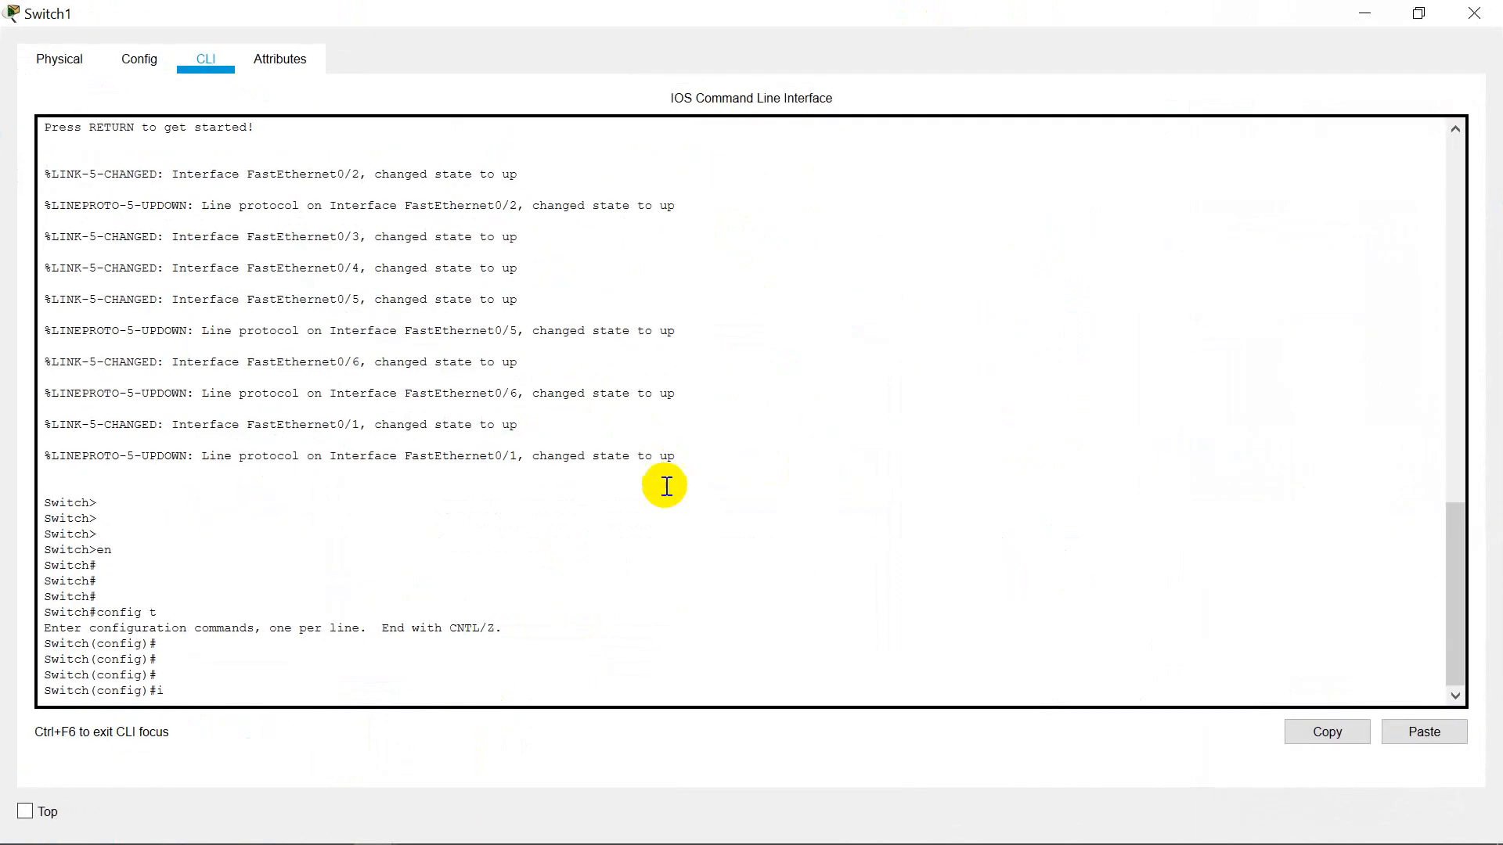
mouse_move(614, 685)
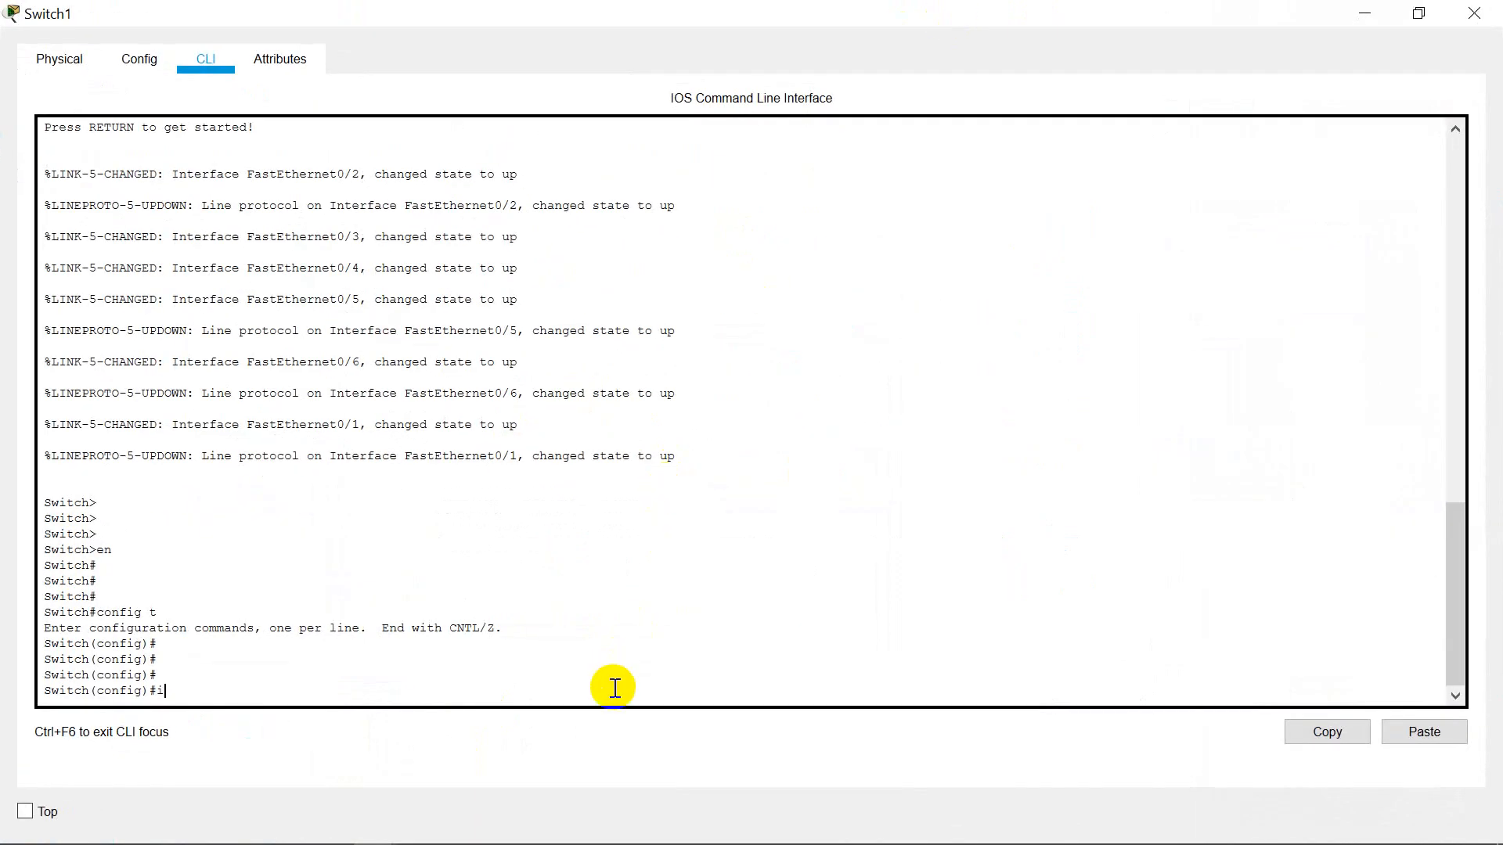
type("nt")
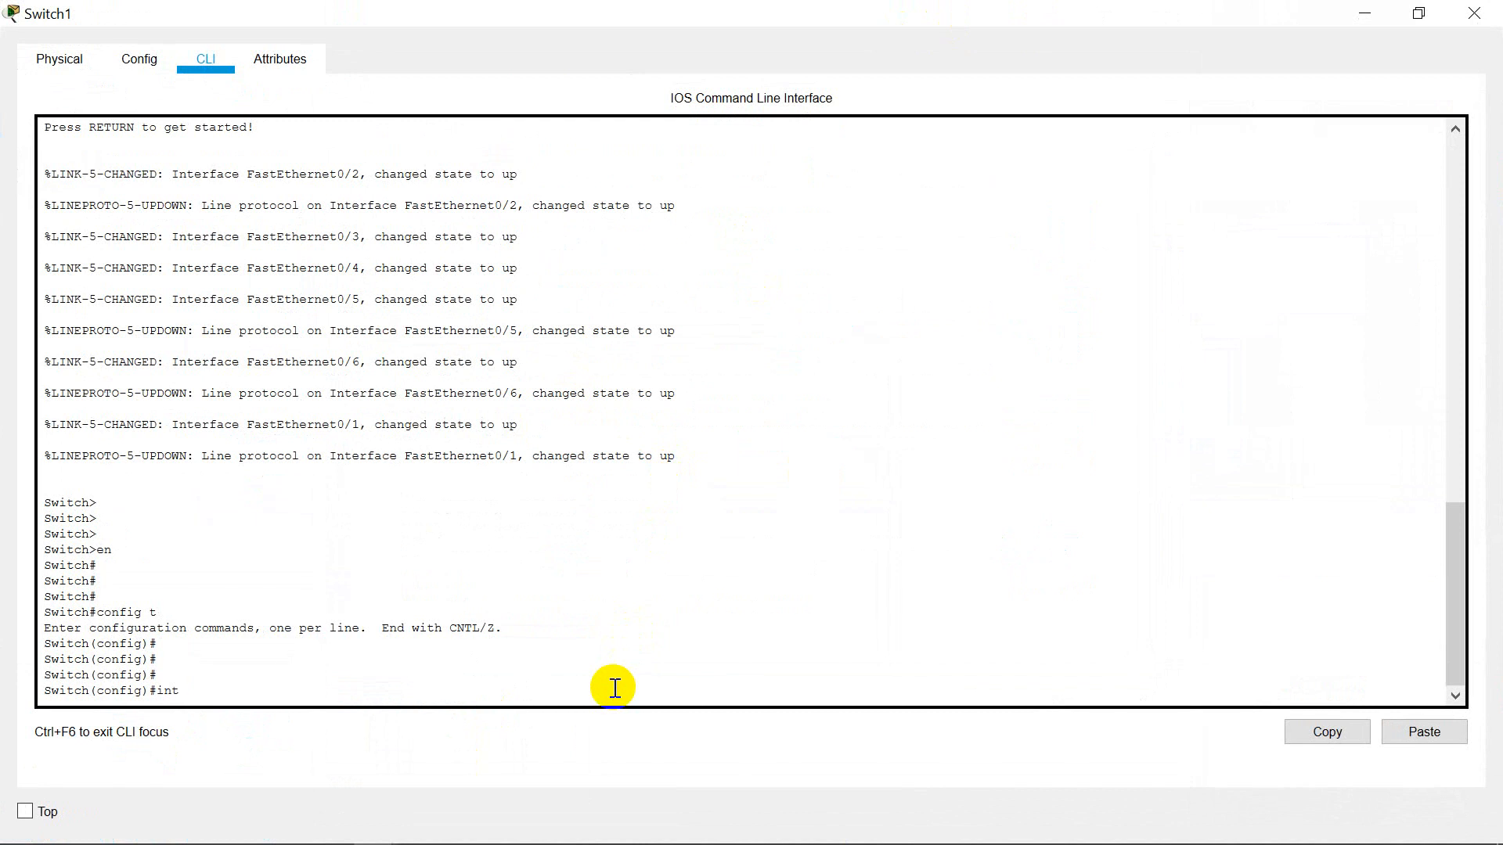
type("range")
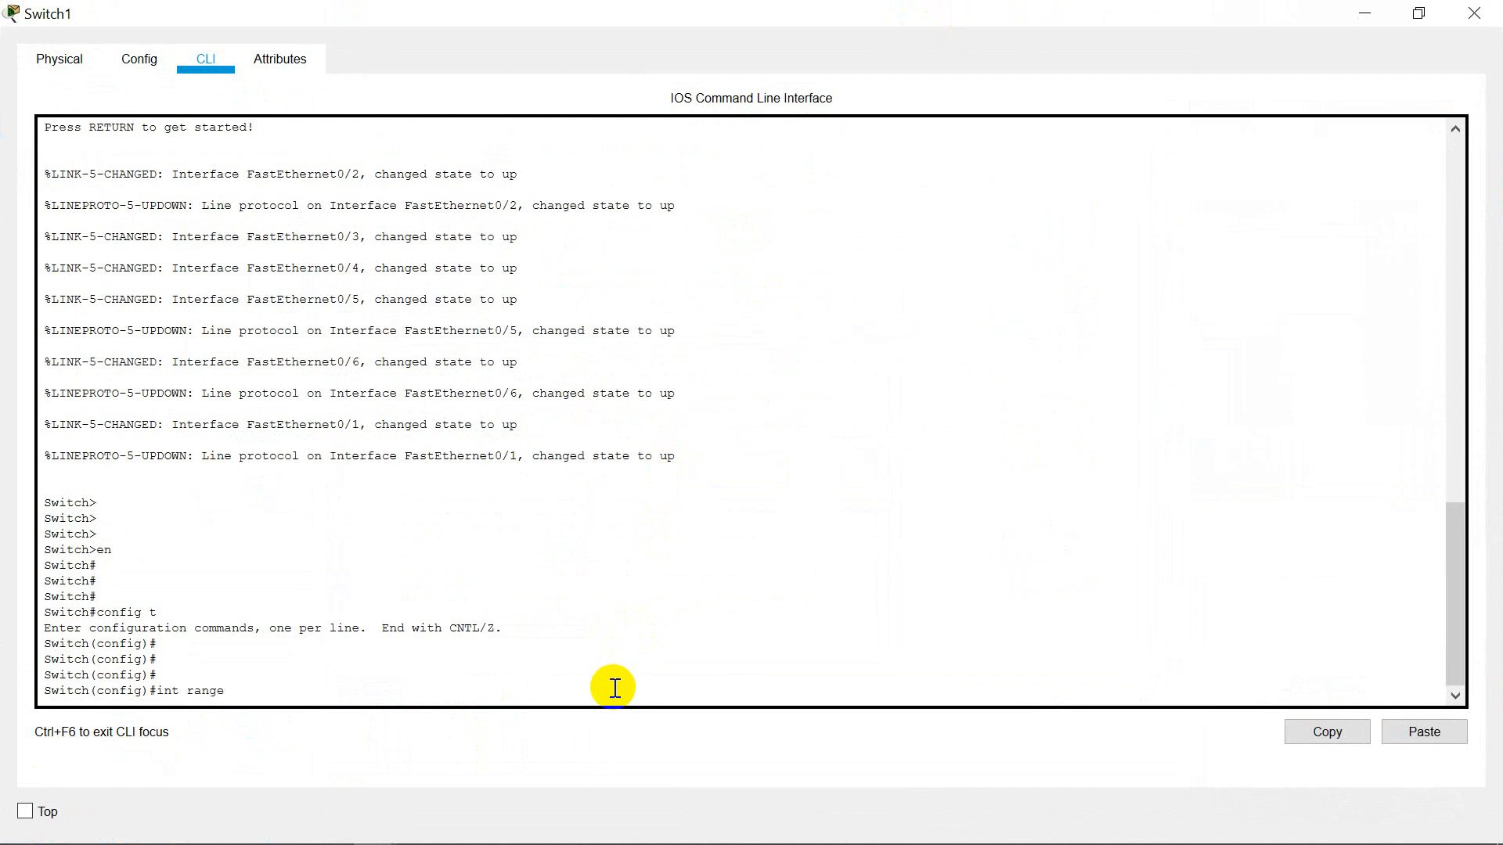
type("fa 0")
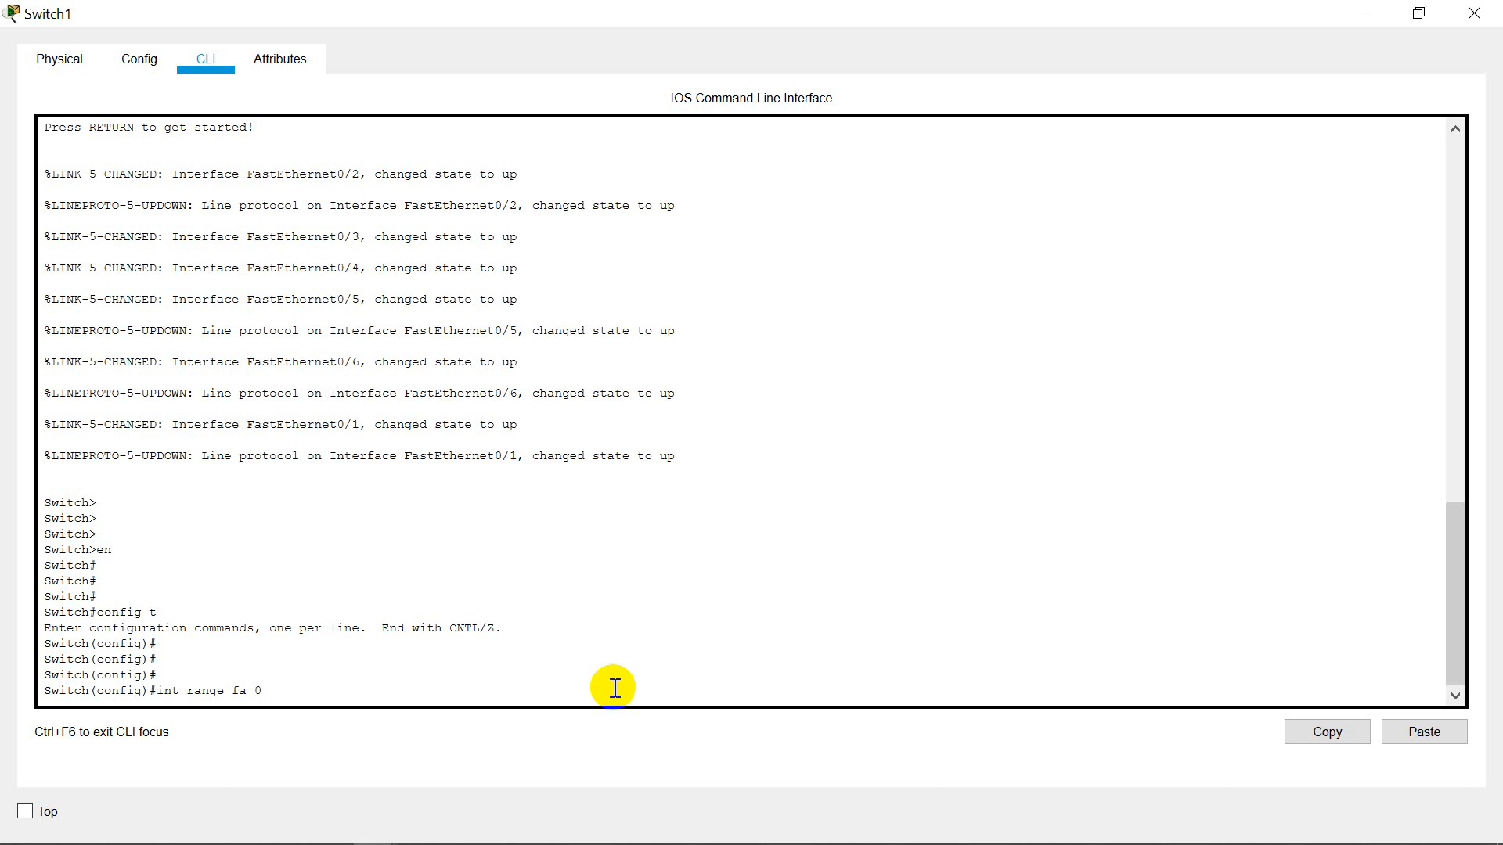
type("/1-10")
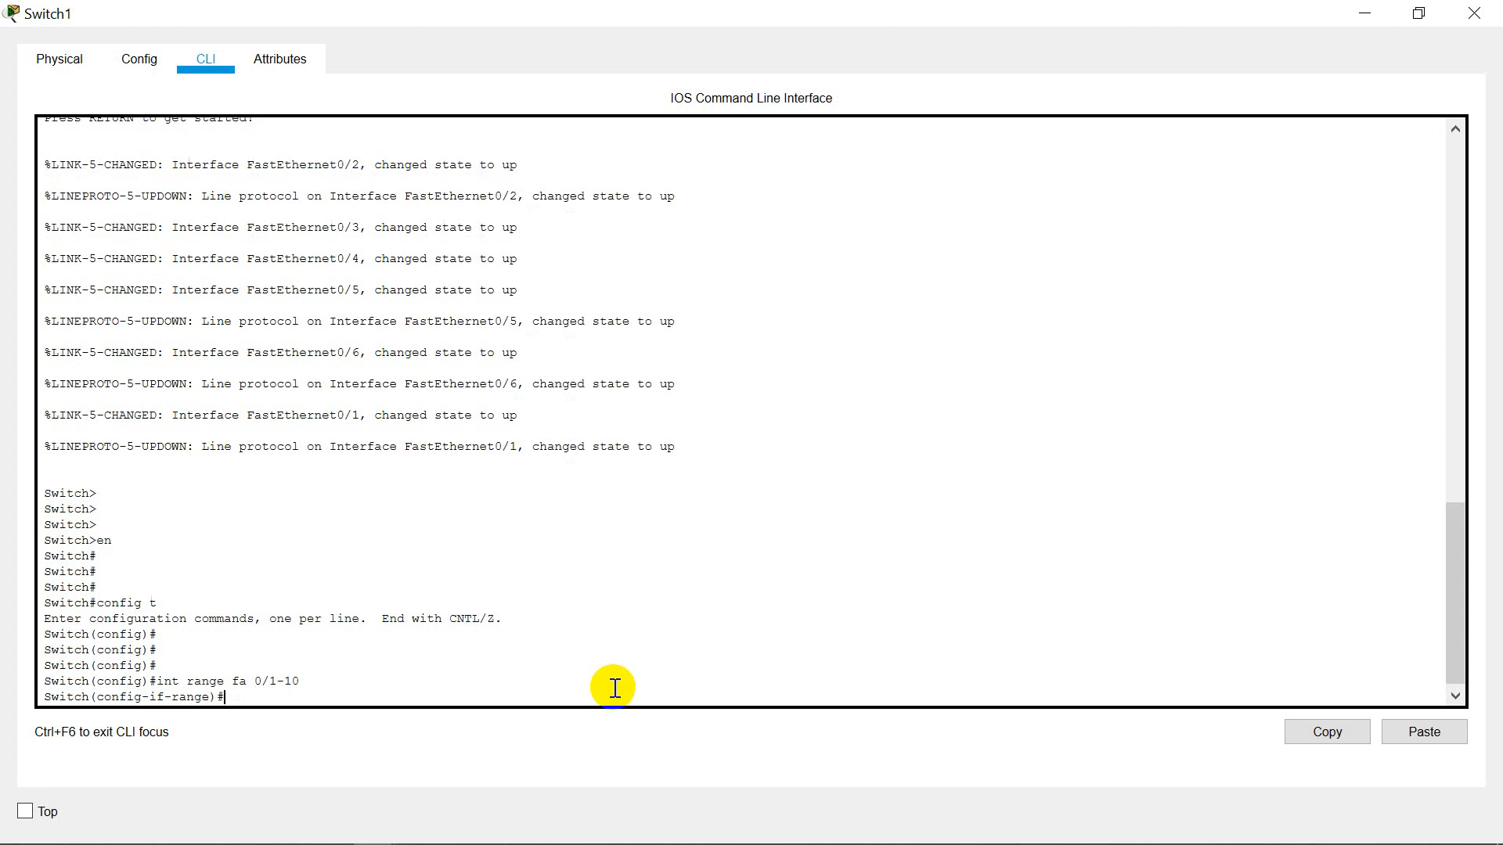
- Make the ports switchport mode access with voice vlan 1, then end configuration
type("switchport mo")
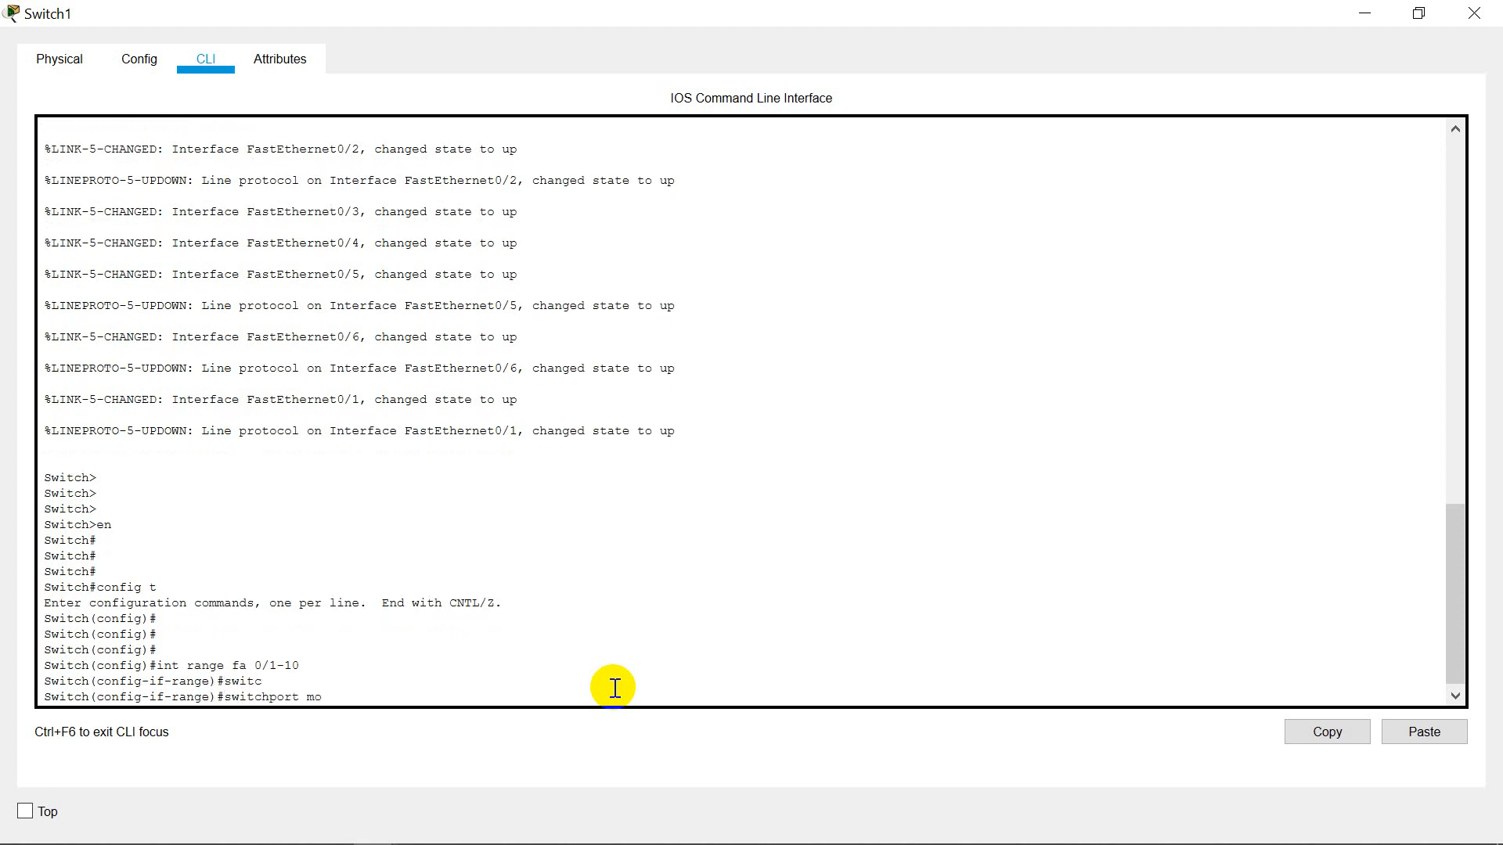
type("de")
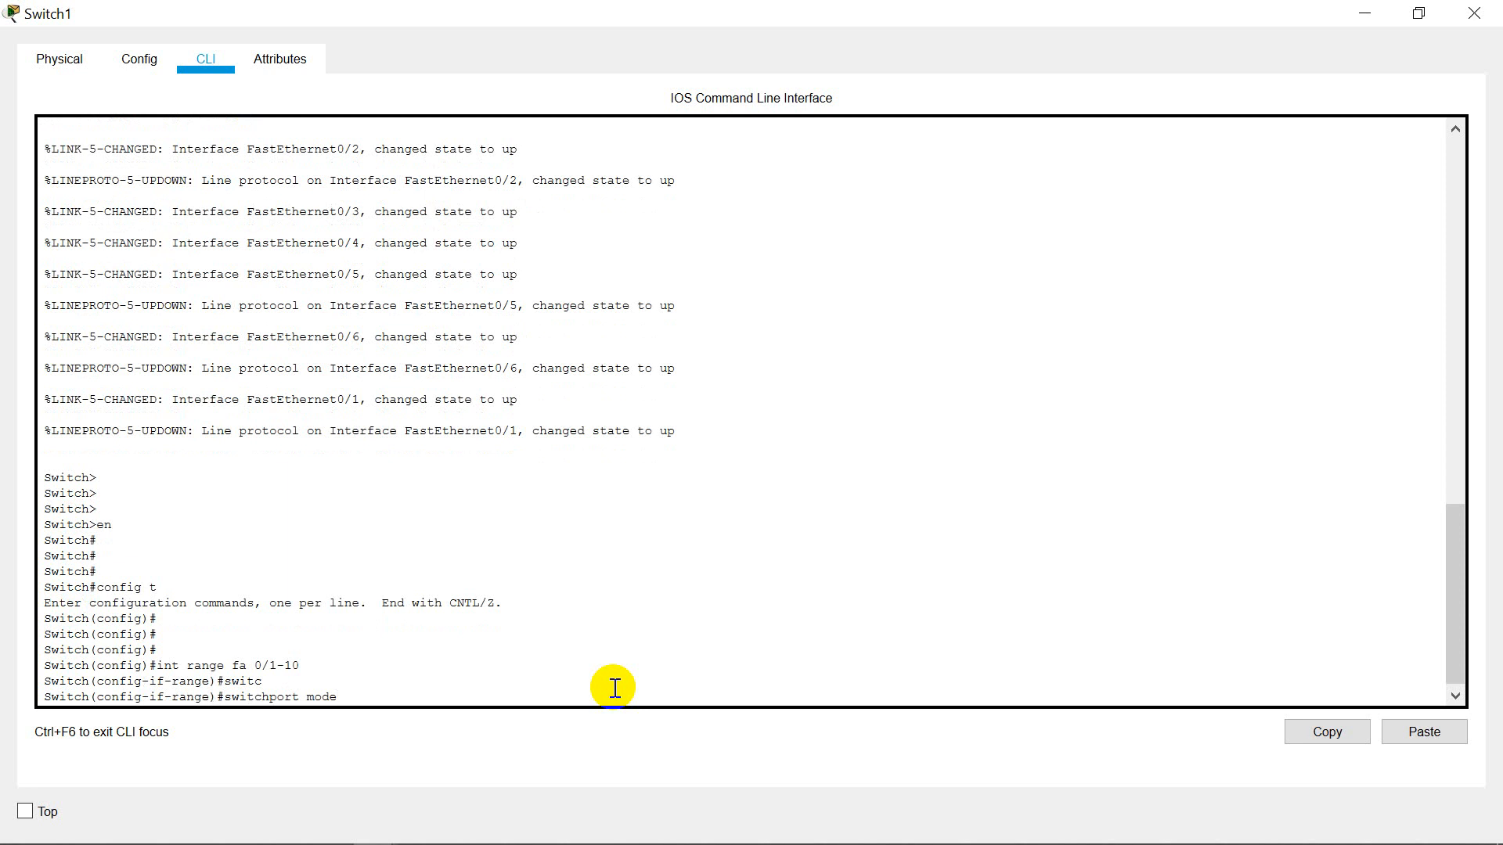
type("acc")
type("s")
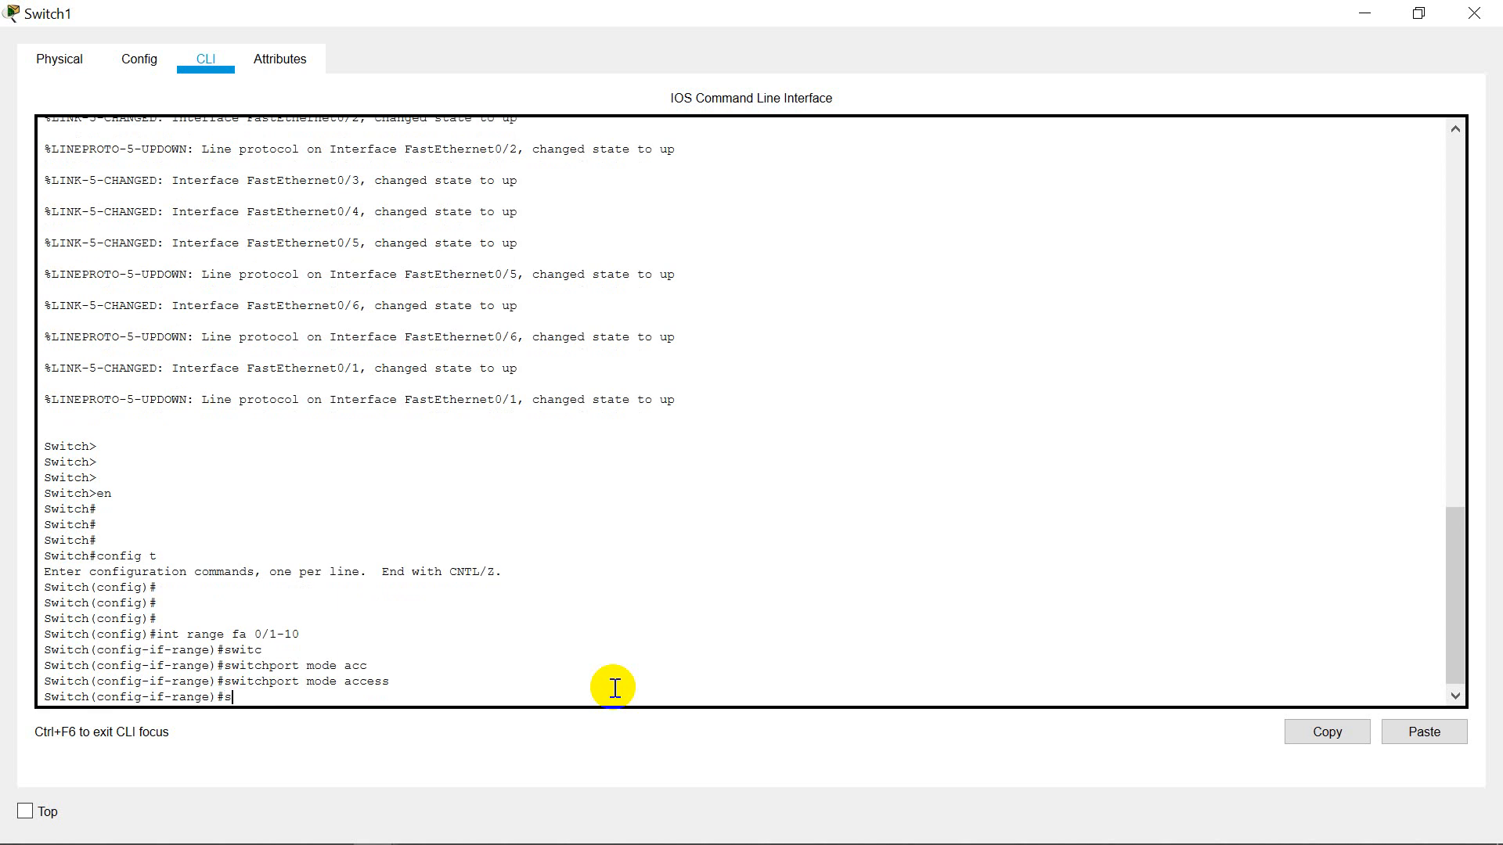
type("witchport")
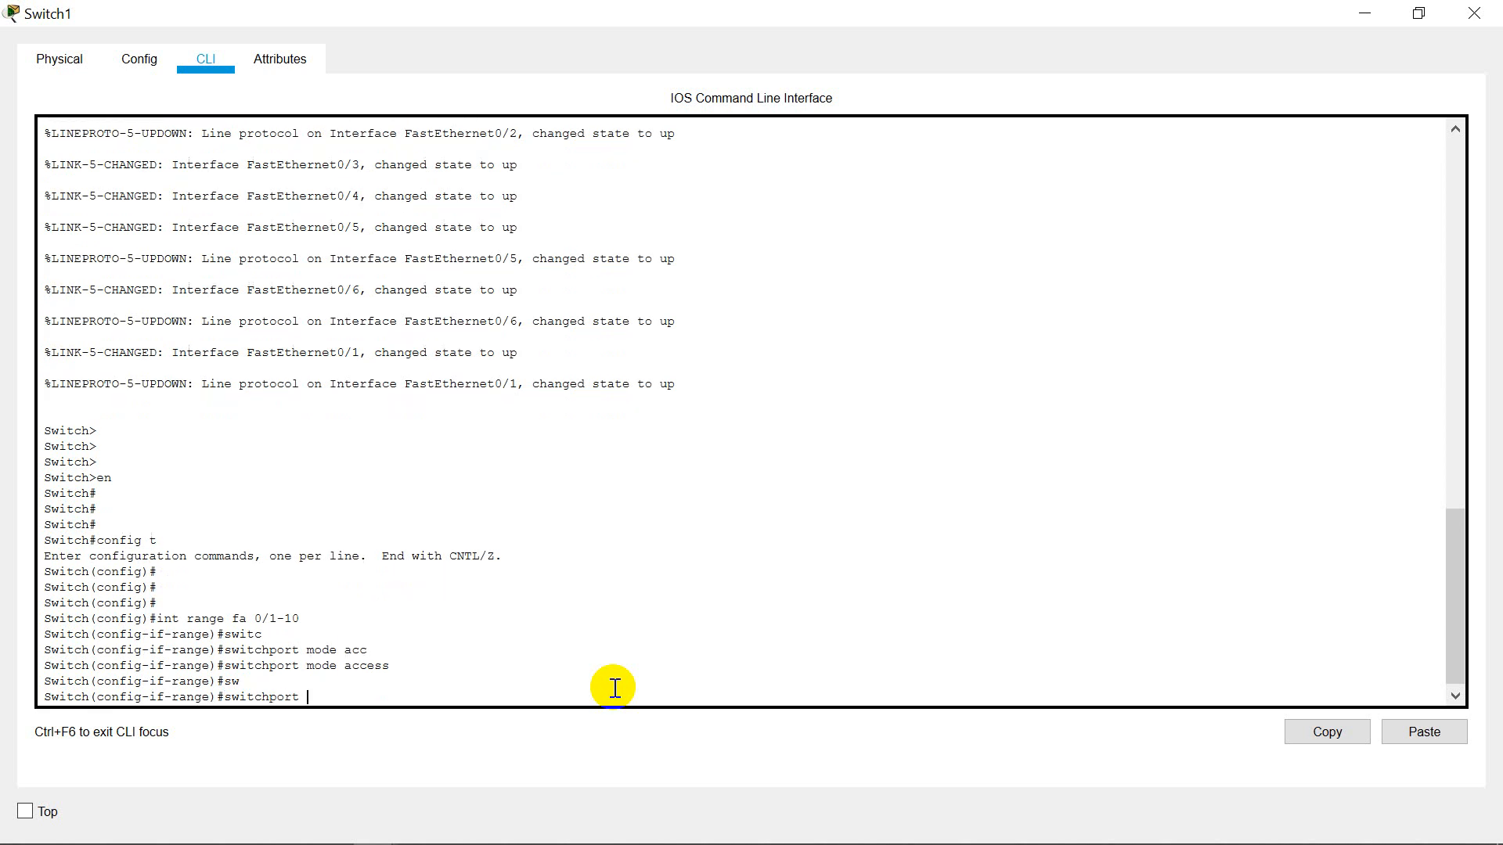
type("vo")
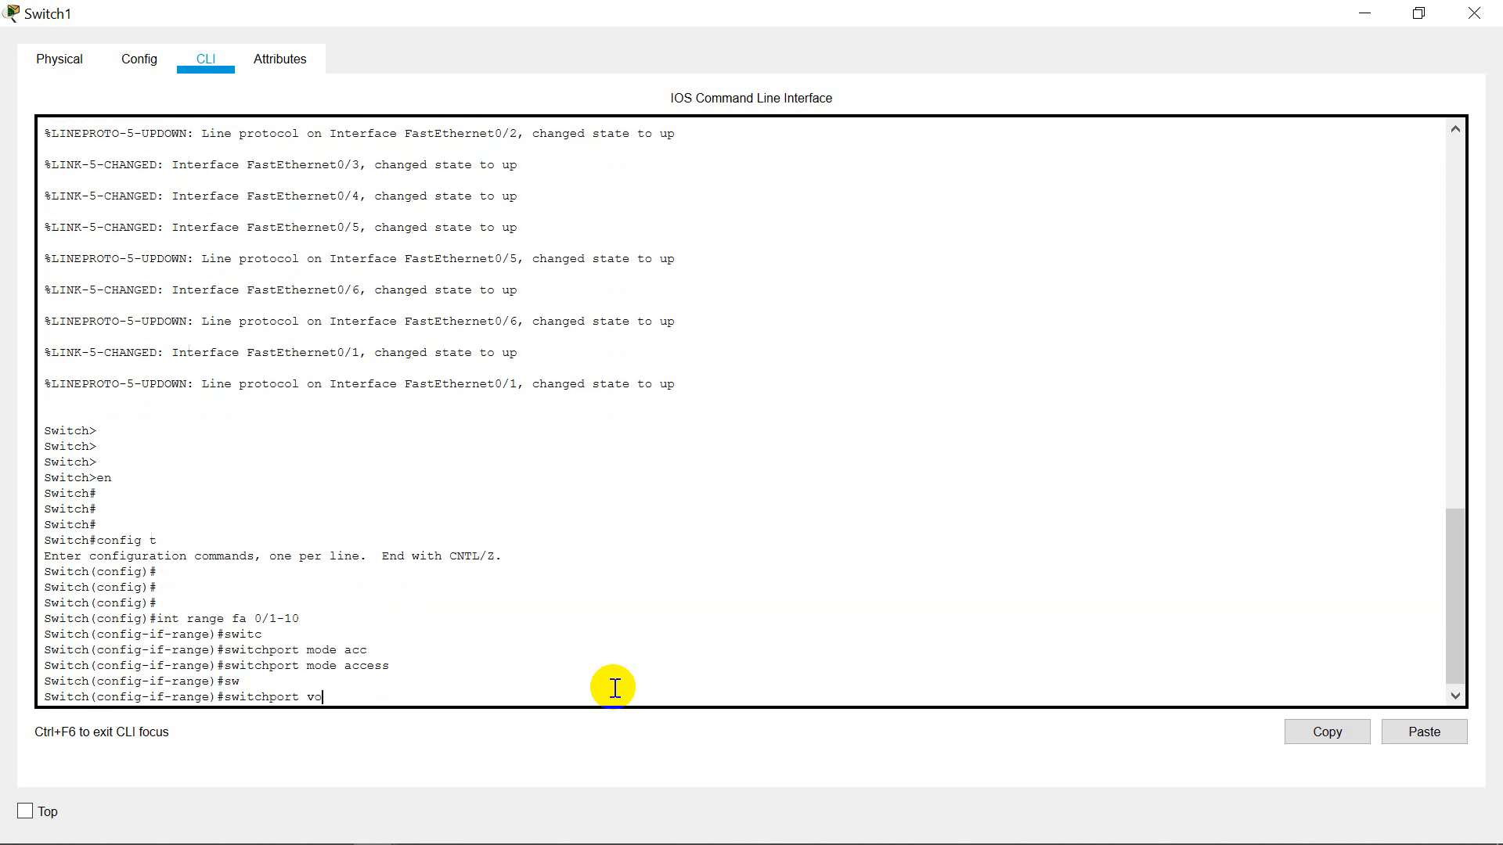
type("ice vlan 1")
type("exit")
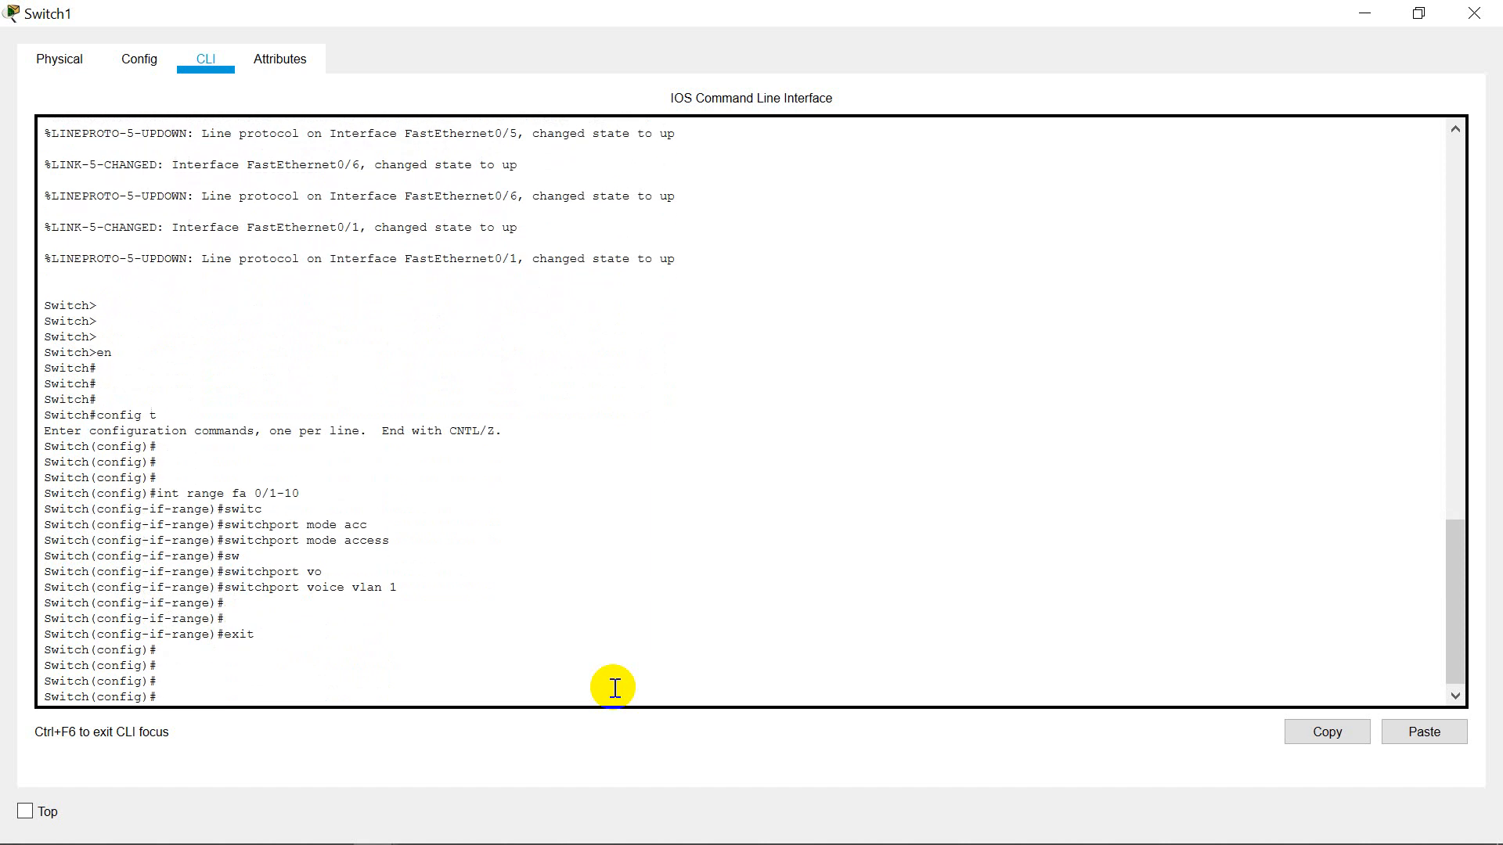
type("end")
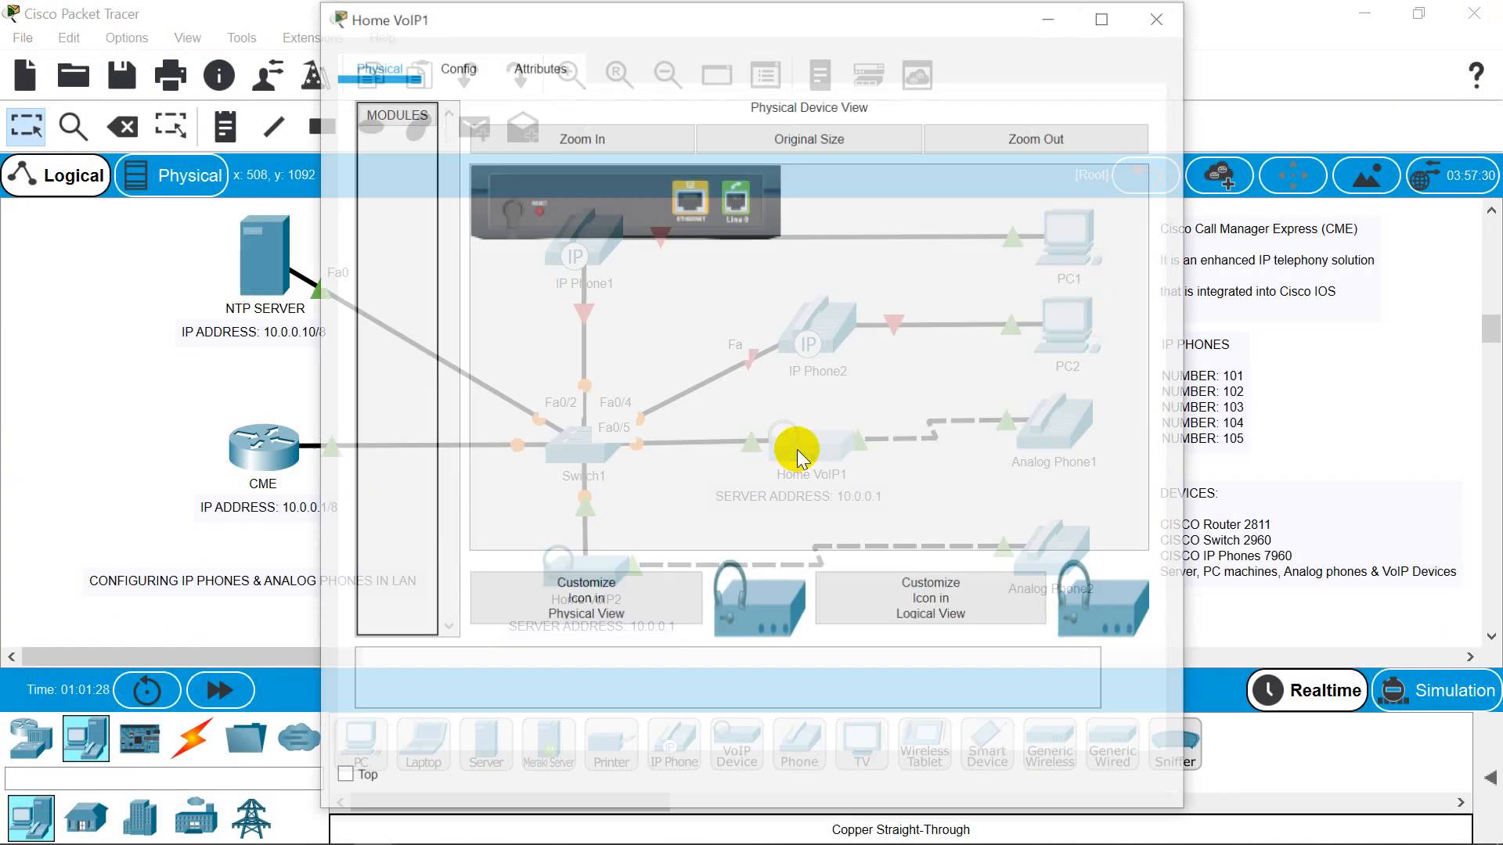
- Set Home VoIP1's server address to 10.0.0.1 in its global settings
left_click(456, 66)
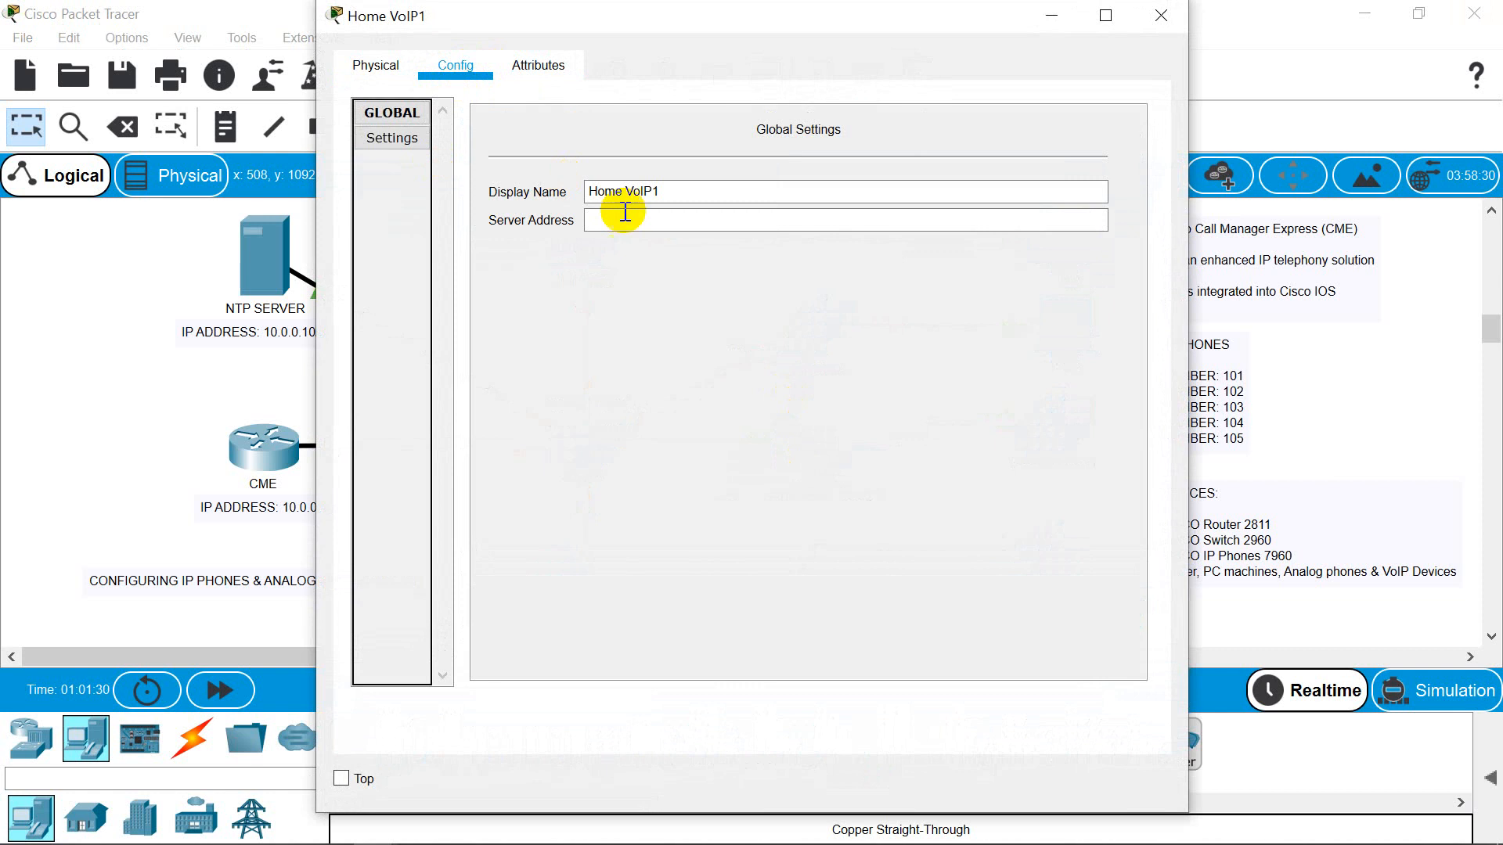
type("10")
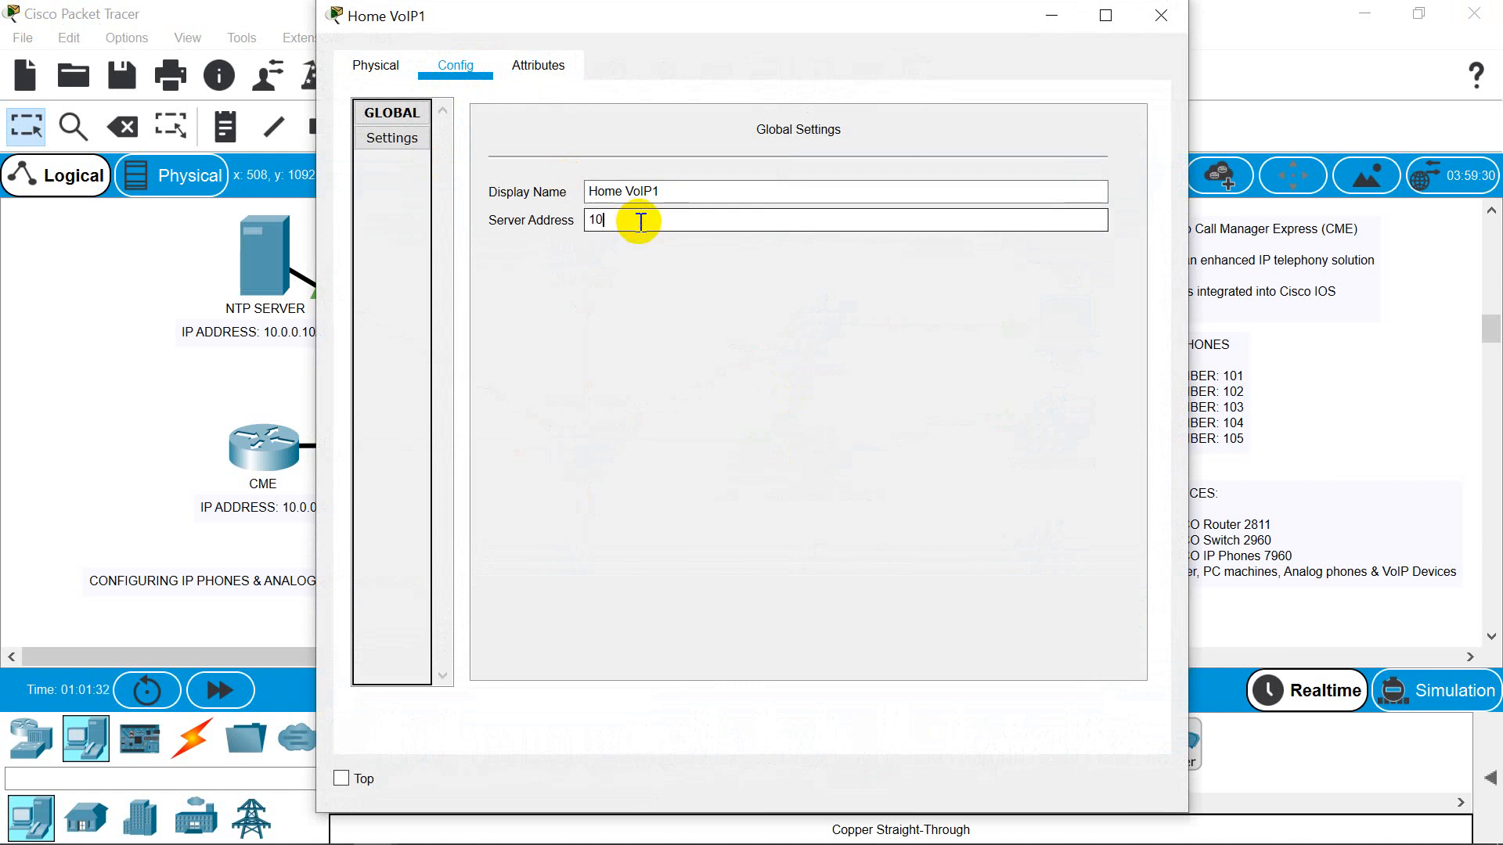
type(".0.0.1")
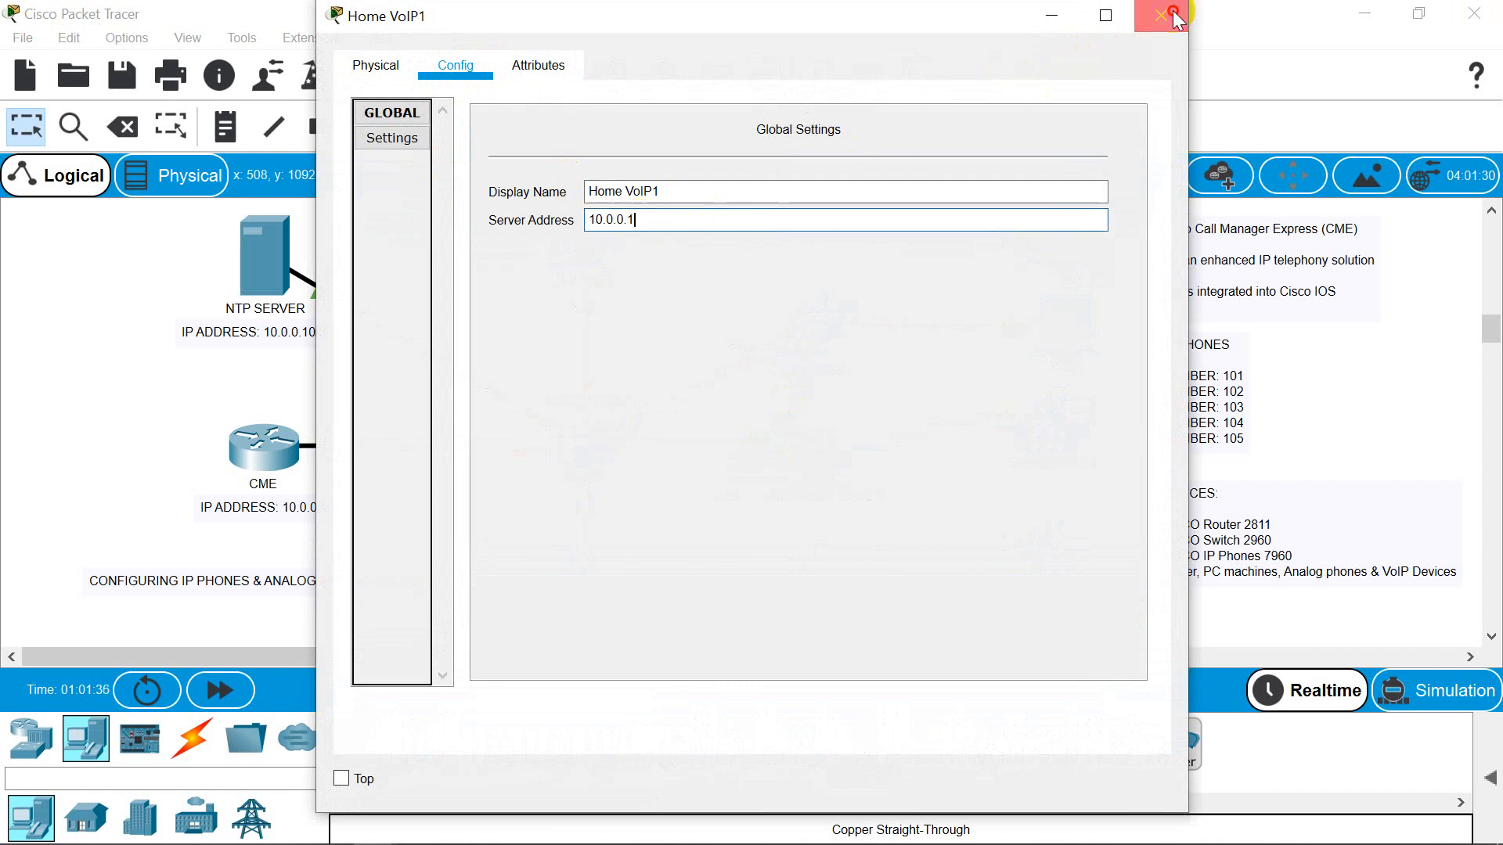
left_click(1160, 16)
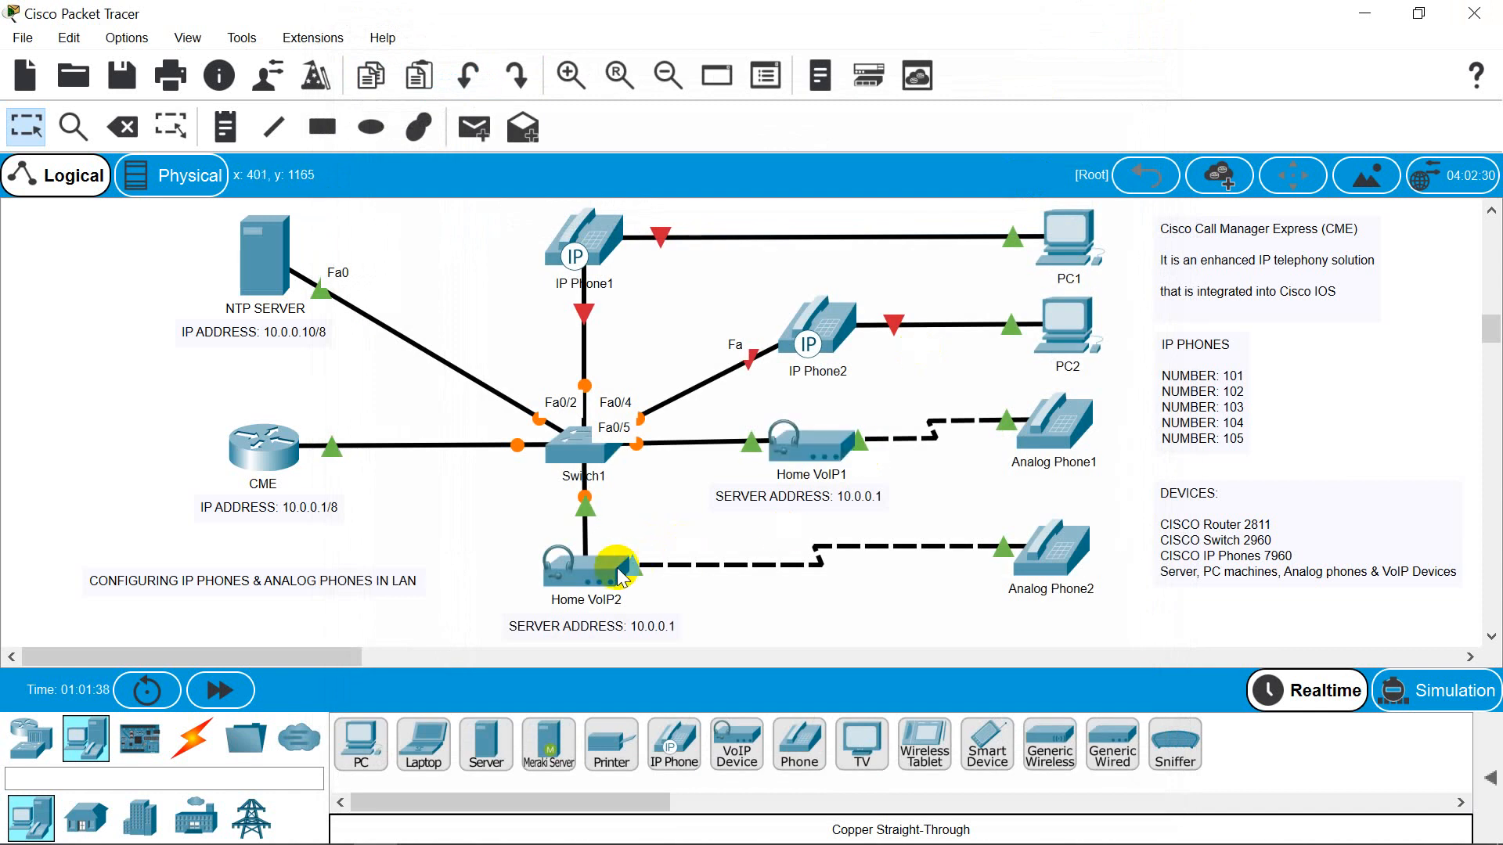
- Set Home VoIP2's server address to 10.0.0.1 as well
double_click(584, 570)
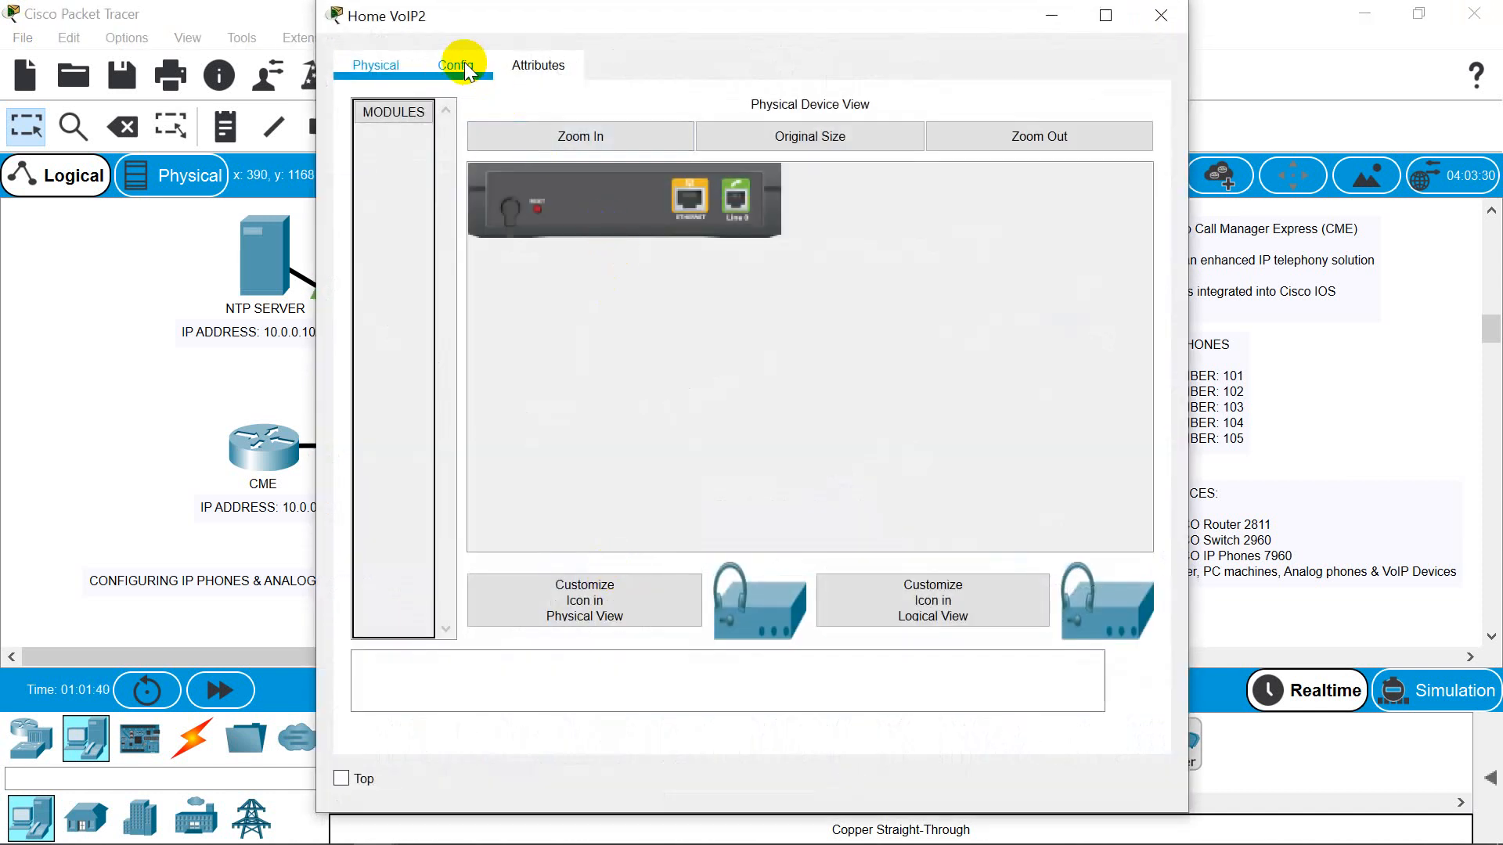
left_click(456, 65)
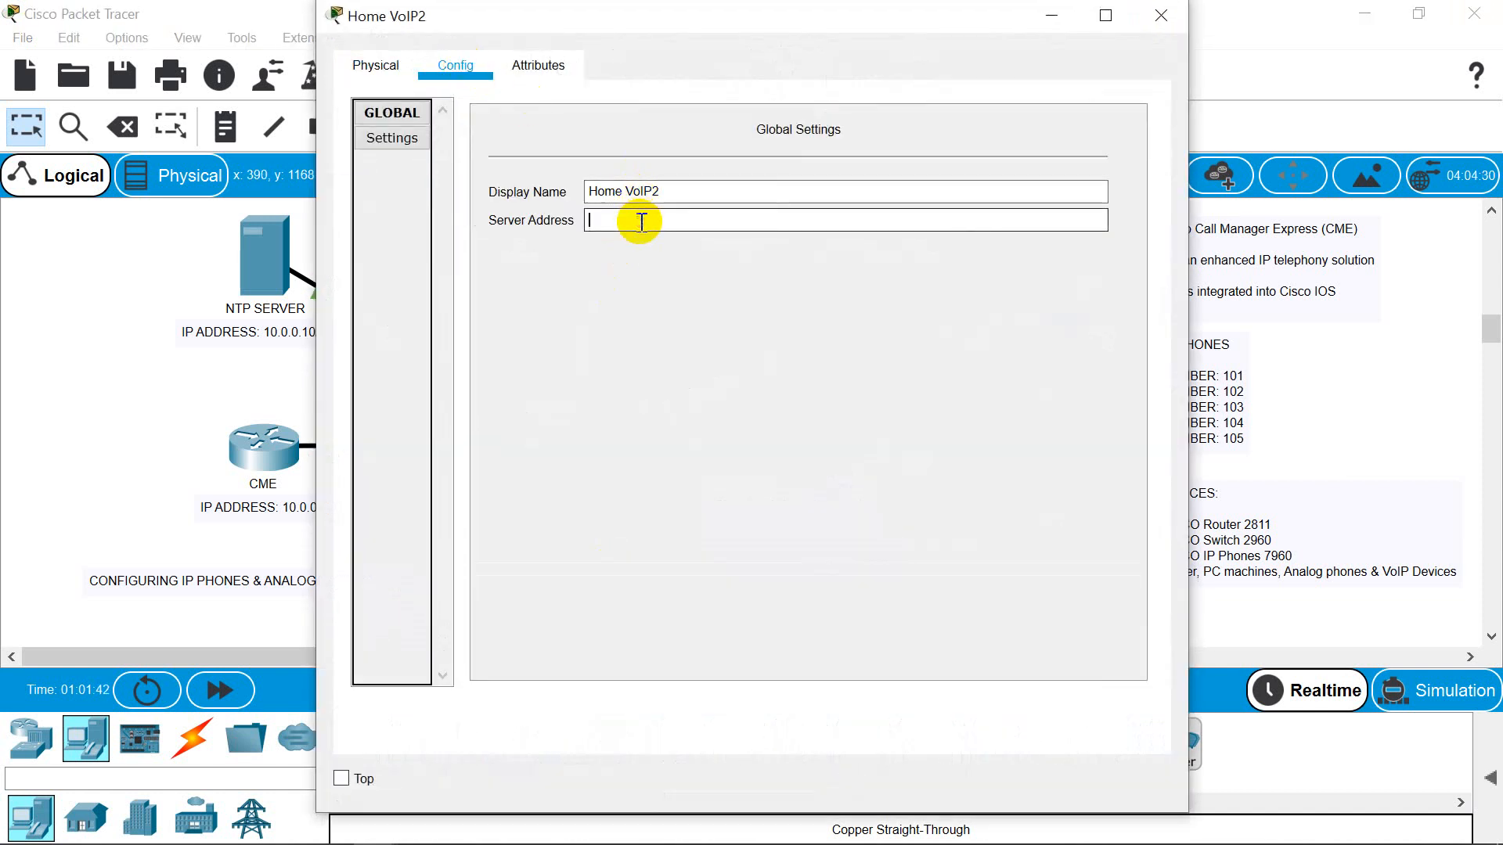
type("10.0.0")
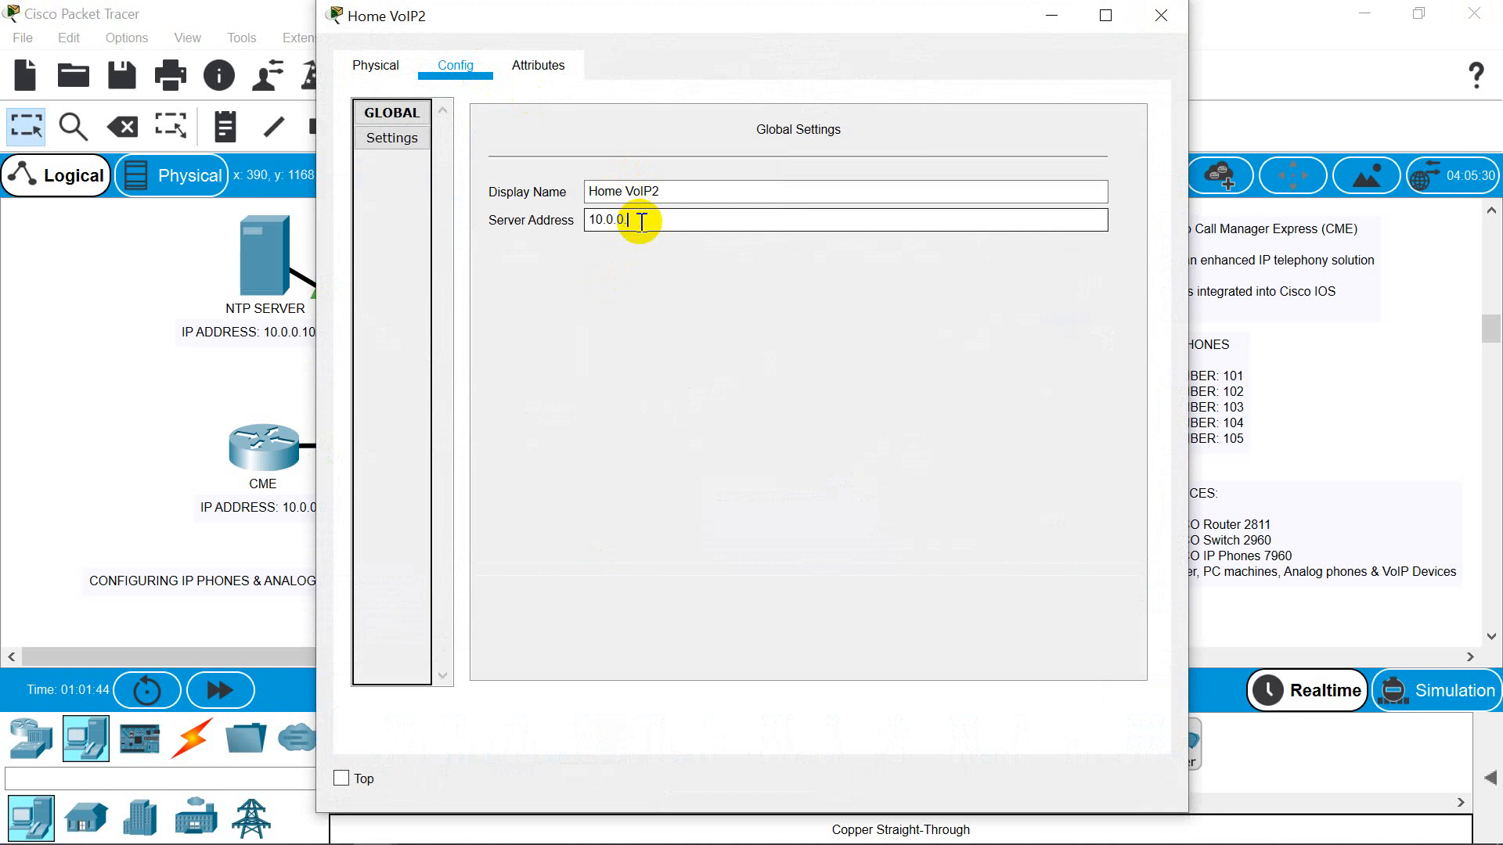
type("1")
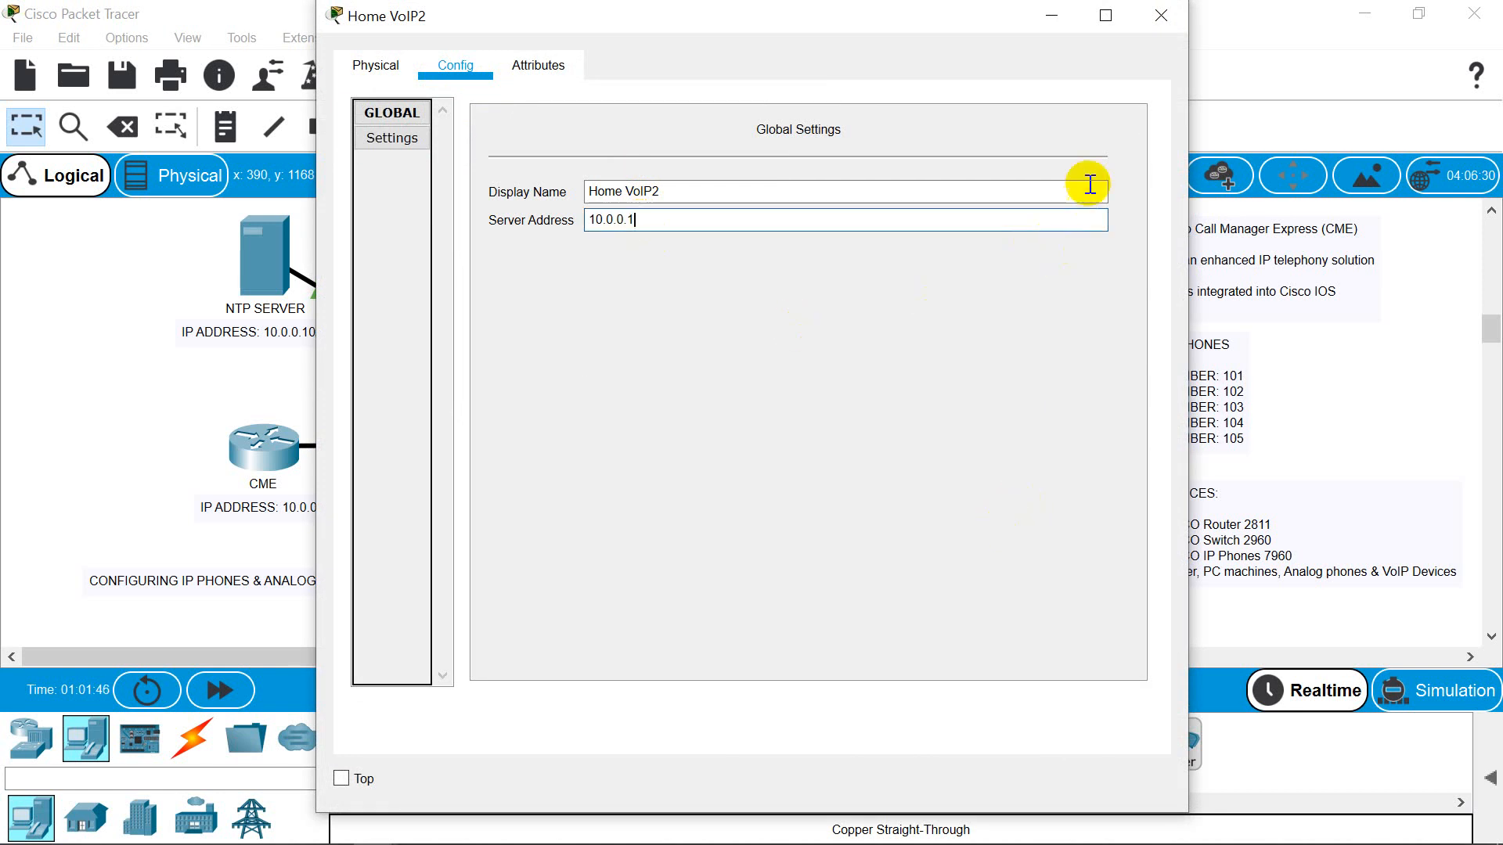
left_click(1160, 15)
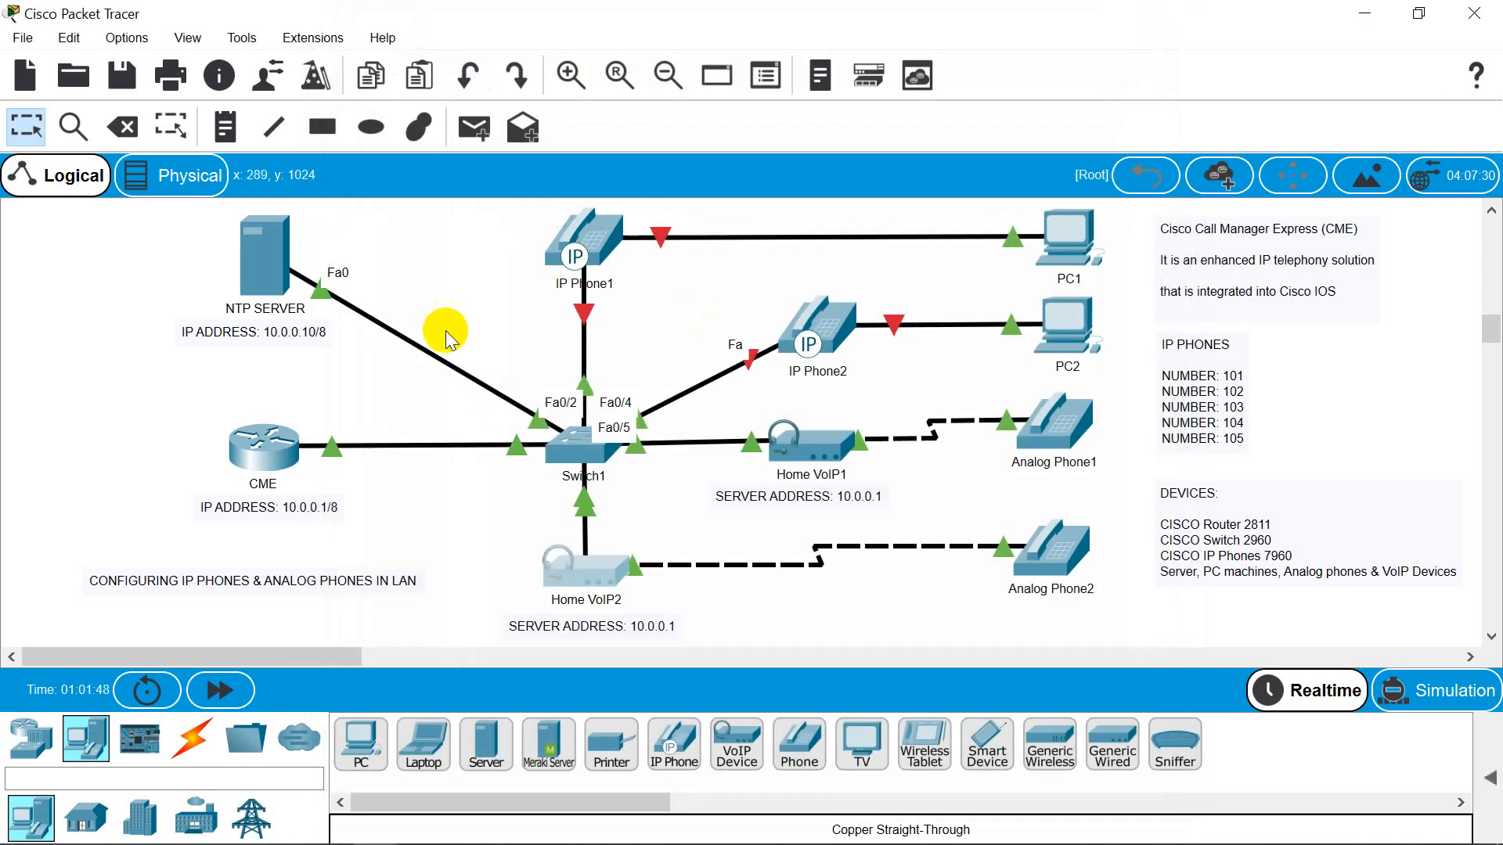
mouse_move(599, 235)
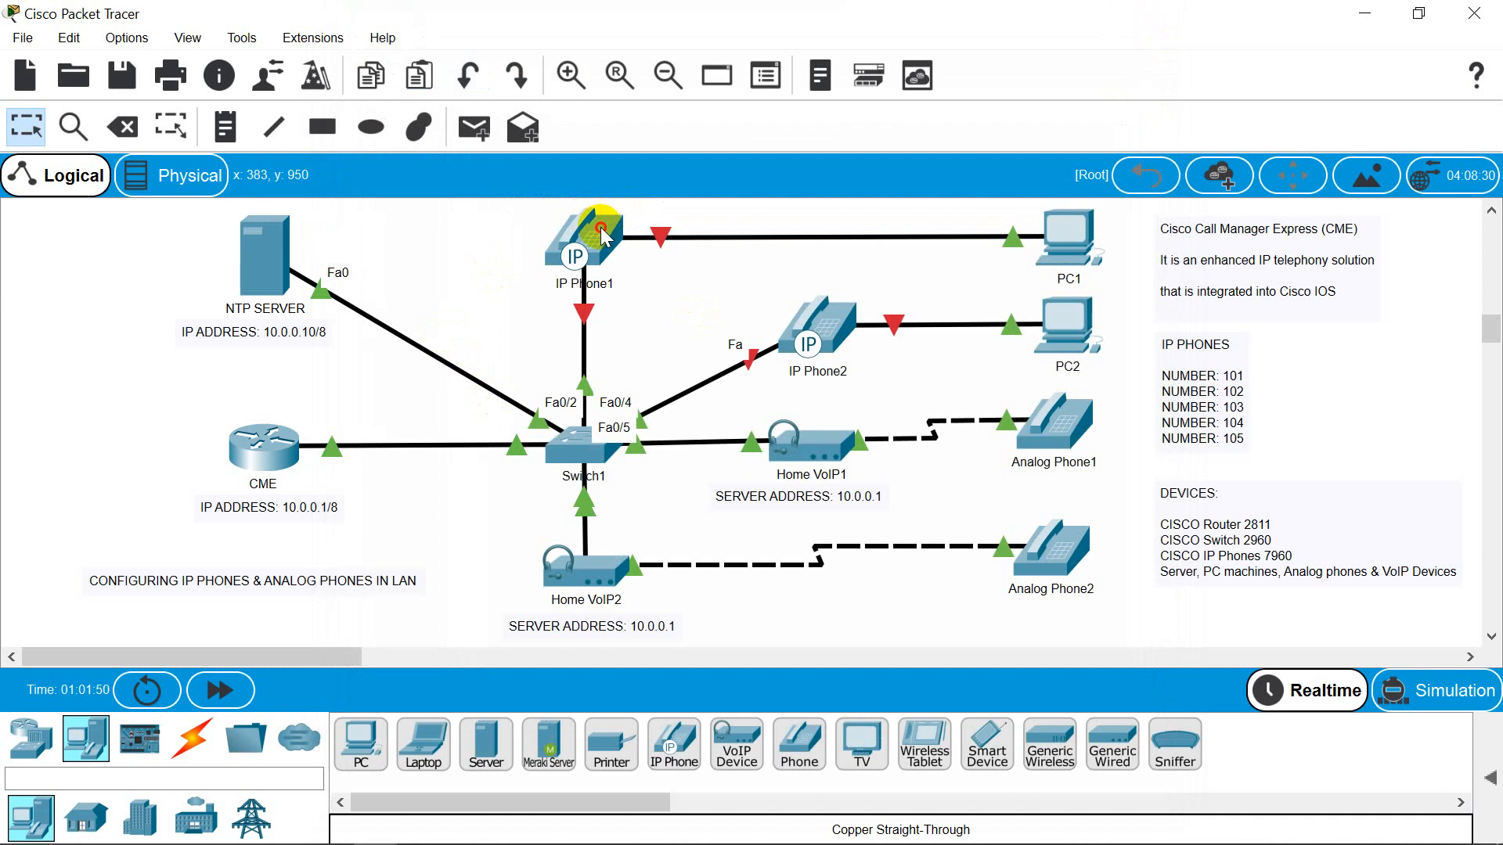
- Check the handset screens of IP Phone1 and IP Phone2 to confirm both are online
double_click(580, 239)
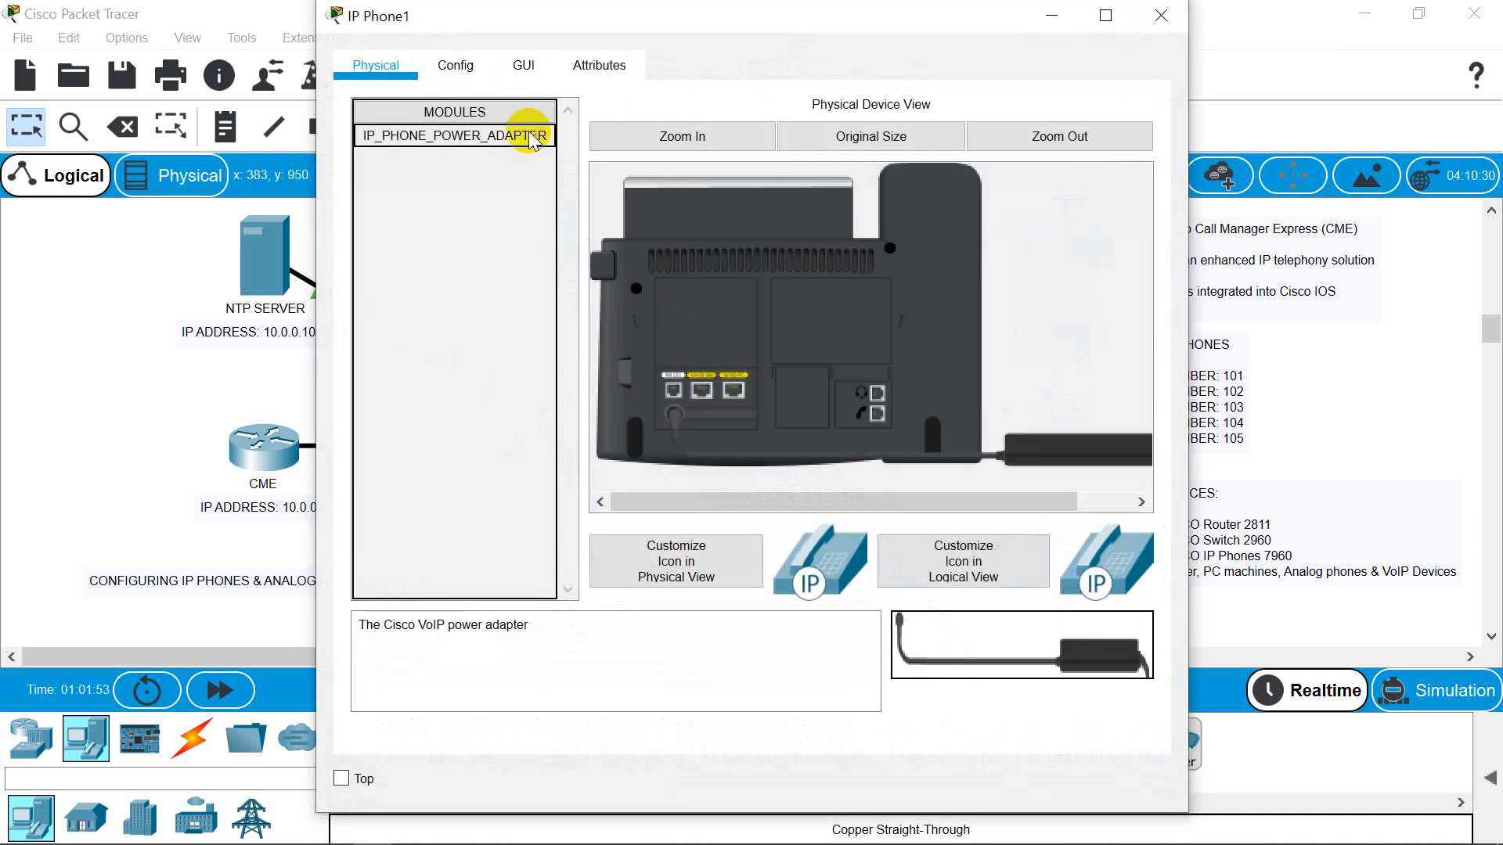
left_click(523, 66)
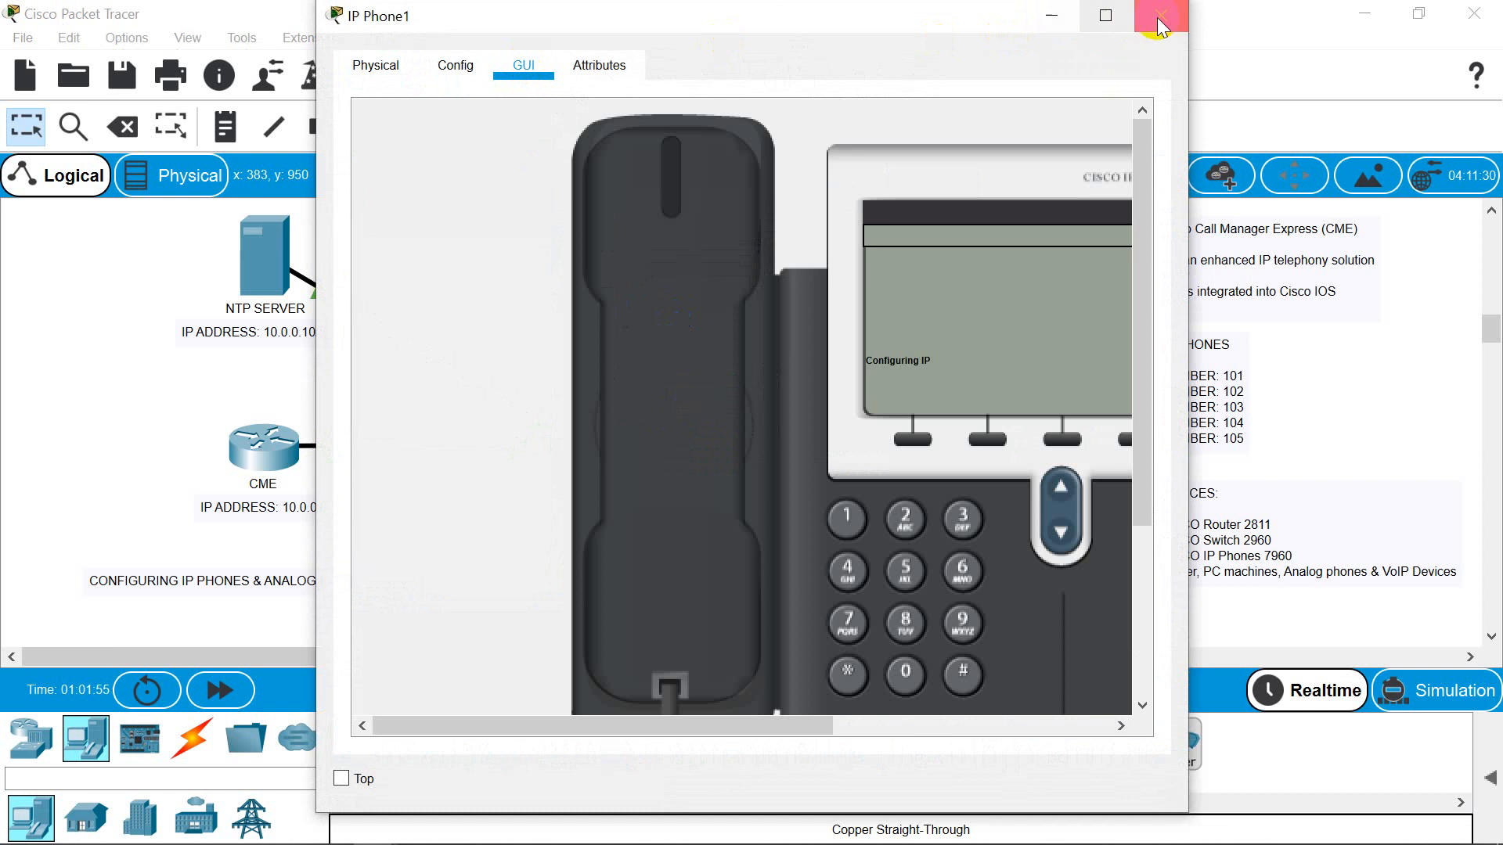
left_click(1160, 16)
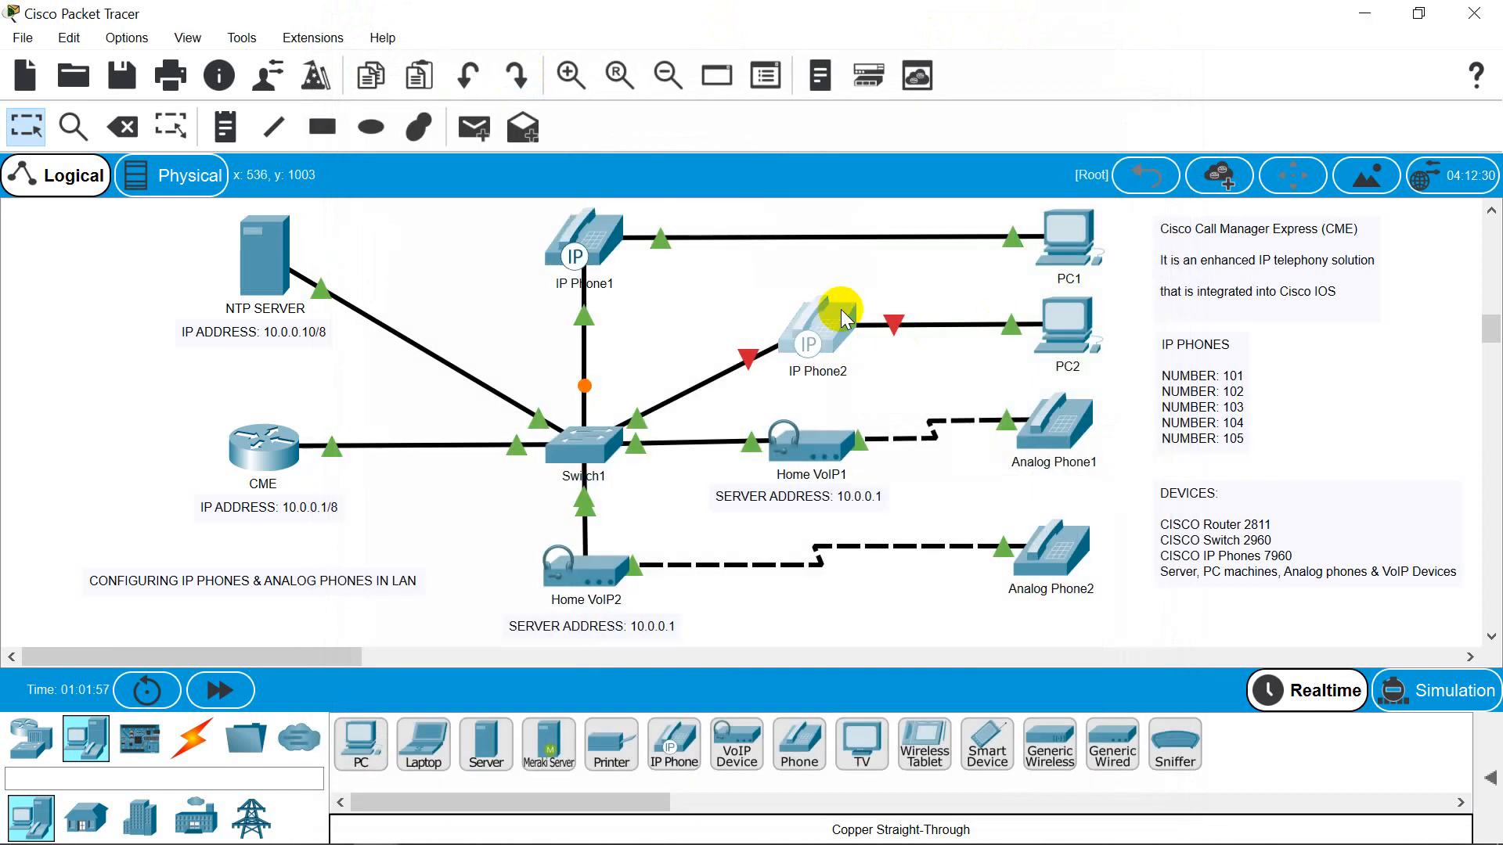
double_click(808, 343)
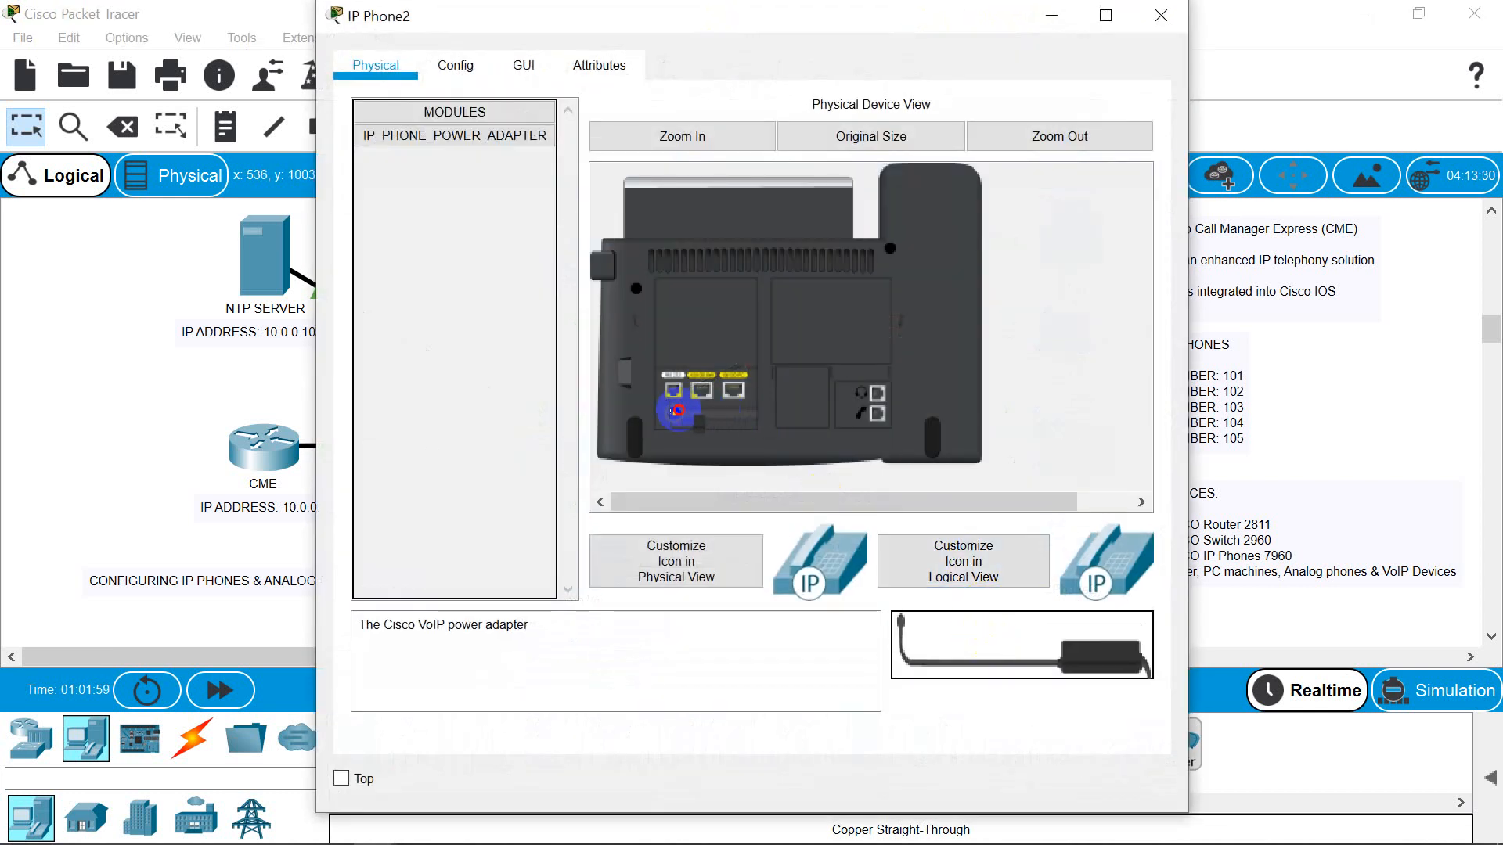
left_click(523, 66)
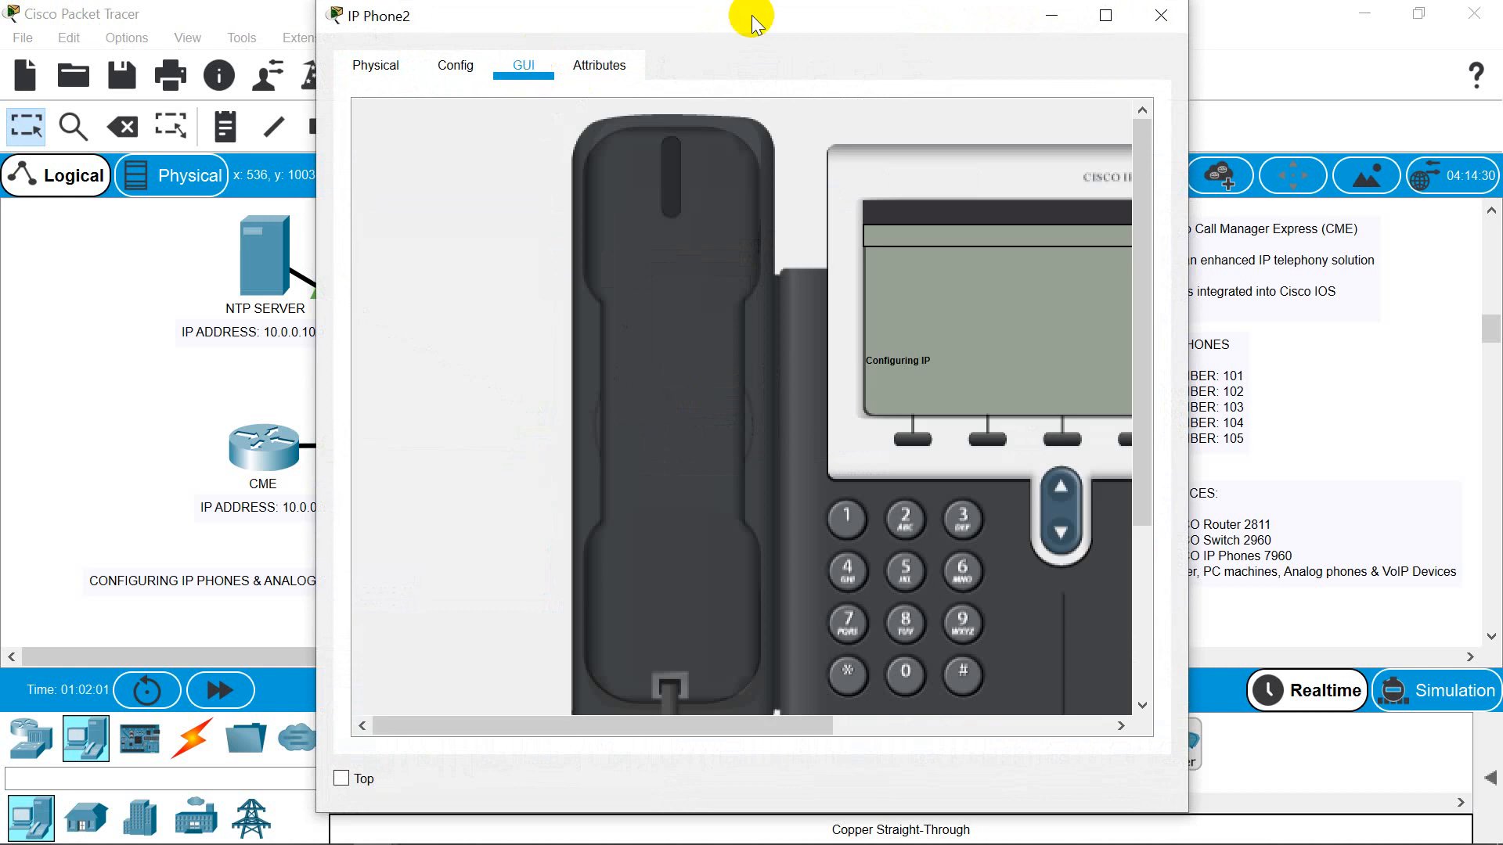
left_click(1158, 16)
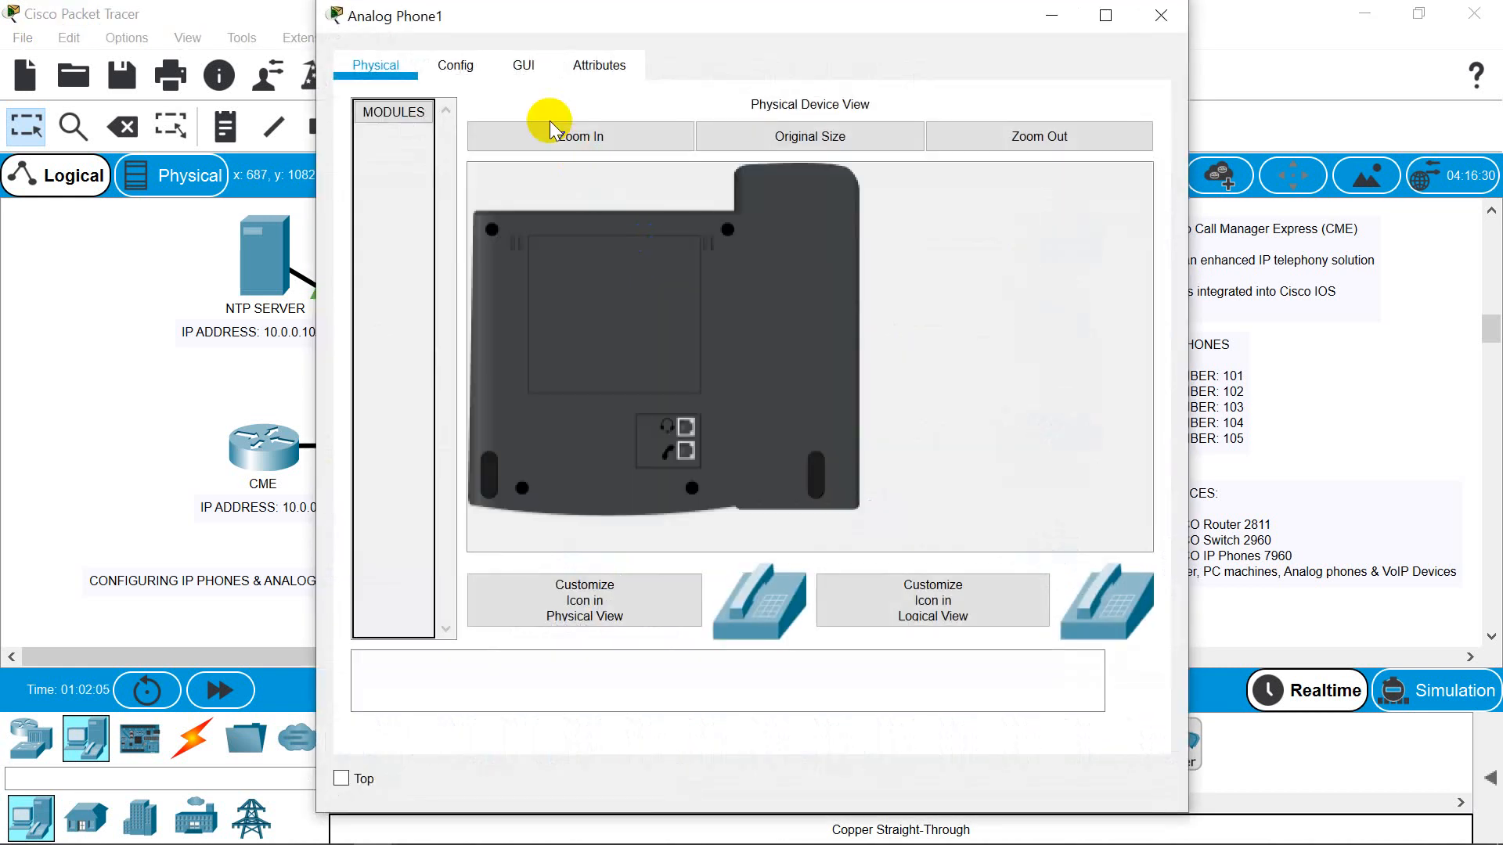
- Inspect the handset views of Analog Phone1 and Analog Phone2
left_click(522, 66)
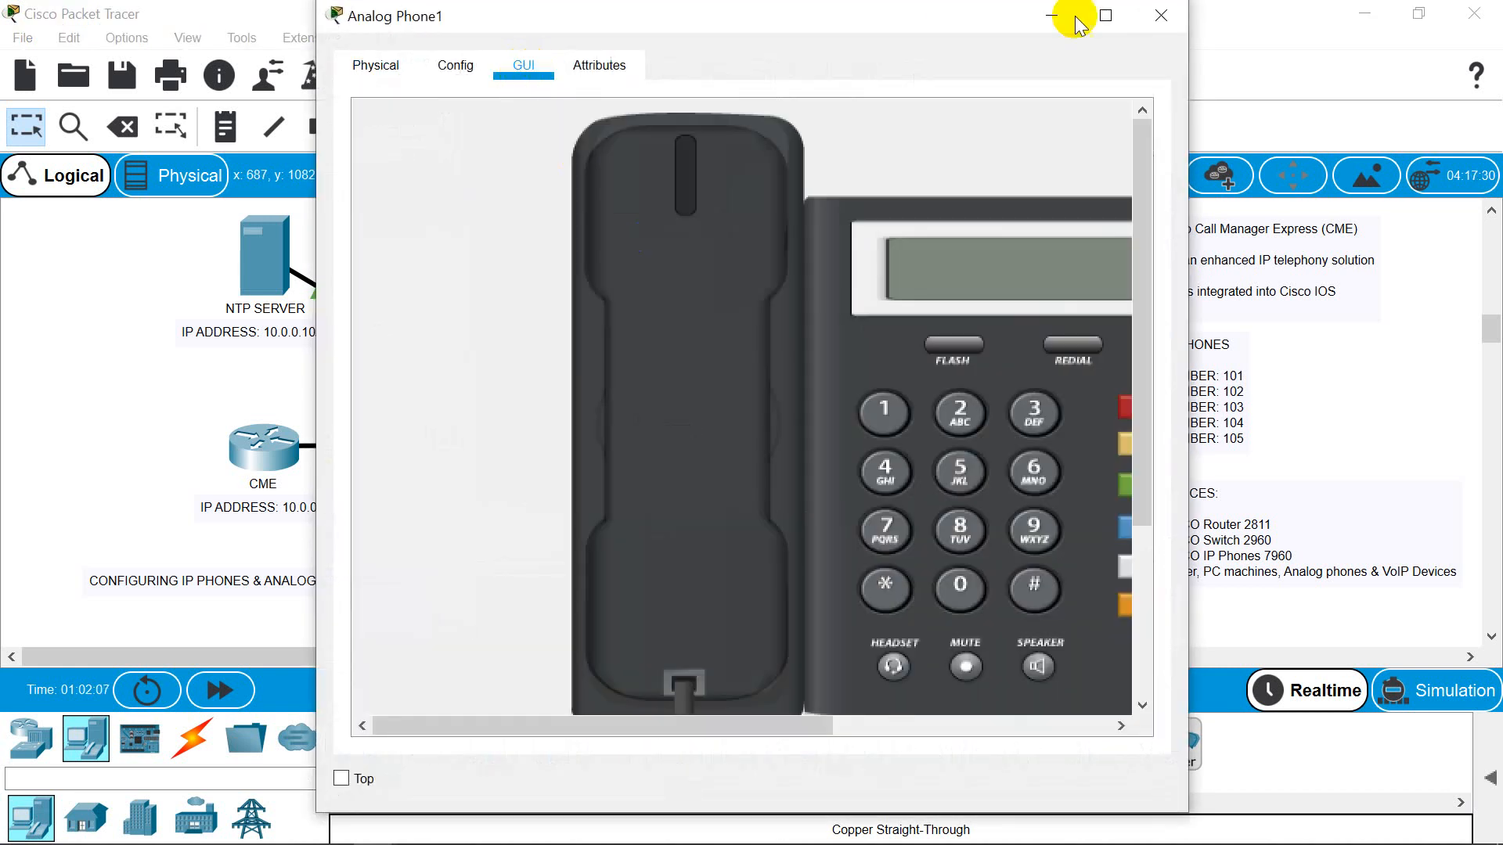
left_click(1160, 16)
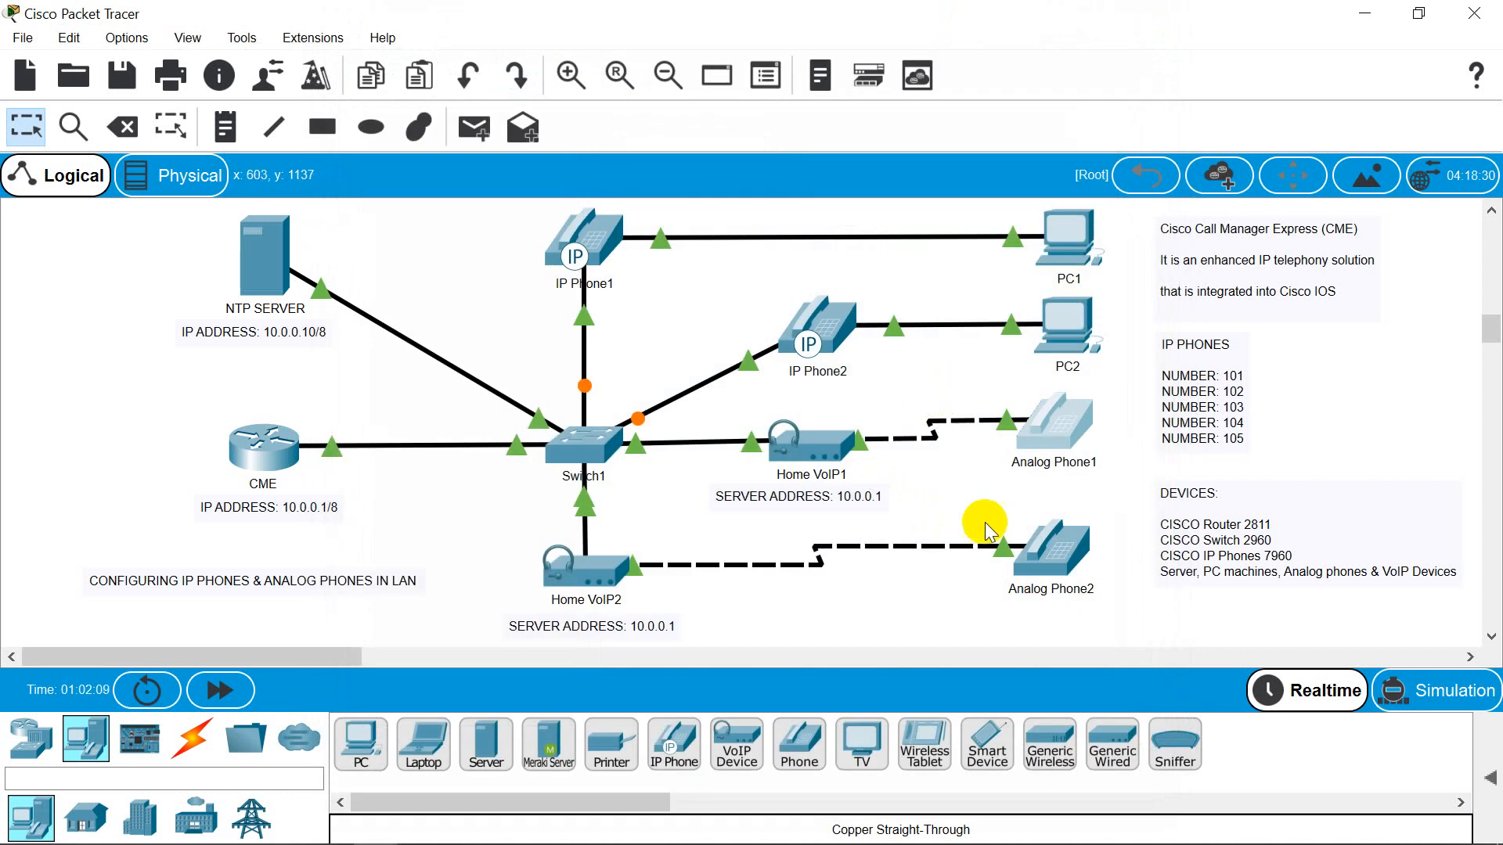
double_click(1050, 551)
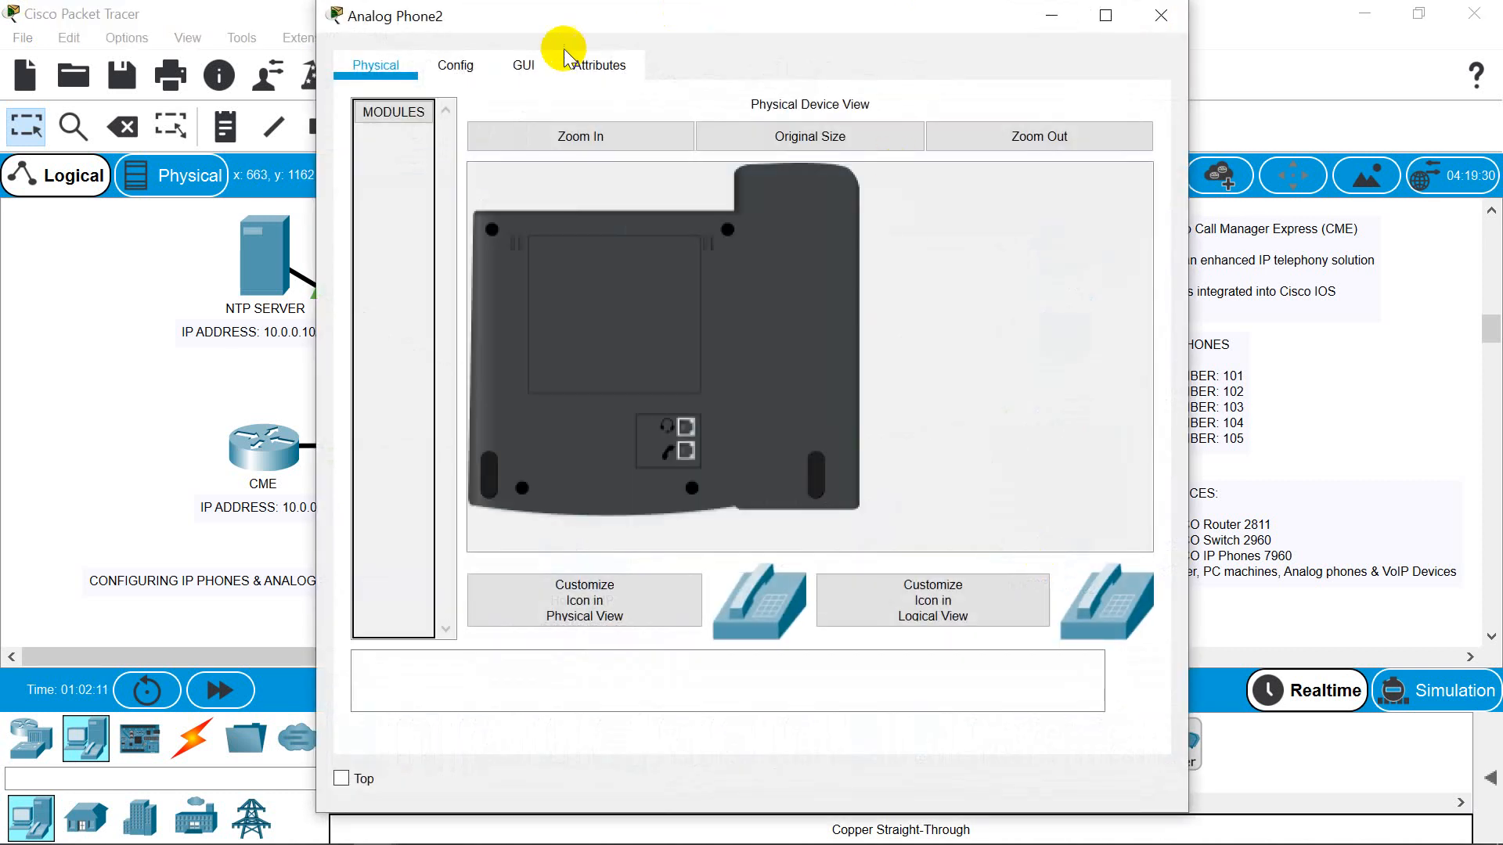
left_click(523, 66)
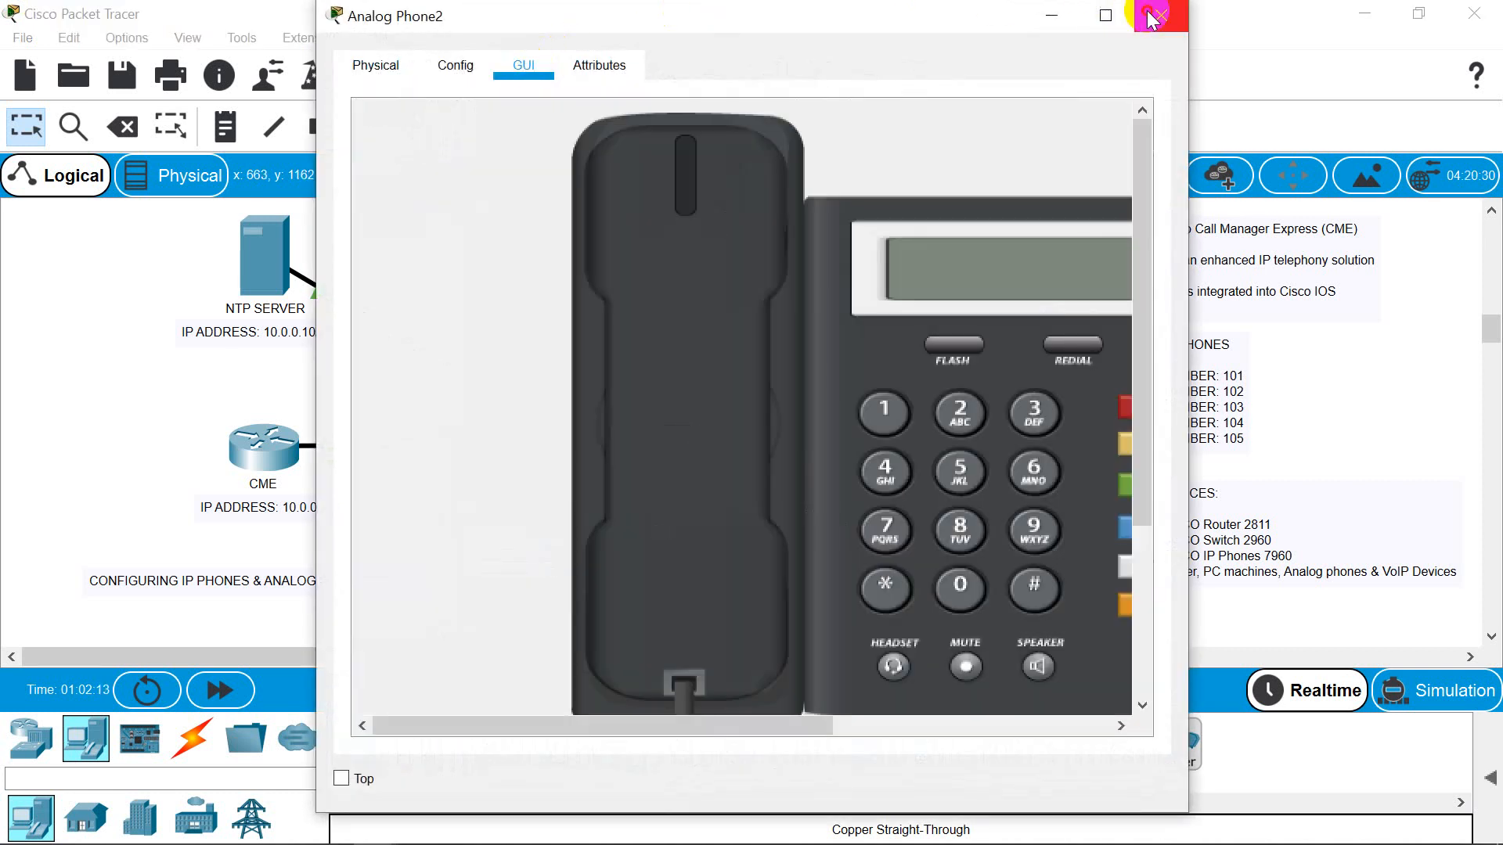
left_click(1156, 16)
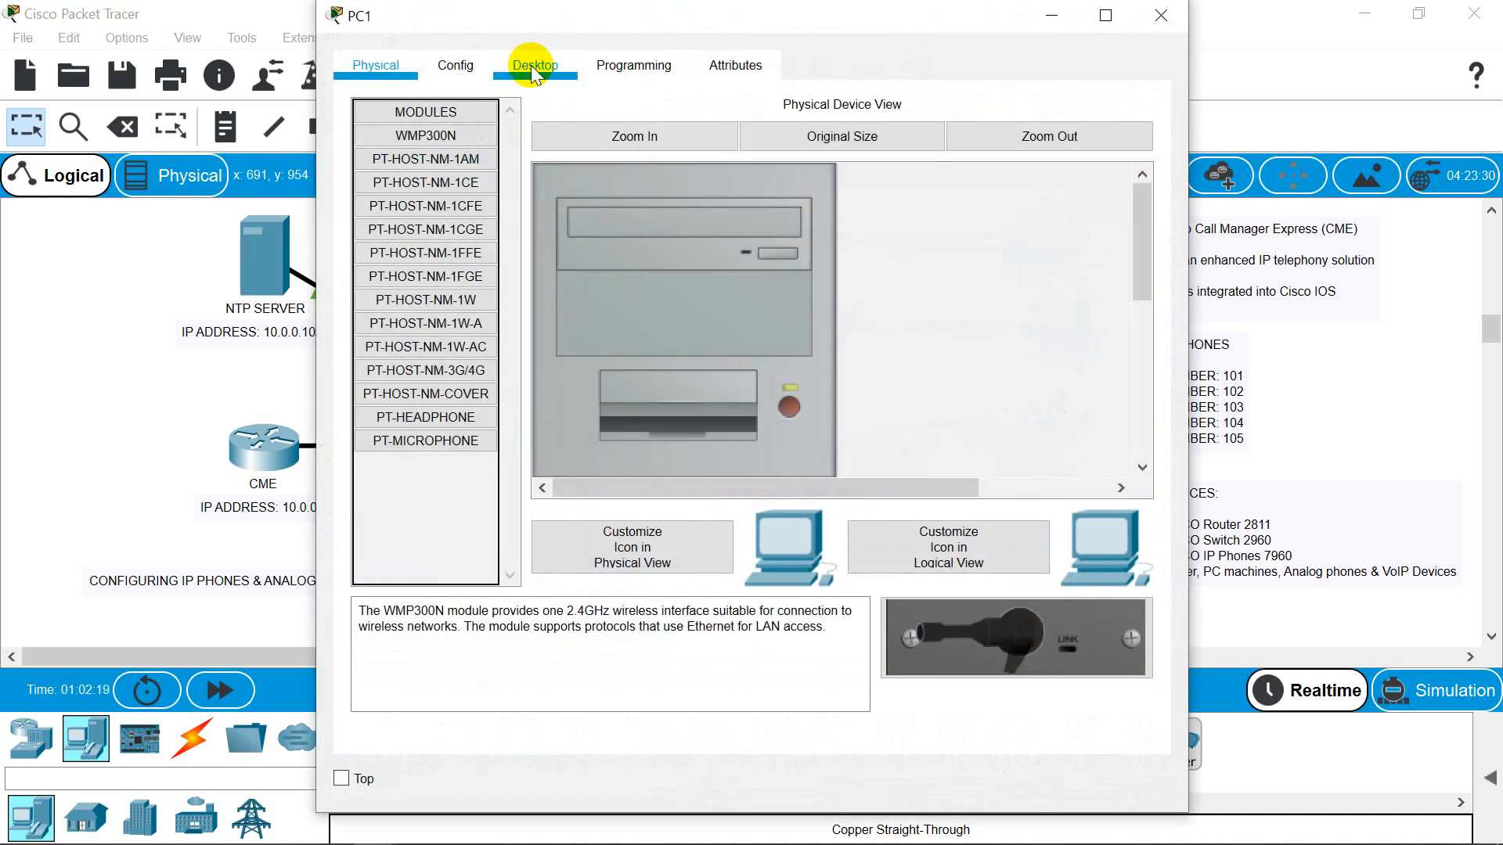
- Switch PC1's IP configuration to DHCP so it receives 10.0.0.6 with gateway 10.0.0.1
left_click(534, 66)
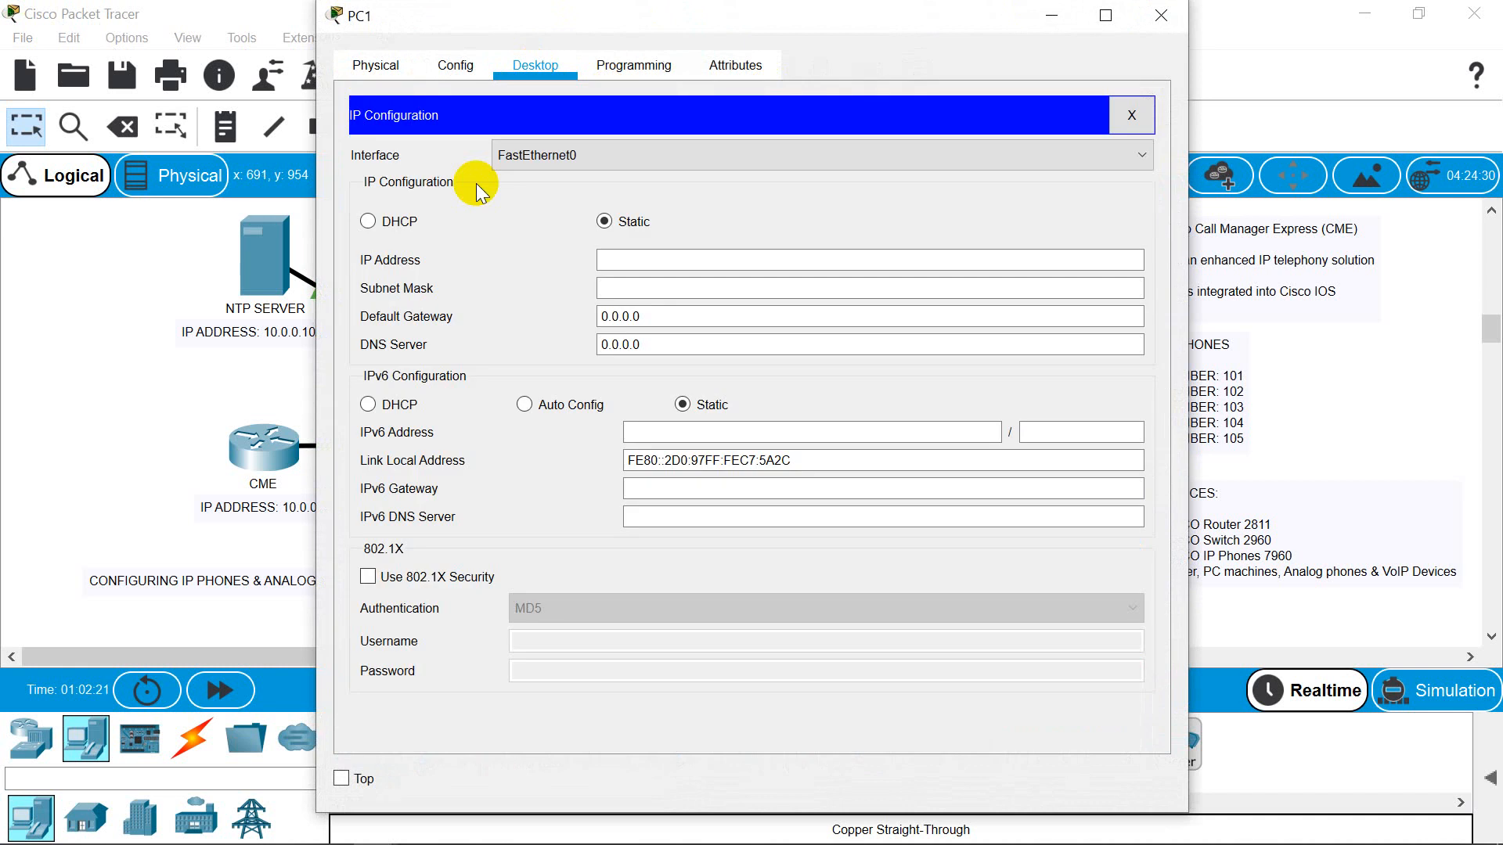
left_click(1128, 114)
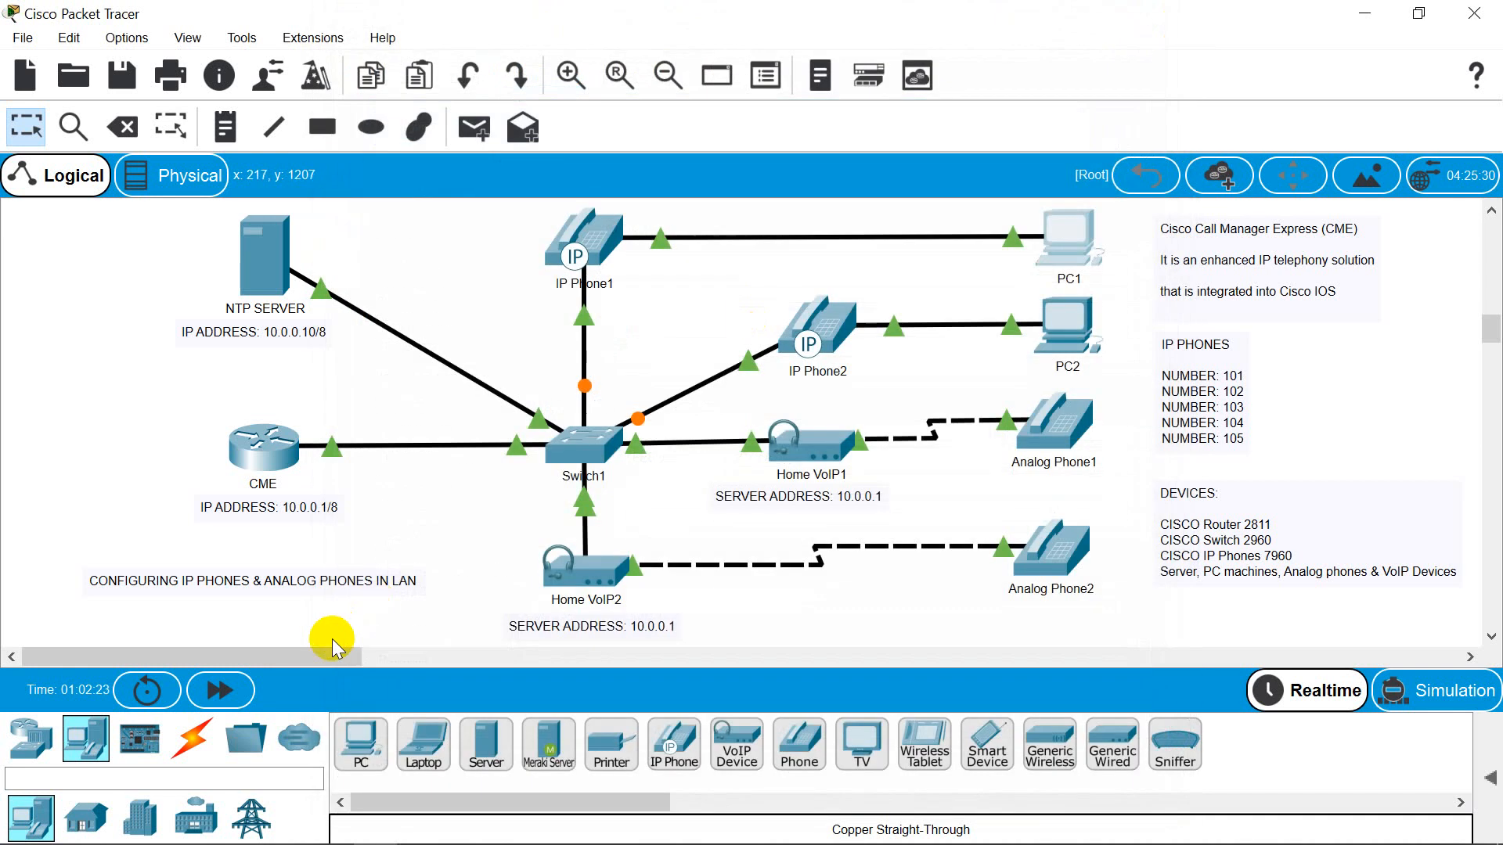
left_click(221, 690)
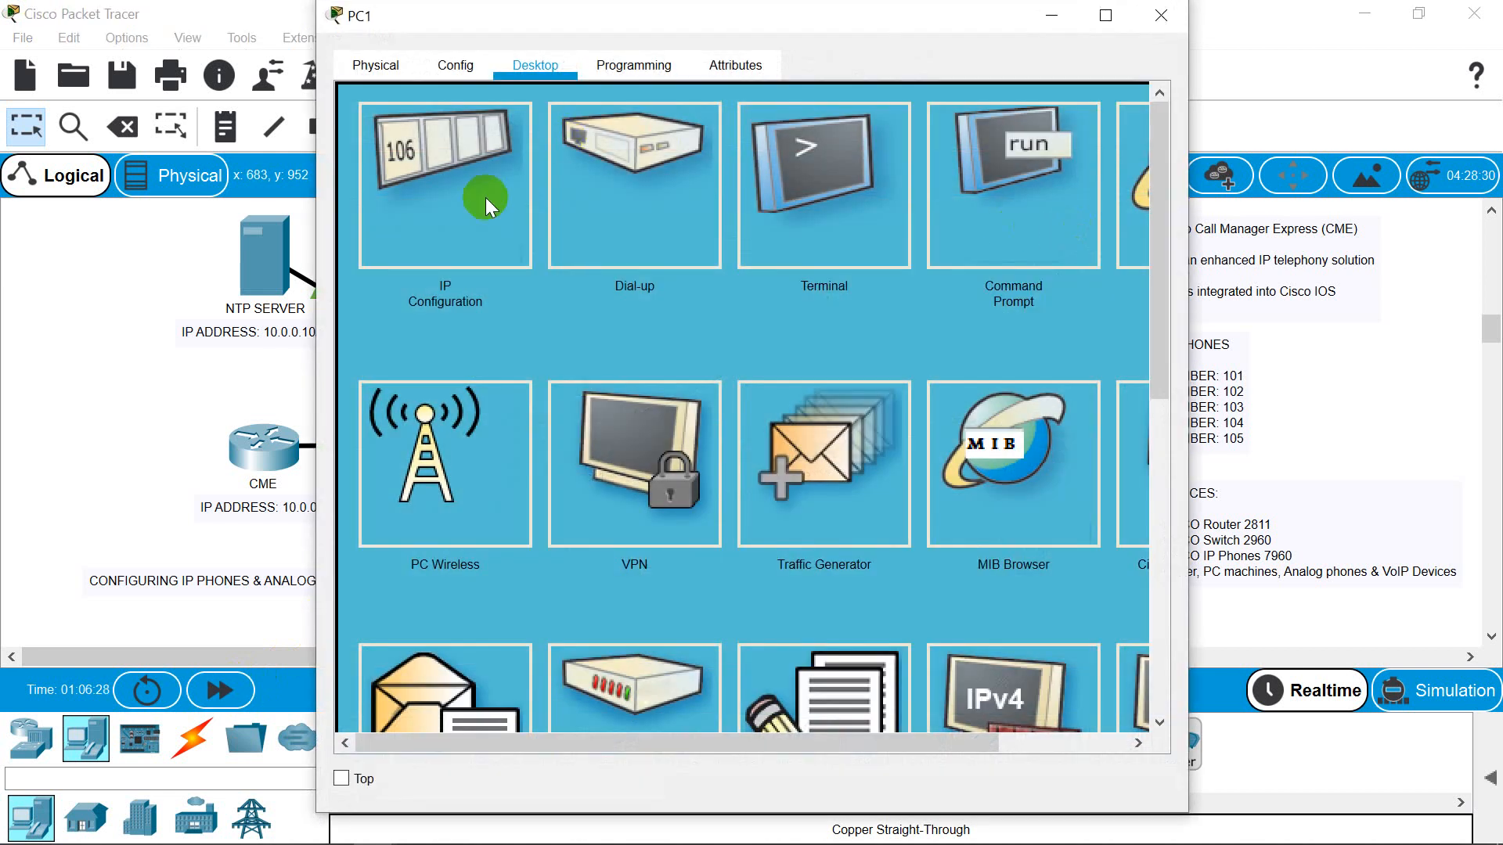
left_click(443, 184)
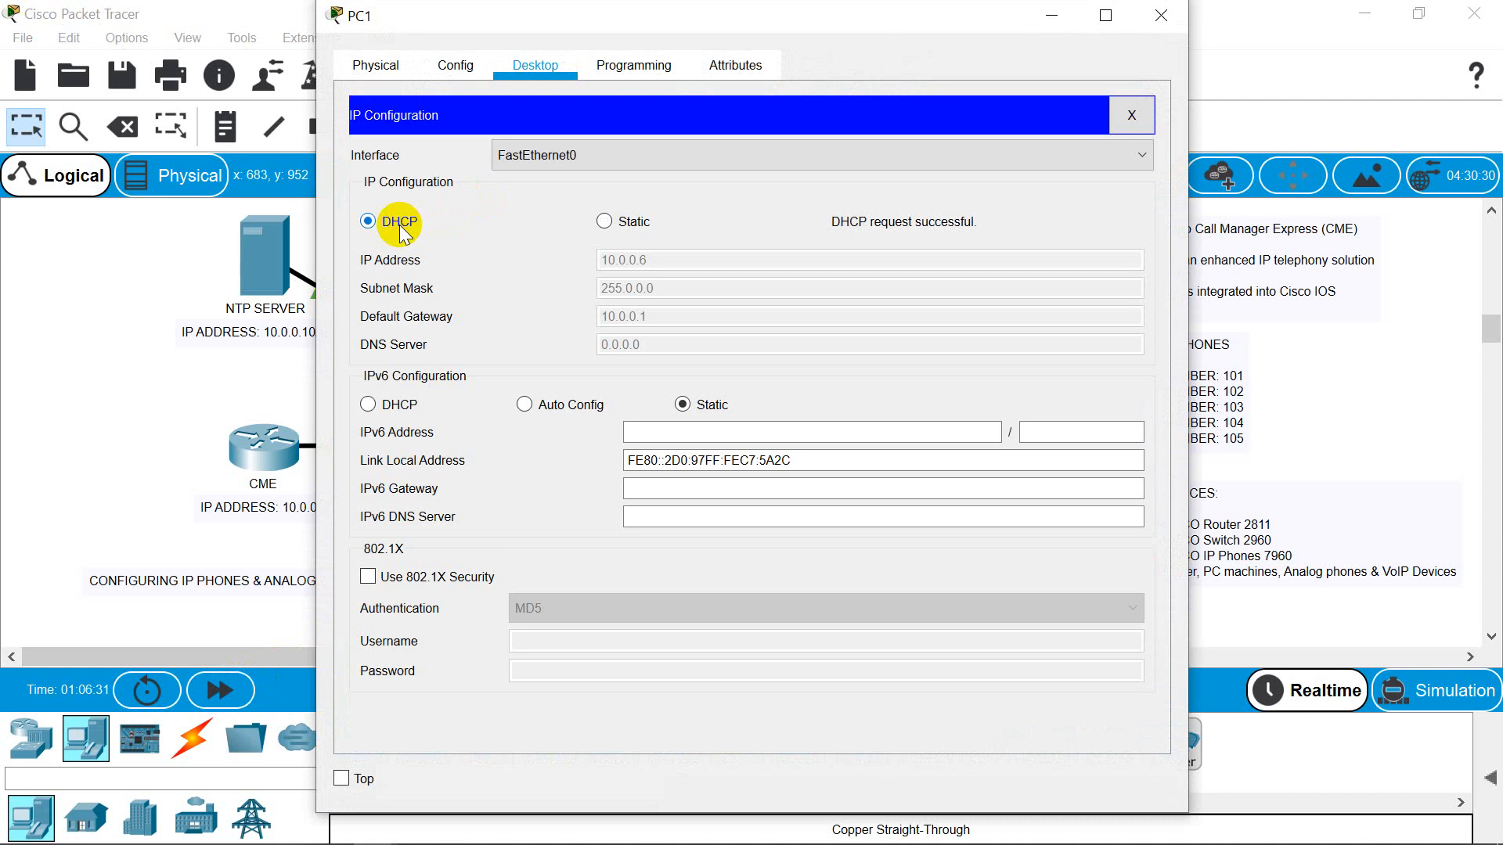
mouse_move(1106, 55)
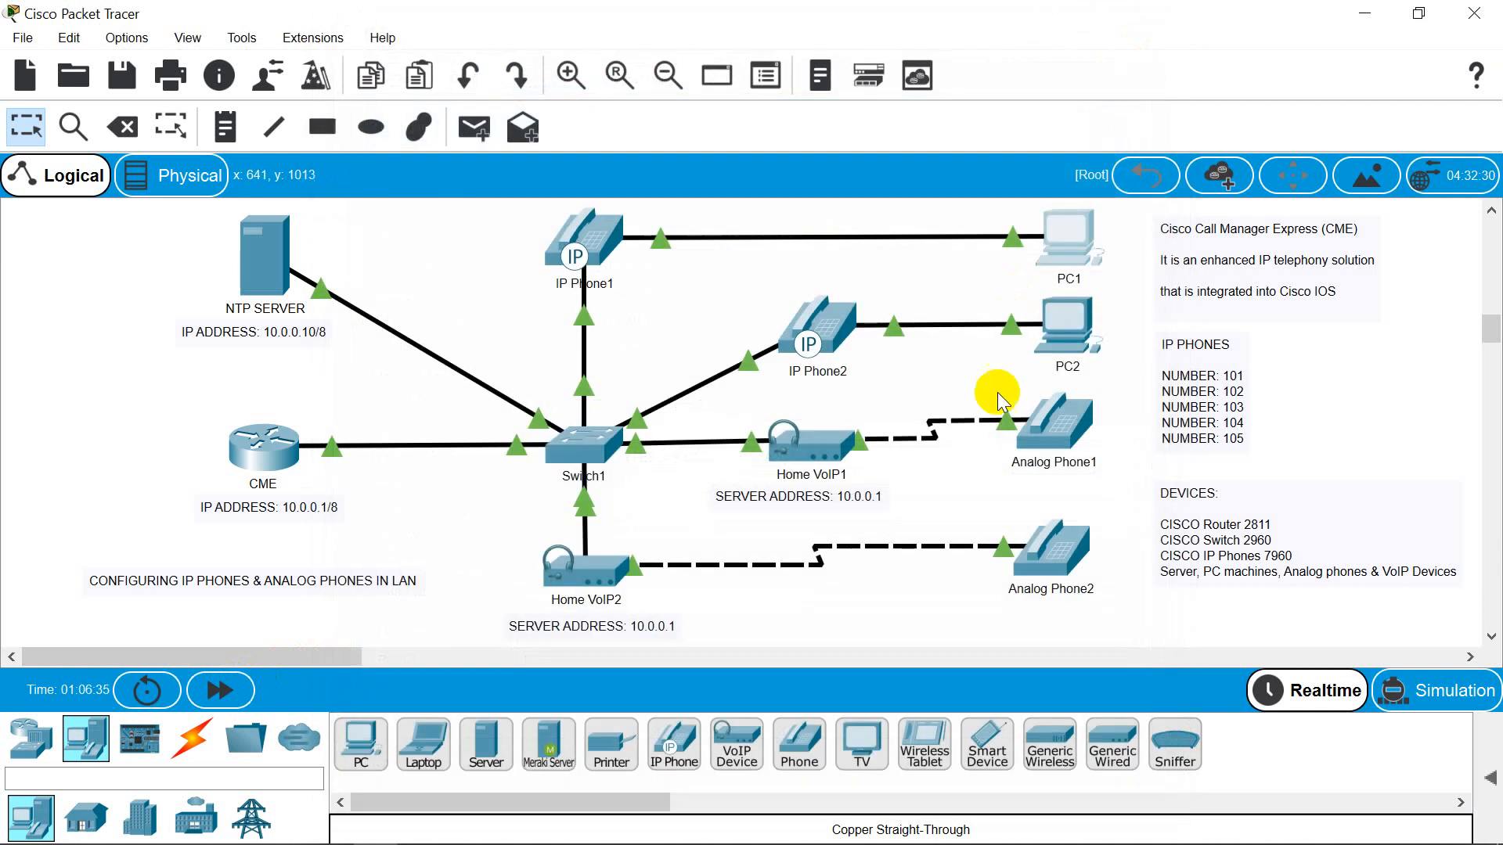
- Switch PC2's IP configuration to DHCP so it receives 10.0.0.7 with gateway 10.0.0.1
double_click(1067, 326)
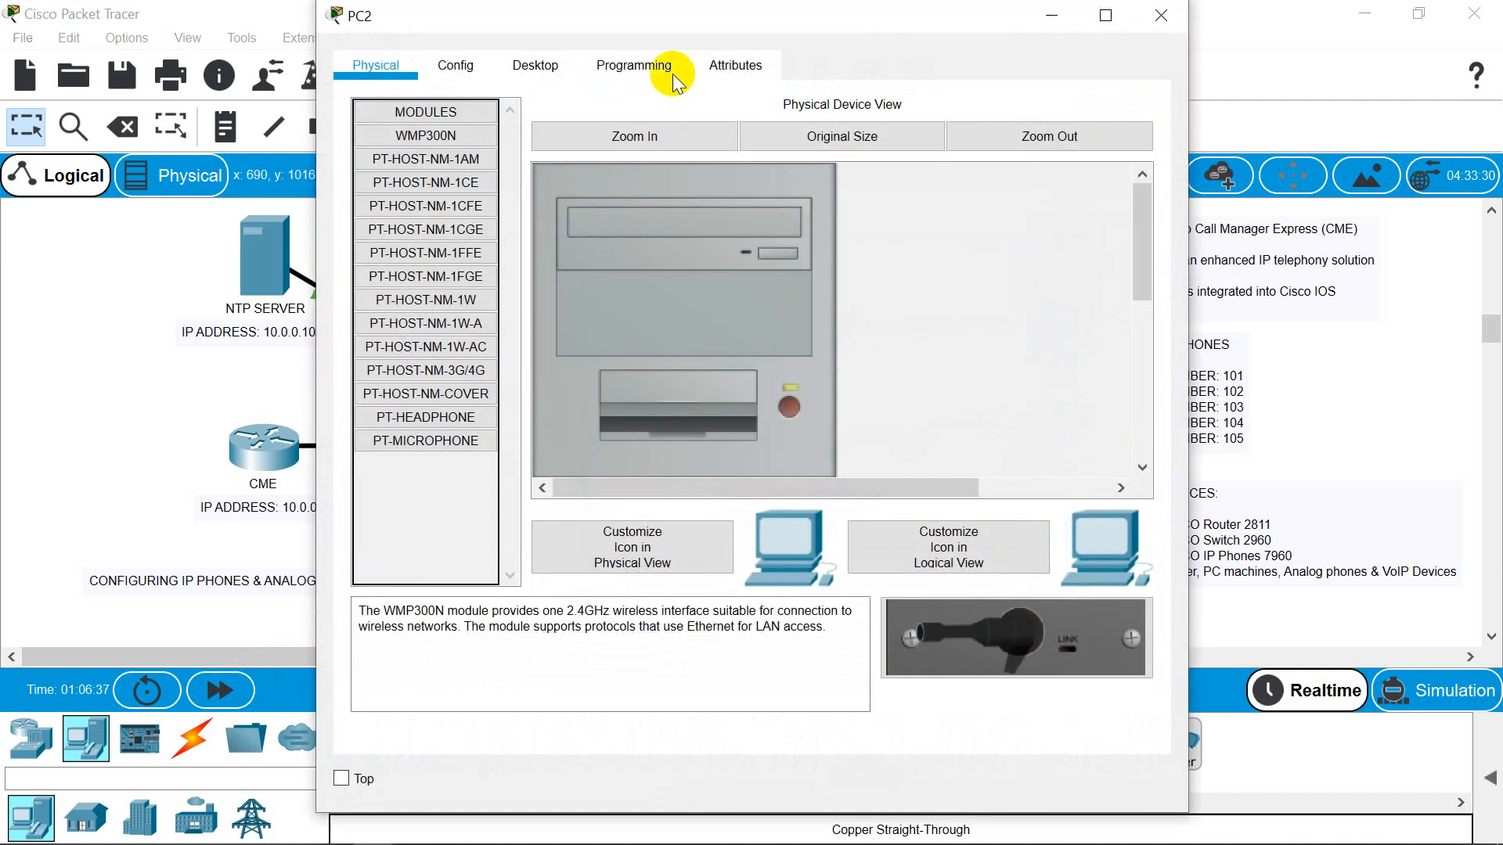
left_click(535, 65)
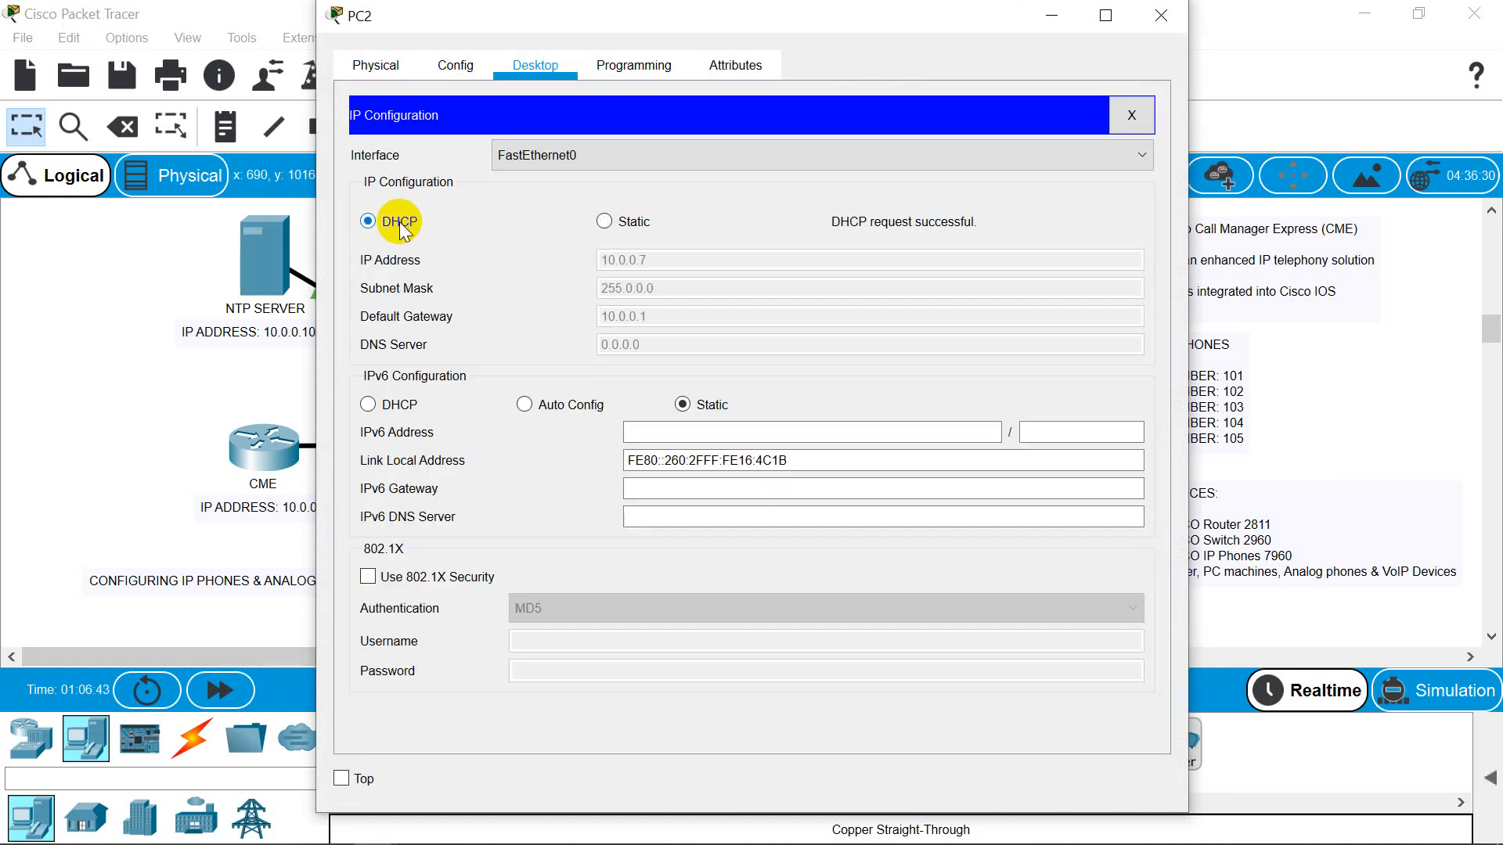
mouse_move(1174, 24)
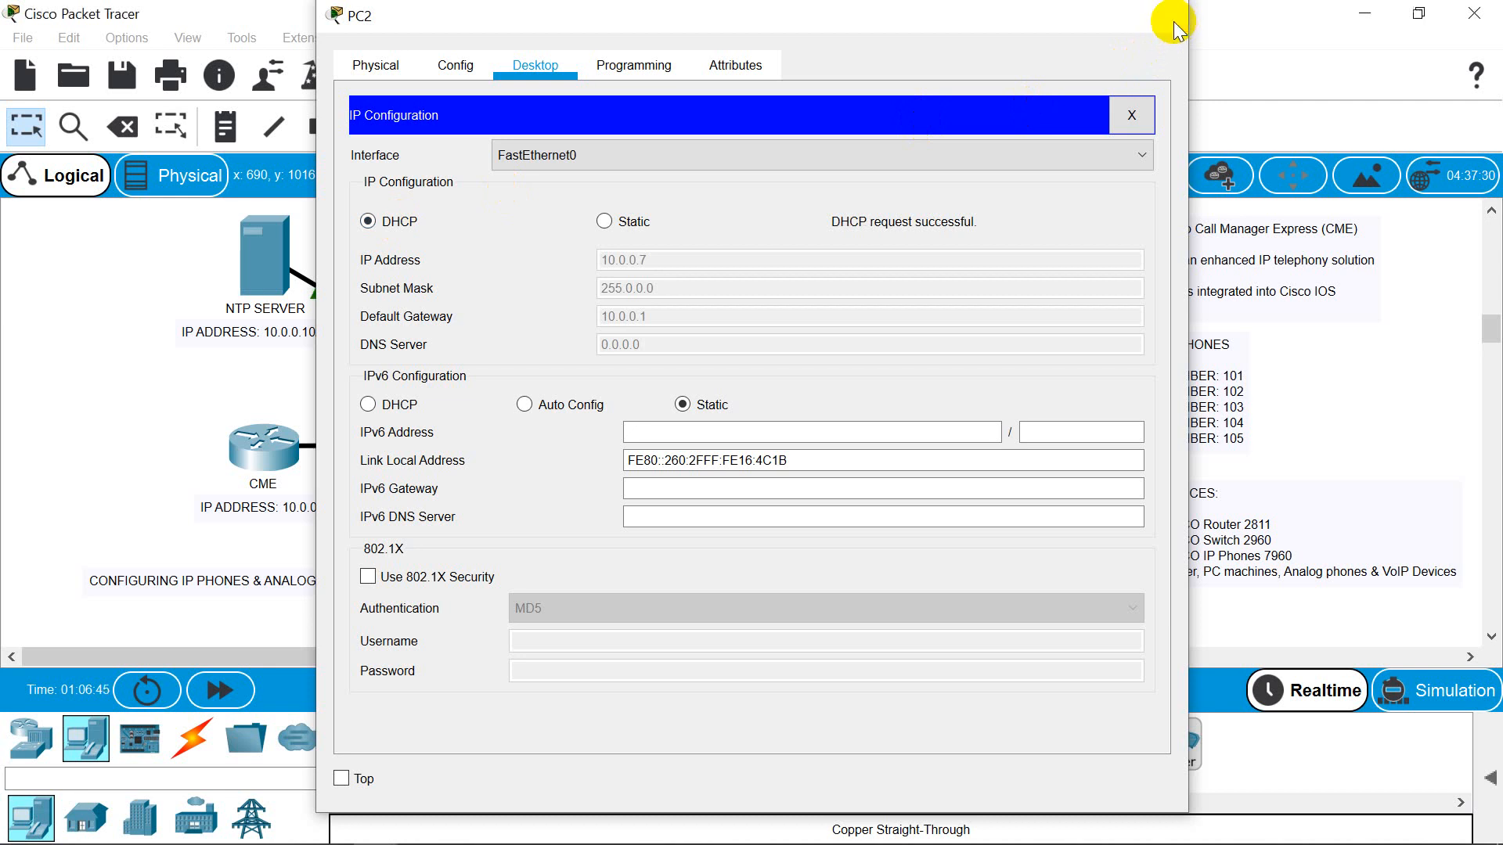
- Verify IP Phone1 shows extension 104 and IP Phone2 shows 103 with the synced 09/05/20 time
left_click(1130, 114)
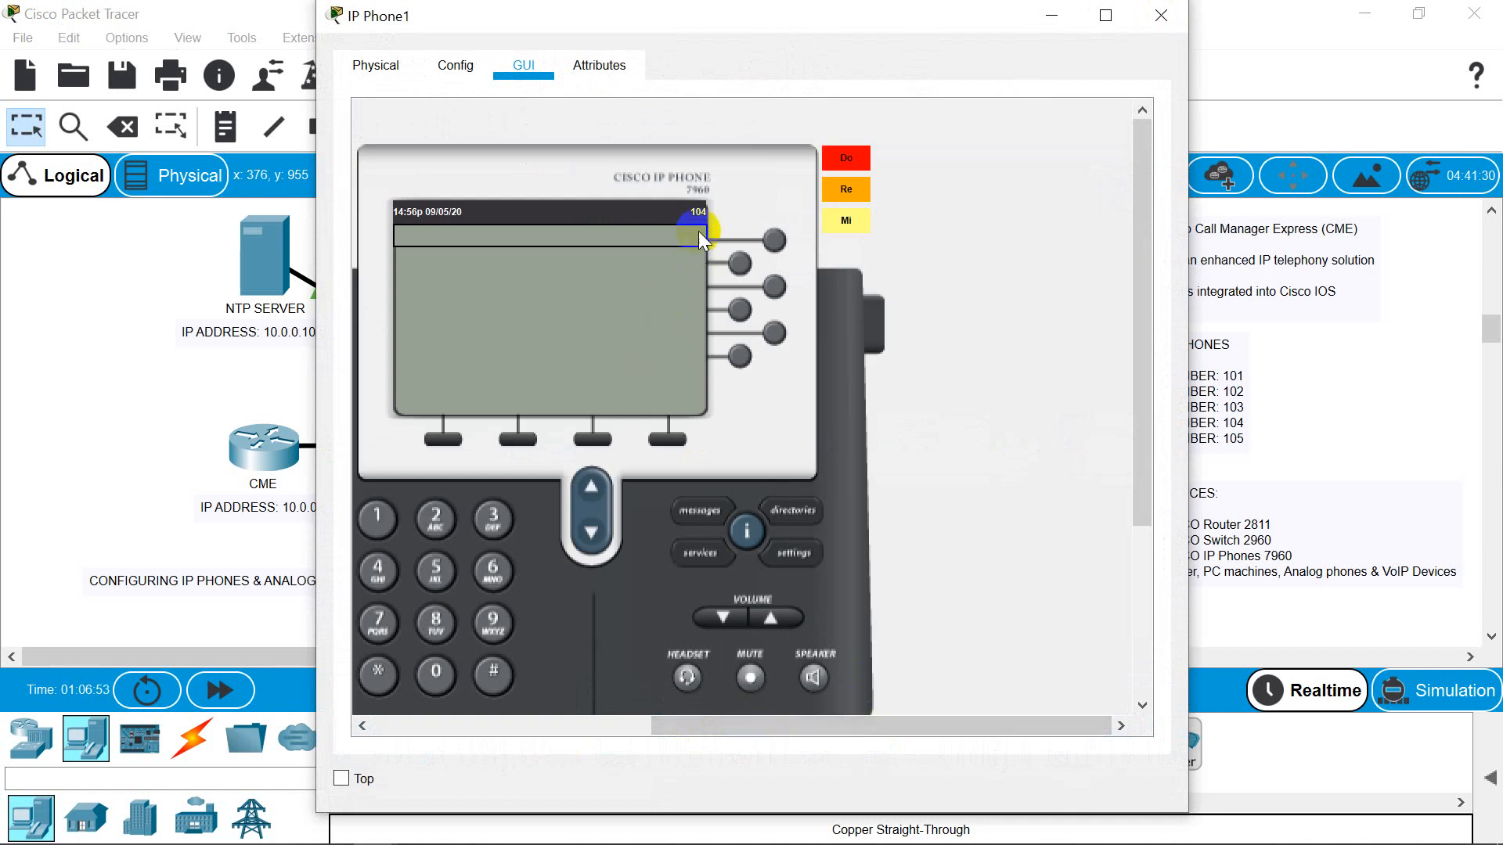
mouse_move(439, 227)
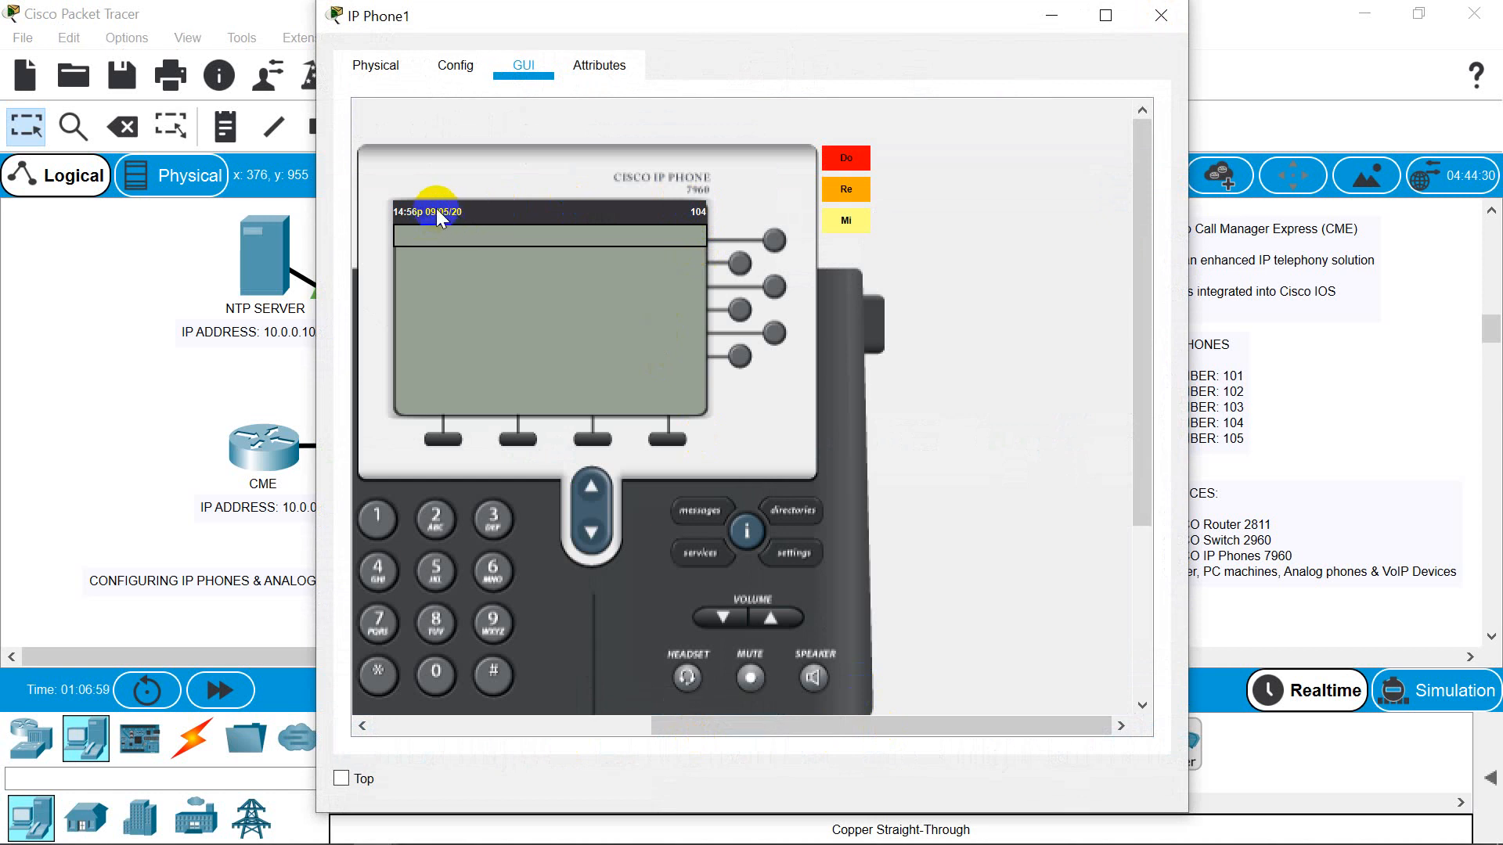
mouse_move(443, 222)
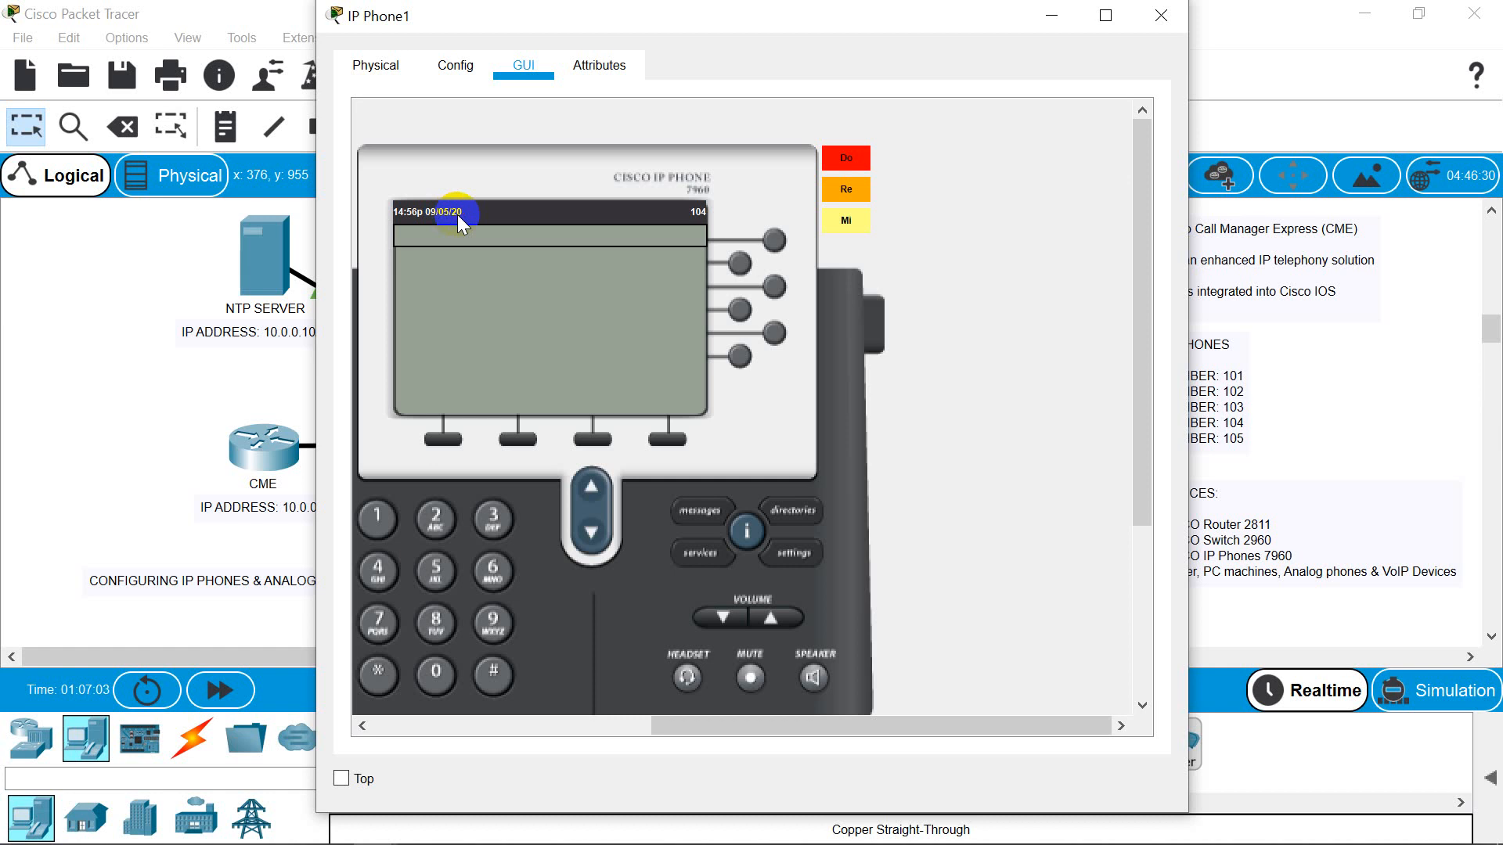
mouse_move(402, 227)
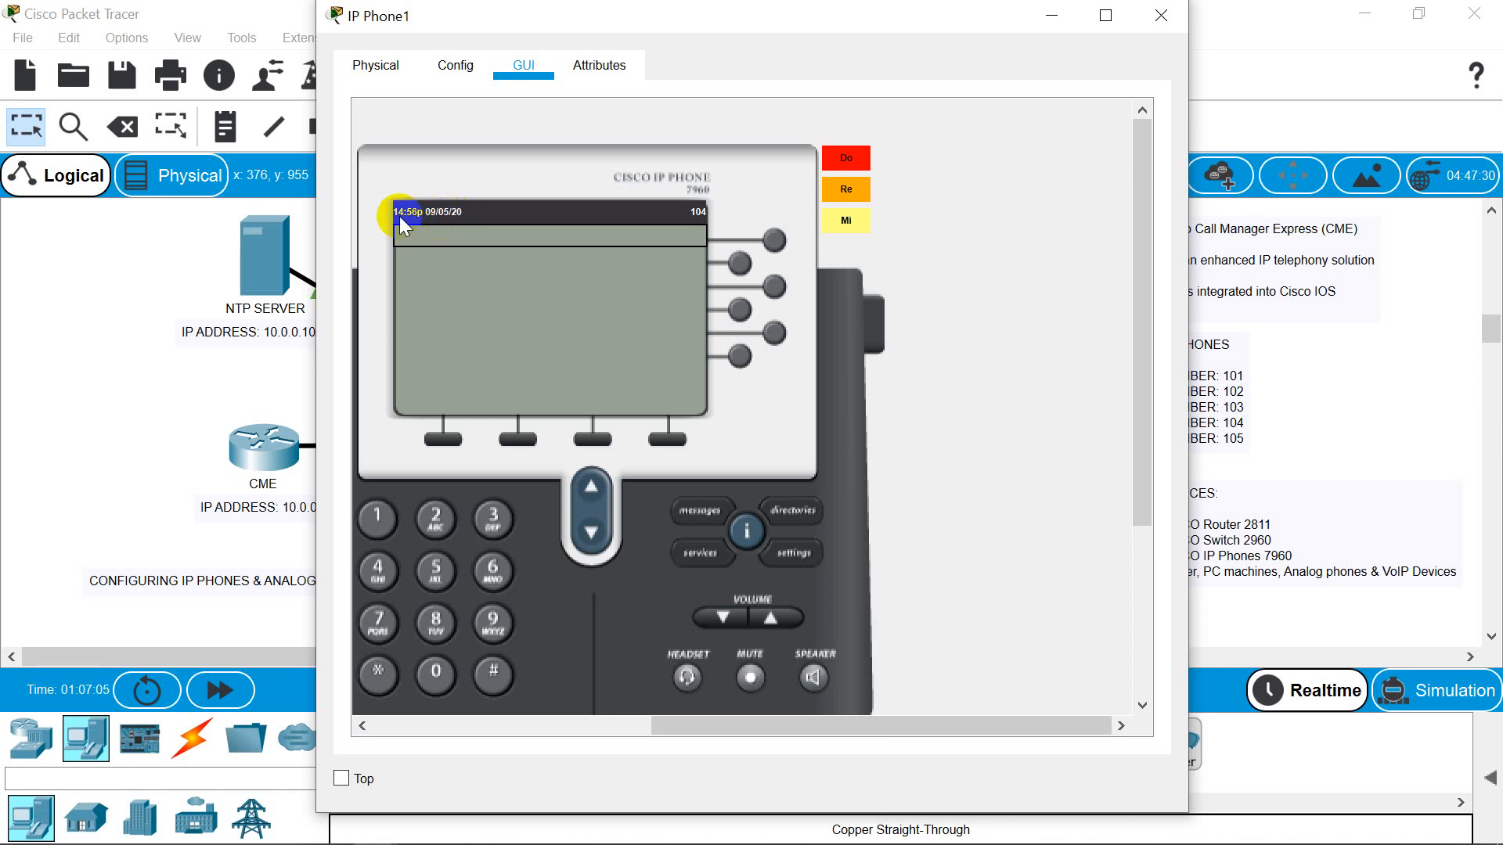
mouse_move(545, 222)
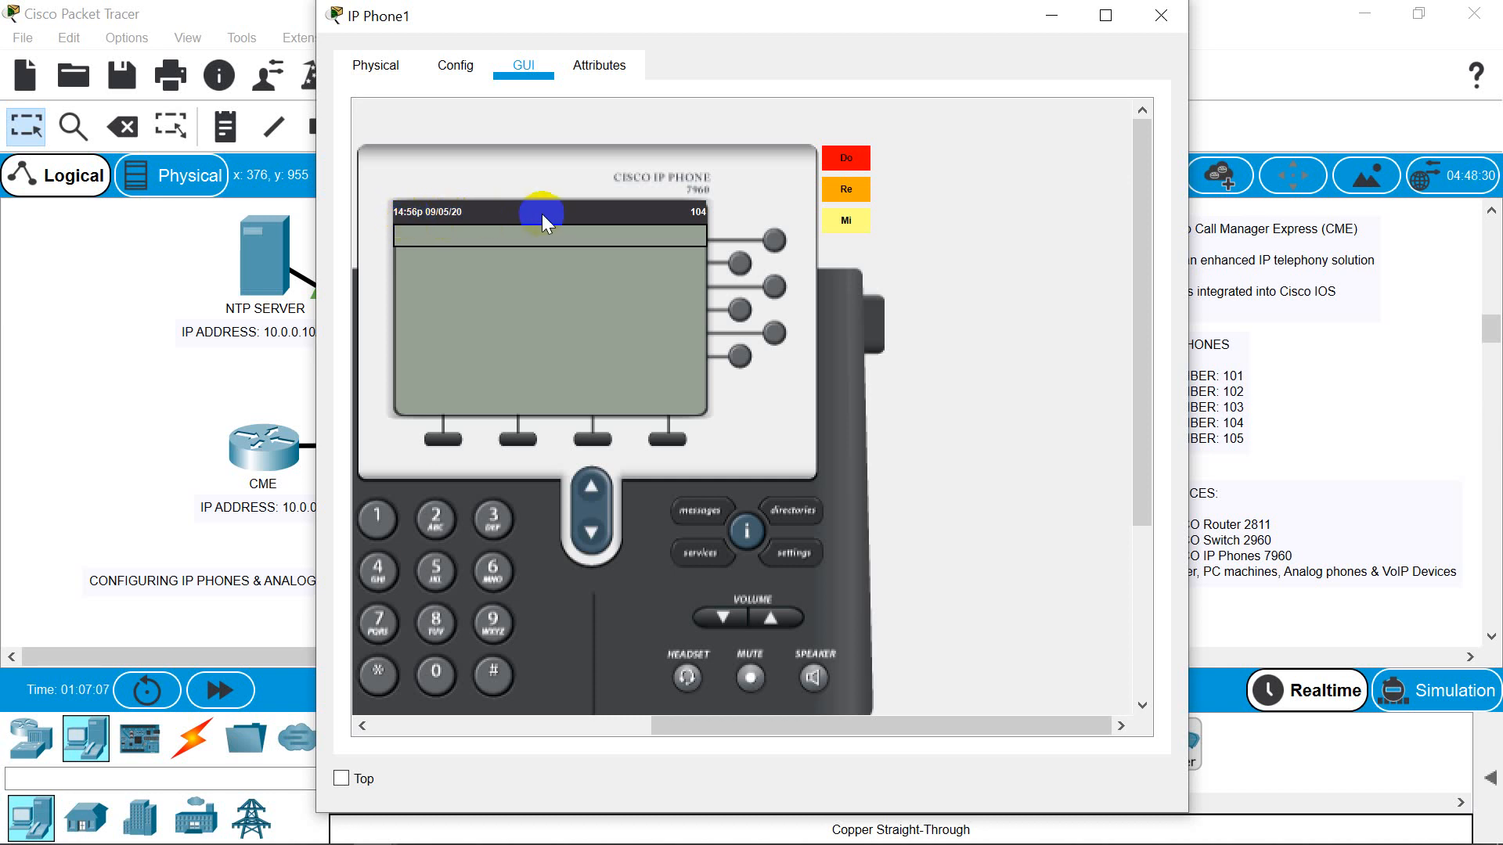
left_click(1158, 15)
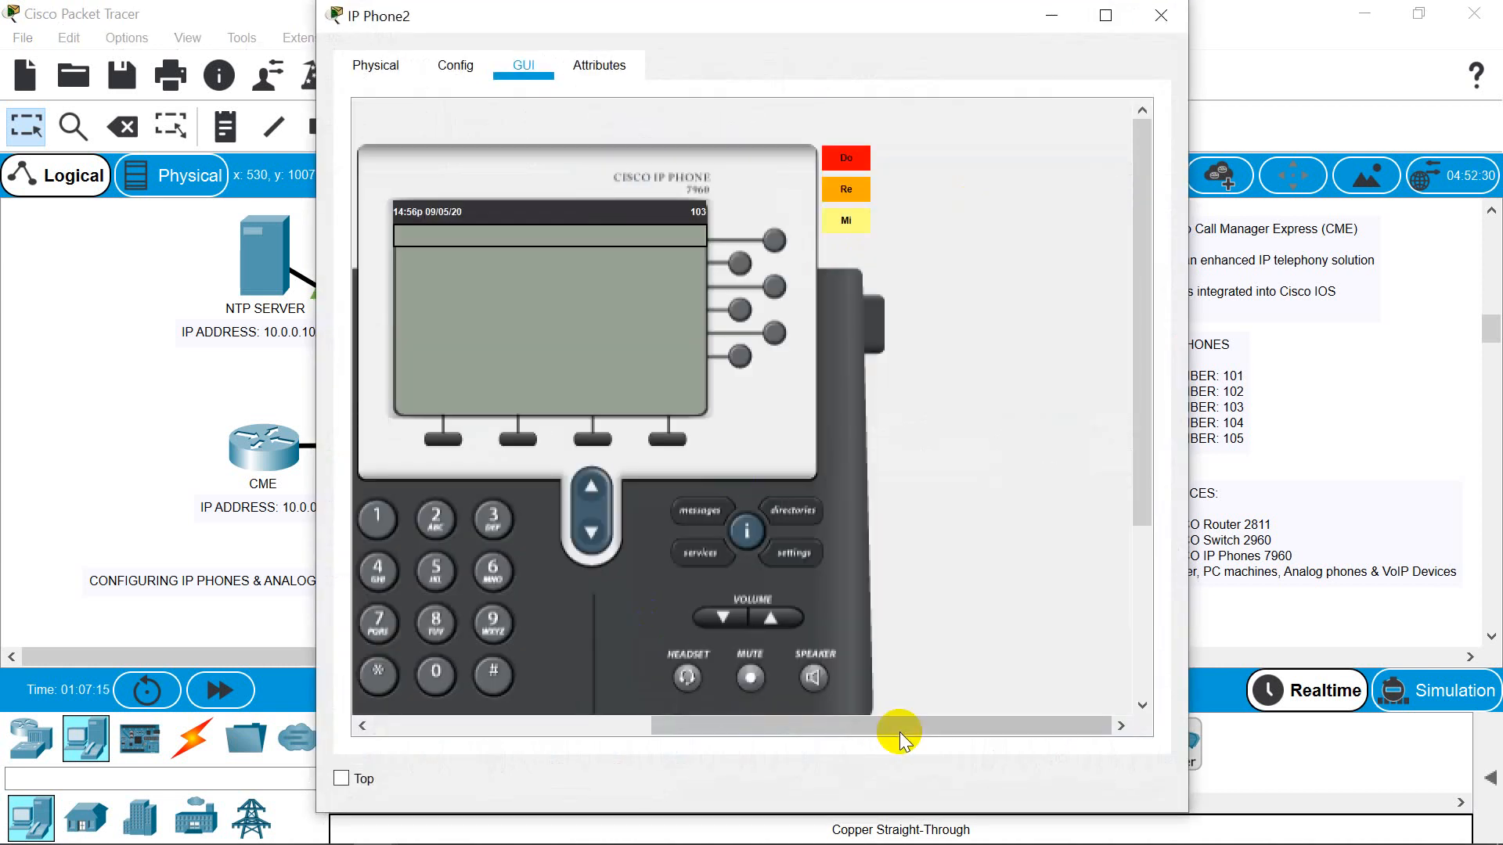
mouse_move(1162, 16)
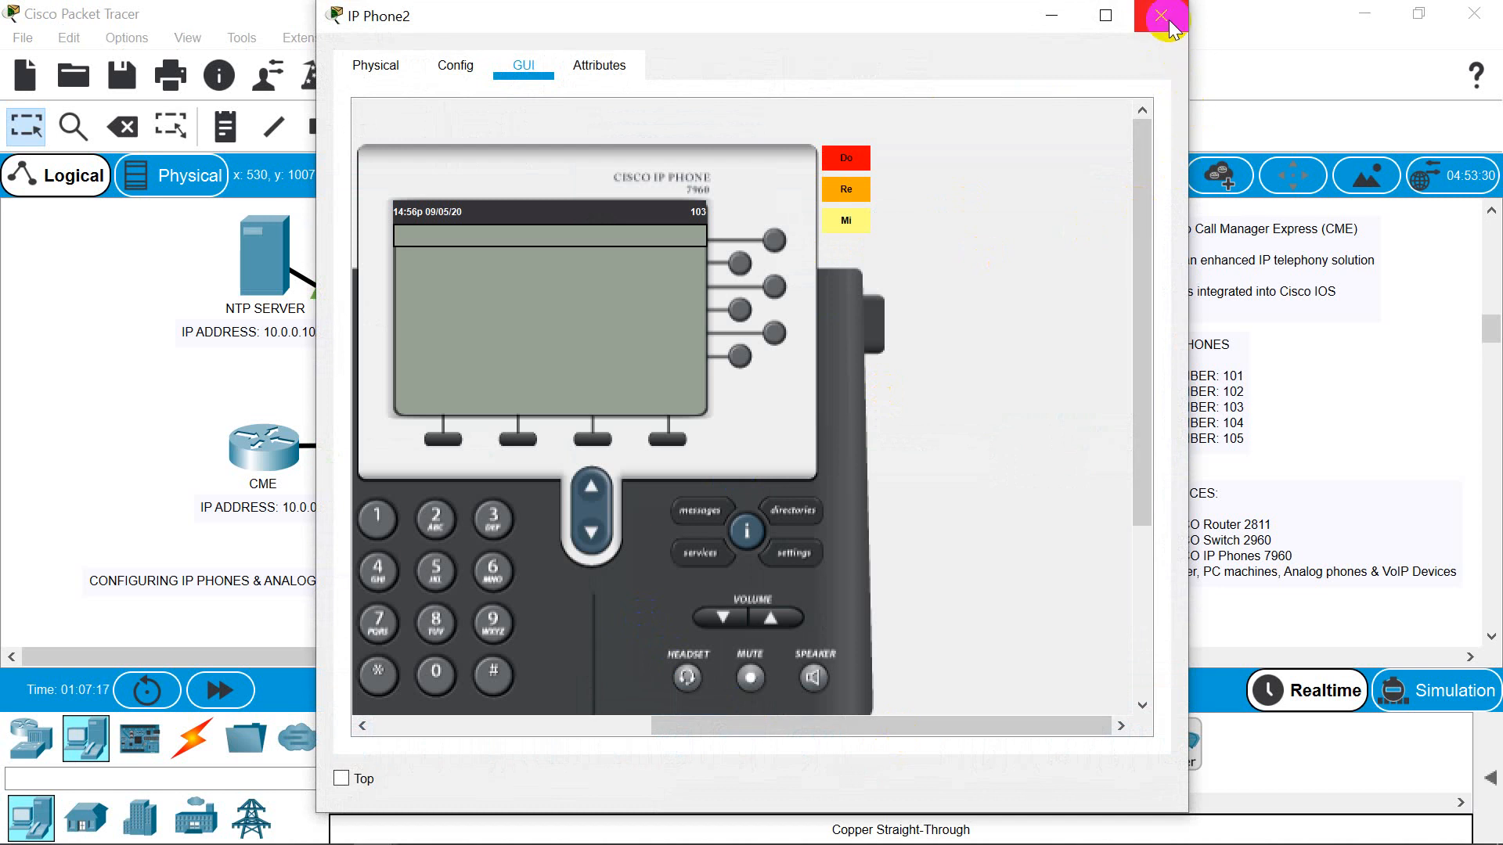
mouse_move(378, 194)
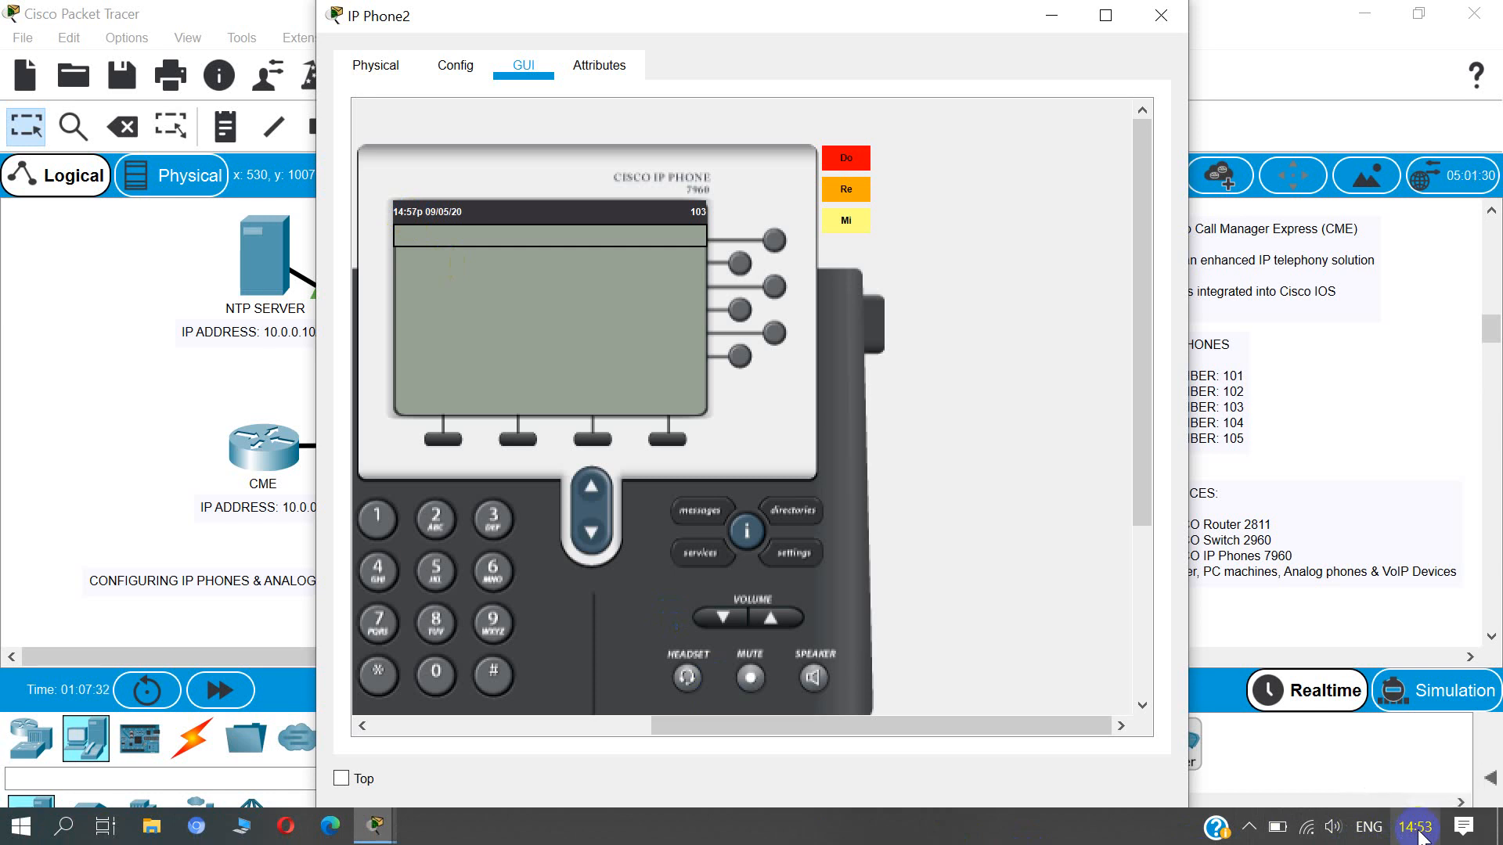
mouse_move(1044, 137)
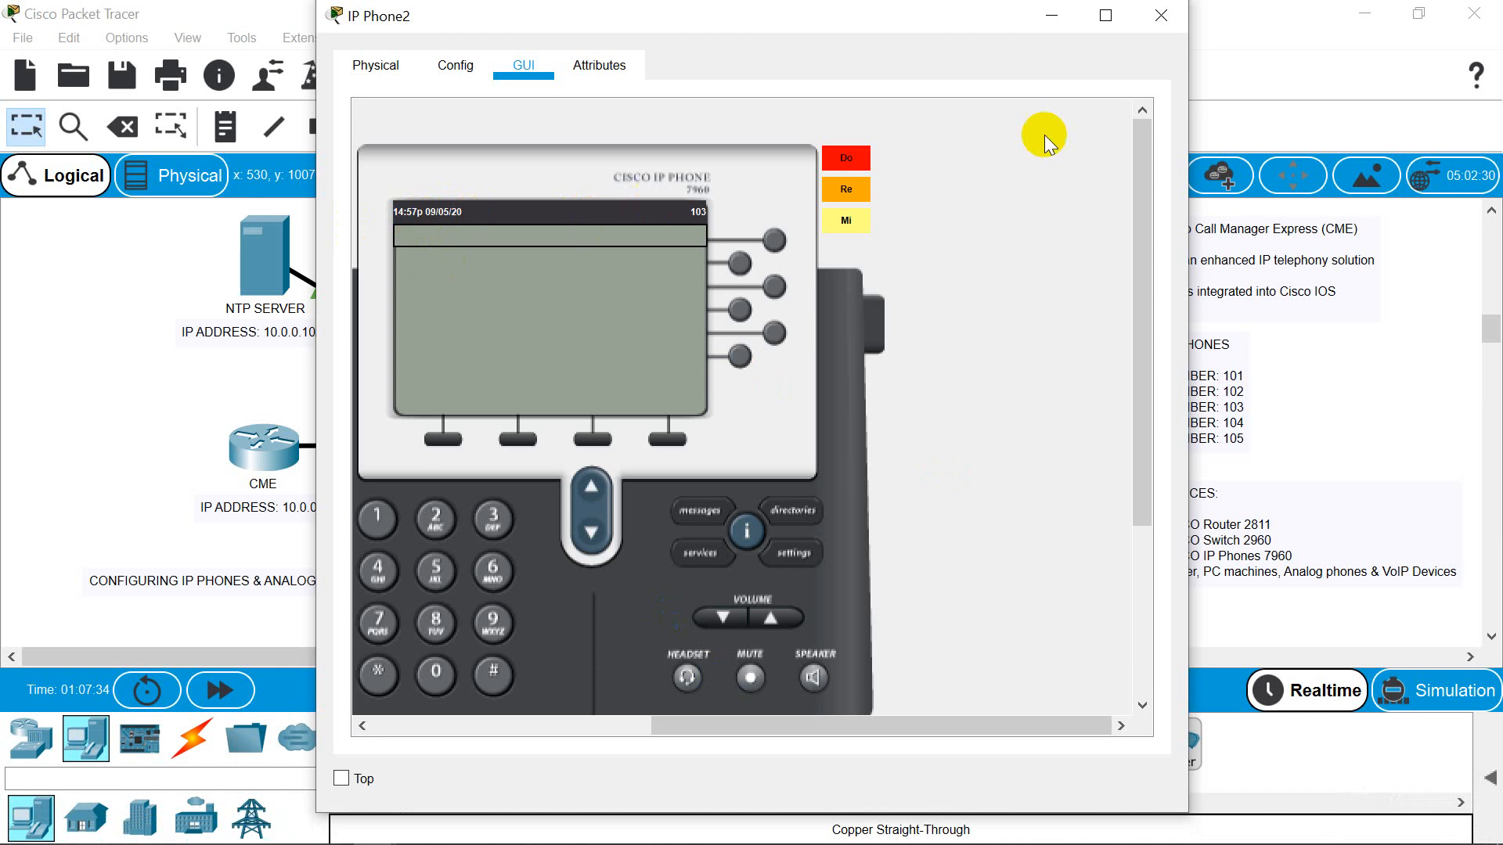
- Run 'show clock' and 'show ntp status' on the CME router to confirm sync to 10.0.0.10
left_click(1158, 16)
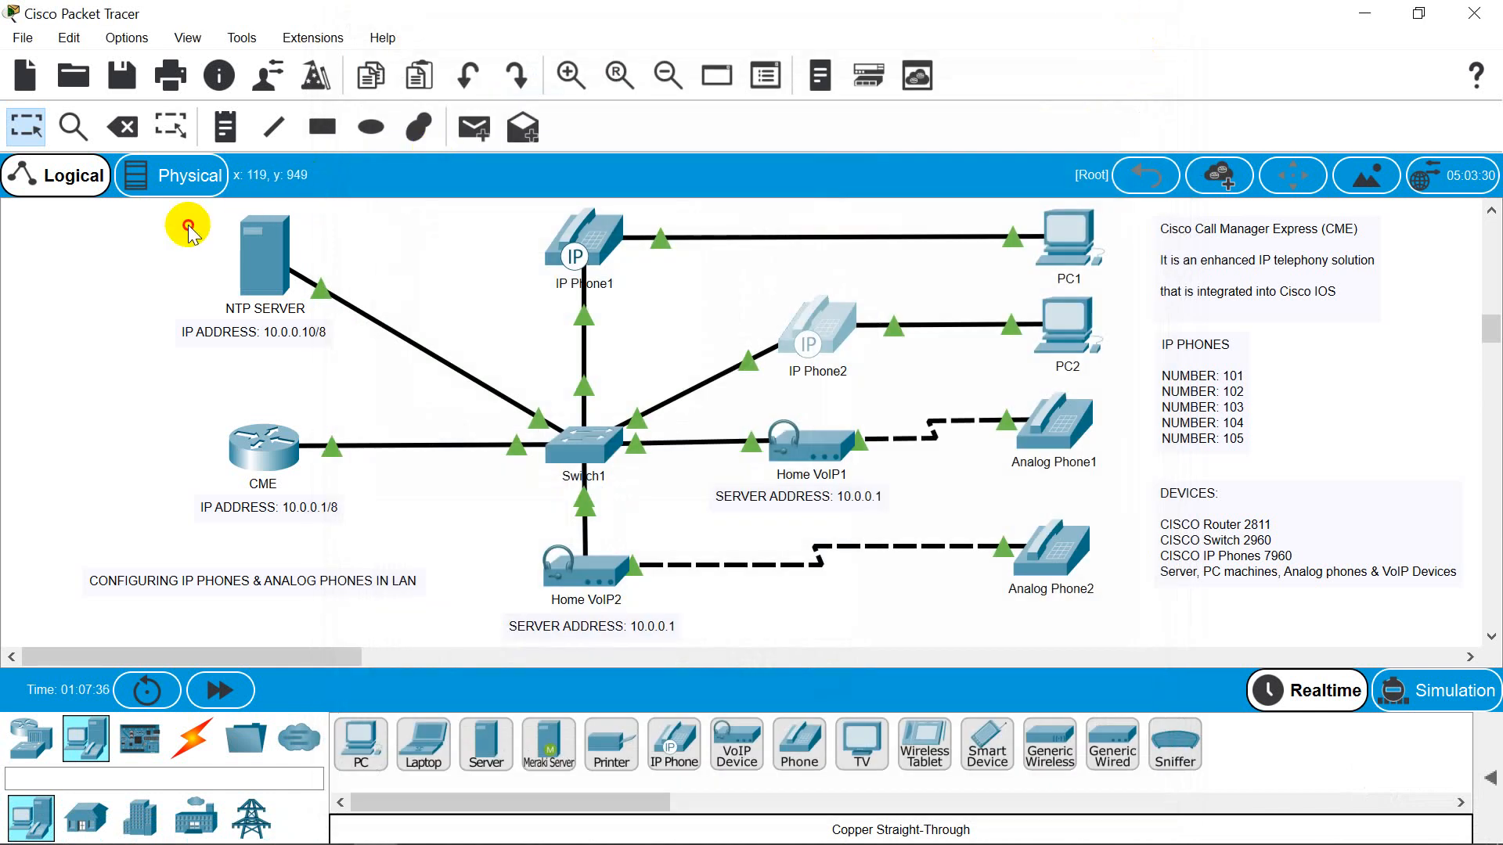
mouse_move(329, 445)
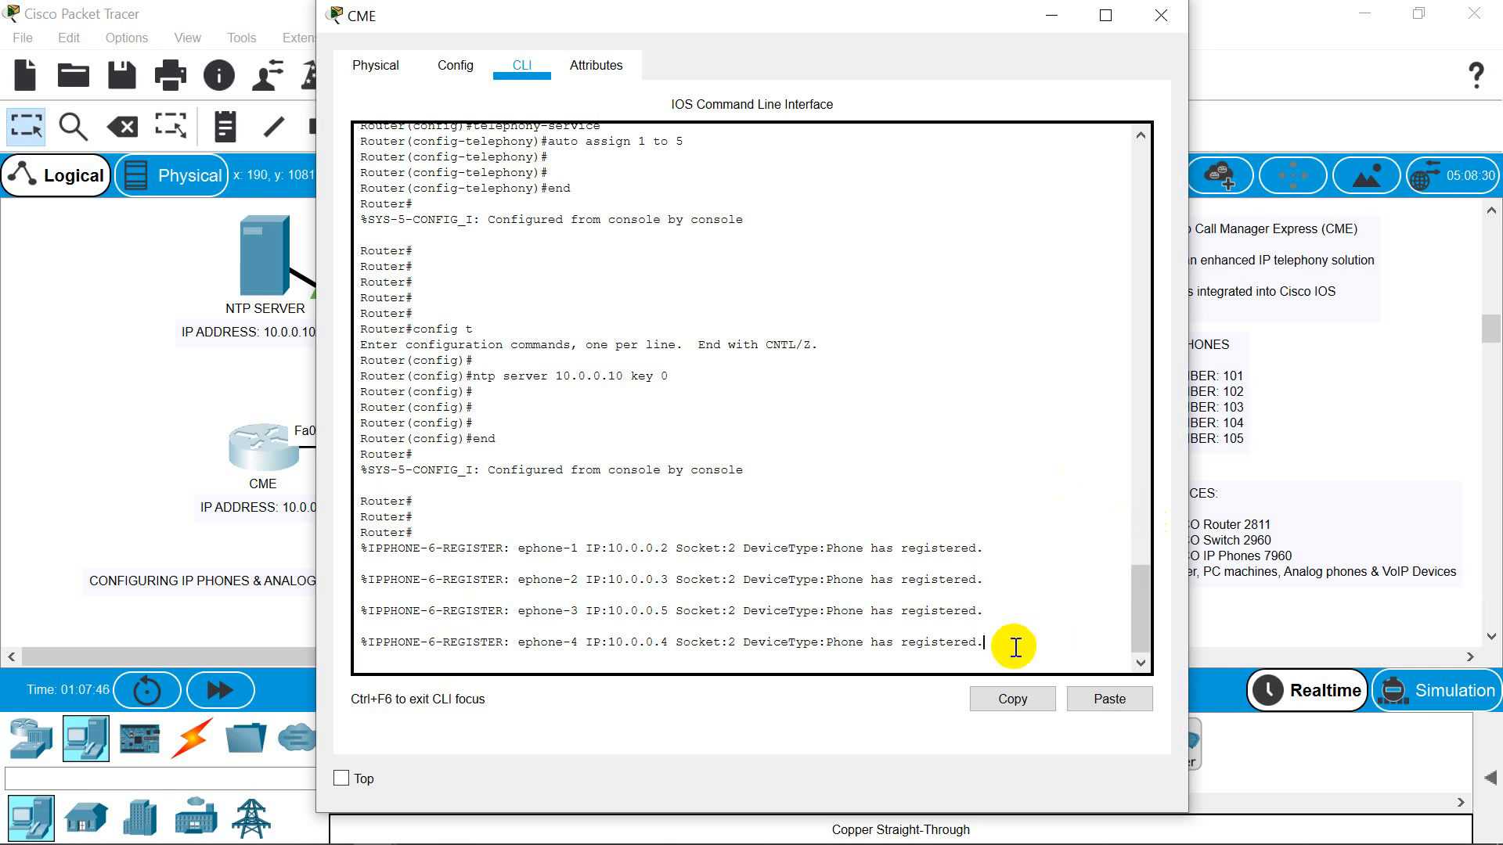
scroll("down", 3)
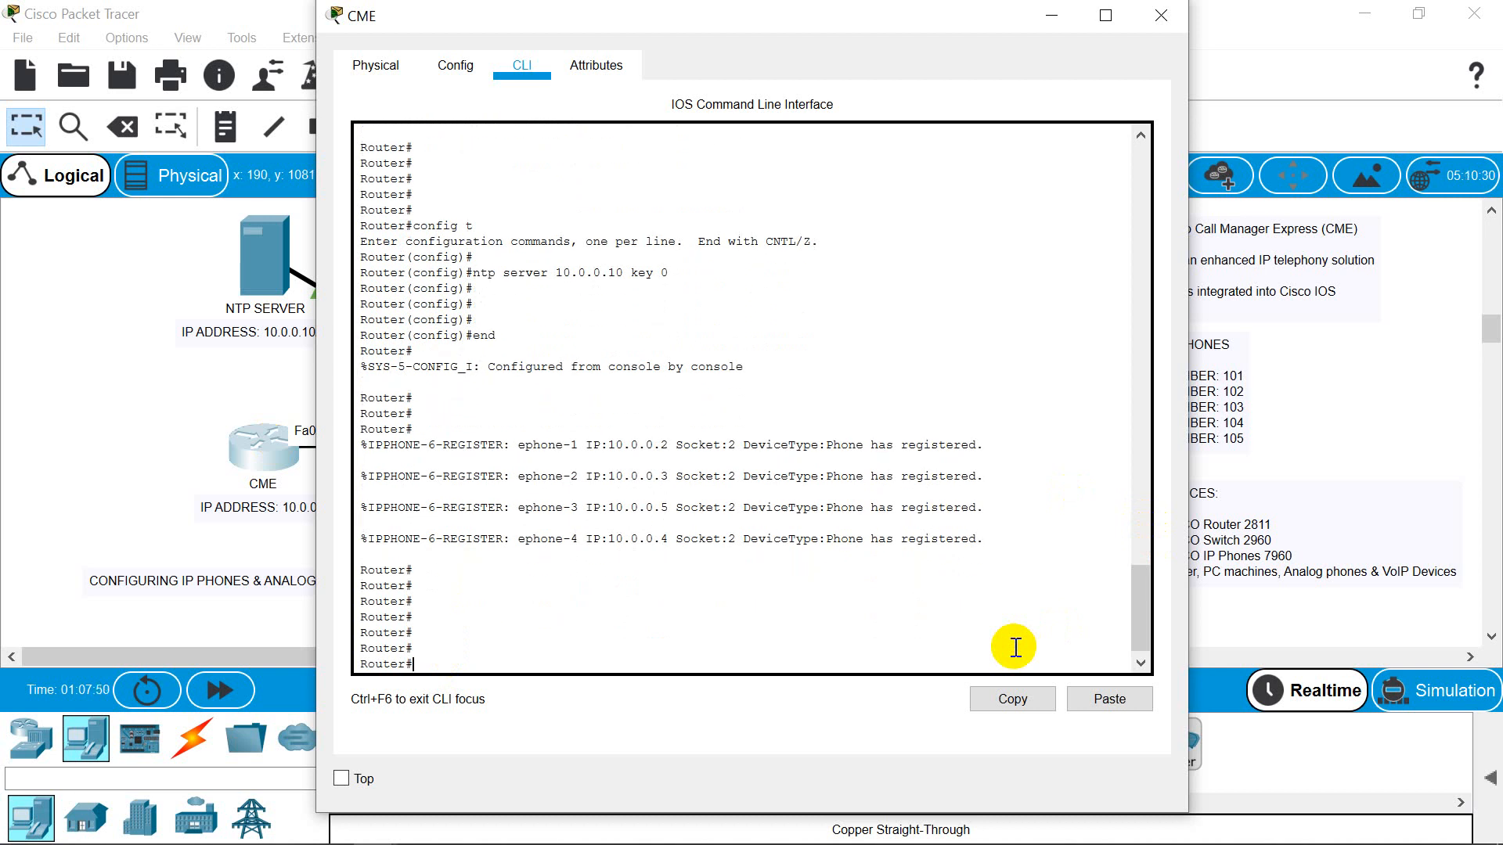
type("sh")
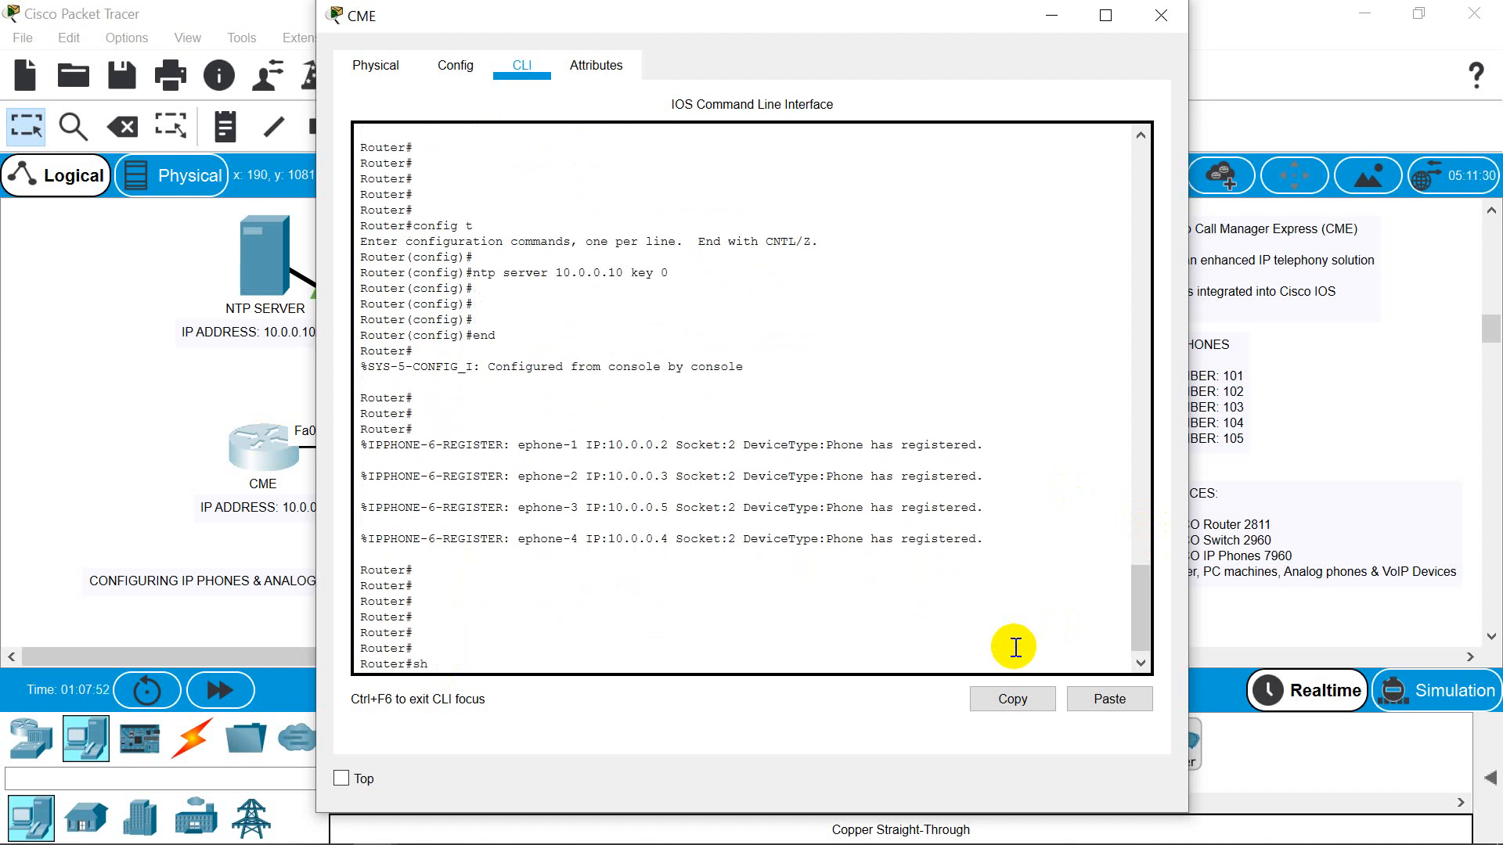
type("ow clock")
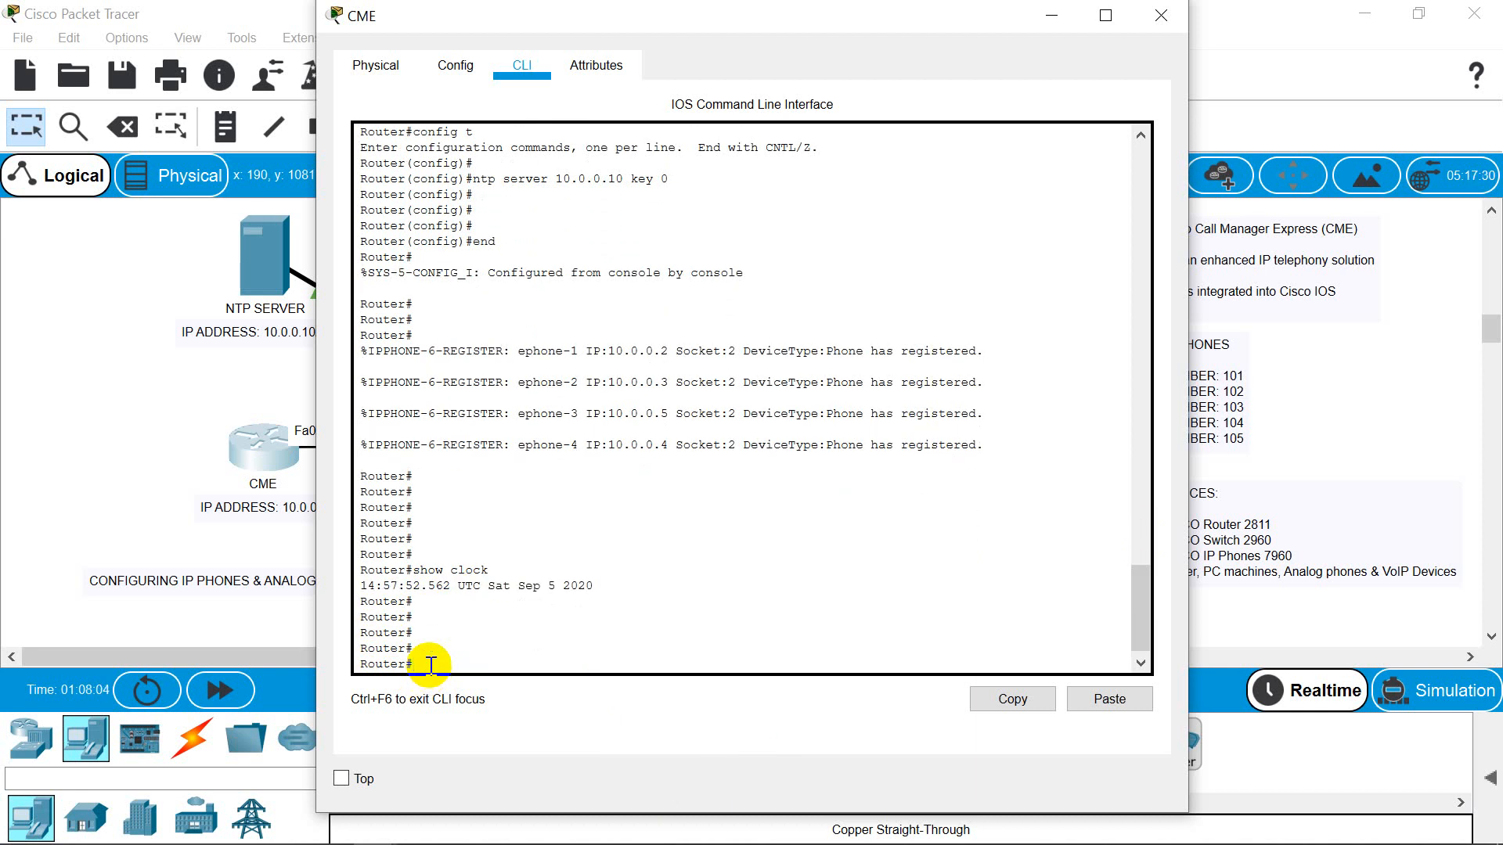
type("show")
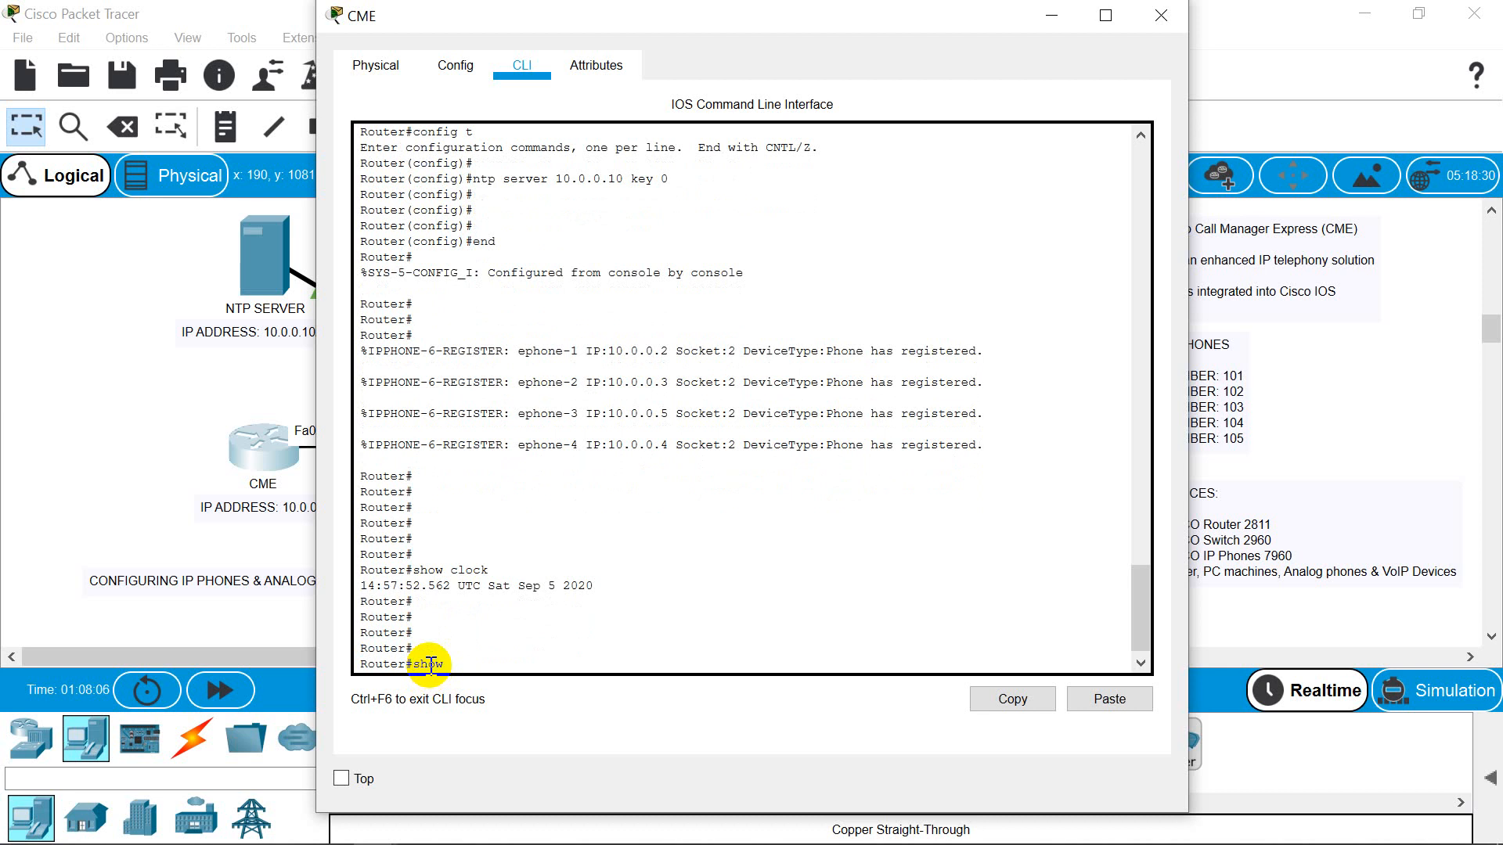
type("ntp status")
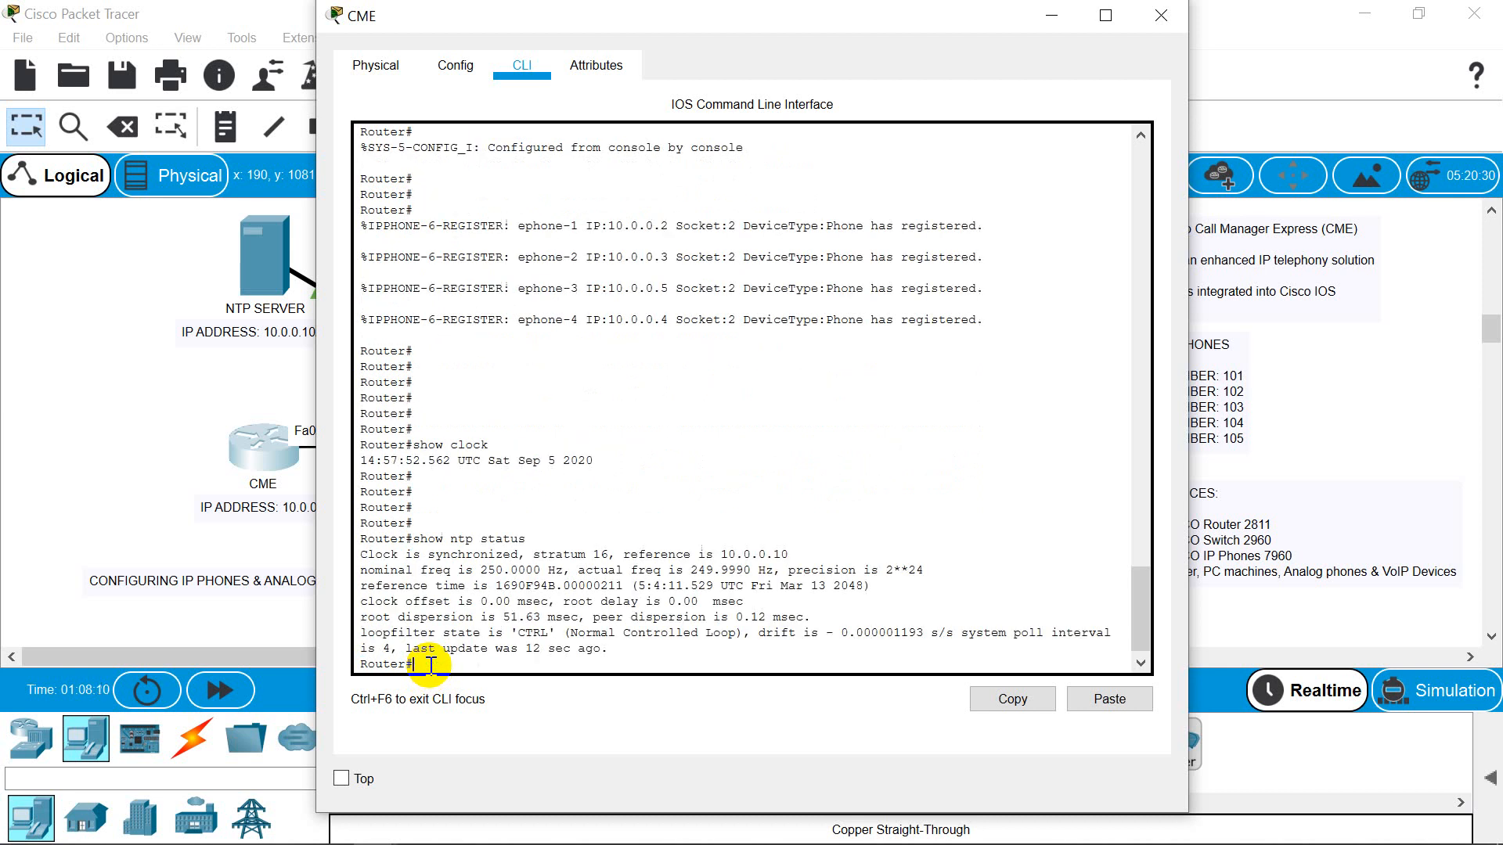
mouse_move(487, 562)
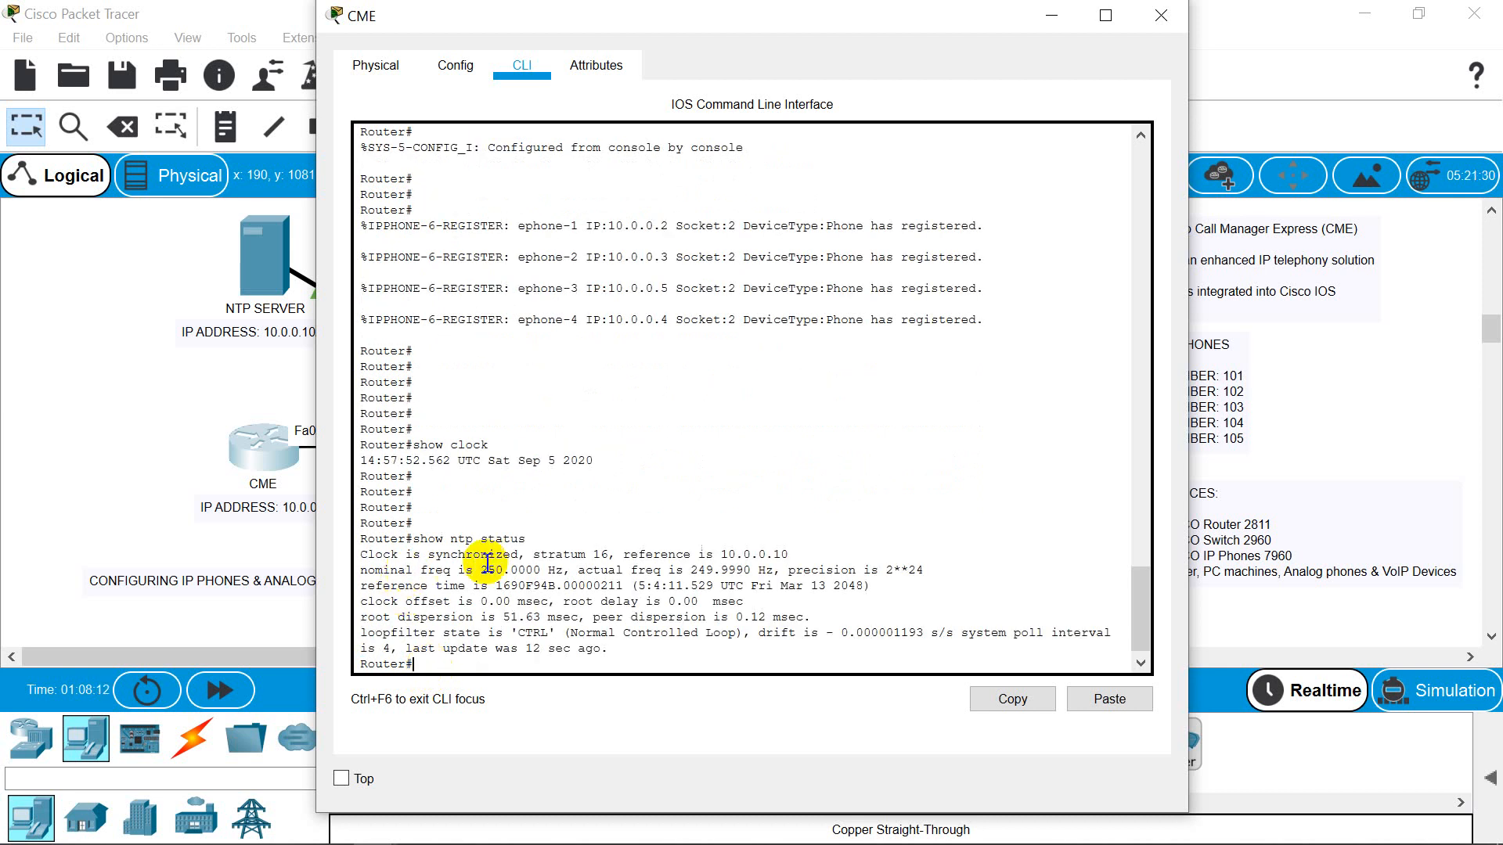
mouse_move(728, 569)
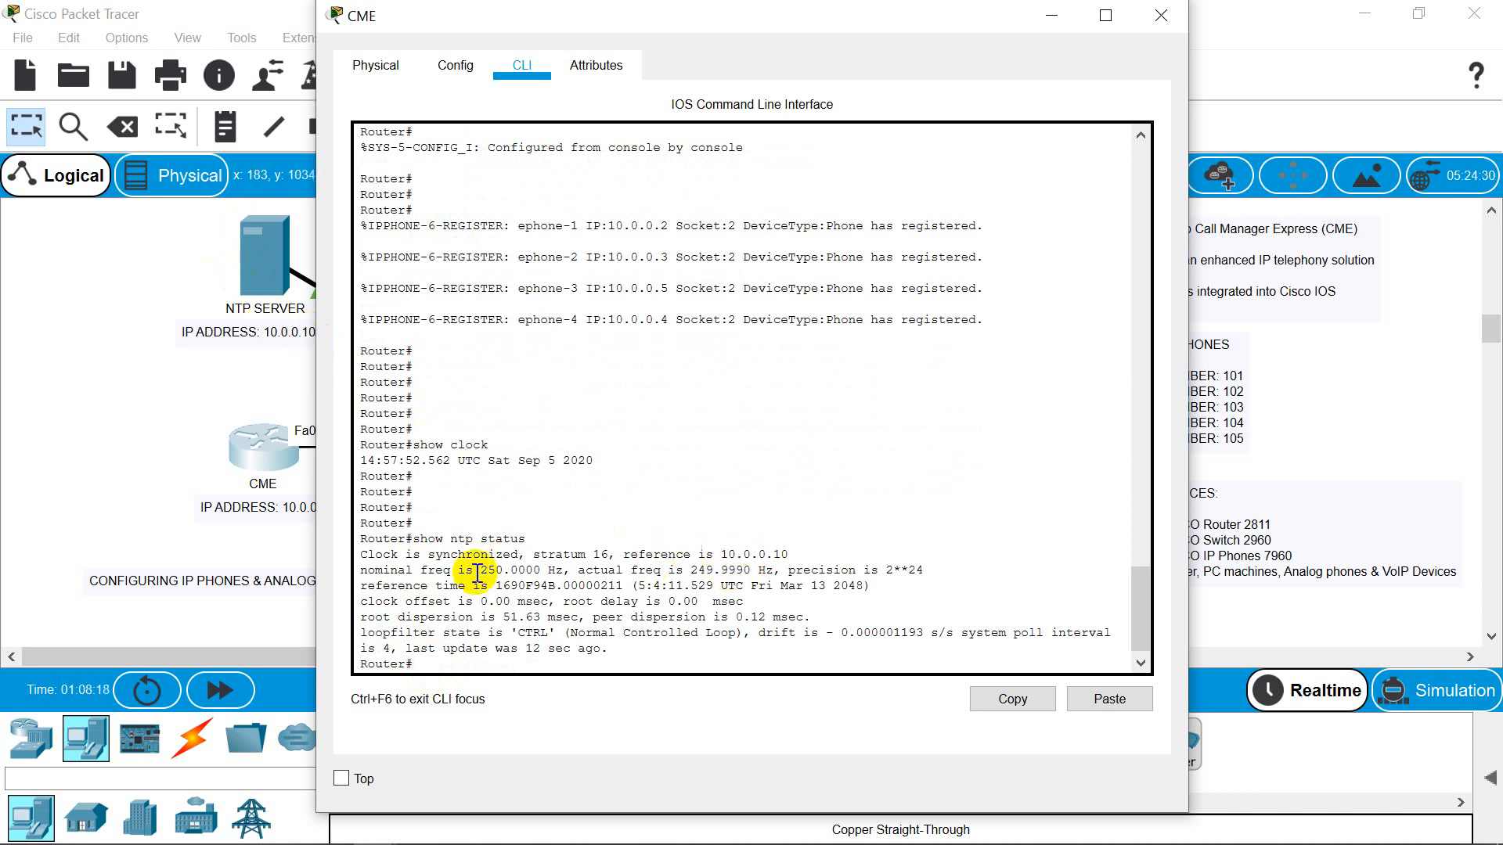
mouse_move(575, 656)
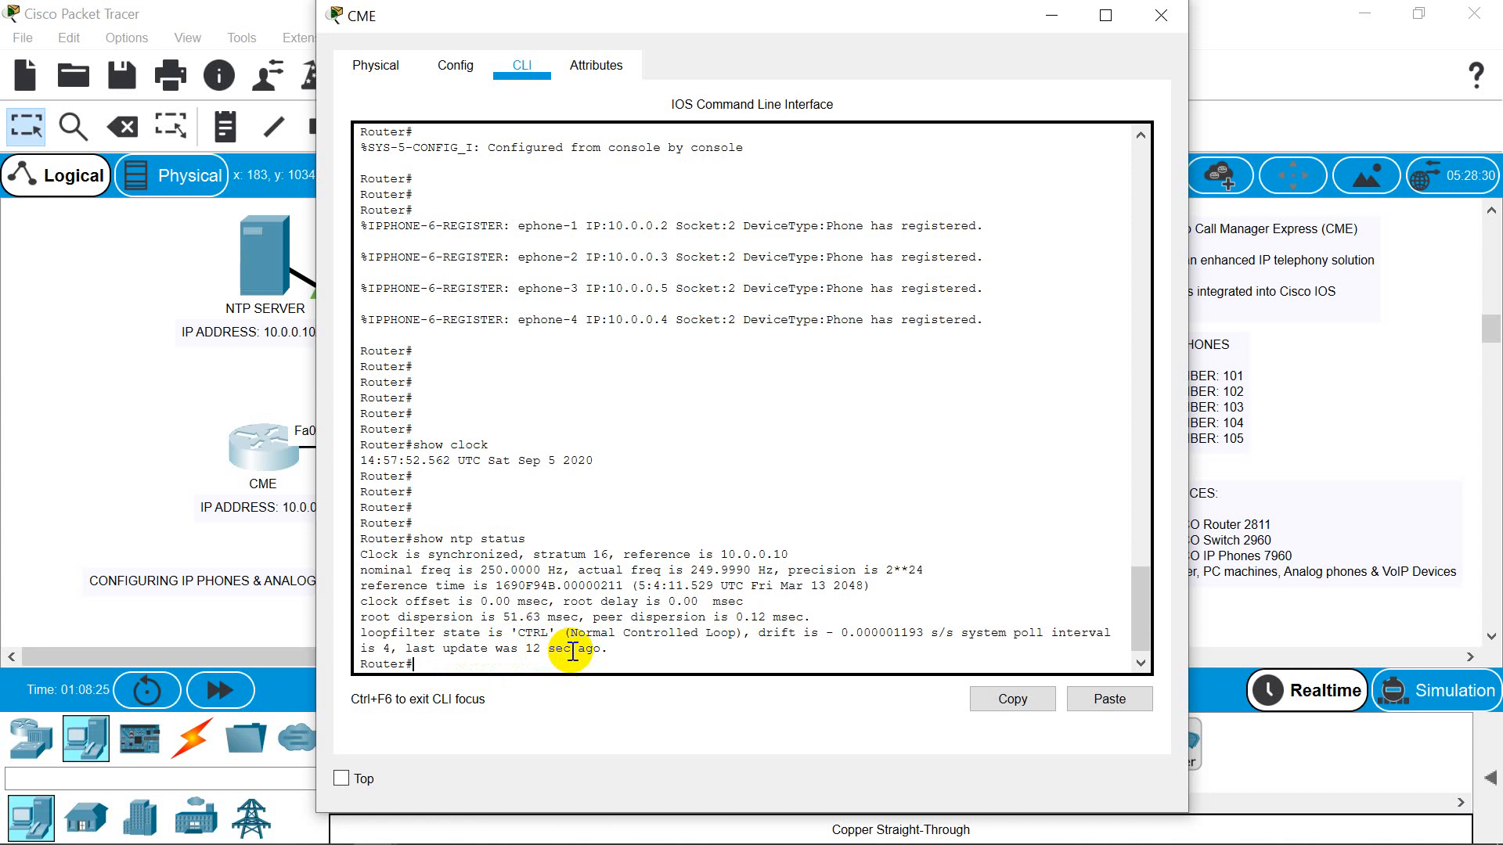
mouse_move(979, 234)
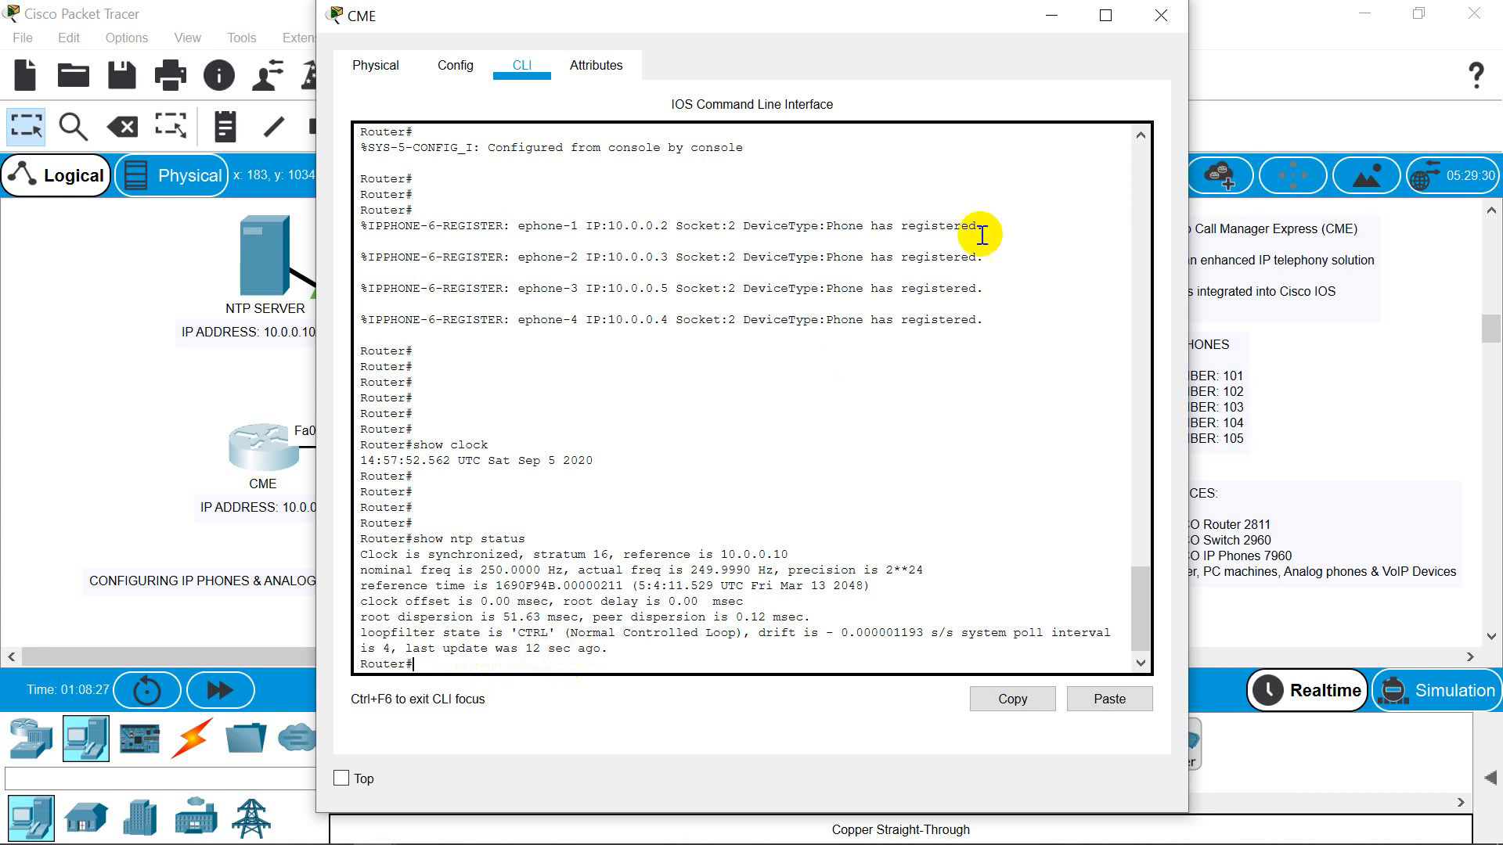
- Review IP Phone1's Config, Attributes and Physical tabs before reaching its handset
left_click(1158, 15)
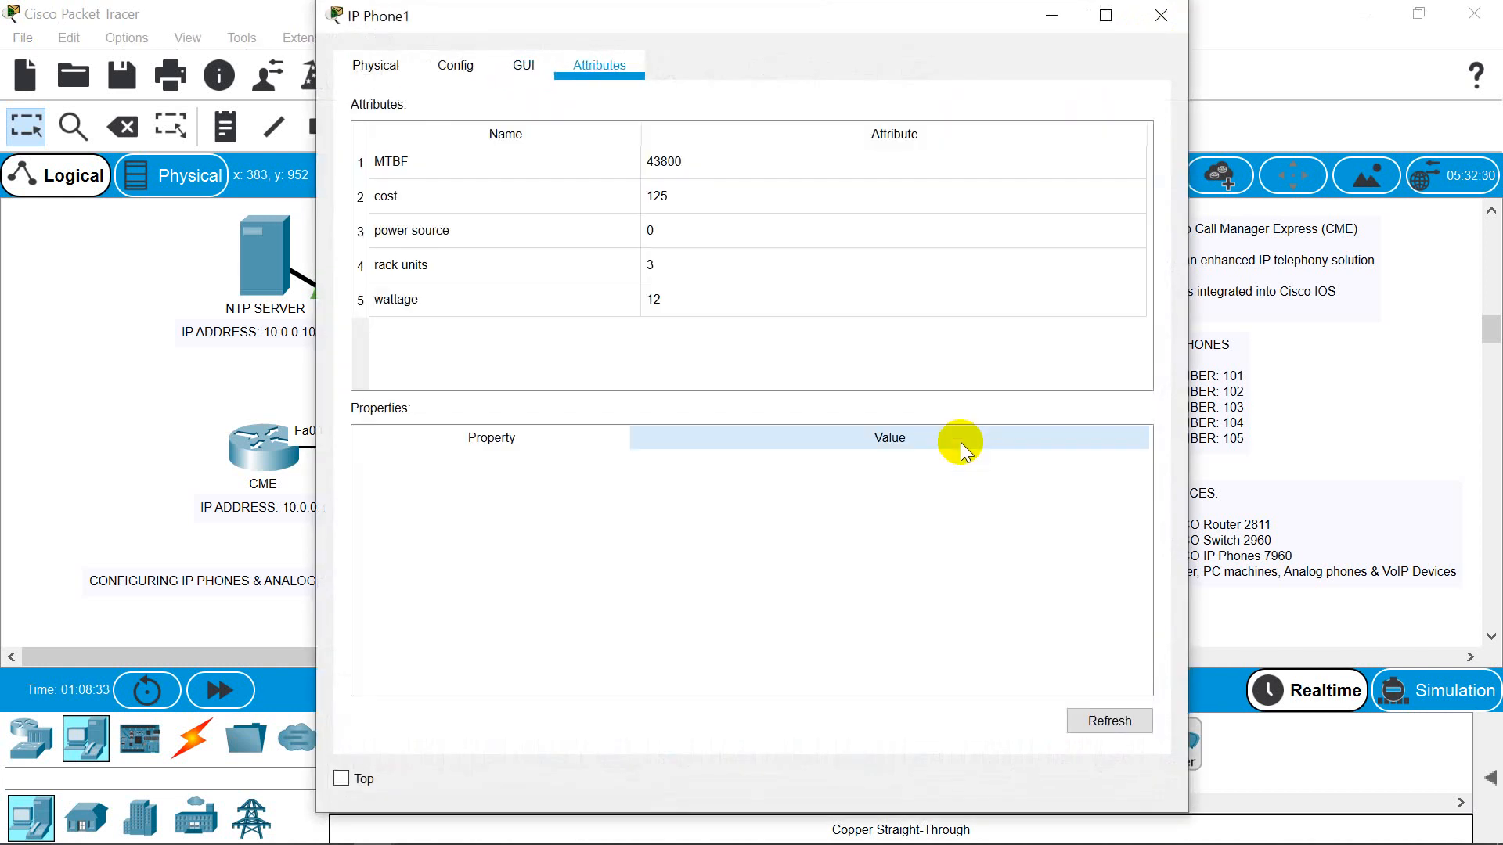
left_click(456, 66)
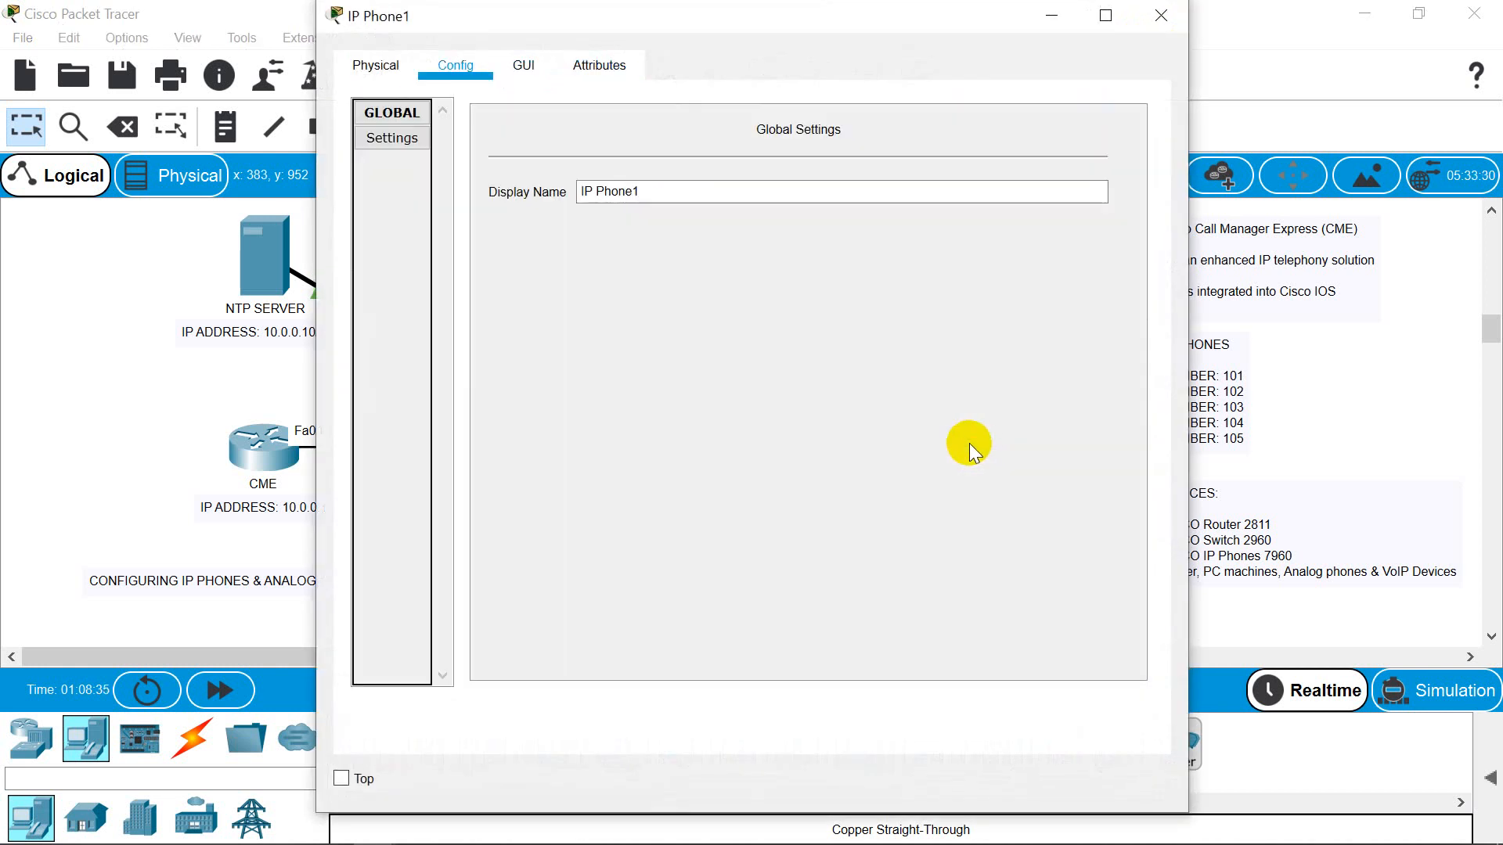
left_click(599, 65)
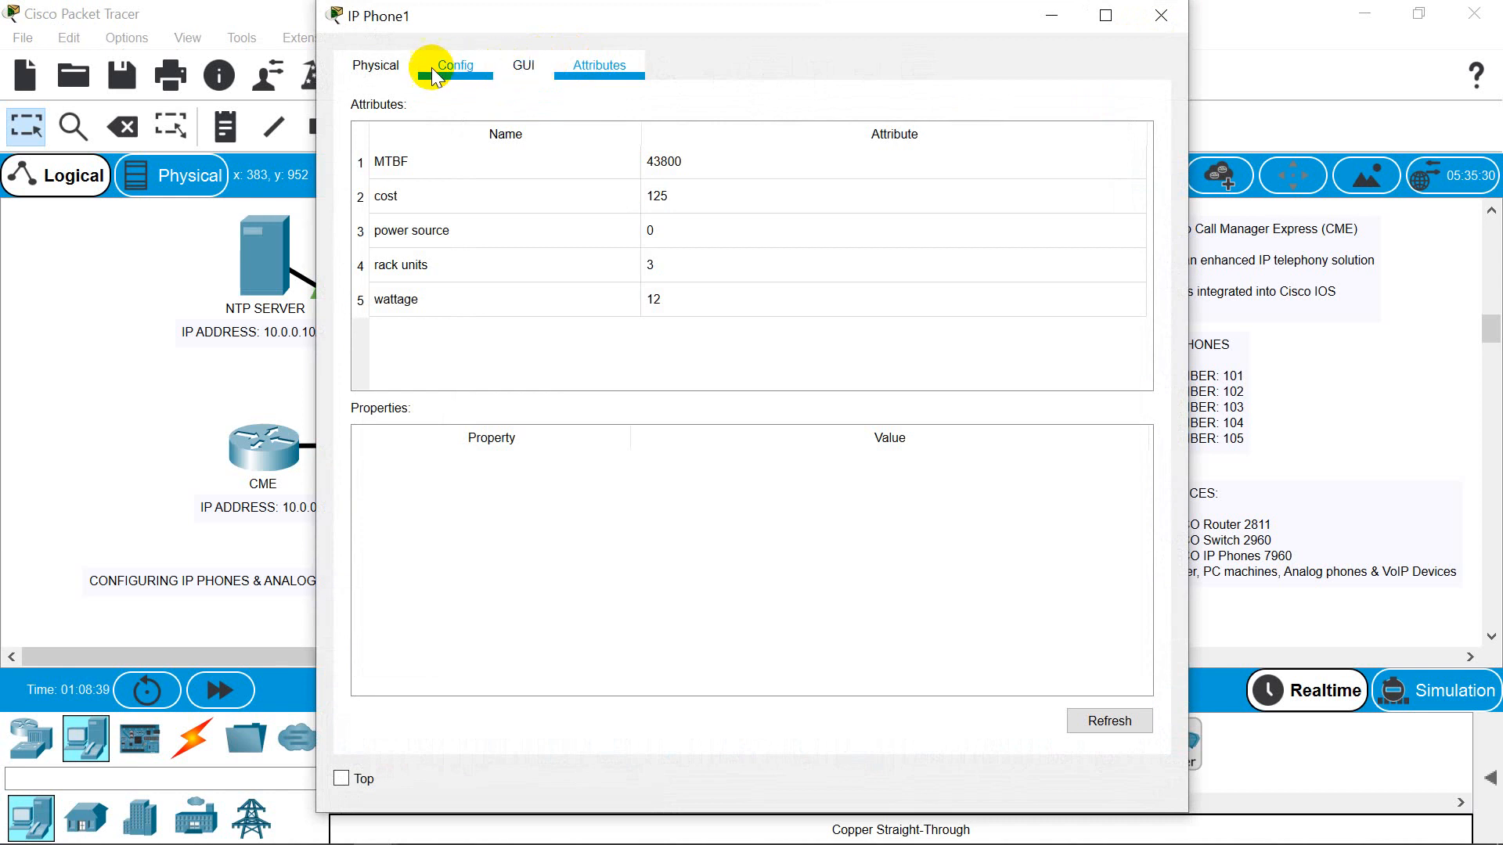
left_click(374, 66)
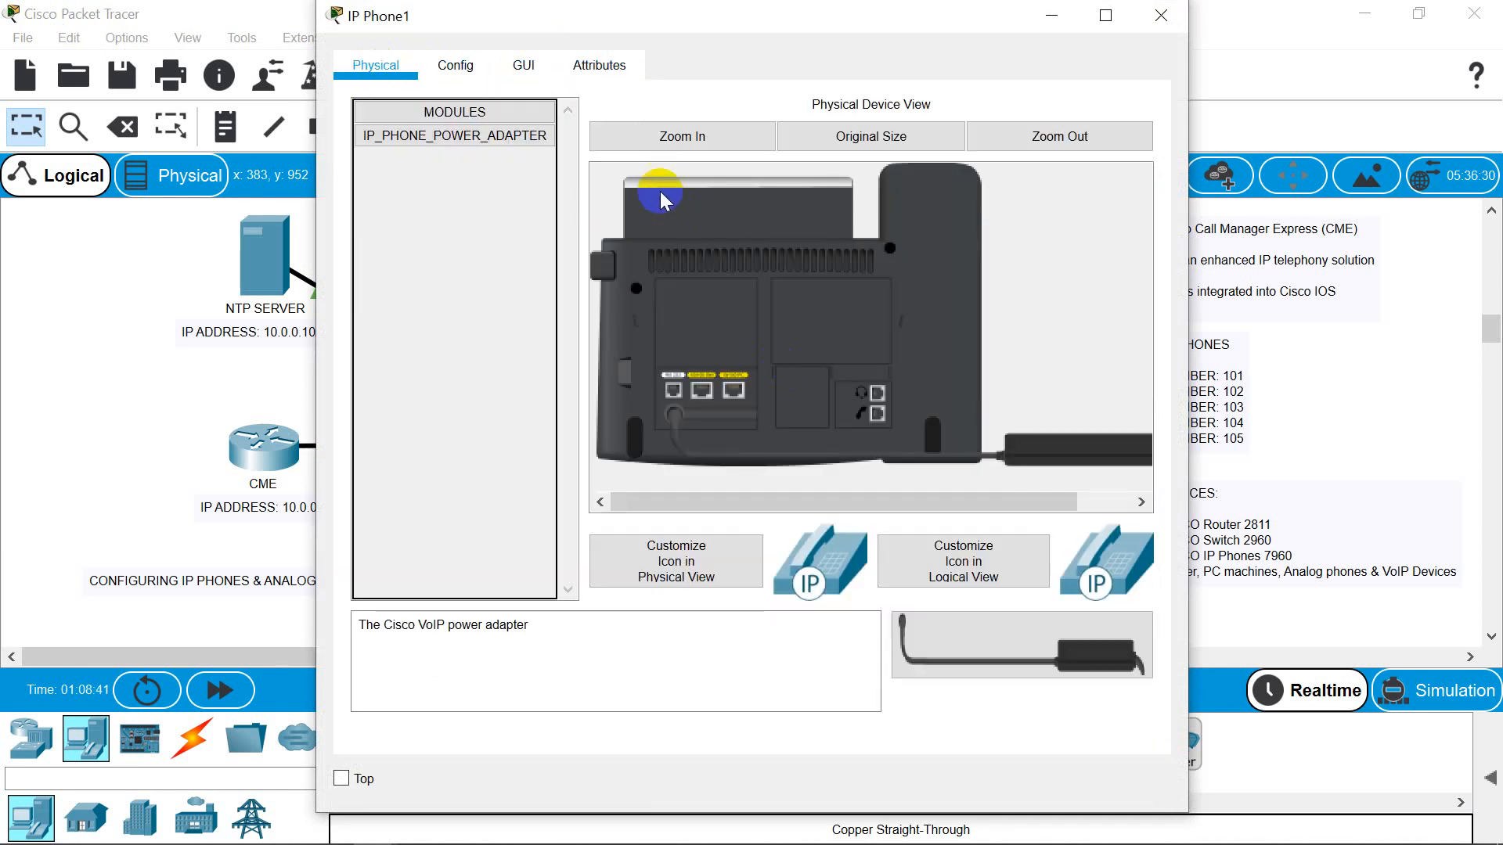
left_click(523, 66)
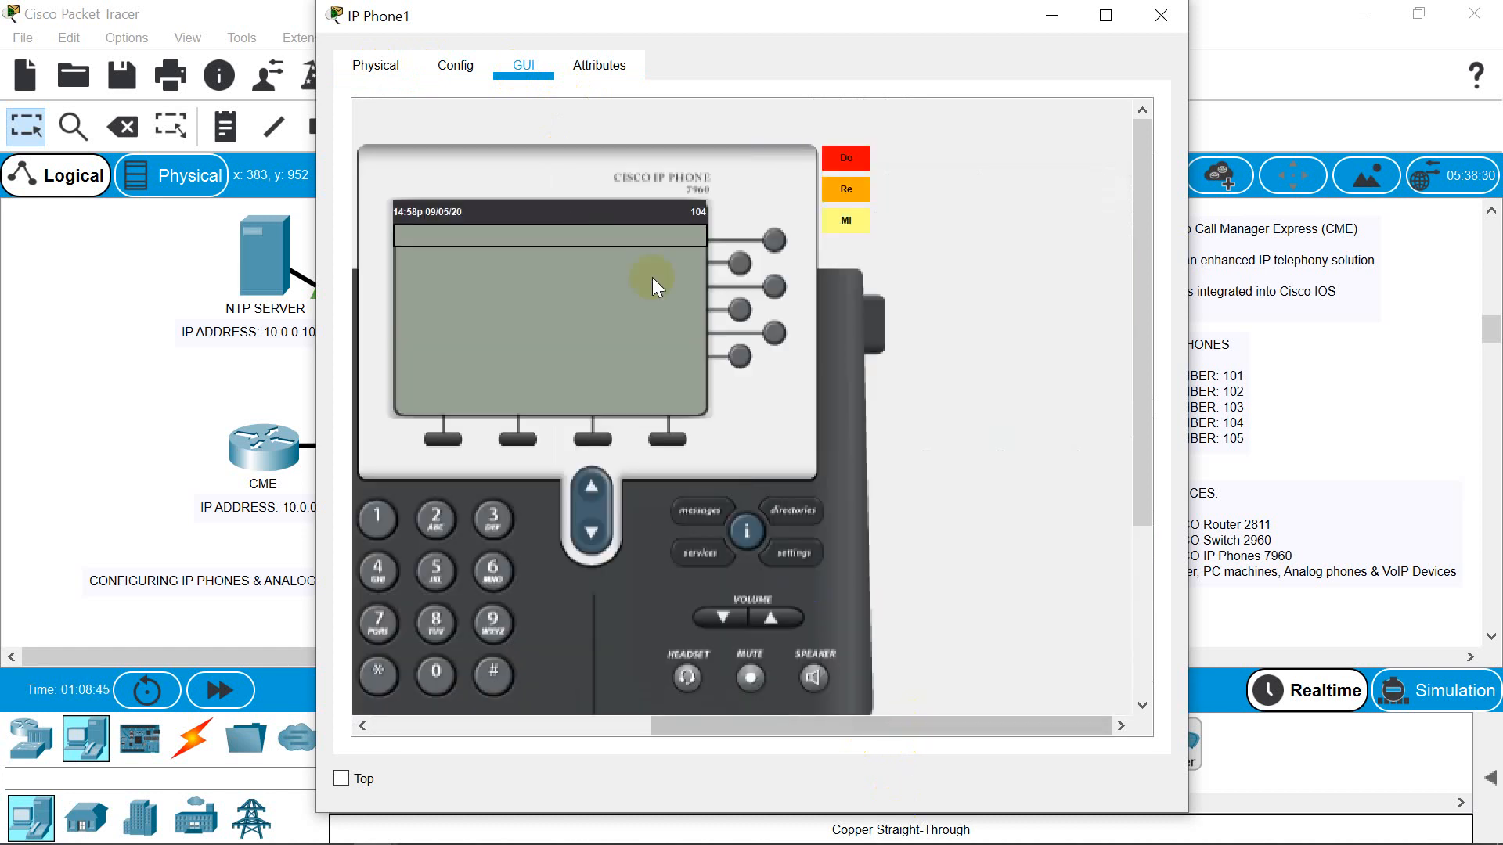
- Dial 101 on IP Phone1's keypad so the call rings out
left_click(376, 519)
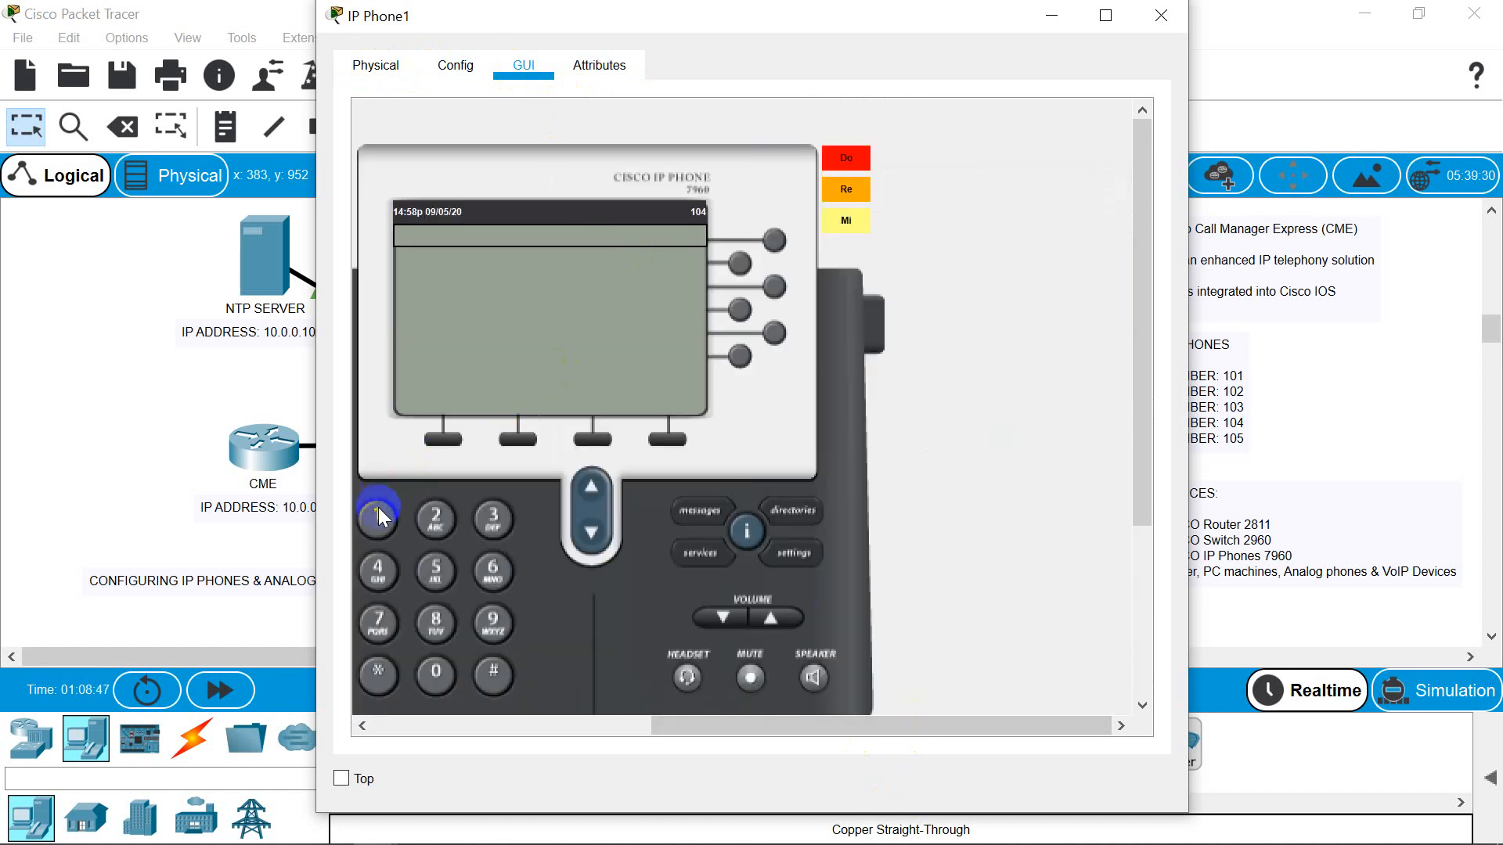
left_click(377, 515)
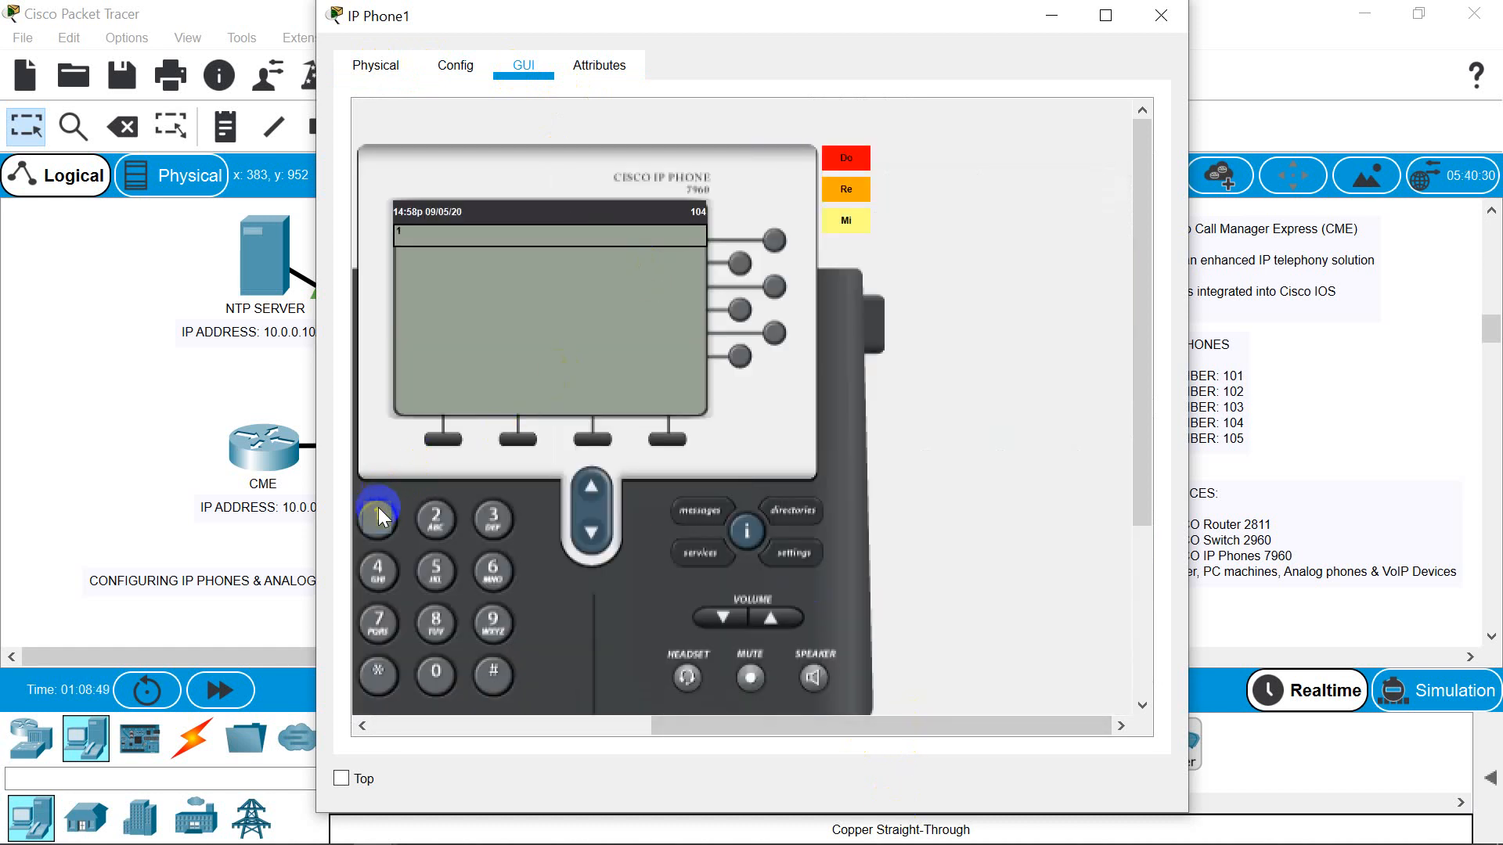
left_click(433, 673)
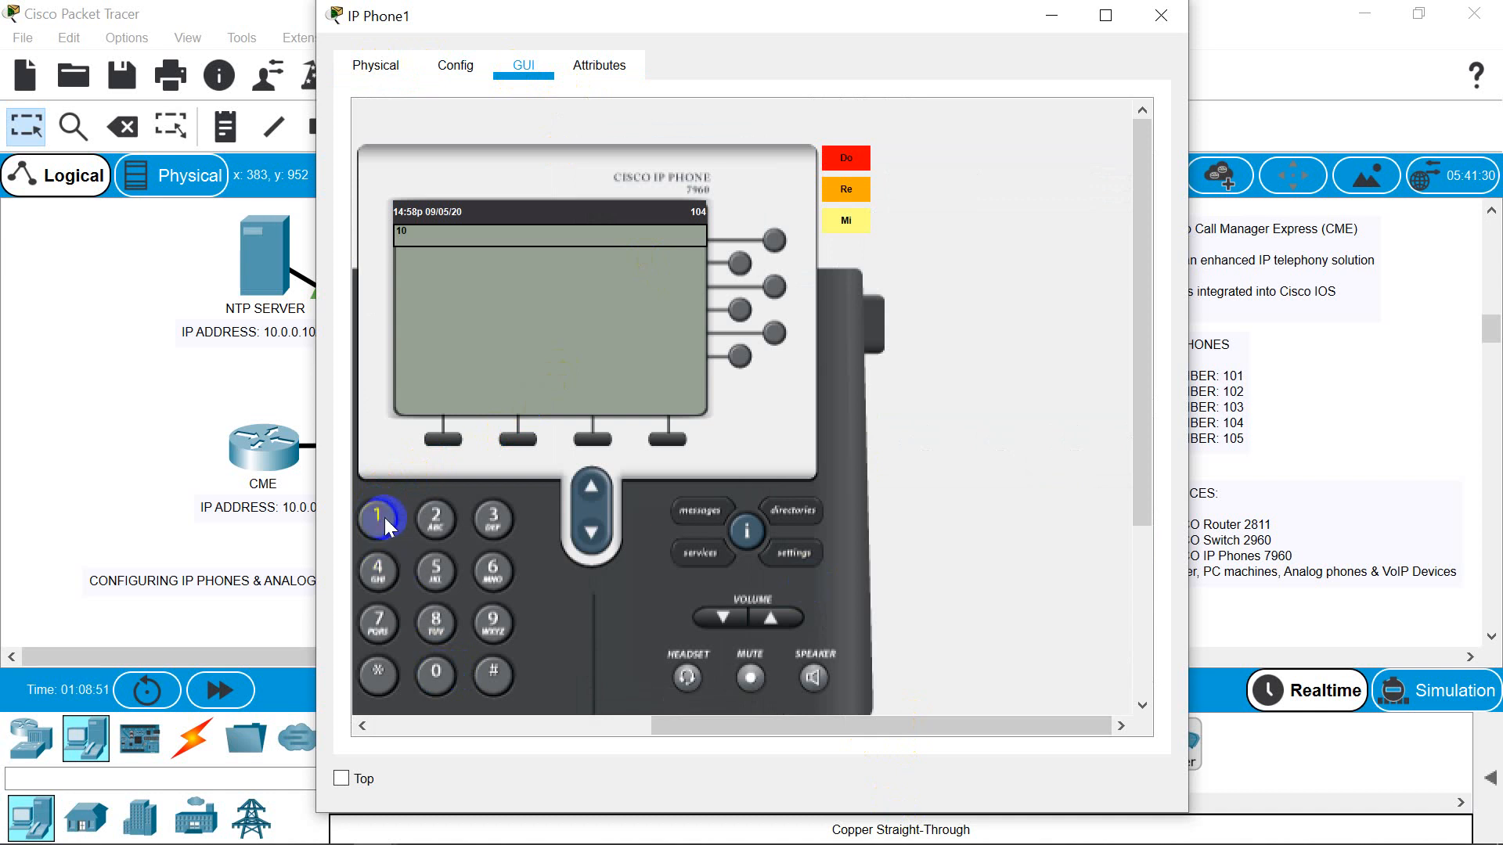
left_click(379, 520)
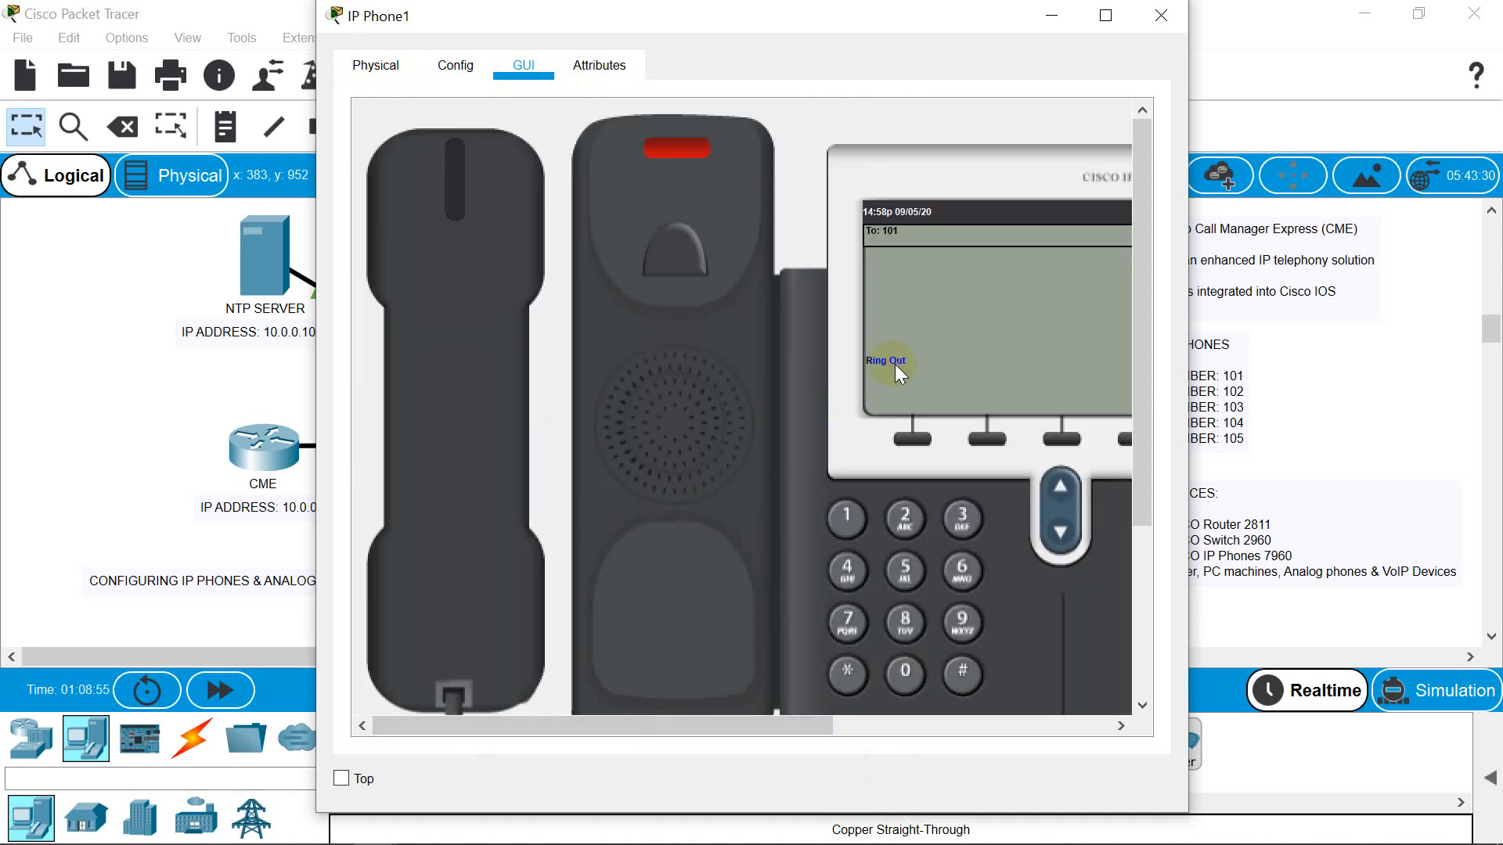
left_click(1160, 16)
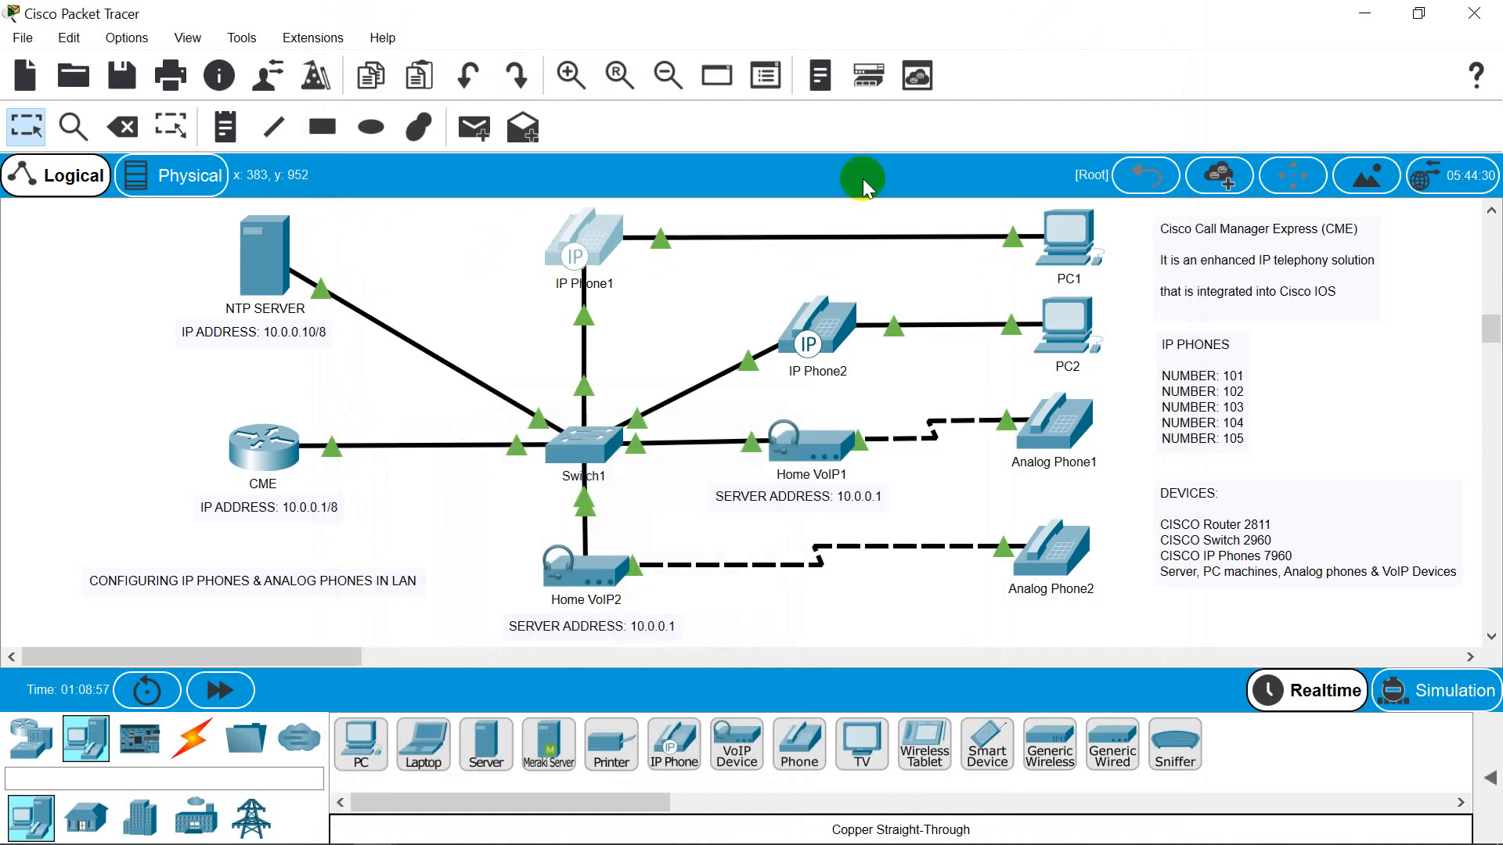
mouse_move(817, 318)
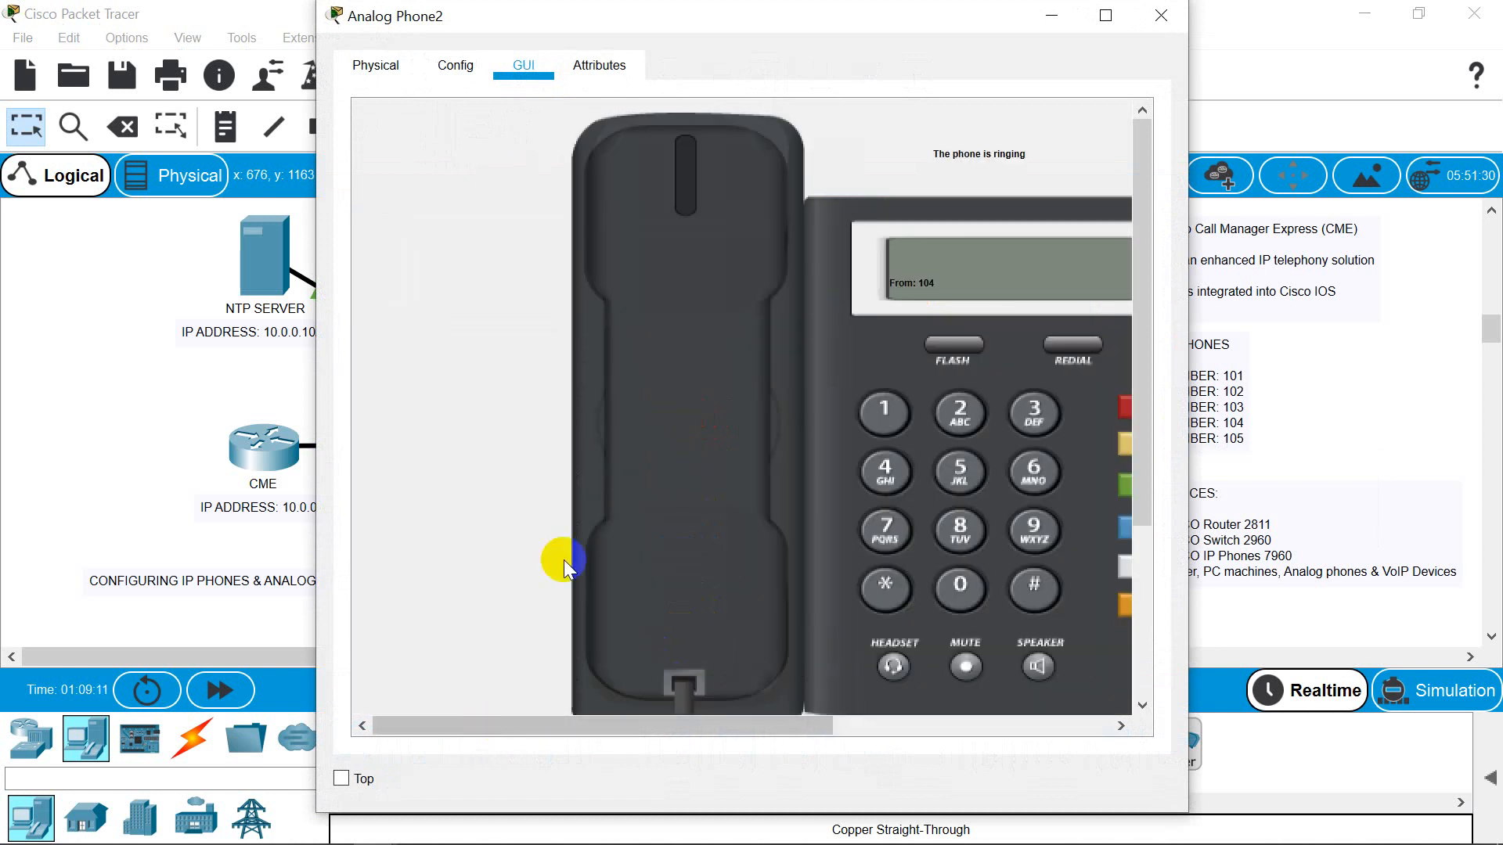
- Lift Analog Phone2's handset to answer the call from 104, then end it
left_click(564, 559)
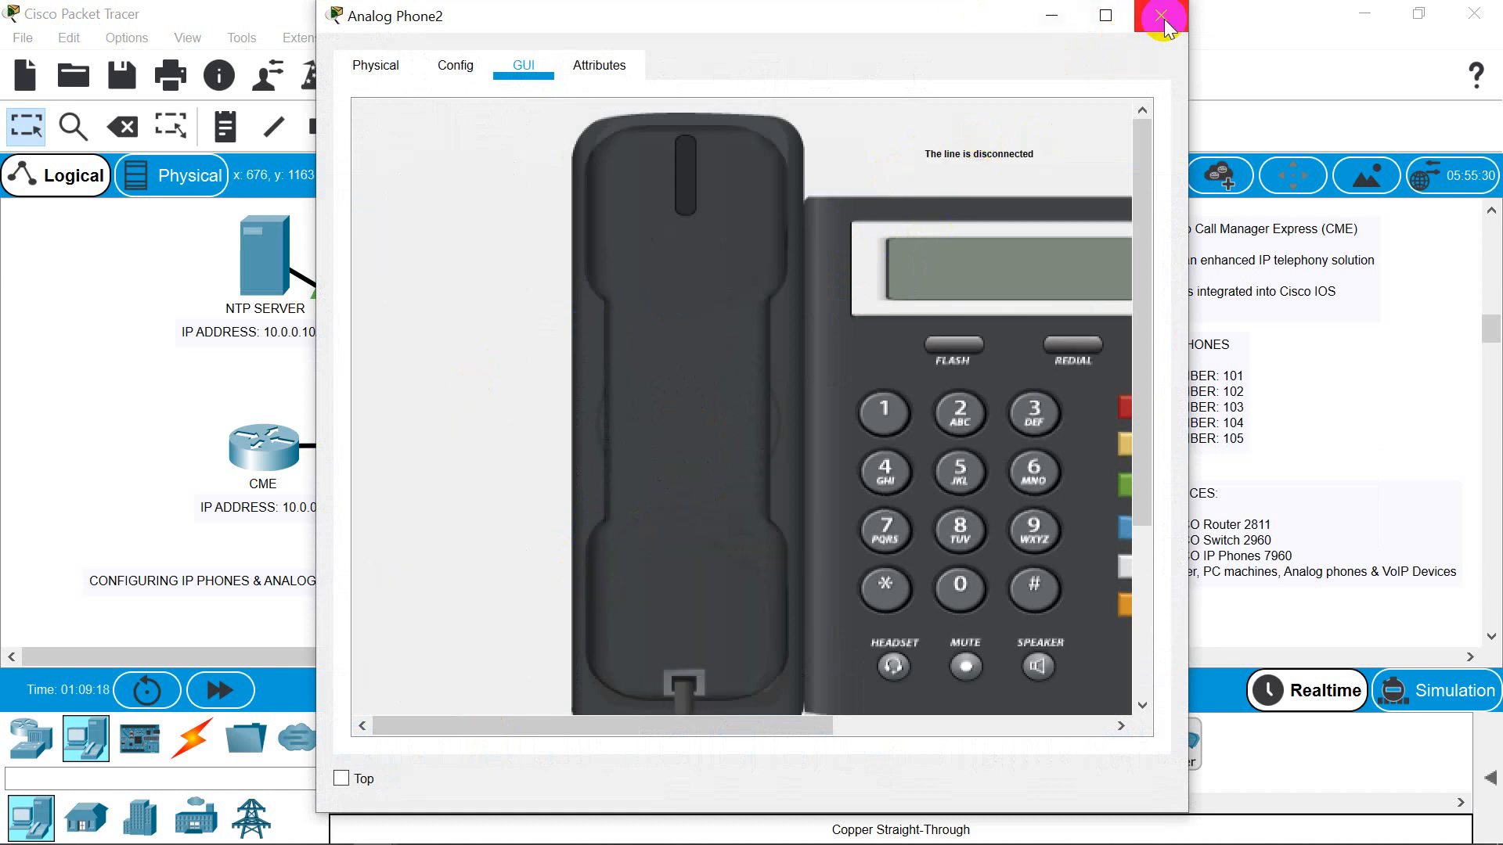
left_click(1163, 15)
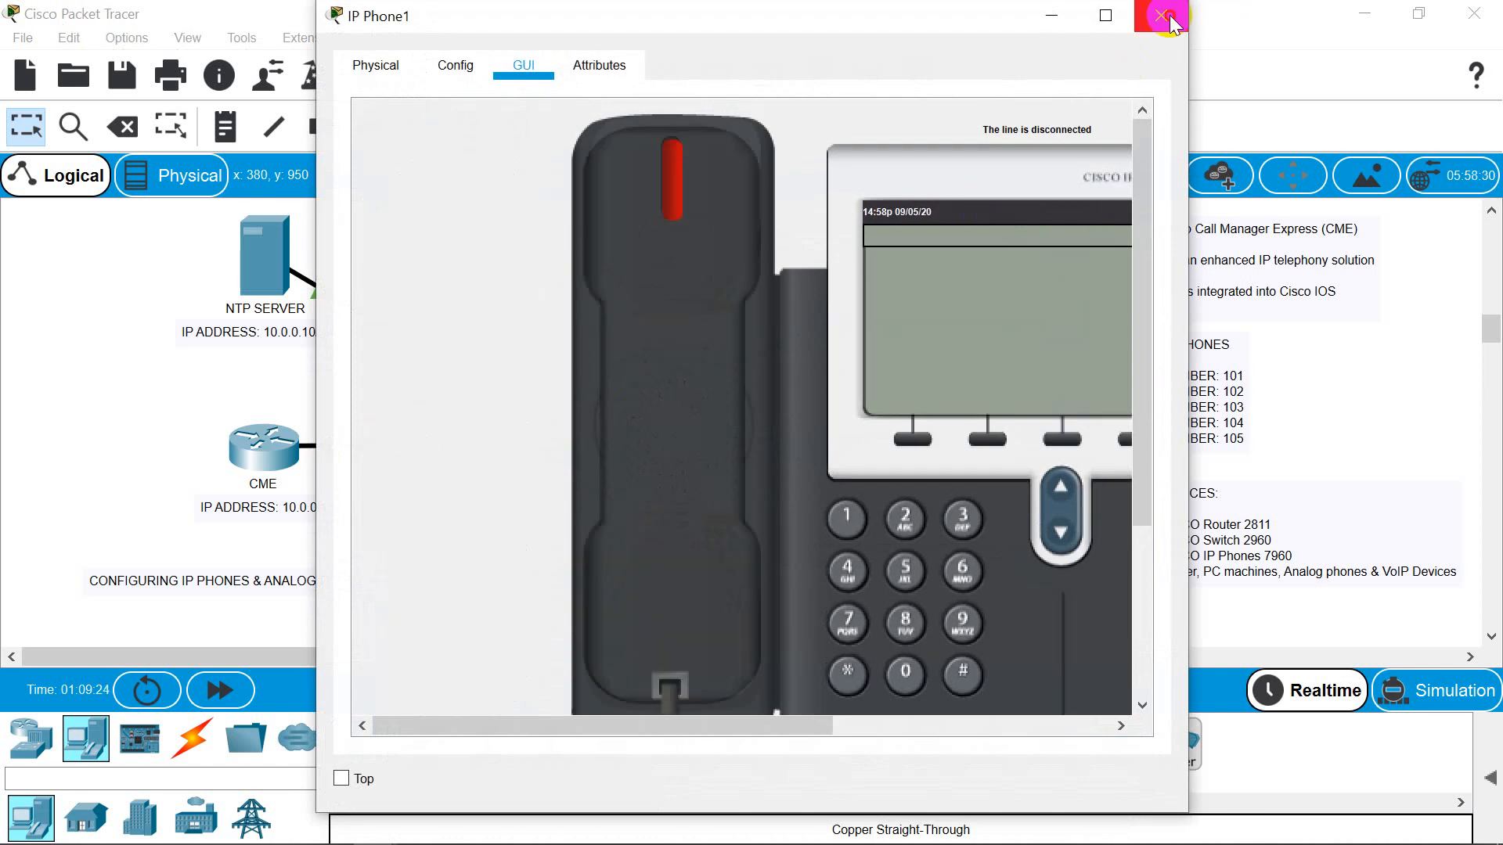
left_click(1160, 16)
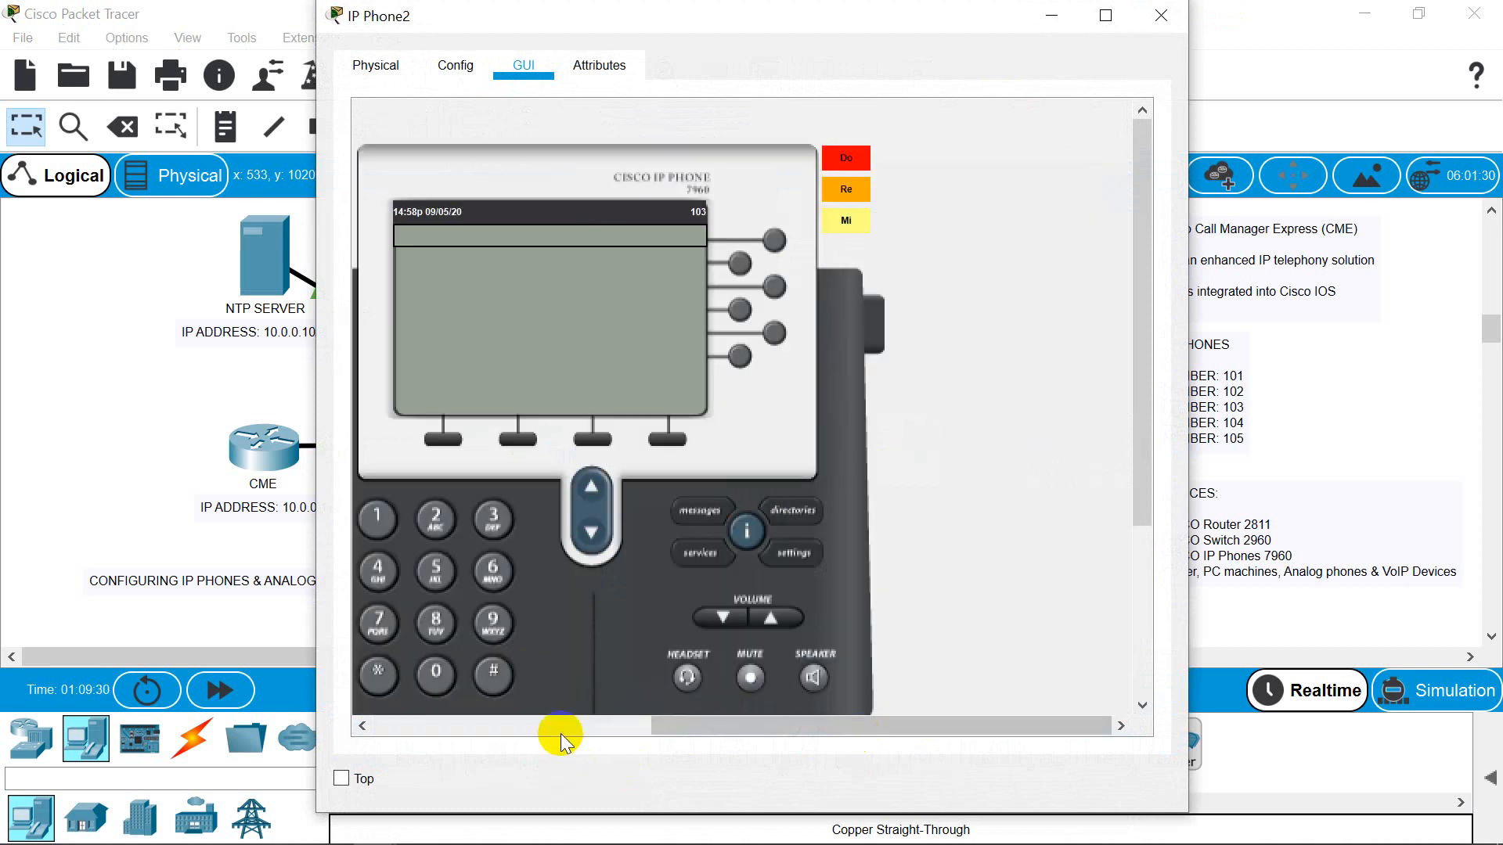
- Dial 104 on IP Phone2 and lift the handset to place the call
left_click(377, 520)
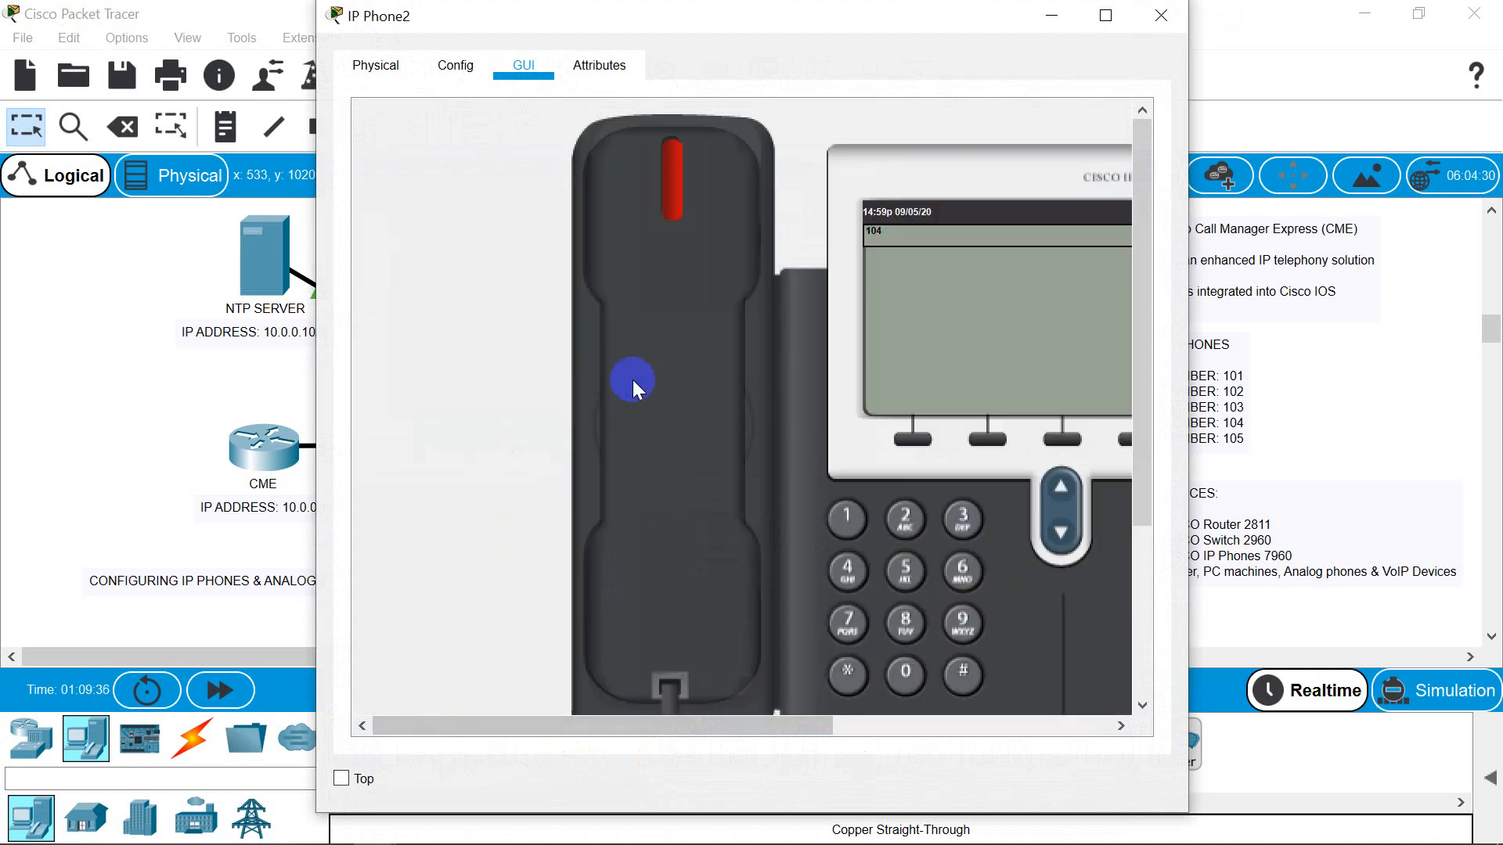
left_click(632, 379)
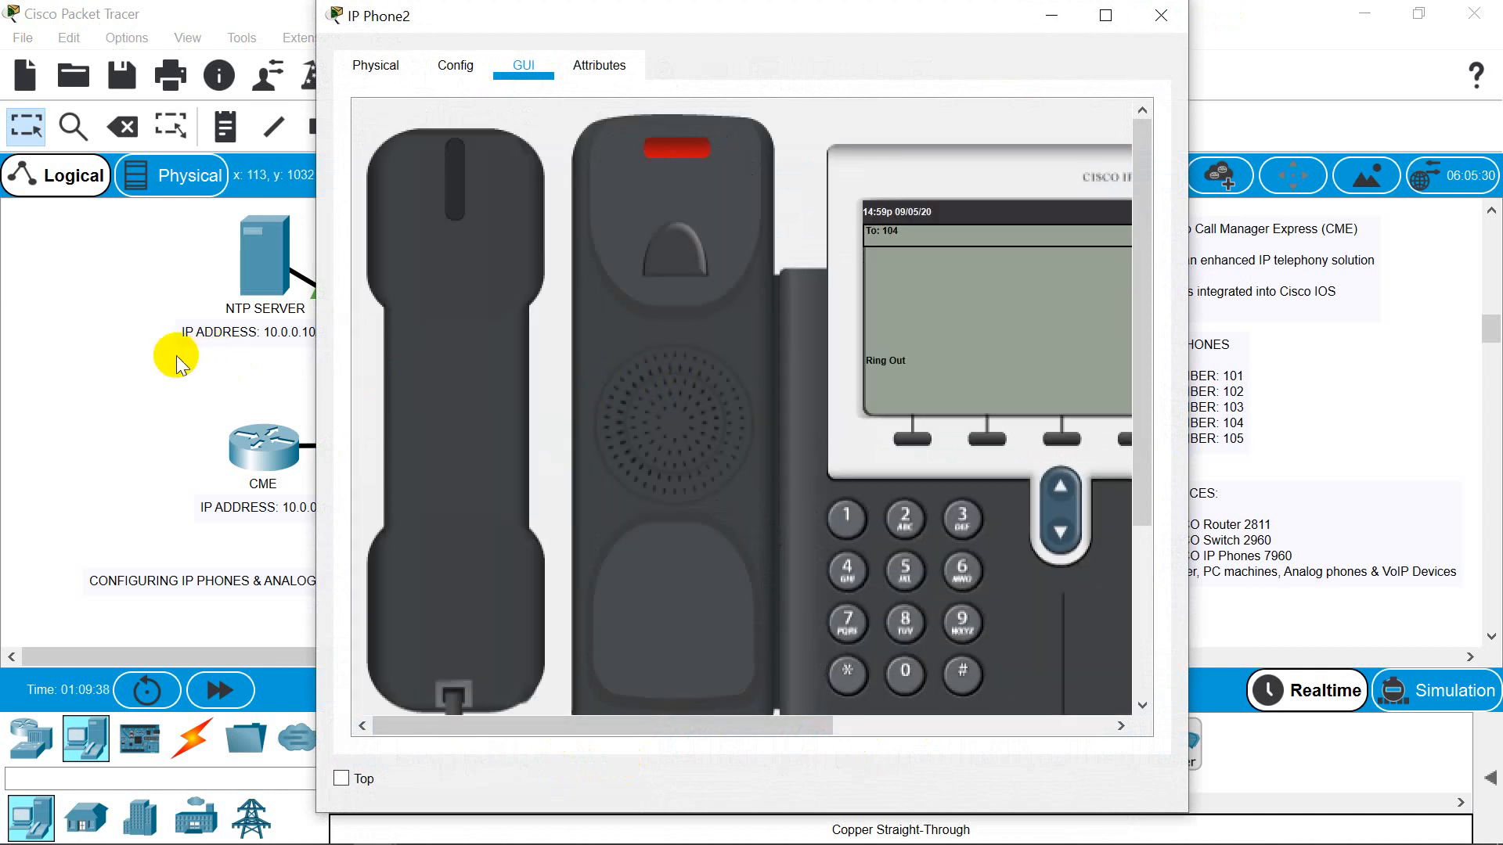
left_click(1159, 16)
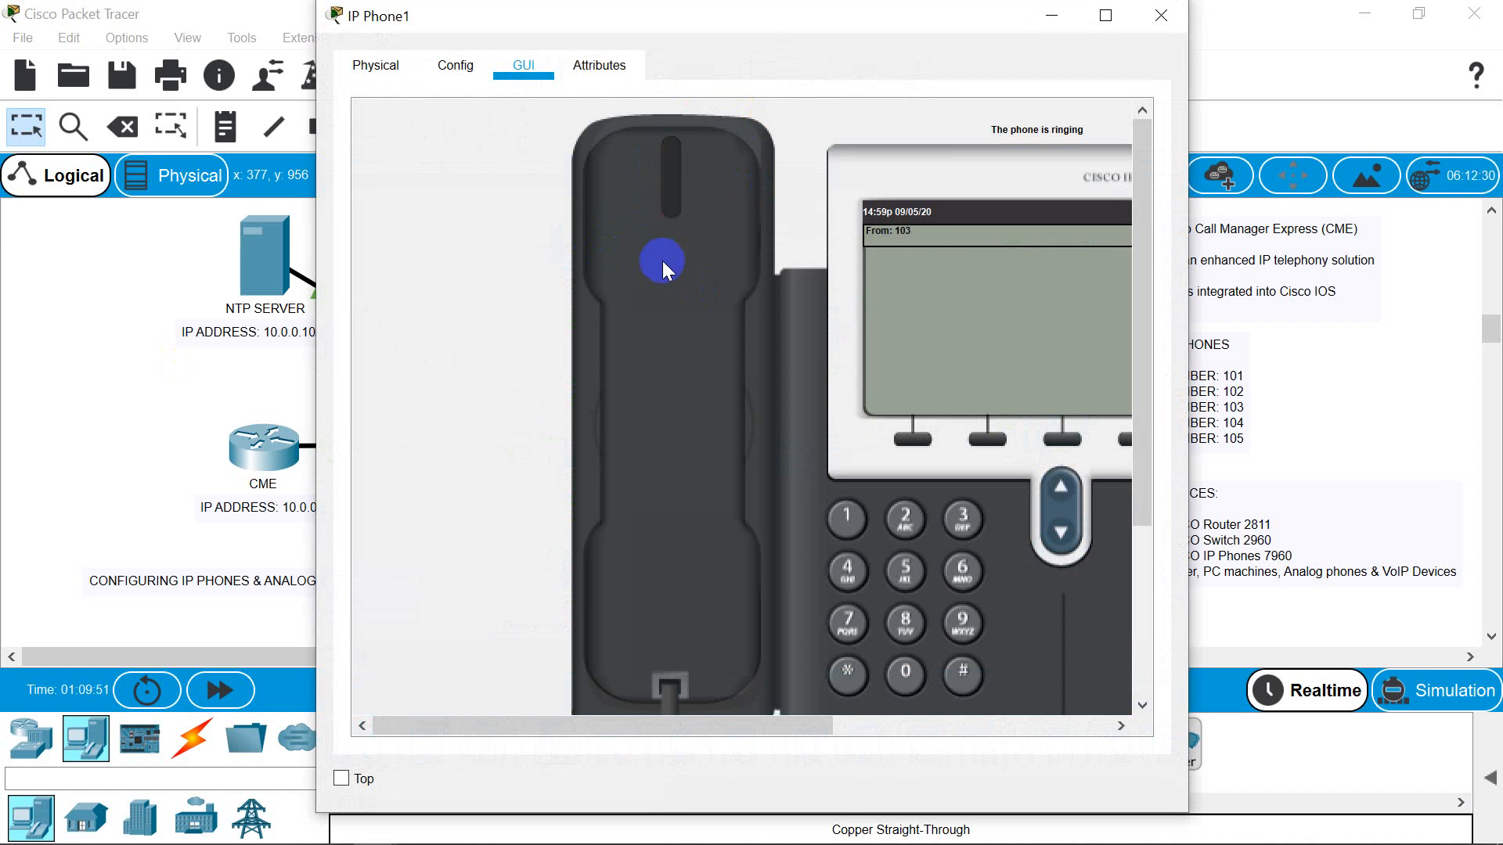
- Answer the call from 103 on IP Phone1 until connected, then hang up
left_click(660, 263)
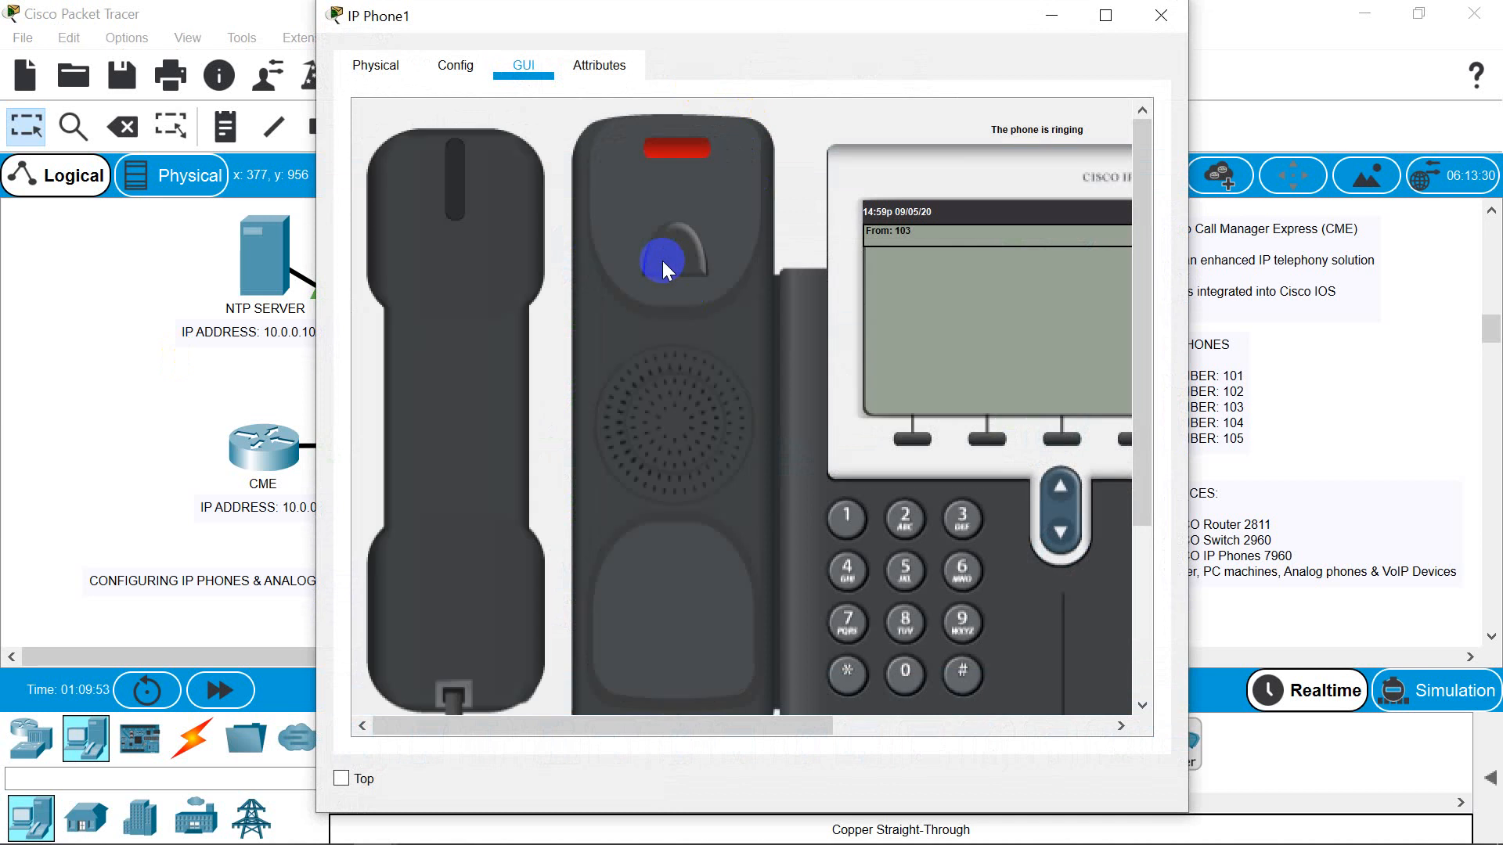
left_click(664, 263)
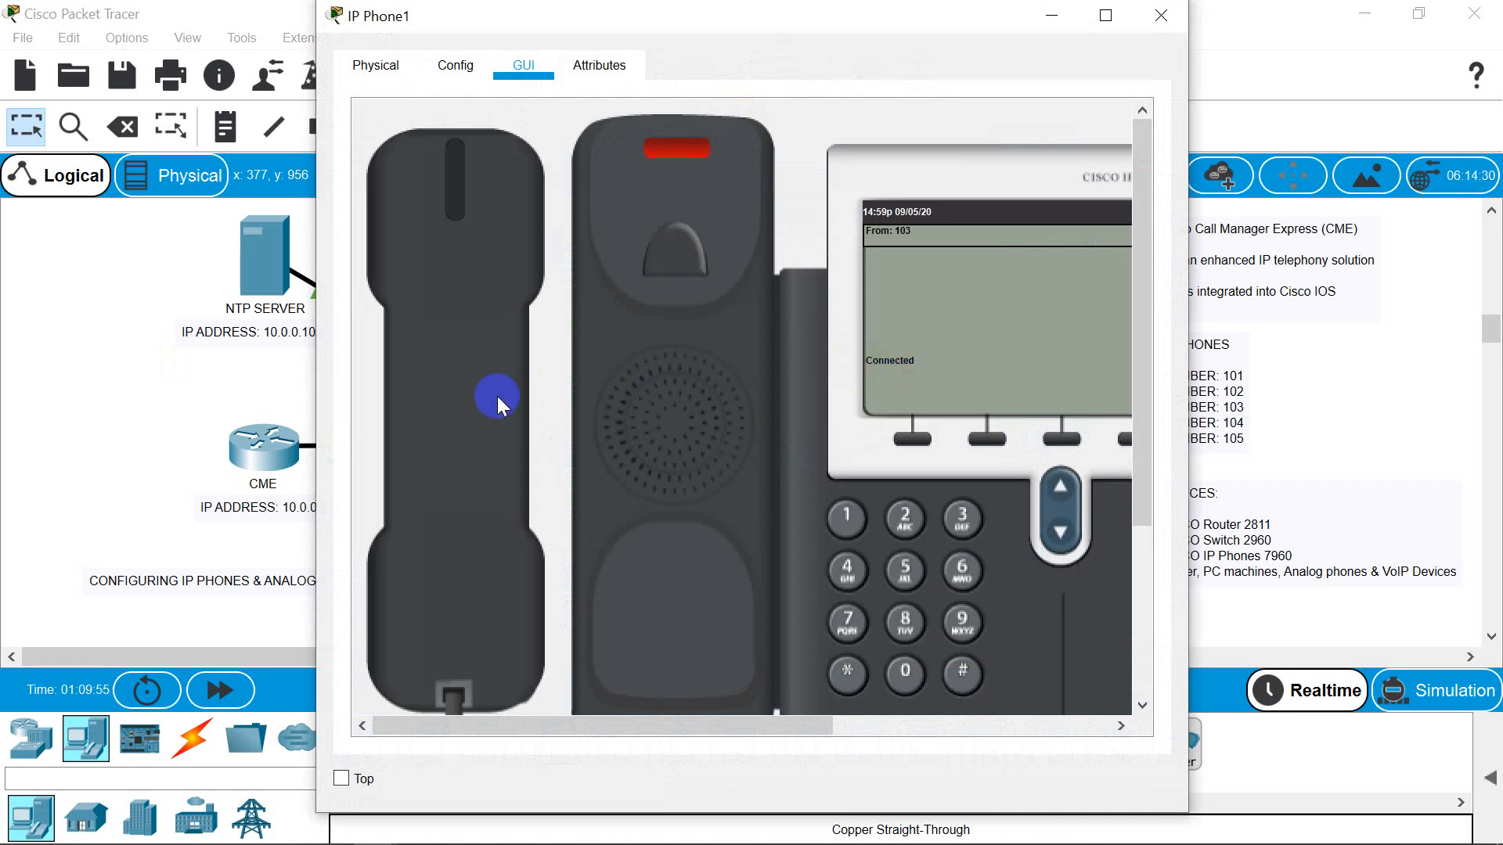
left_click(497, 402)
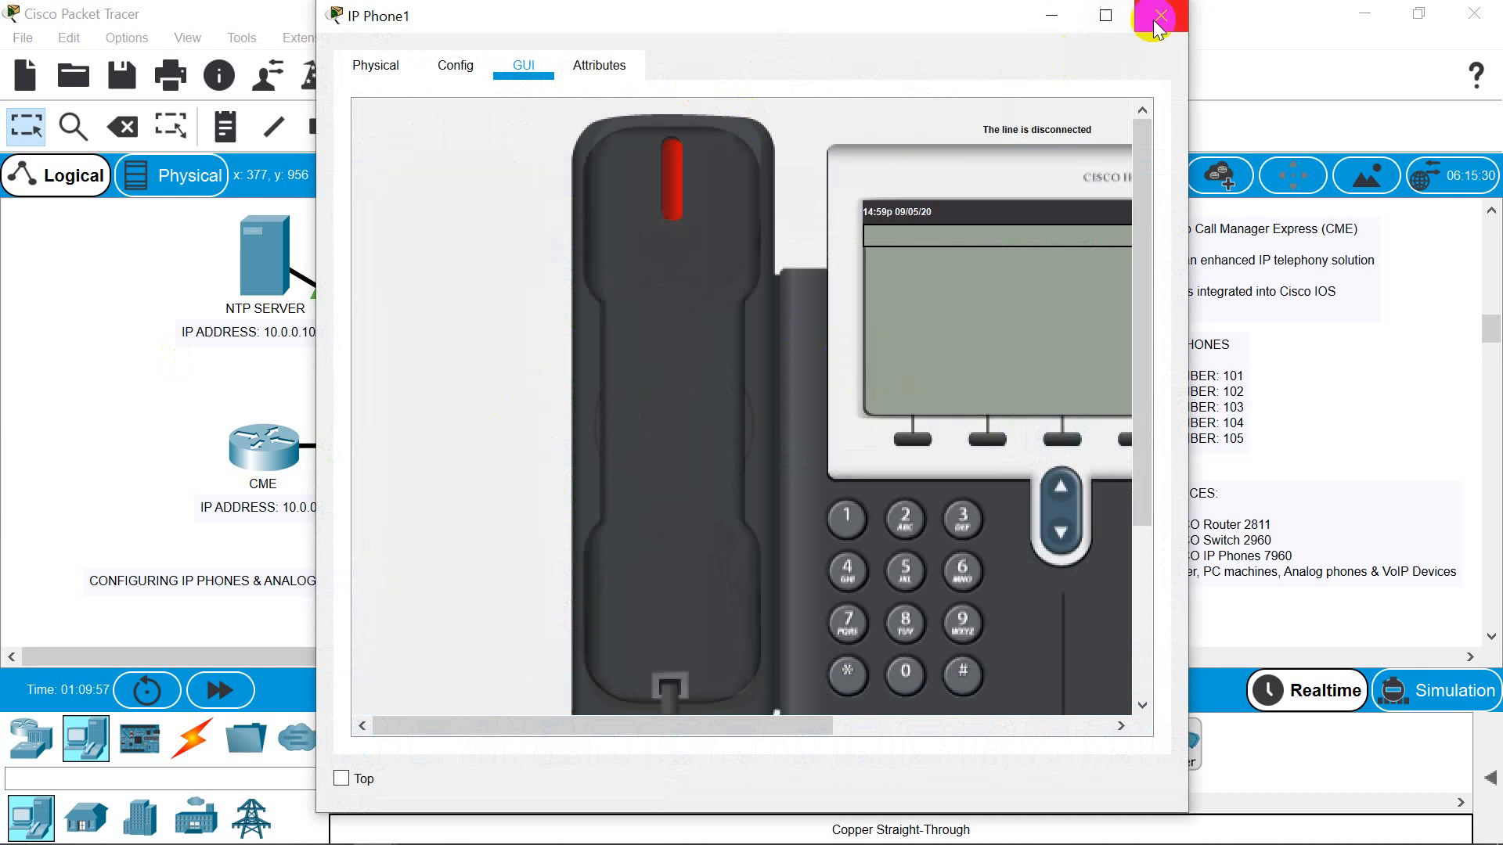
left_click(1158, 16)
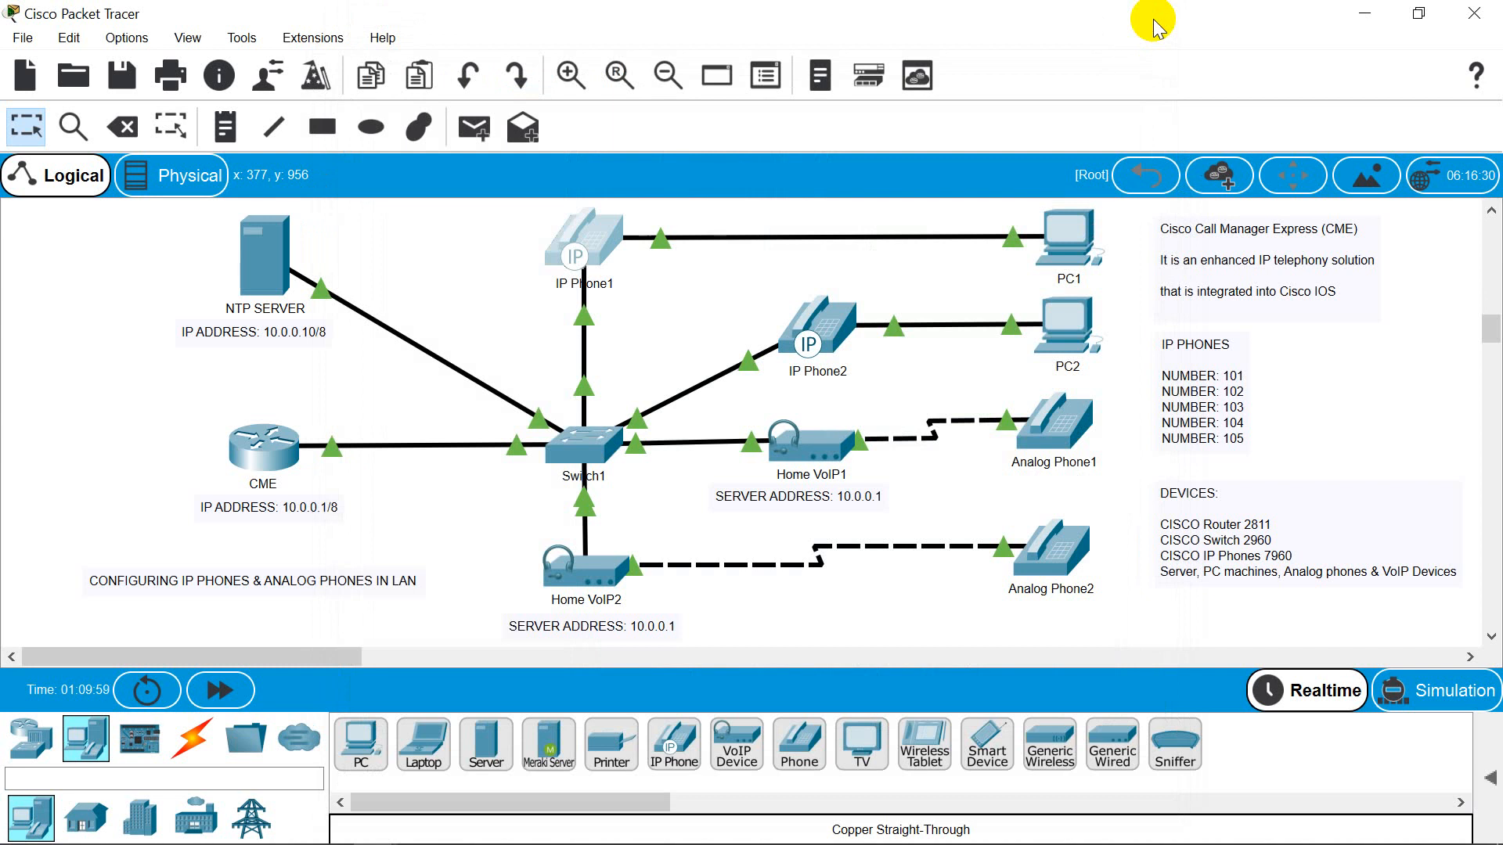
mouse_move(709, 285)
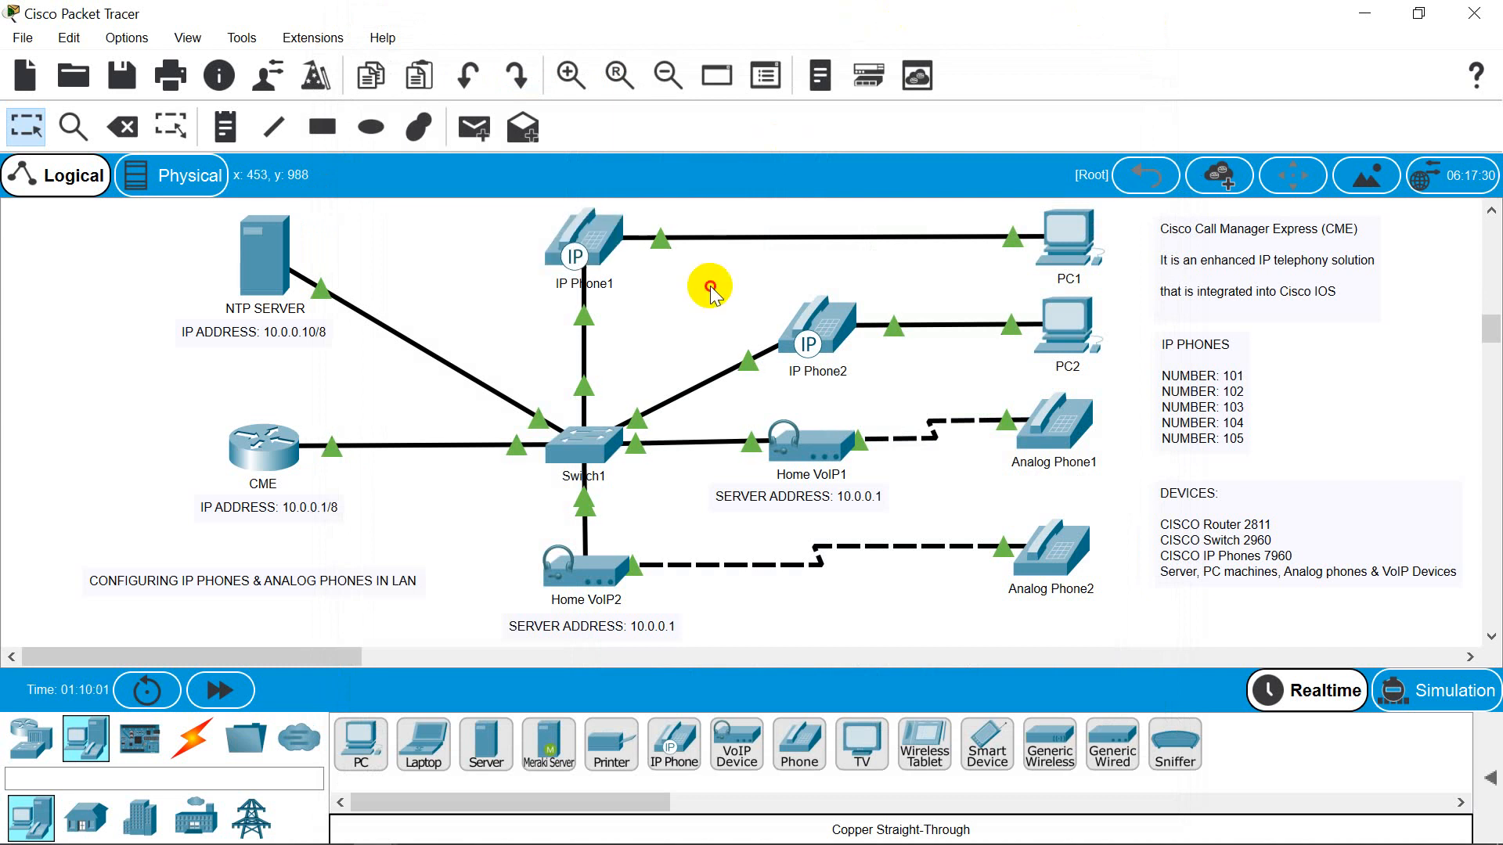